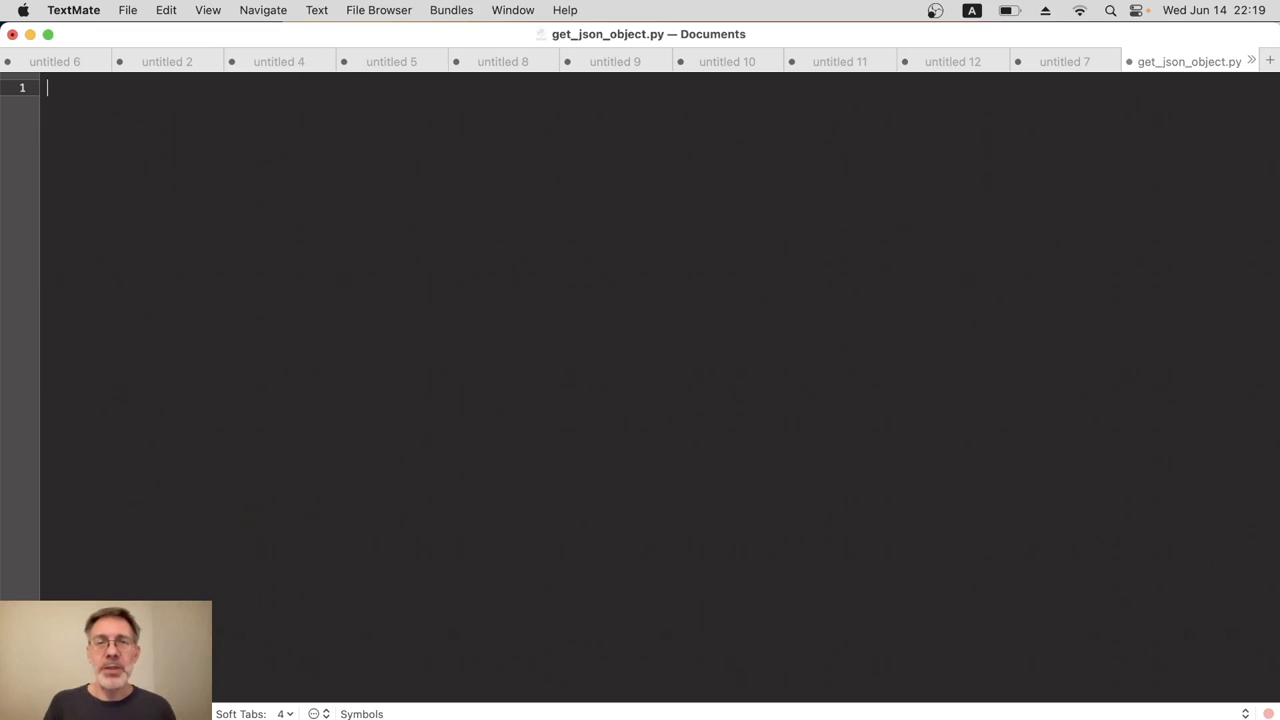
Import os, load_dotenv from dotenv, and openai, then call load_dotenv()
type("i")
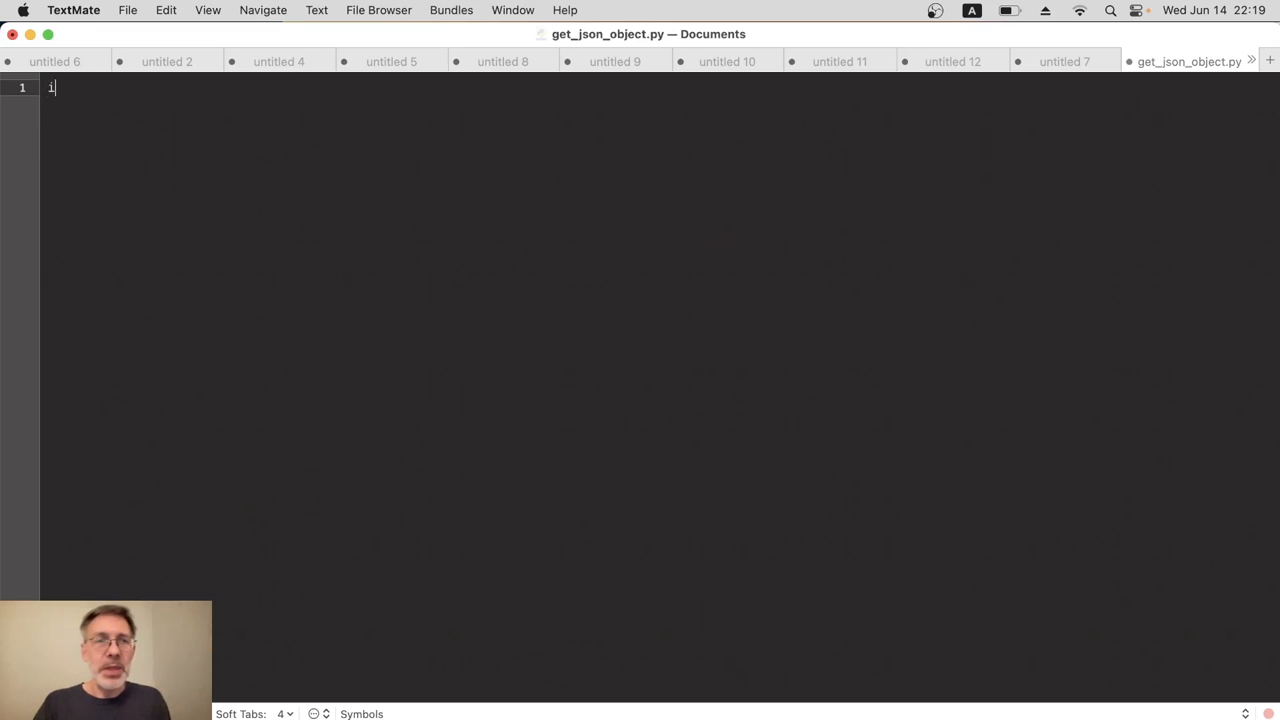
type("mport os")
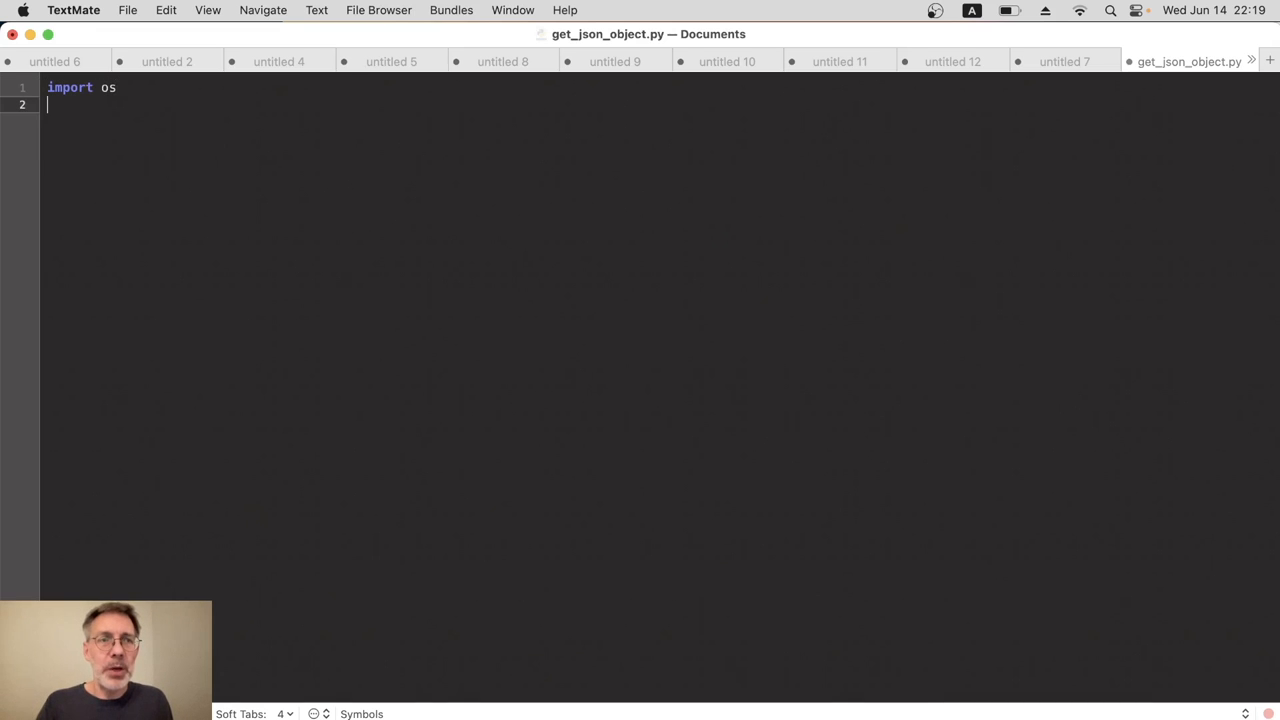
type("from")
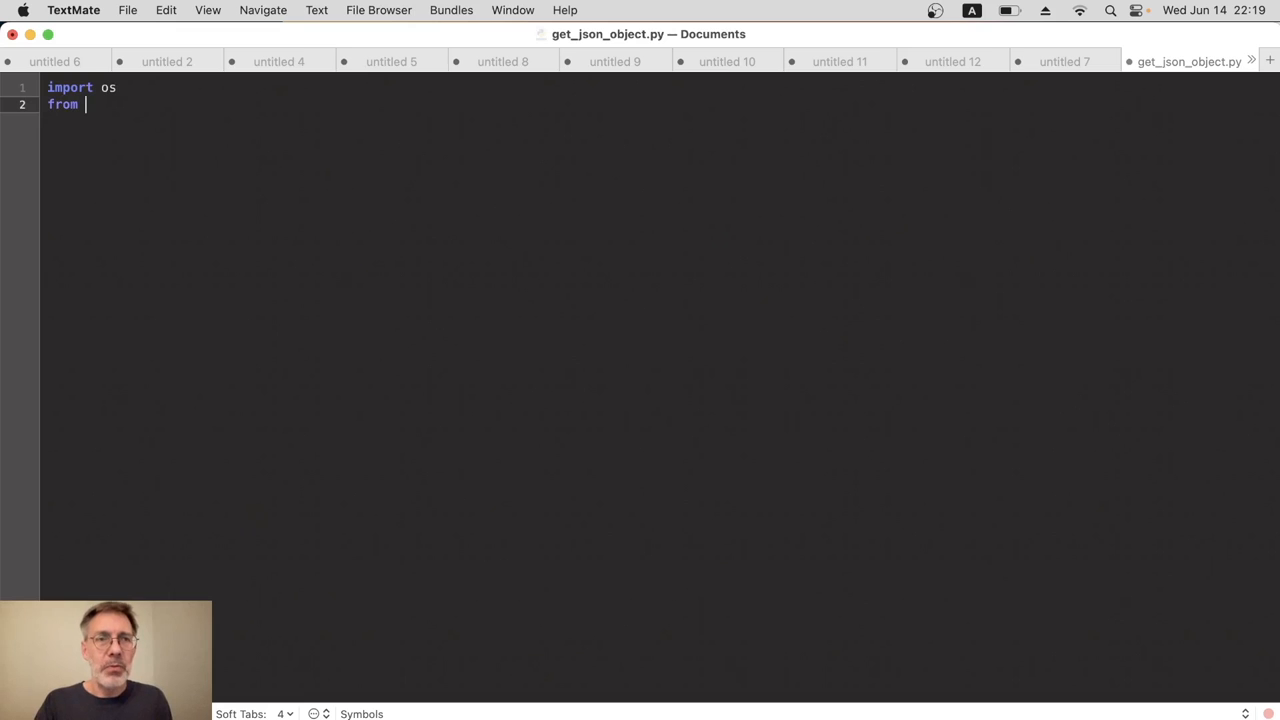
type("dotenv")
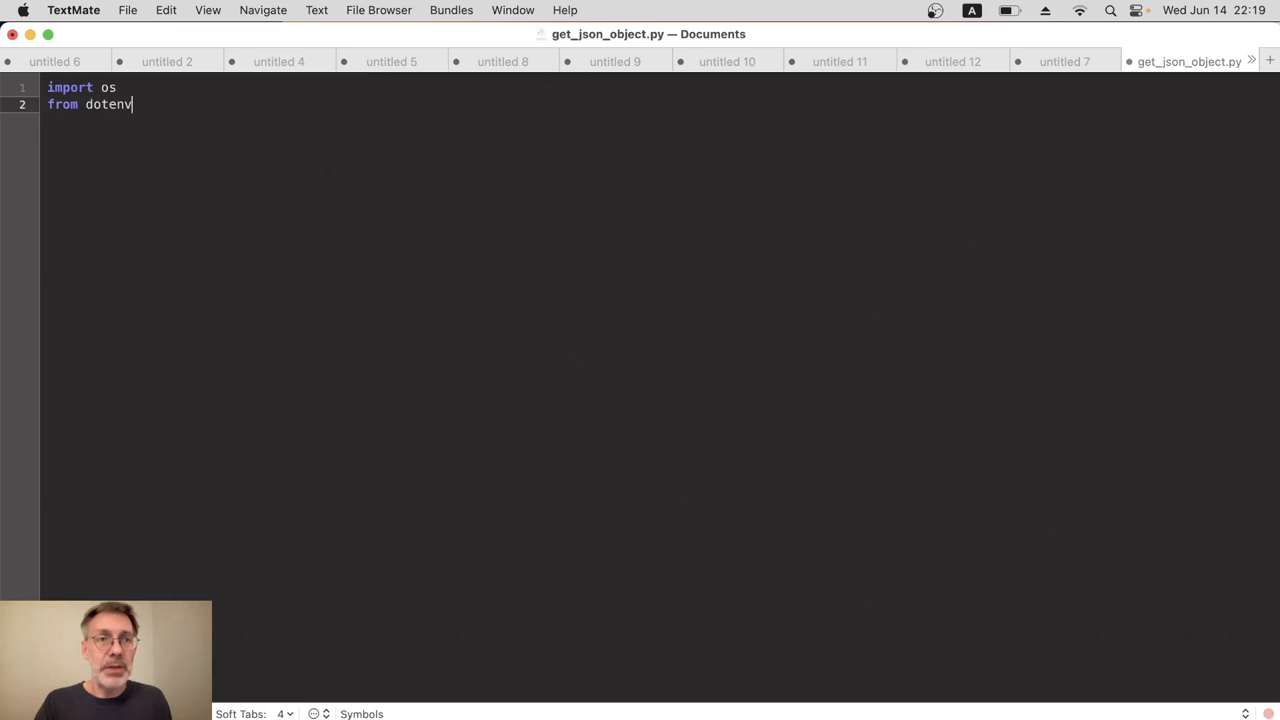
type("li")
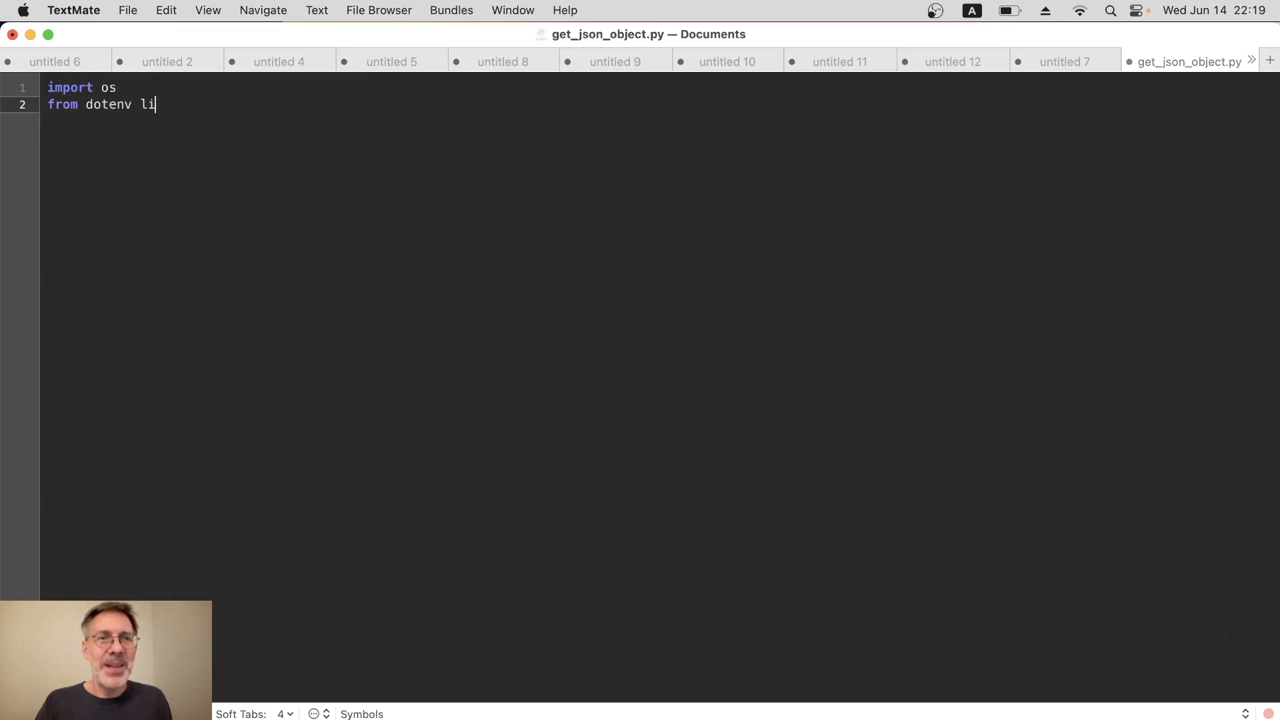
type("mport load_dotenv")
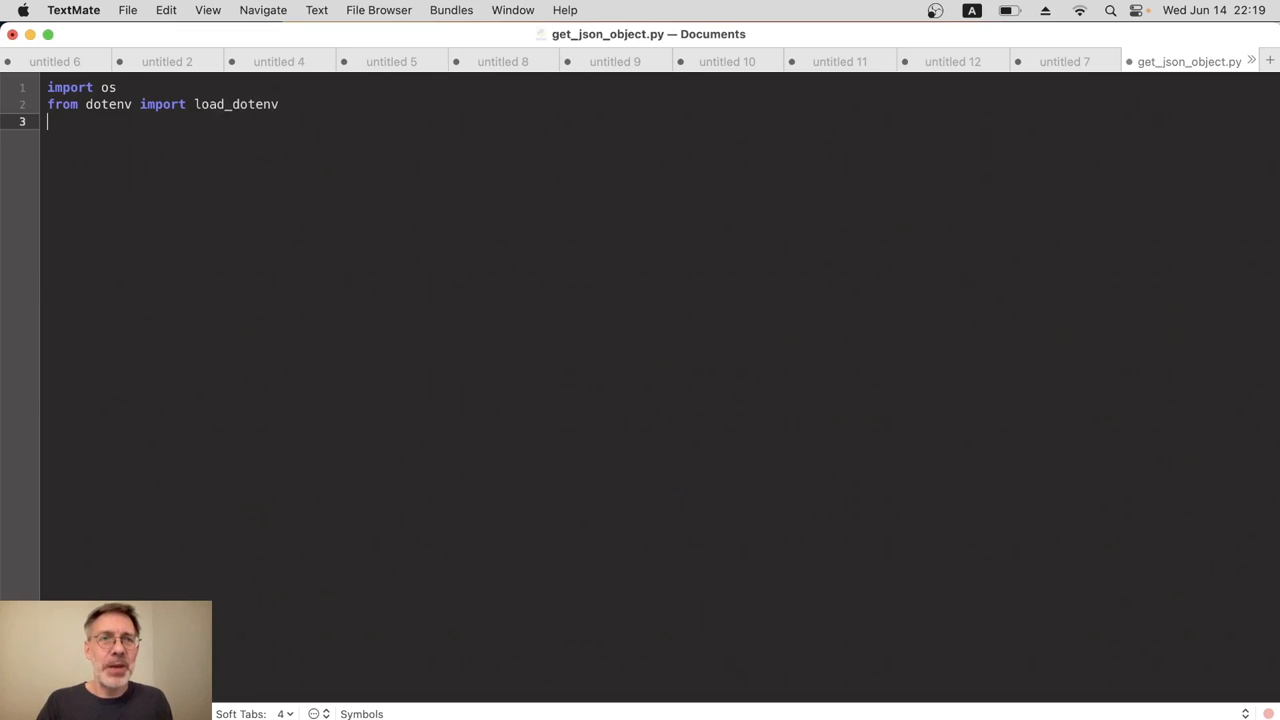
type("import")
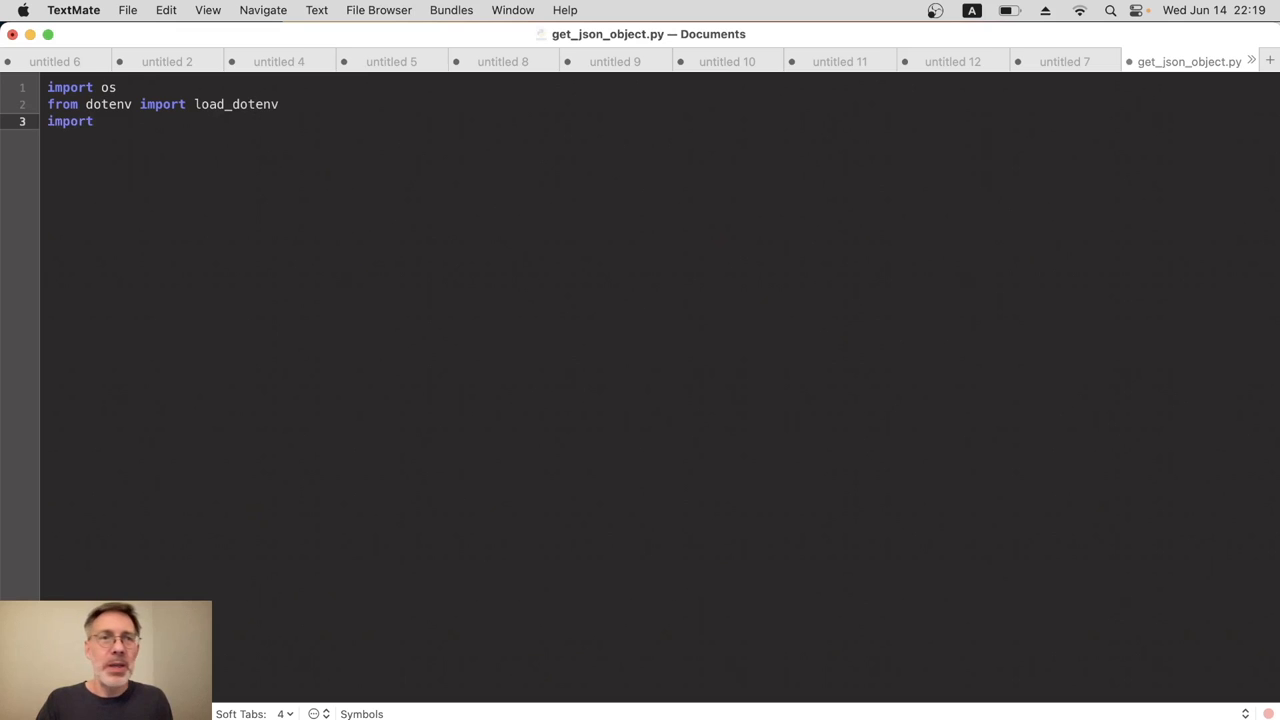
type("openai")
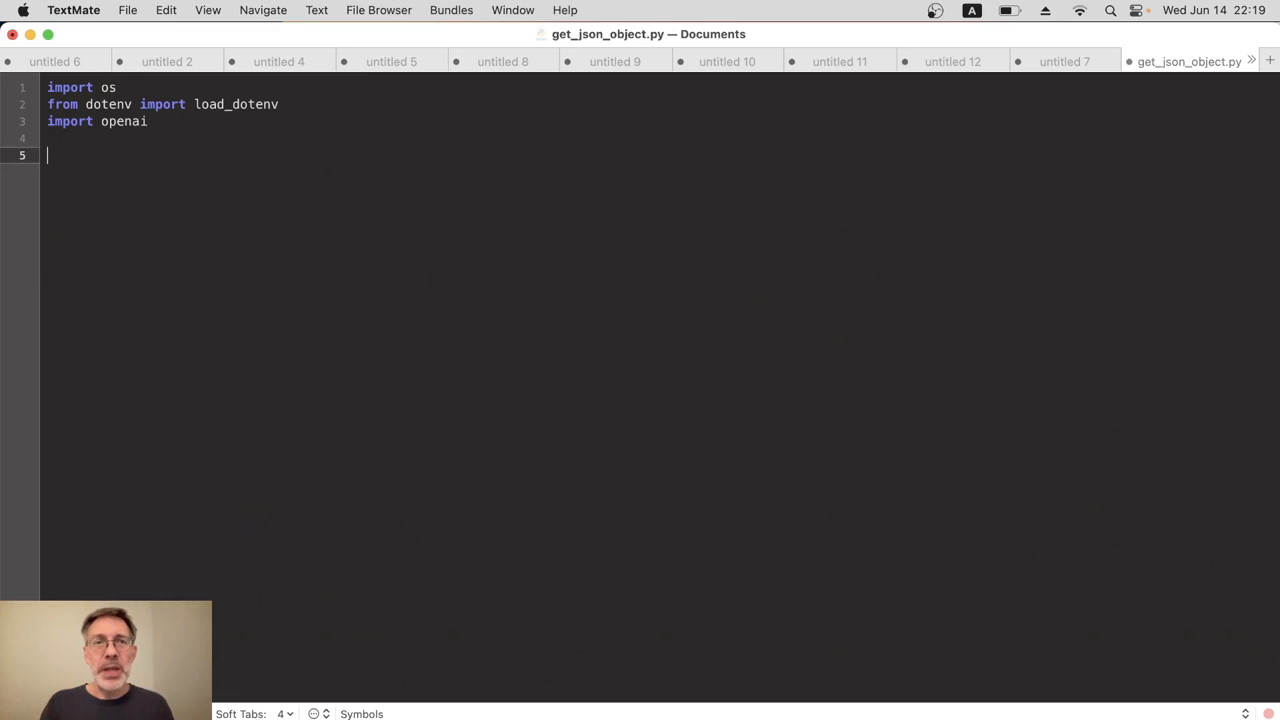
type("loa")
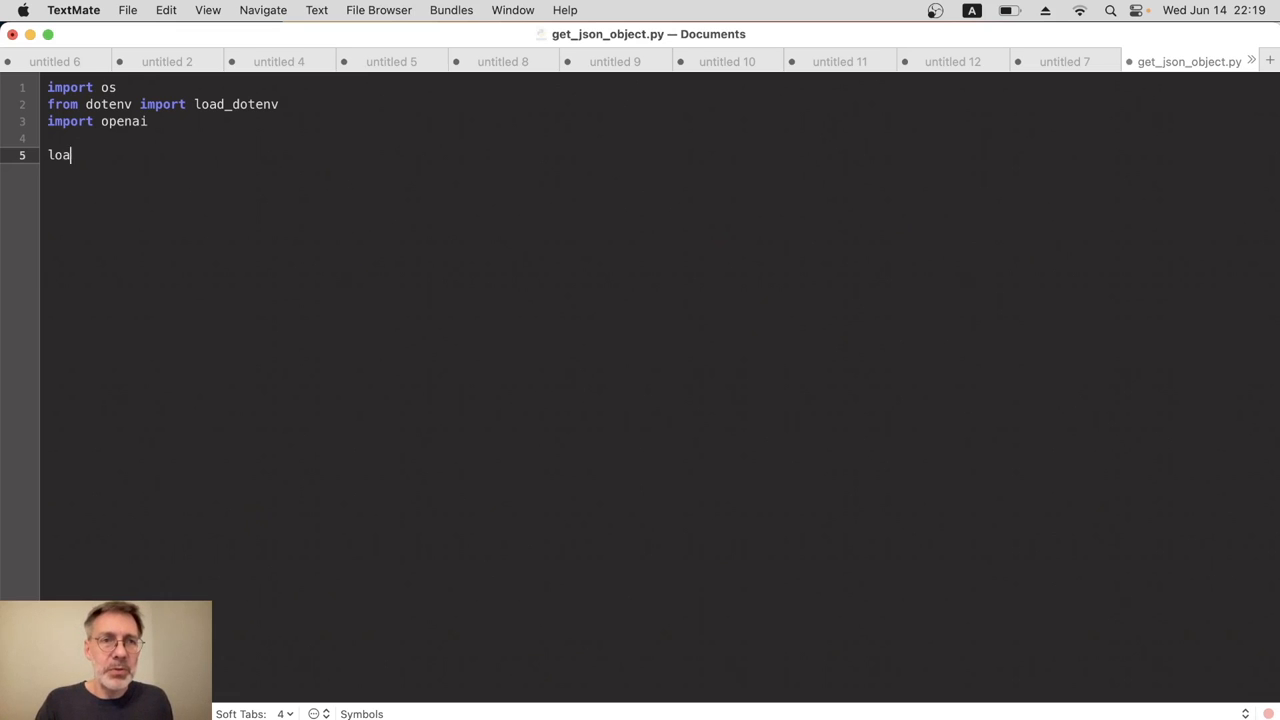
type("d_dotenv")
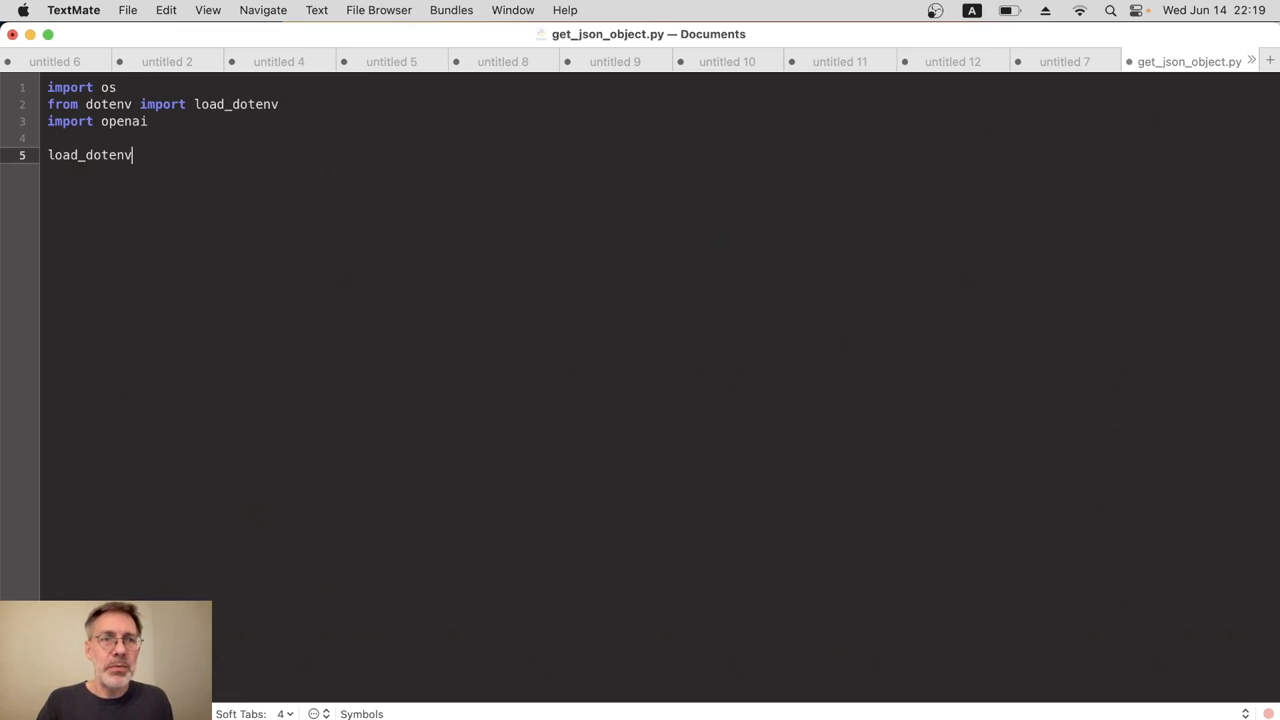
type("()")
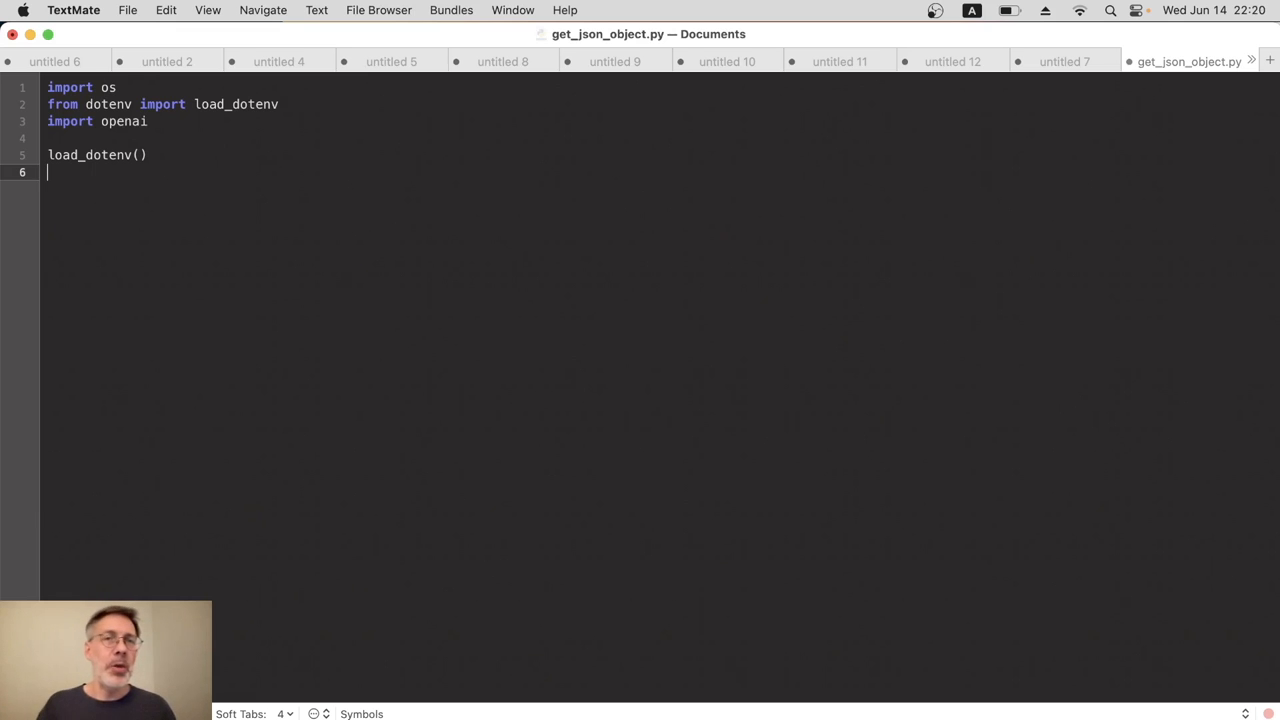
Set openai.api_key = os.getenv("OPENAI_API_KEY") and start a new line
type("ope")
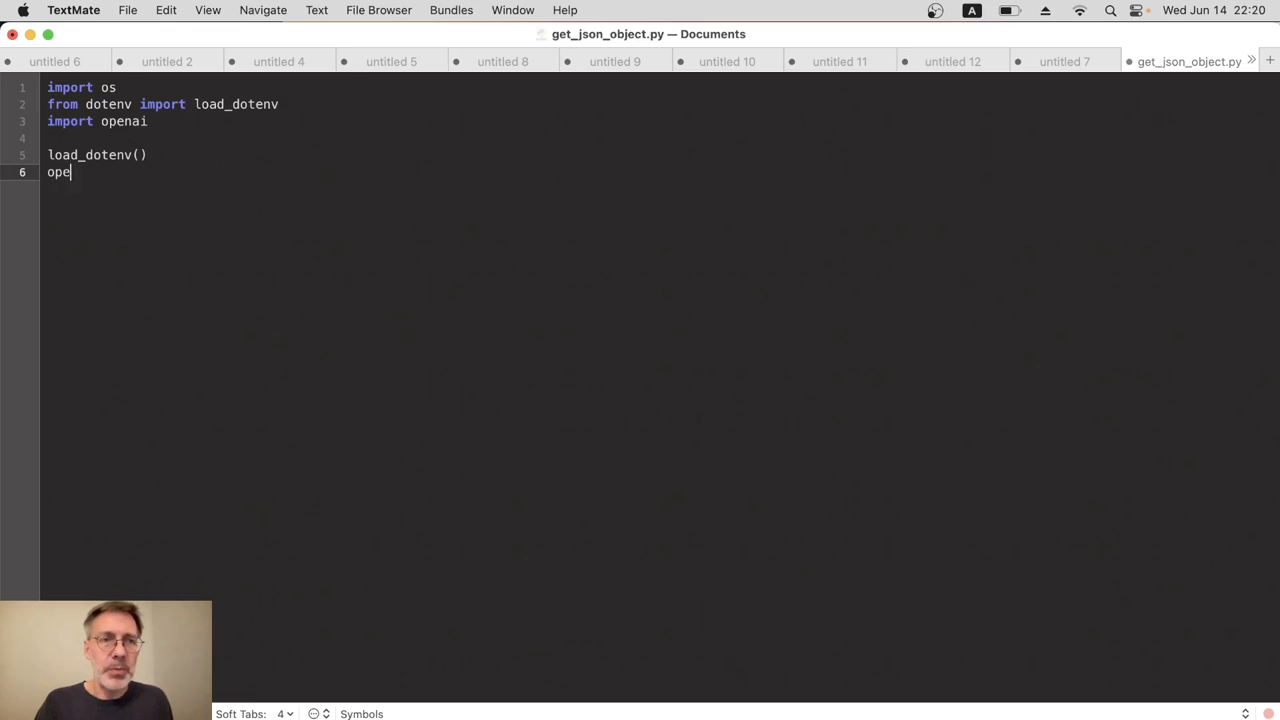
type("nai.a")
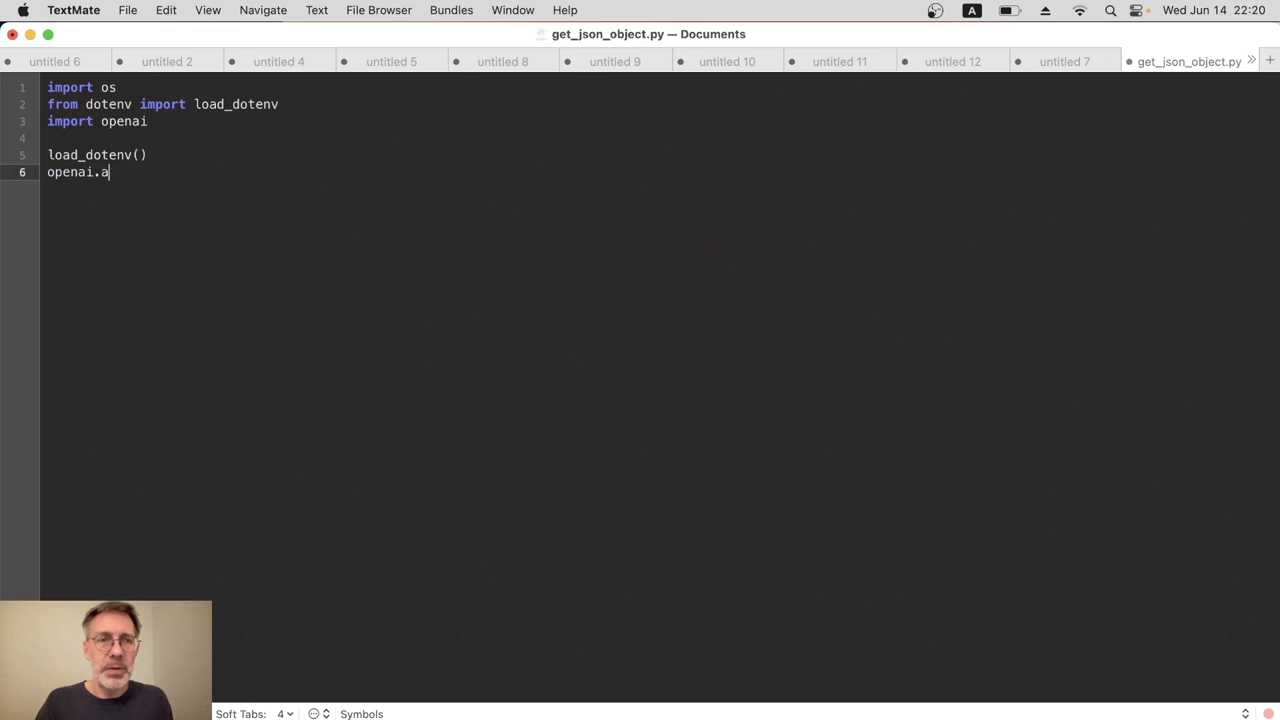
type("pi_key =")
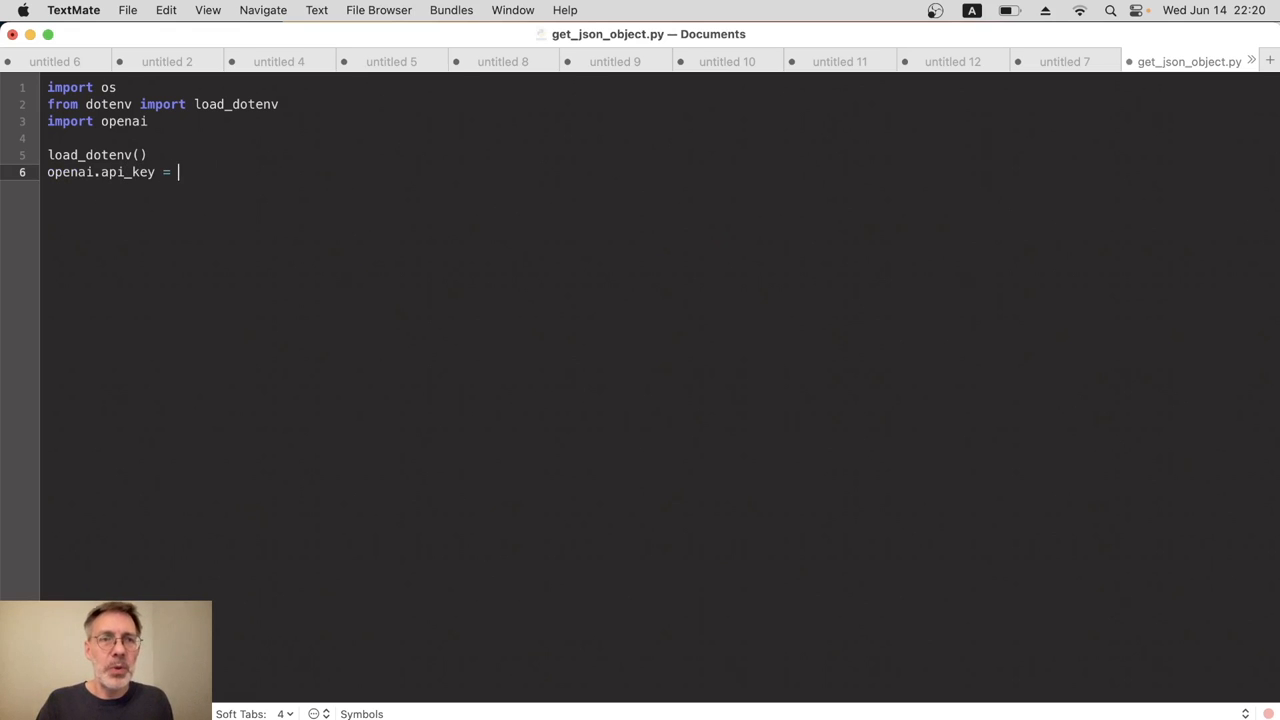
type("os.")
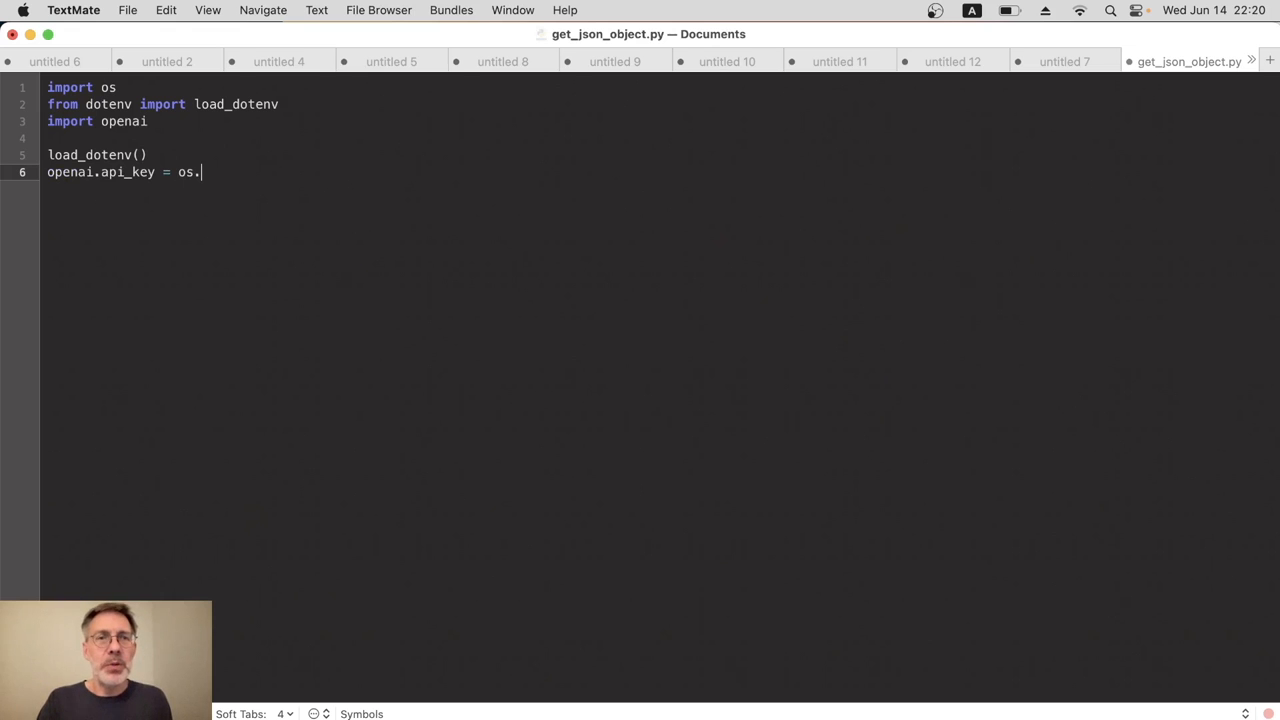
type("g")
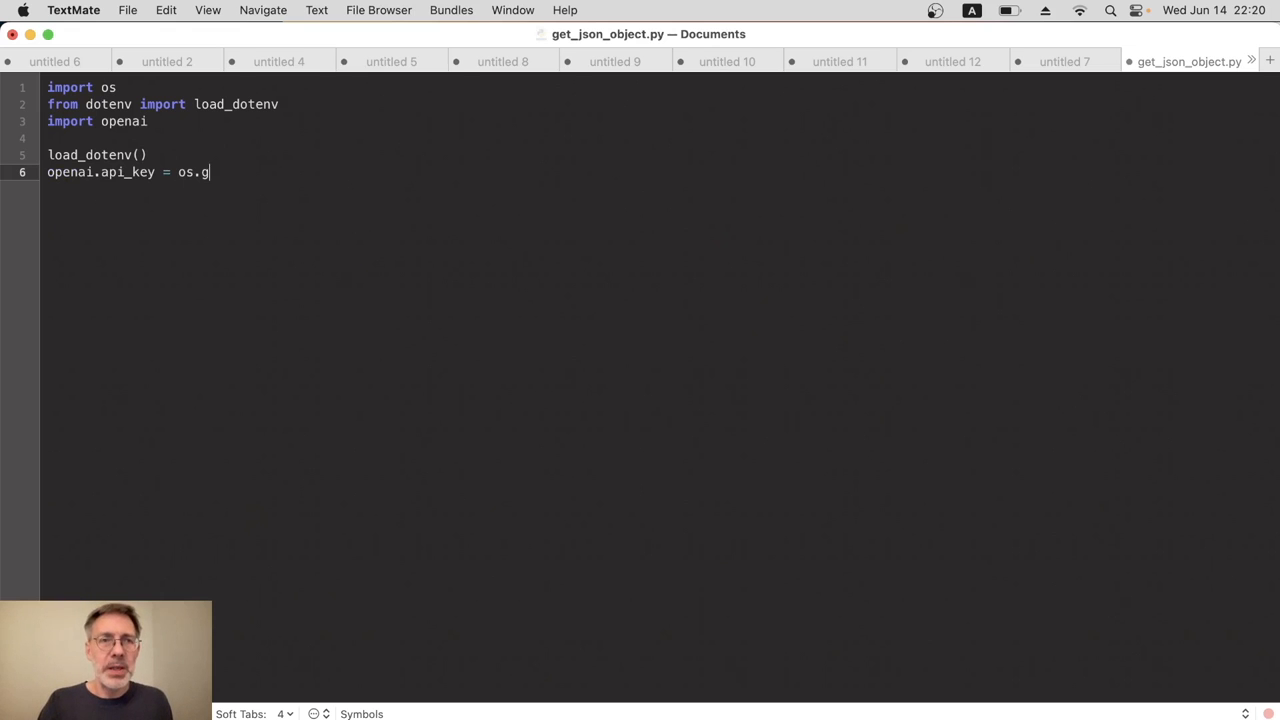
type("etenv()")
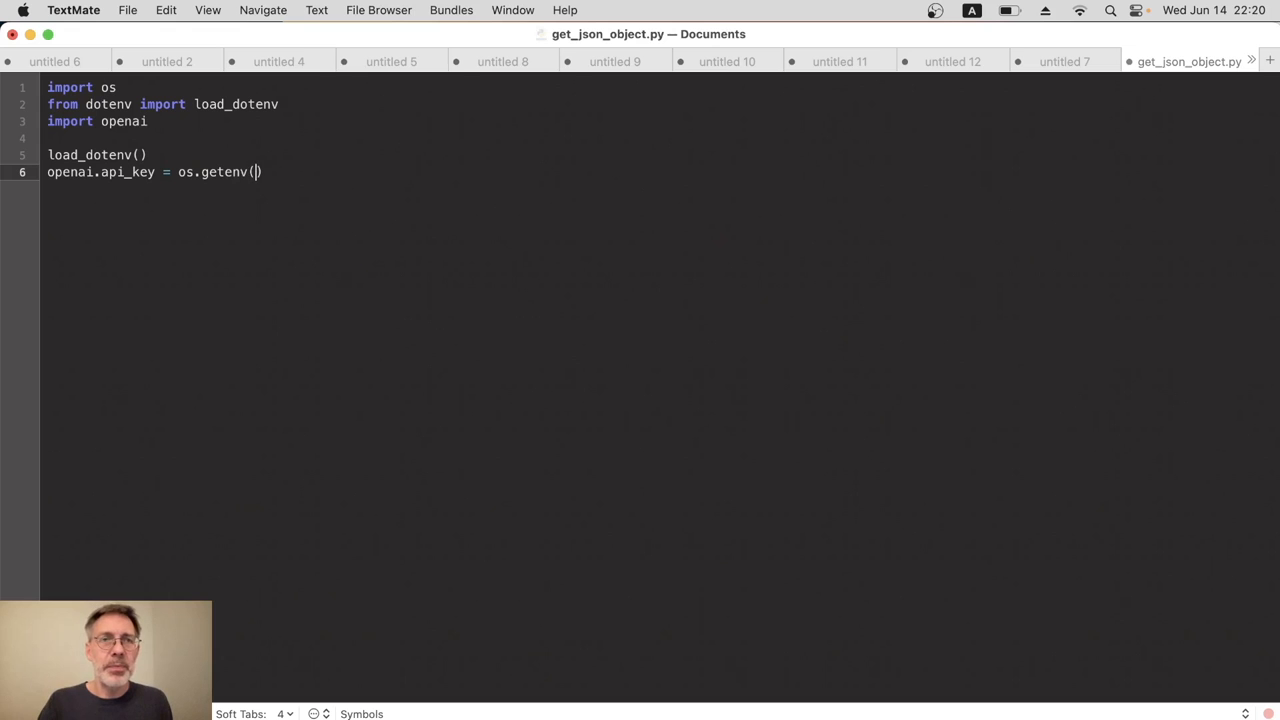
type("\"\"")
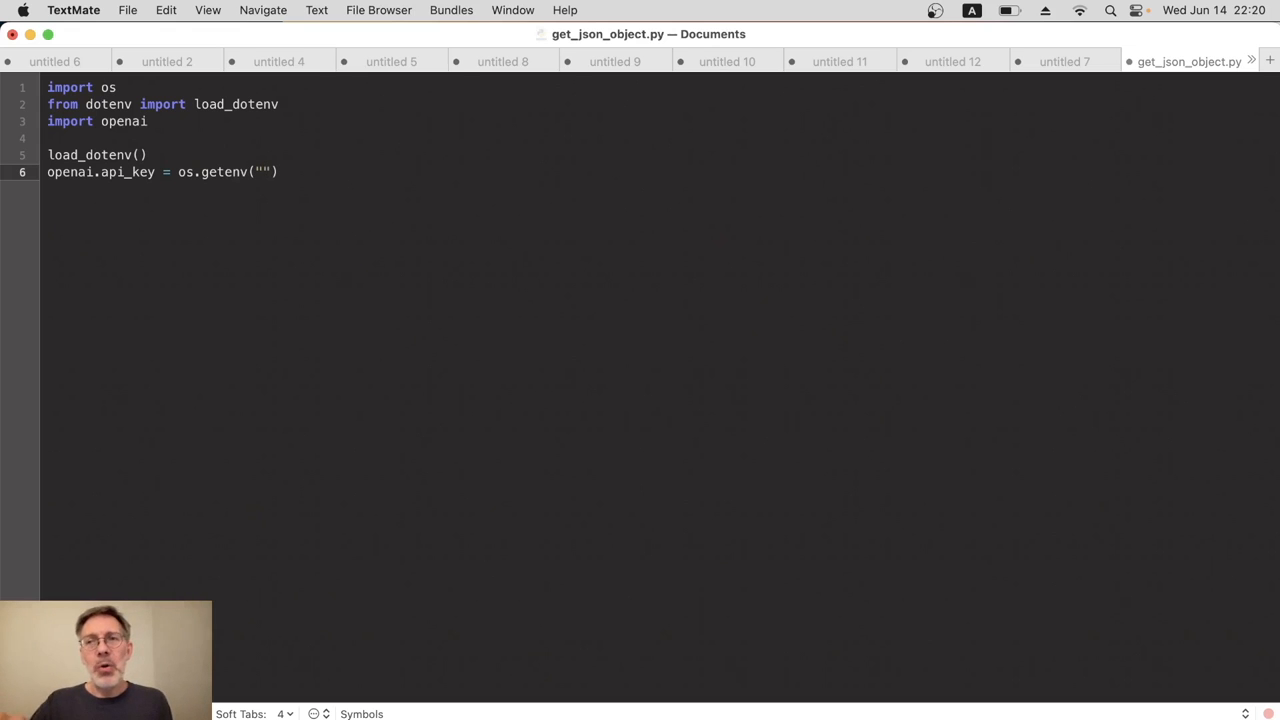
left_click(260, 172)
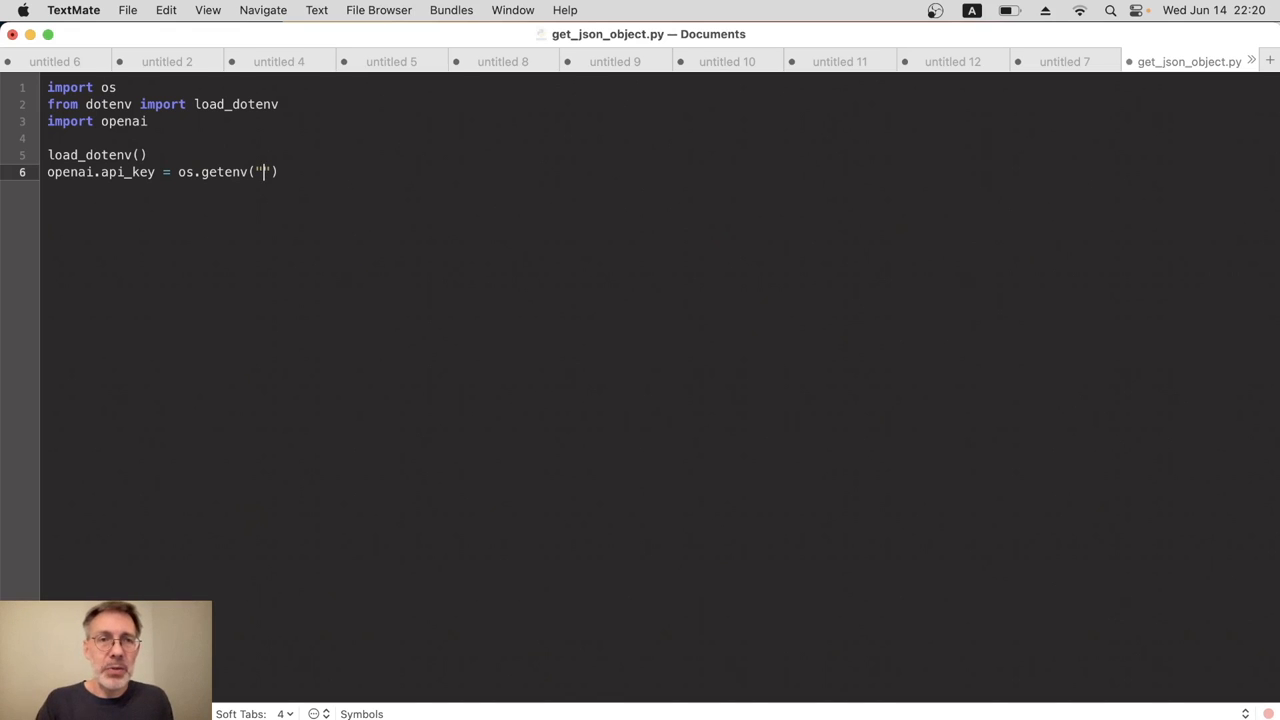
type("OPENAI_")
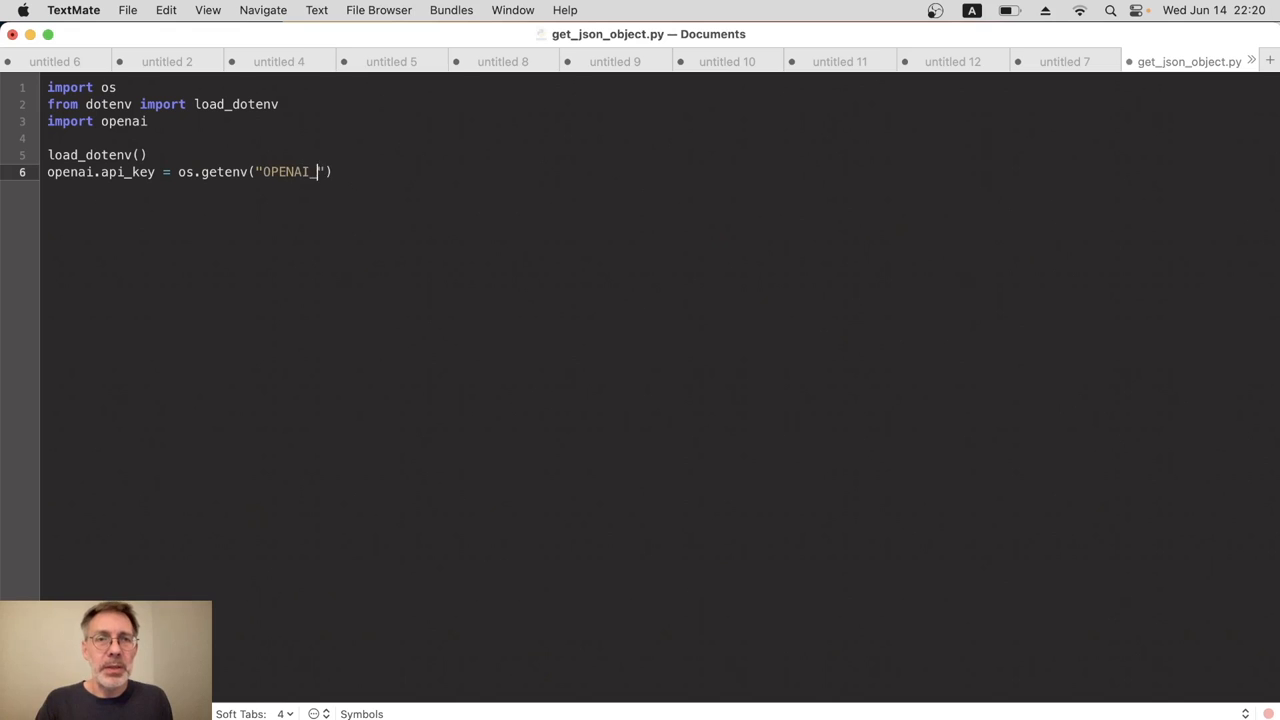
type("API_KEY")
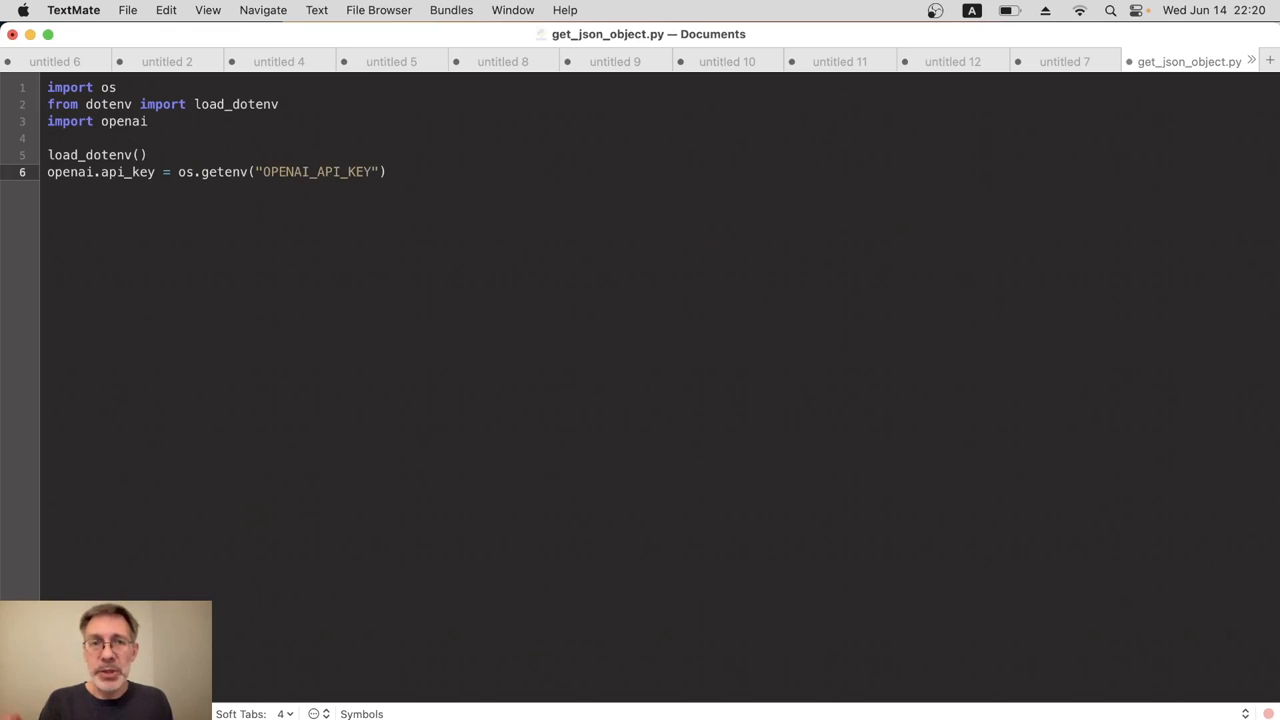
key("Return")
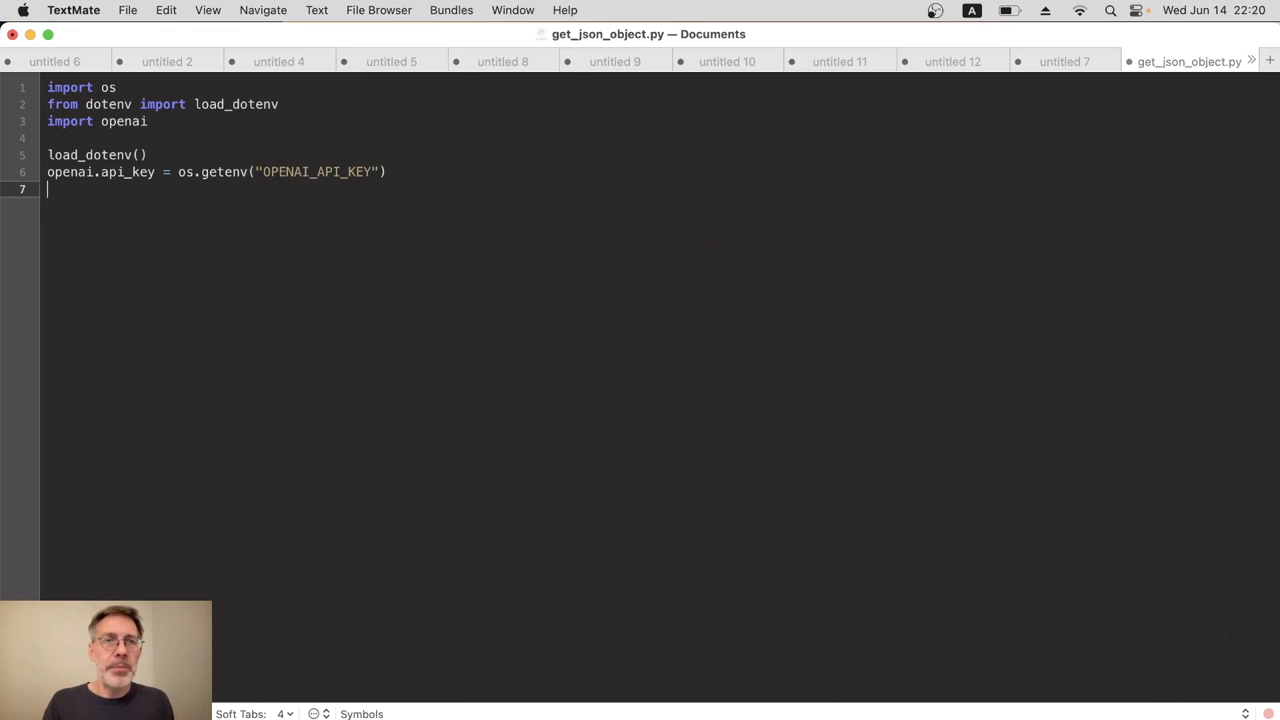
Run python3 get_json_object.py in Terminal, then return to the script in TextMate
key("Return")
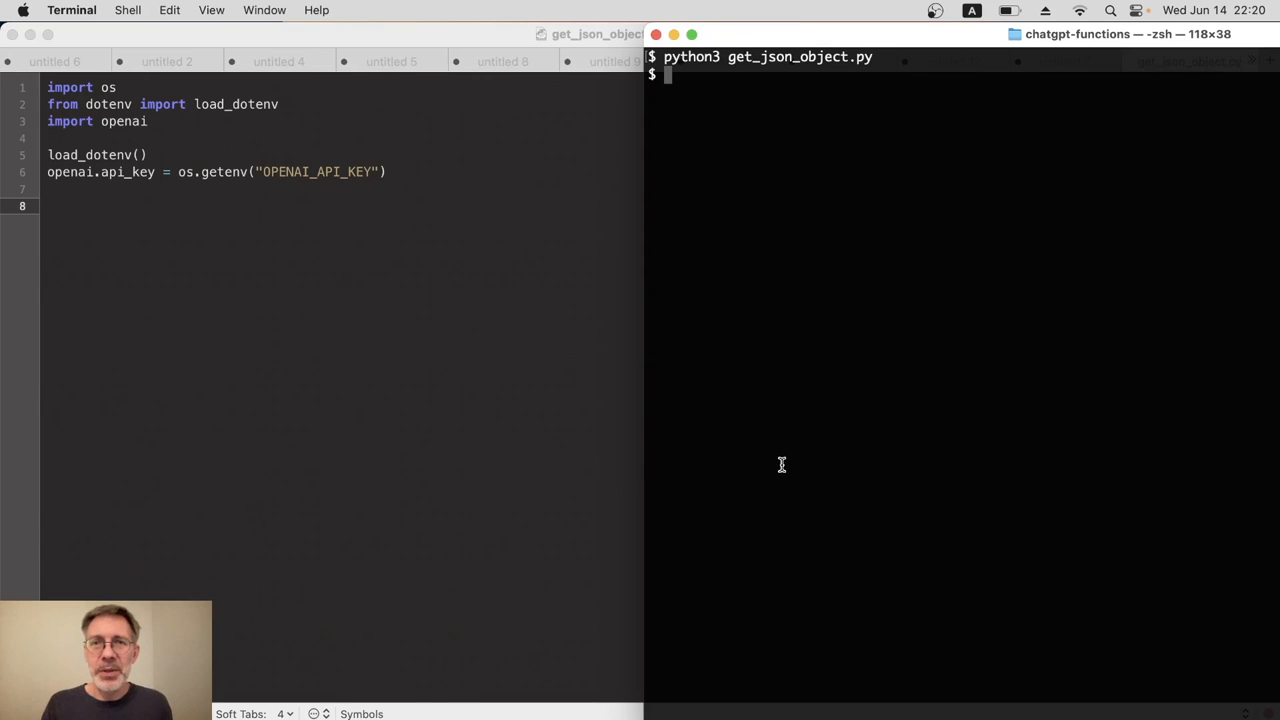
key("Return")
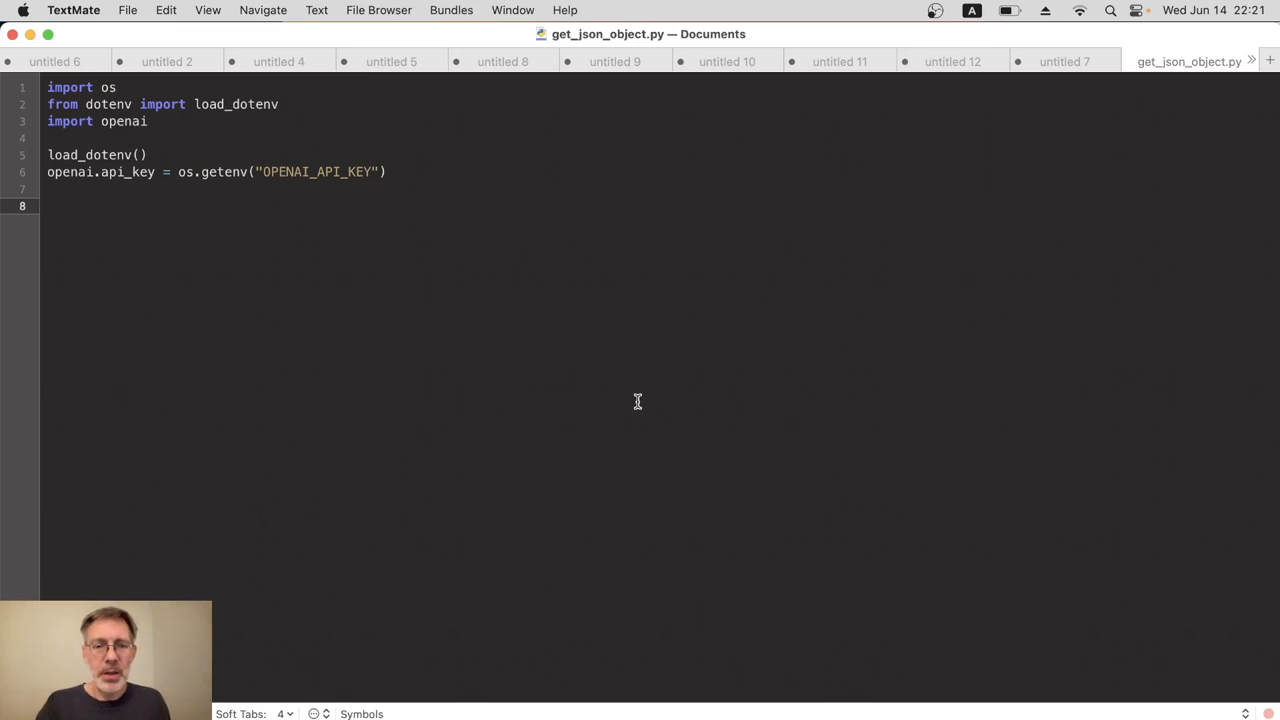
Add an article variable holding the pasted gpt-3.5-turbo and gpt-4 release announcement text
type("article =")
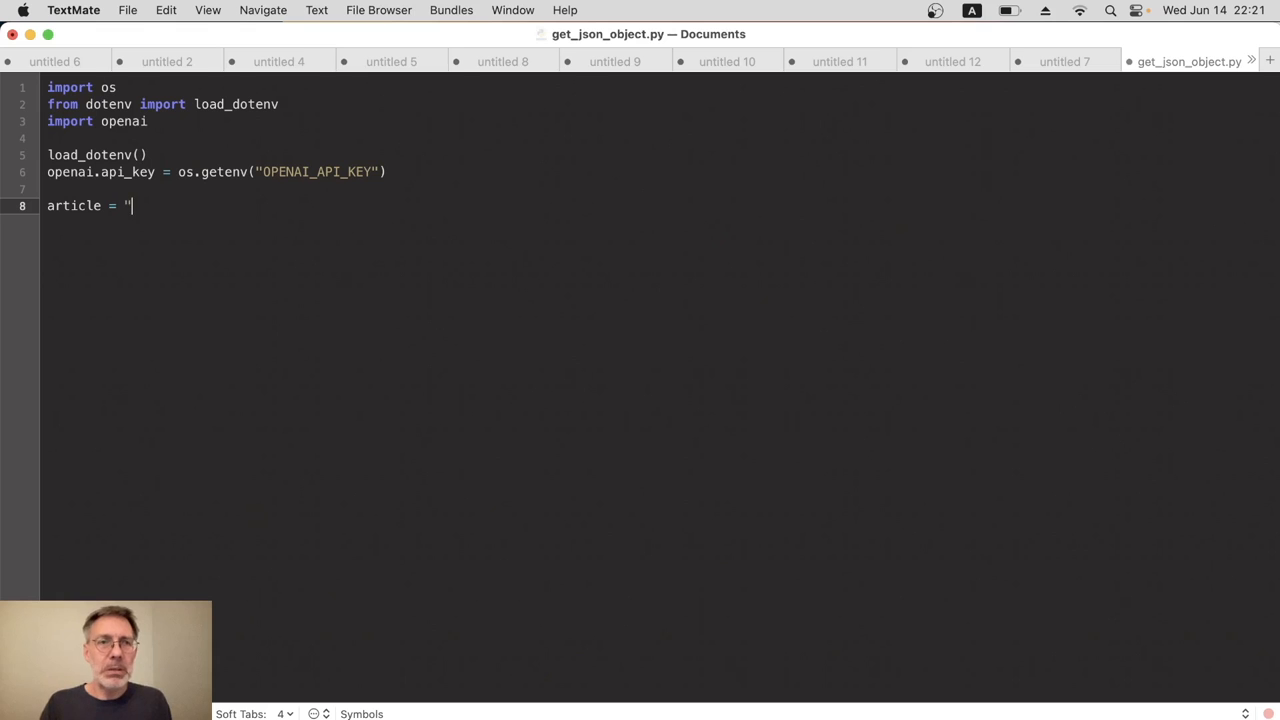
type("\"")
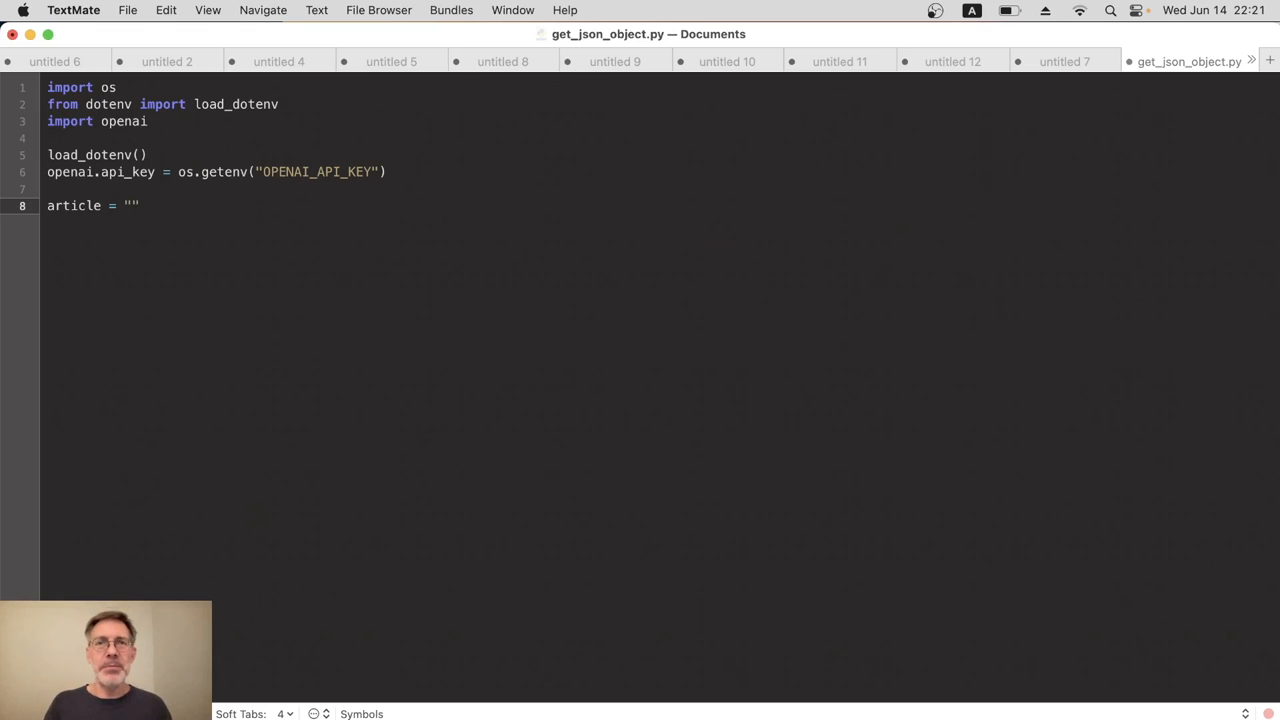
type("We released gpt-3.5-turbo and gpt-4 earlier this year...")
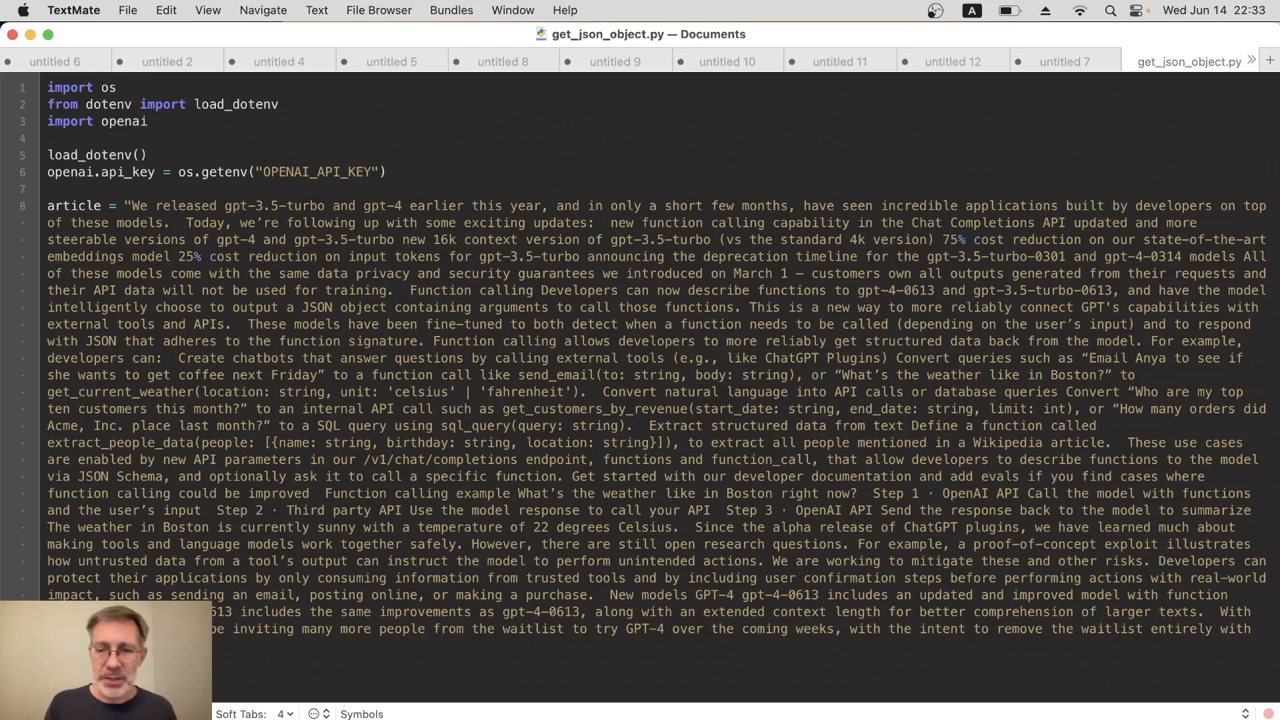
scroll("down", 3)
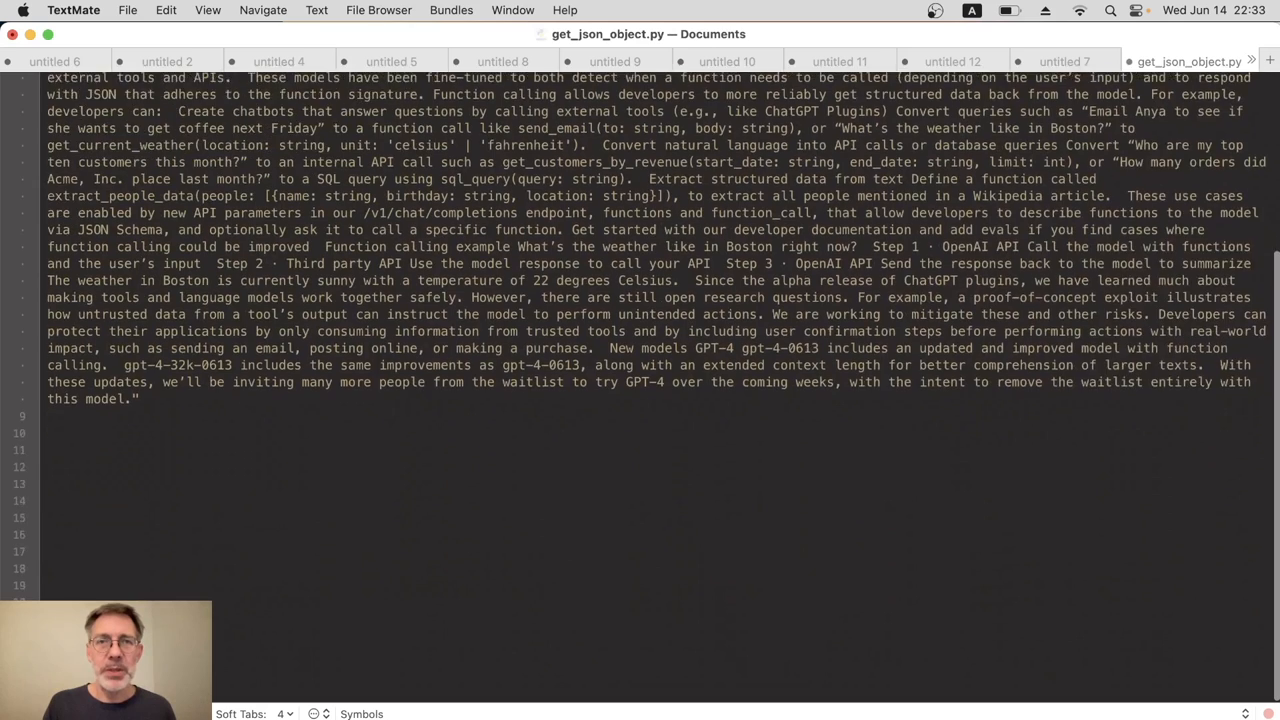
scroll("down", 3)
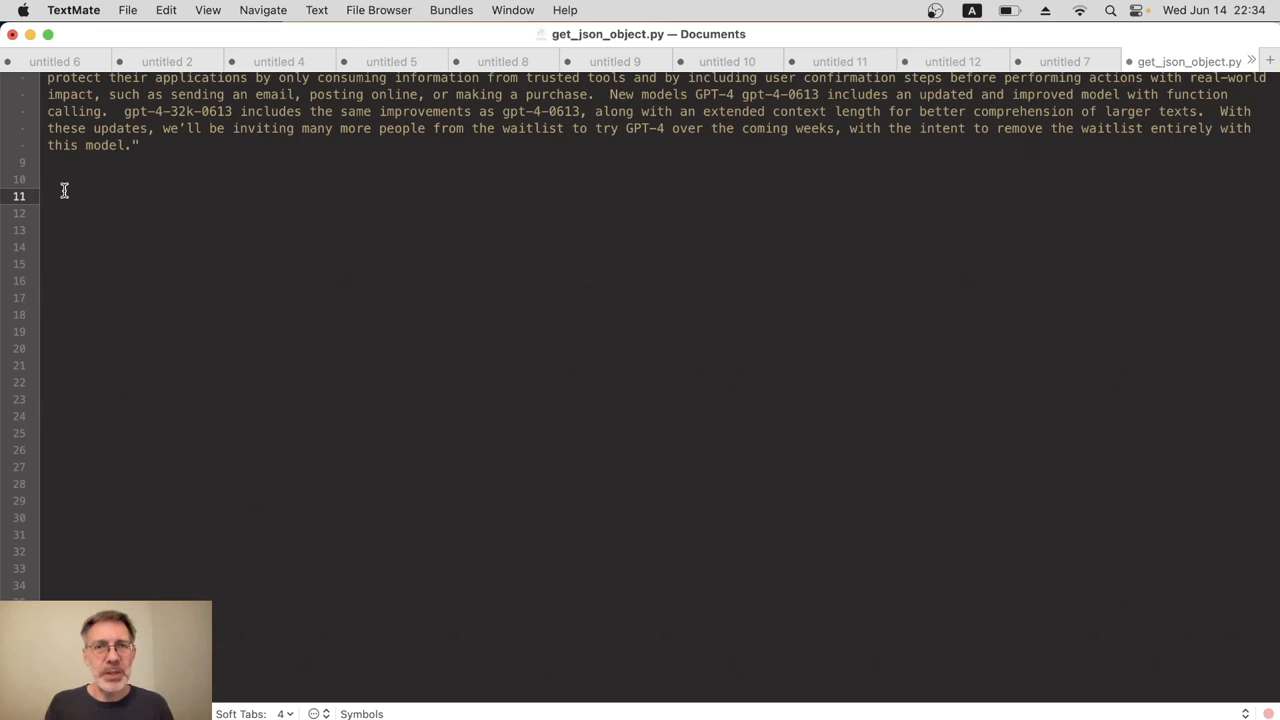
Start a functions list with a dictionary whose "name" is "show_summary"
type("func")
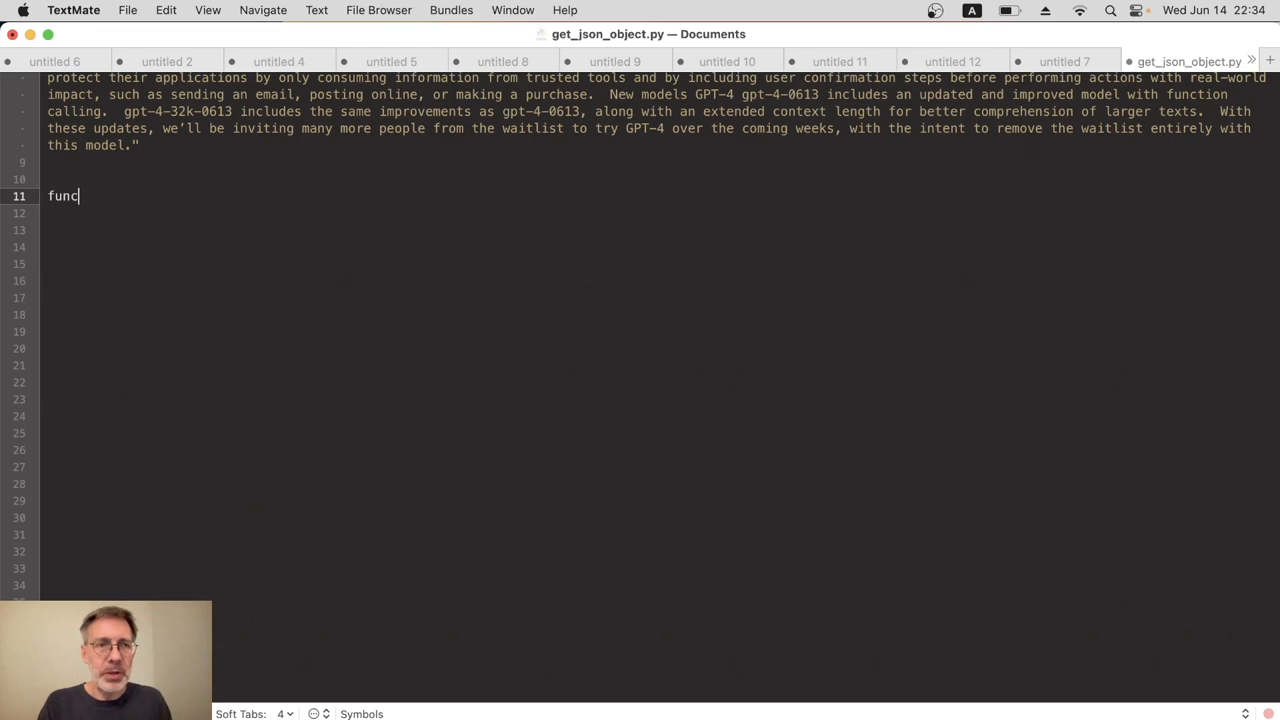
type("tions =")
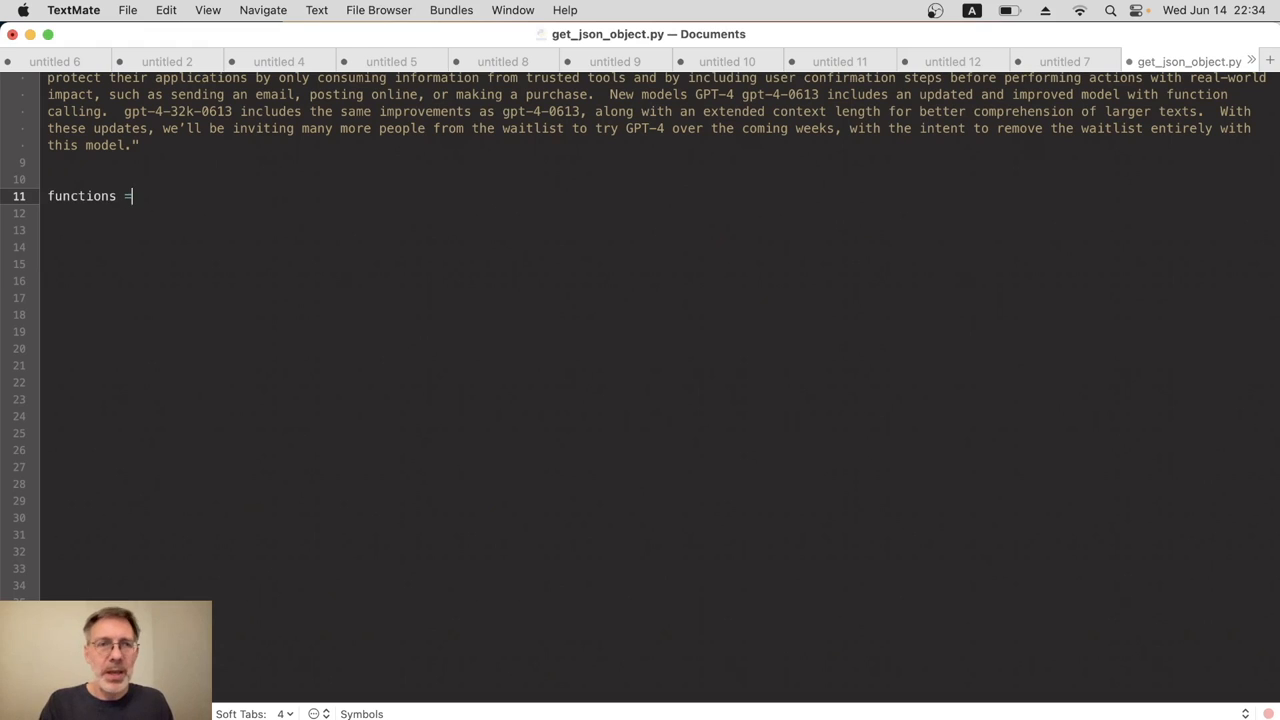
type("[")
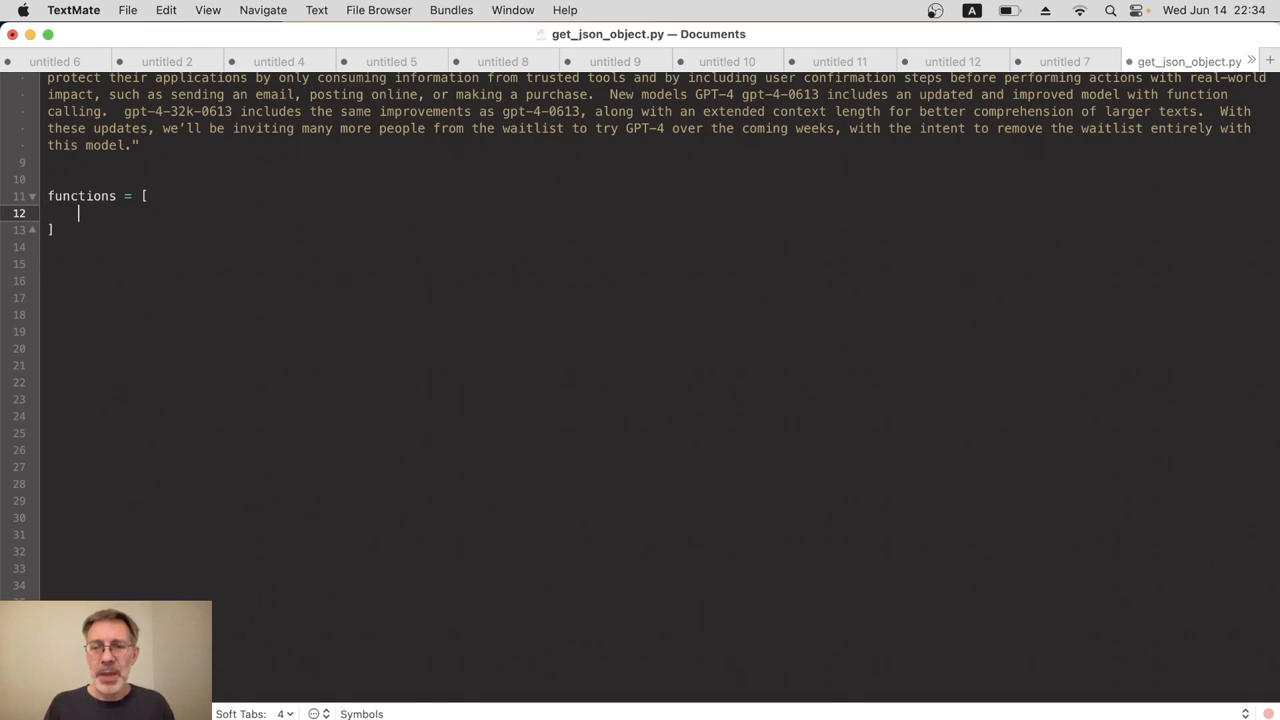
type("{")
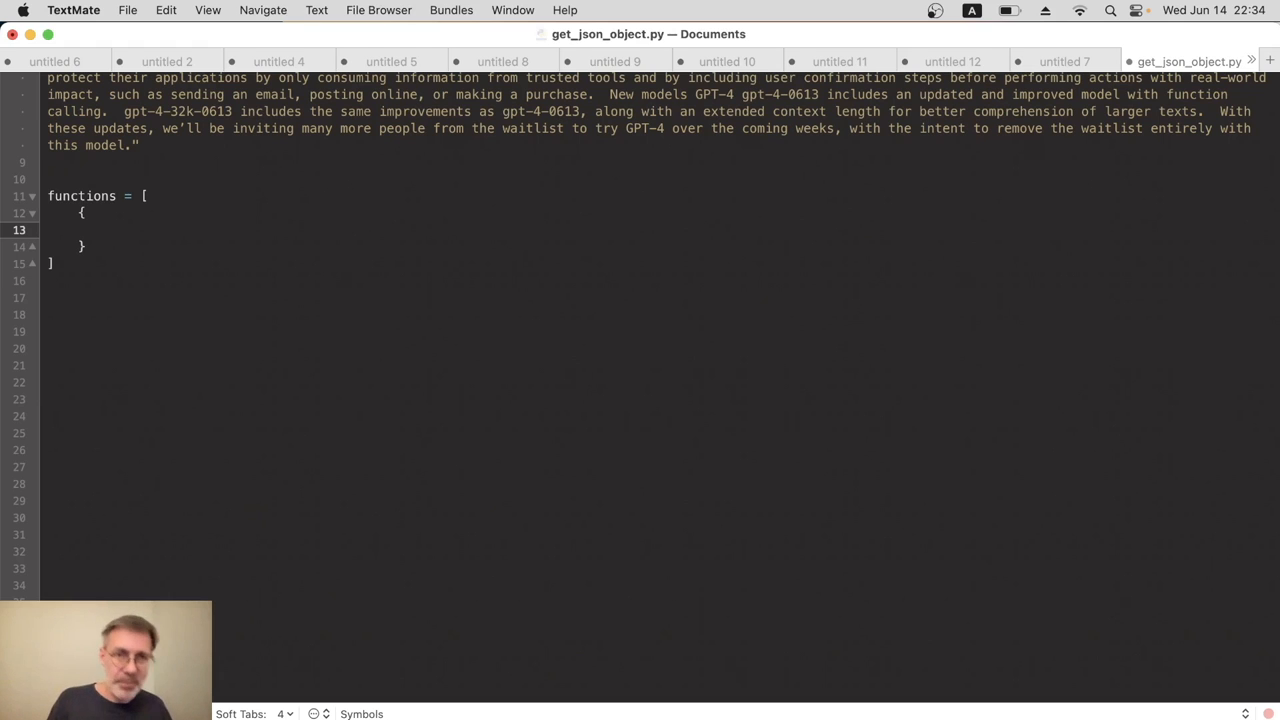
left_click(108, 230)
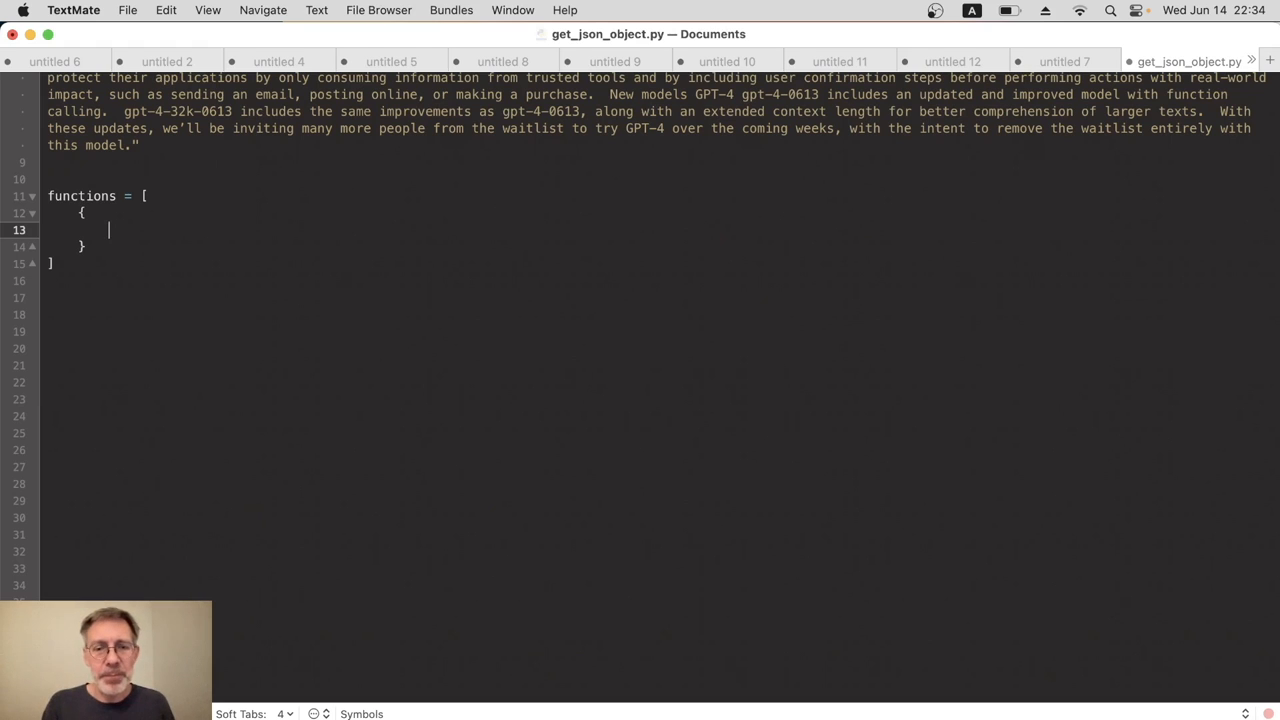
type("\"name\"")
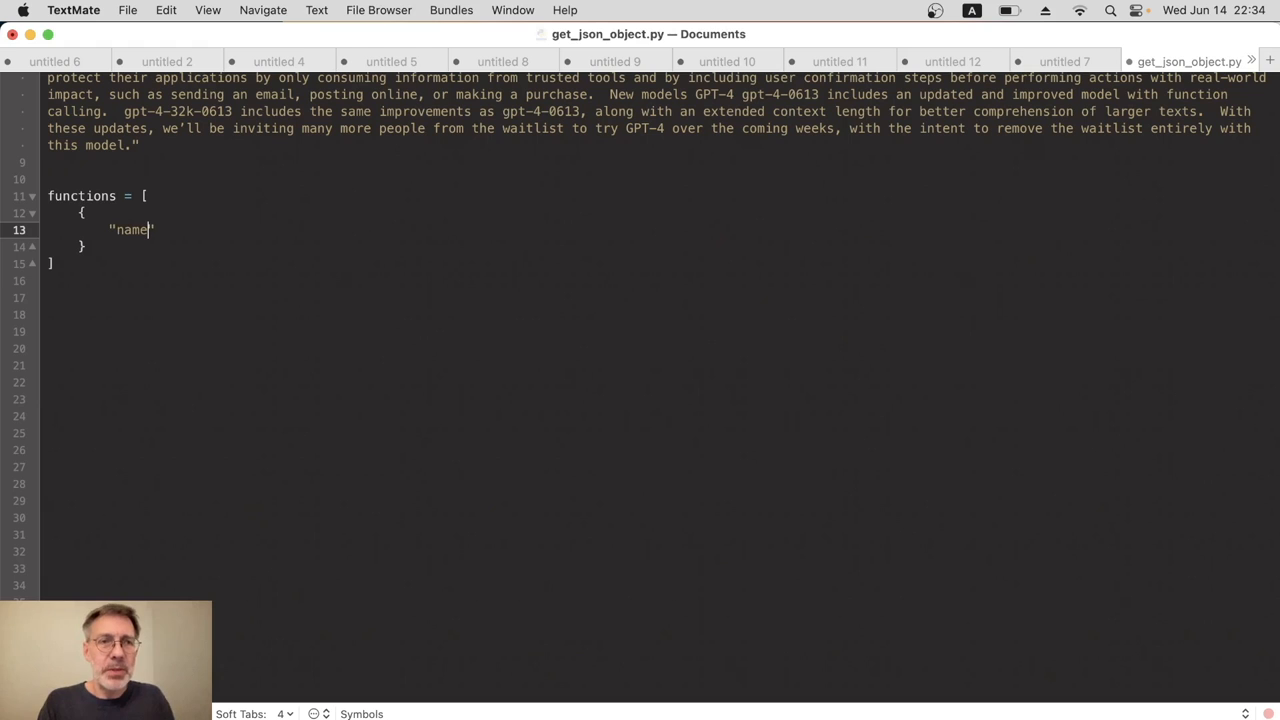
type(": \"\"")
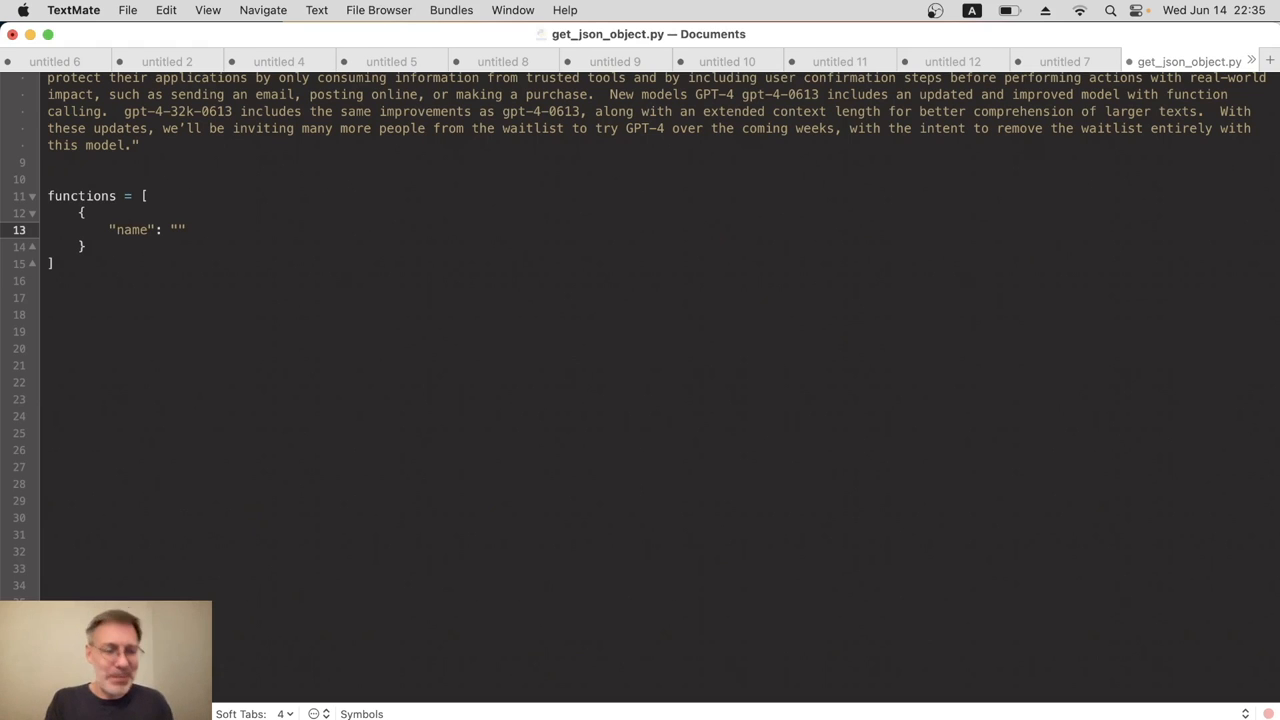
left_click(177, 229)
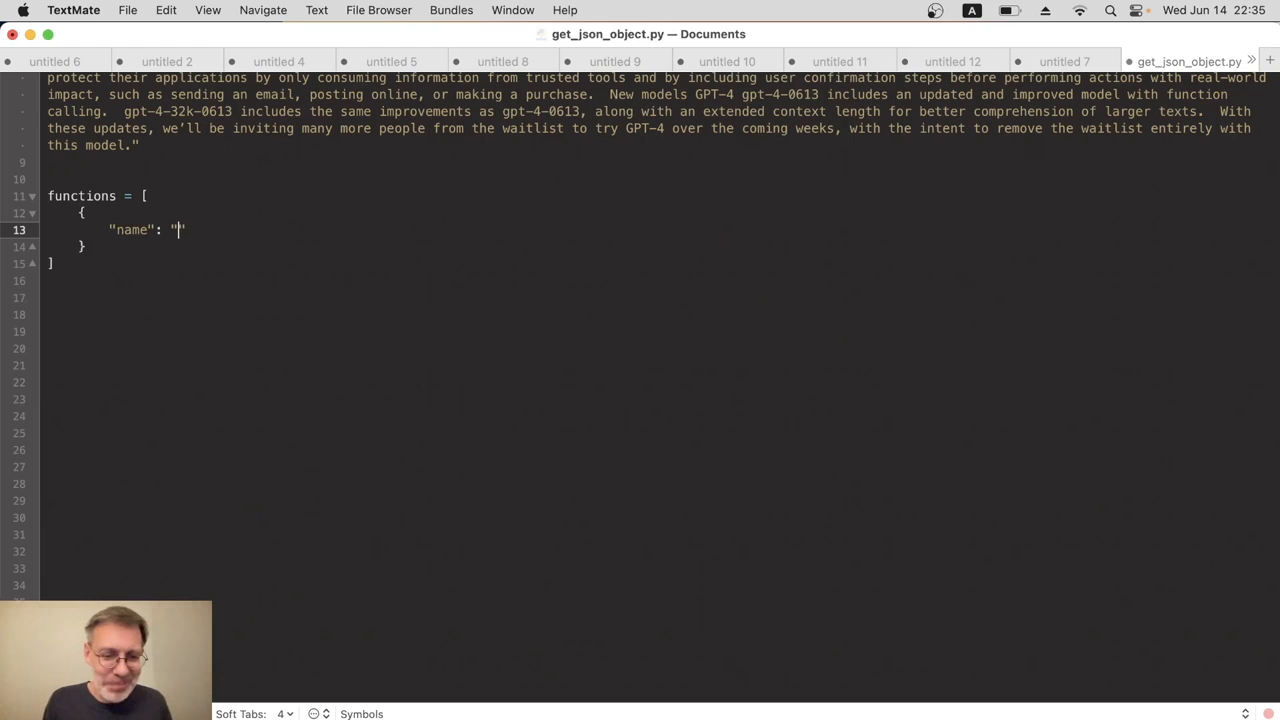
type("show_summary")
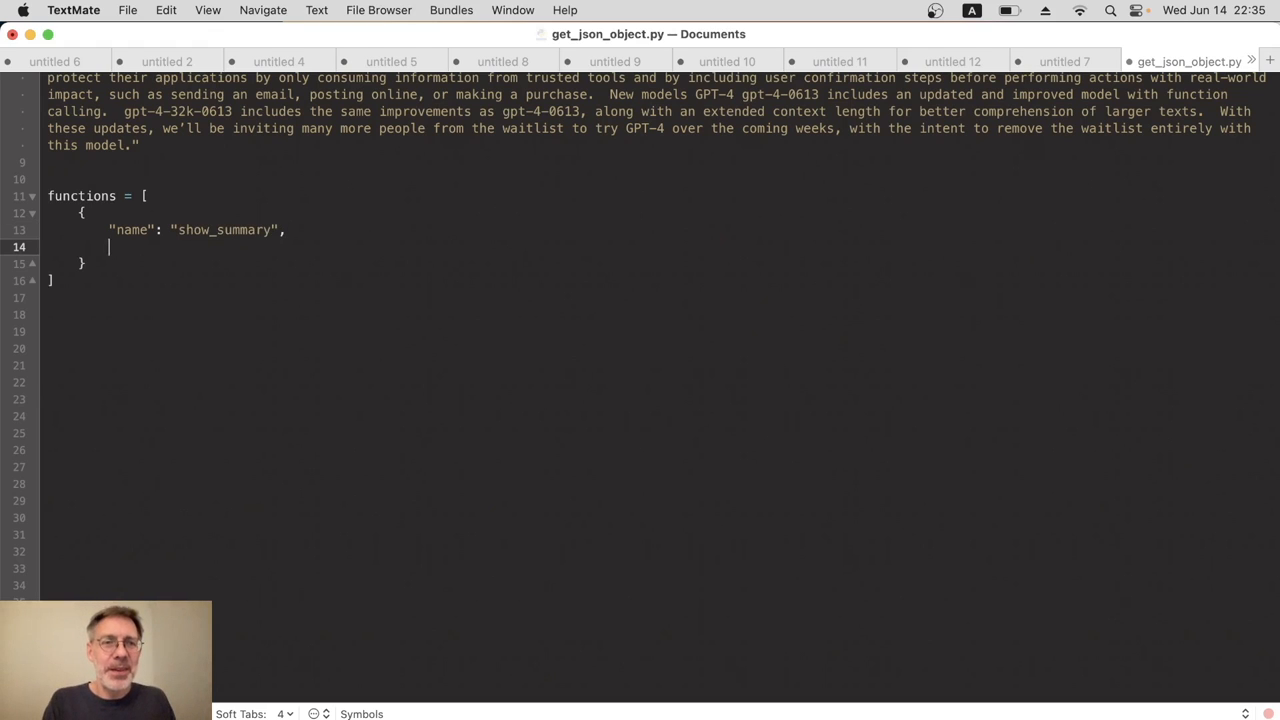
Add description "Shows the title and summary of some text." and an empty "parameters": {}
type("\"des\"")
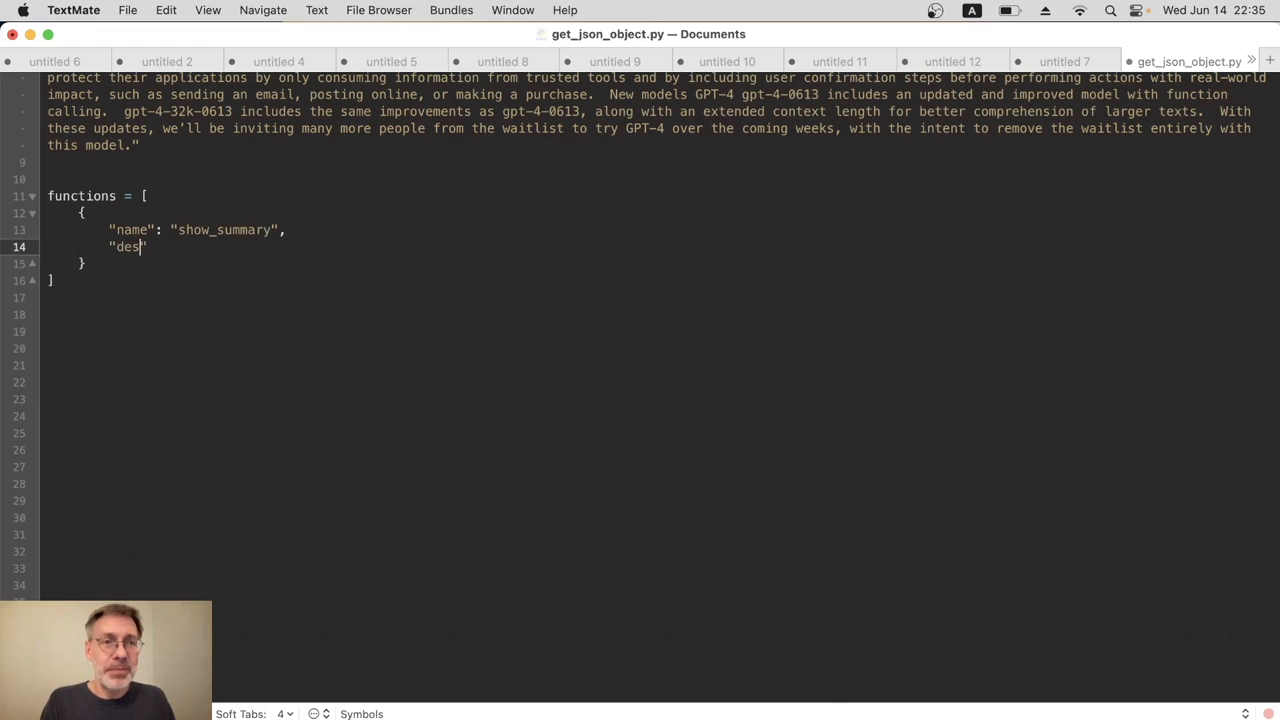
type("cription\"")
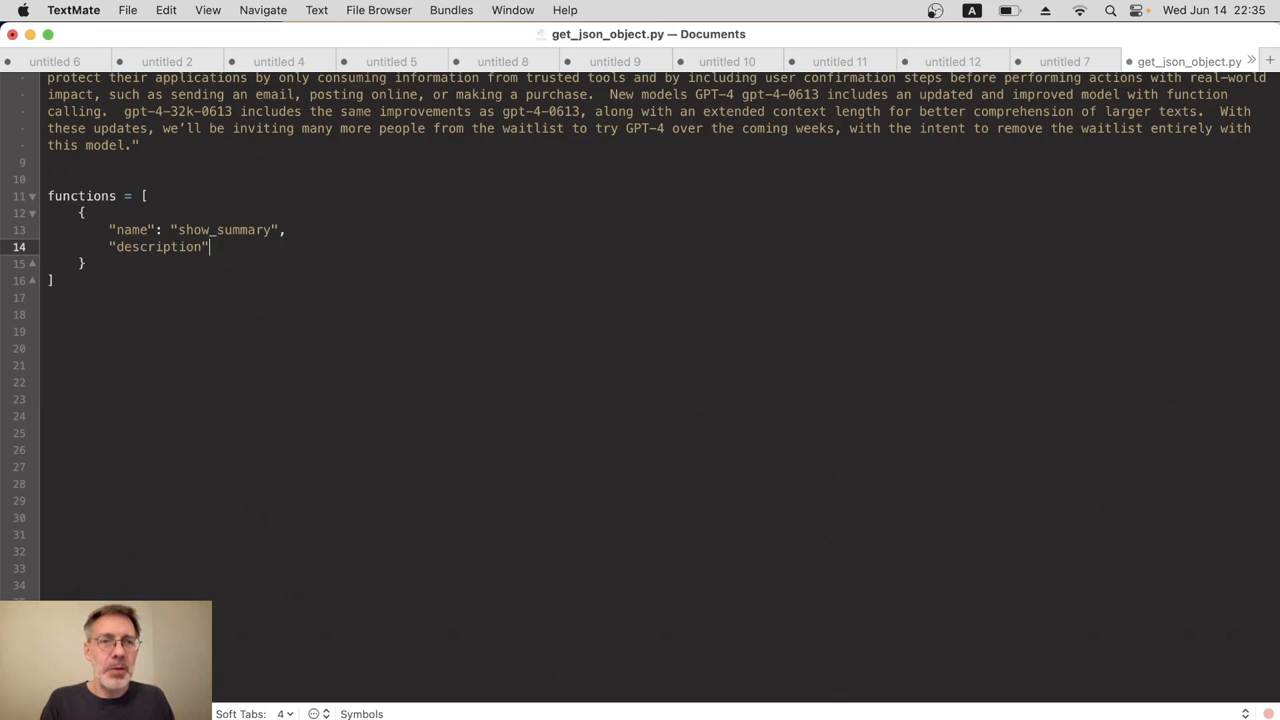
type("\":")
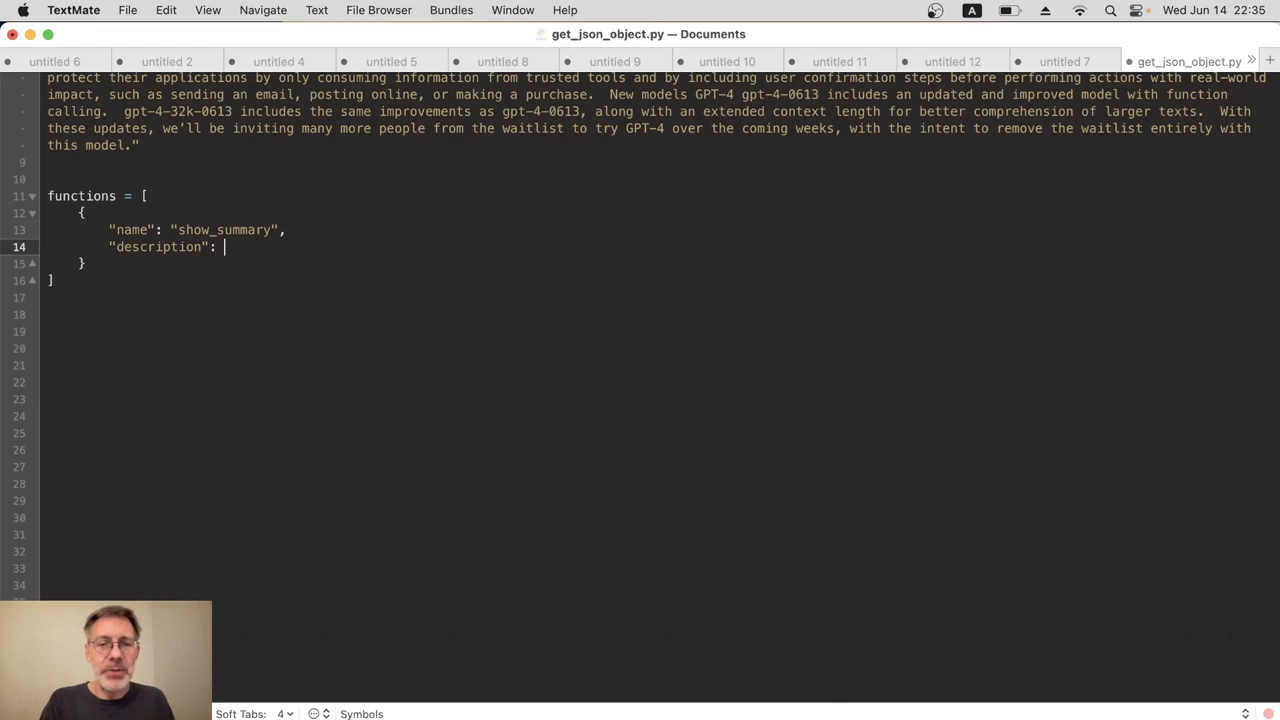
type("Shows the title \"")
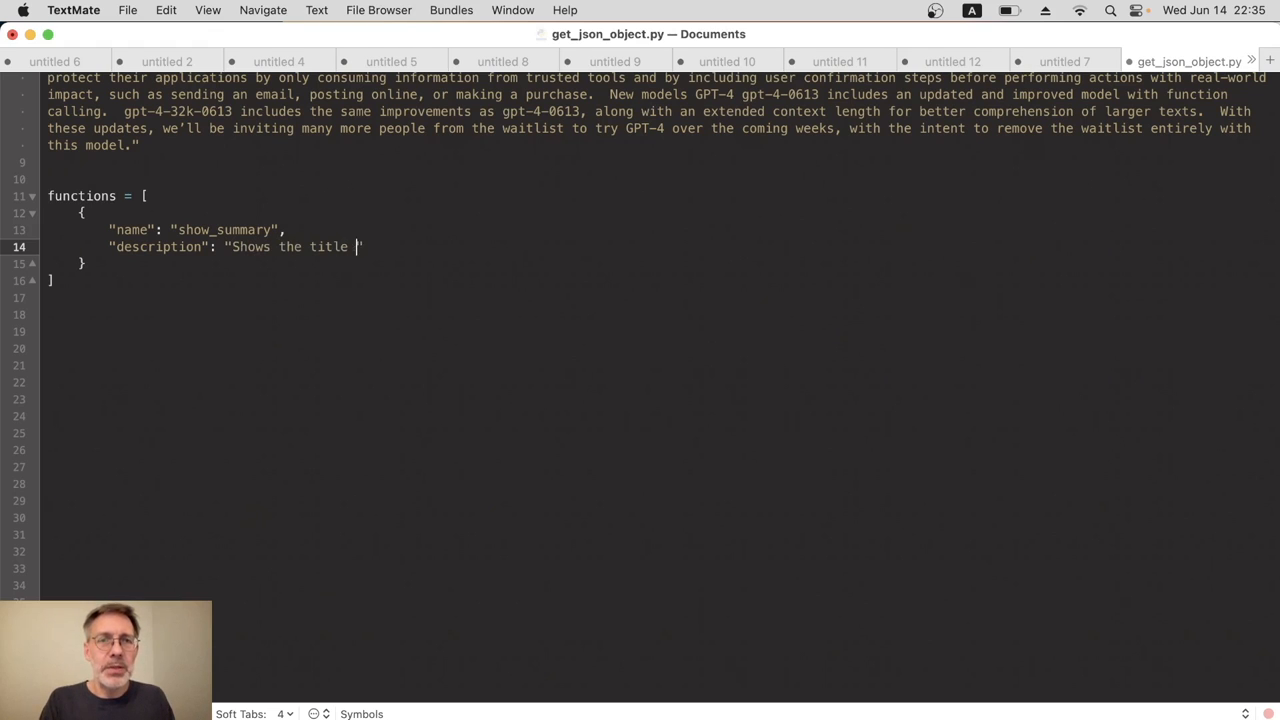
type("and summary of so")
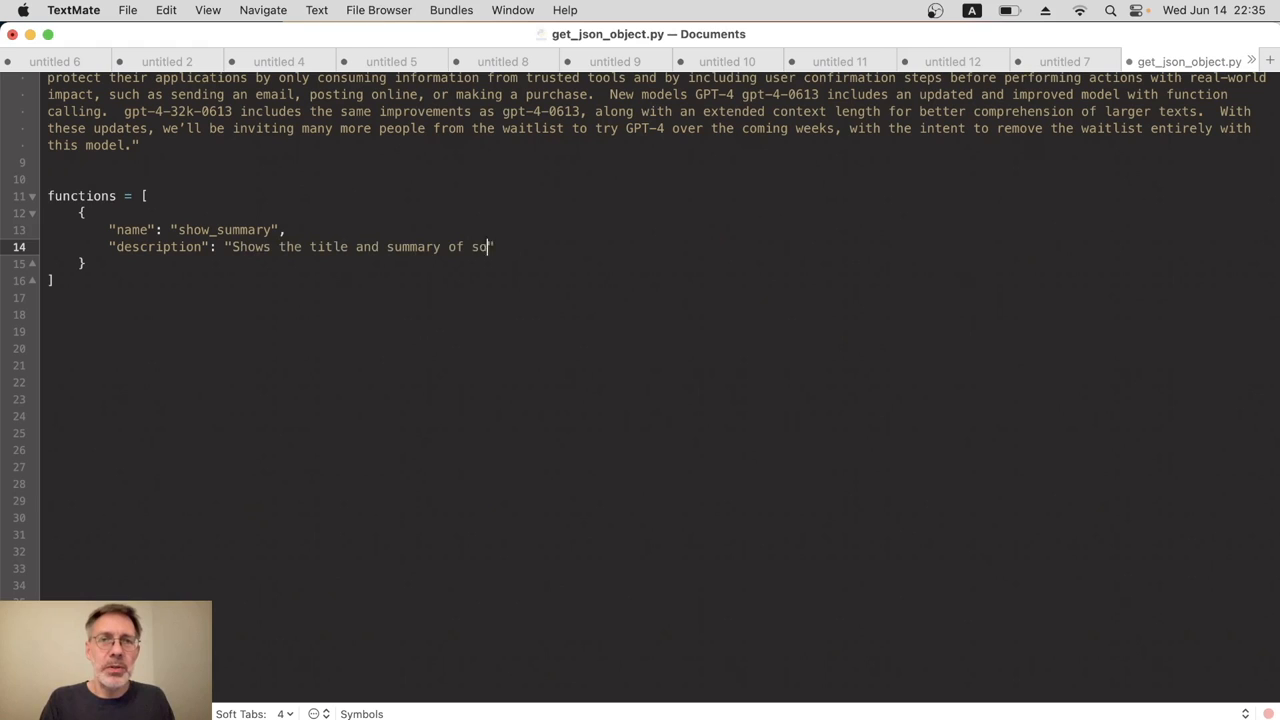
type("me text.\"")
type("\"para")
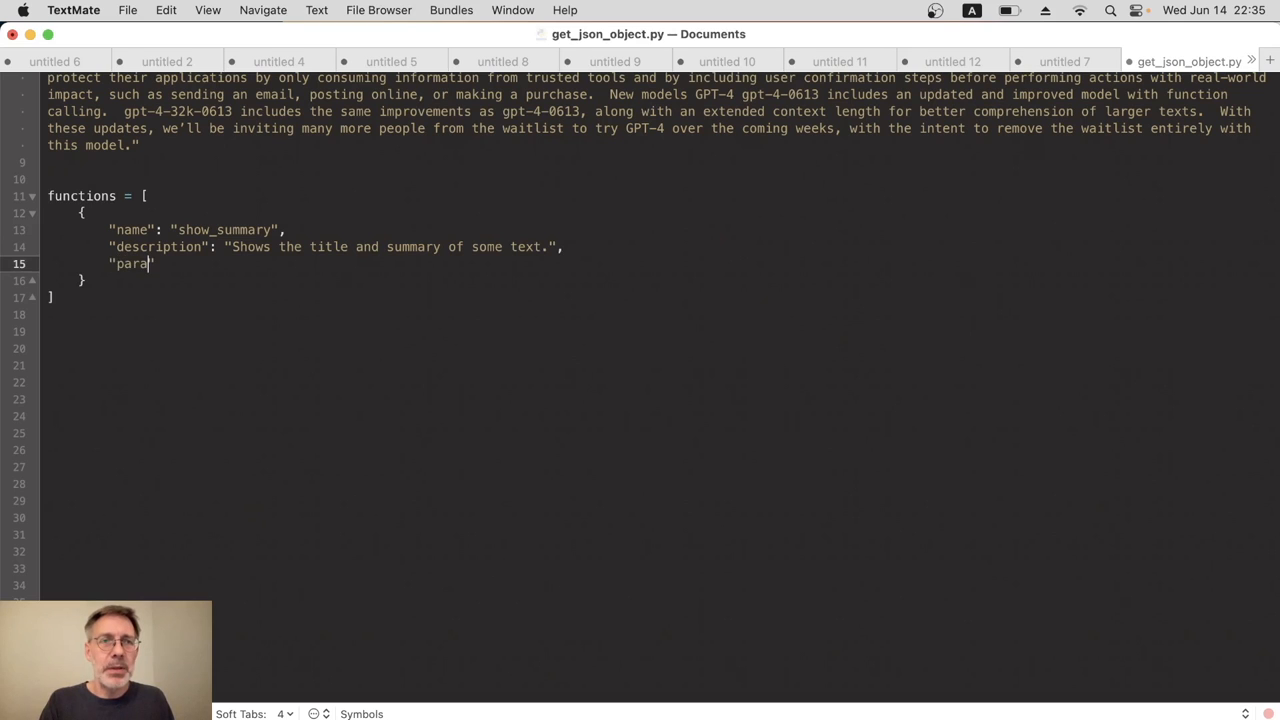
type("meters\"")
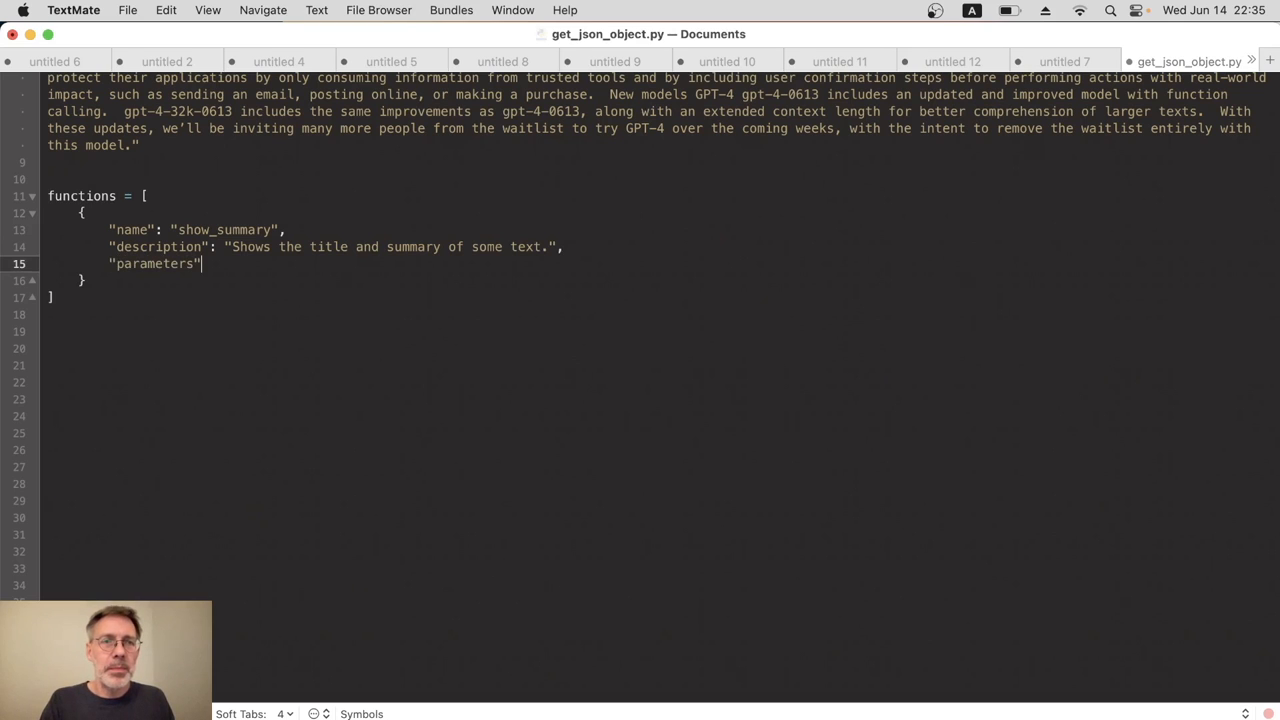
type(": {}")
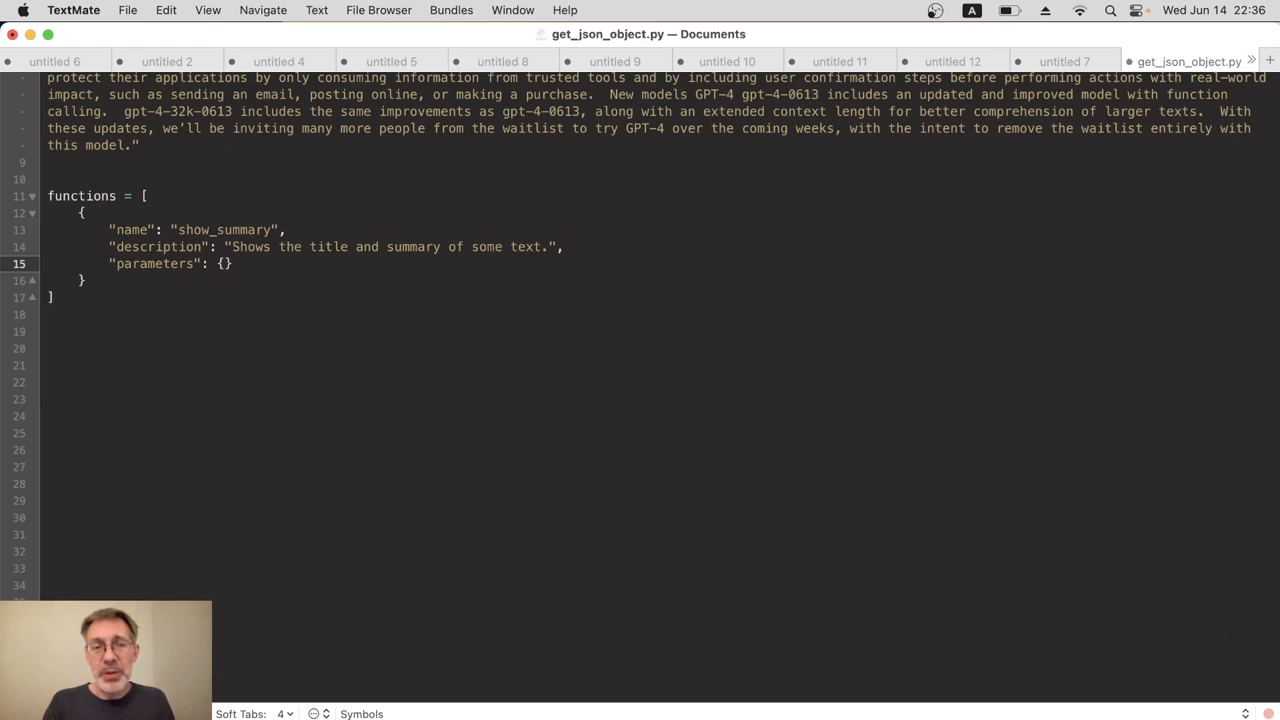
left_click(224, 263)
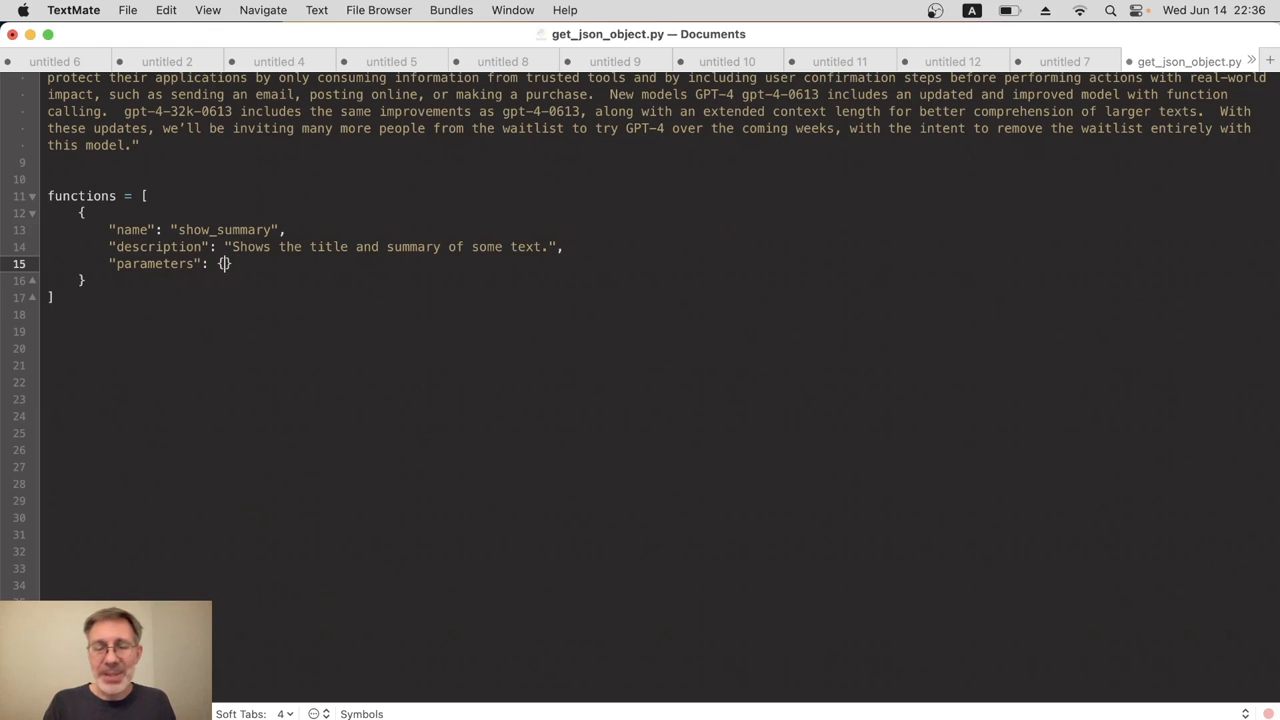
Give parameters "type": "object" and a "properties" dictionary beginning with a "title" key
key("return")
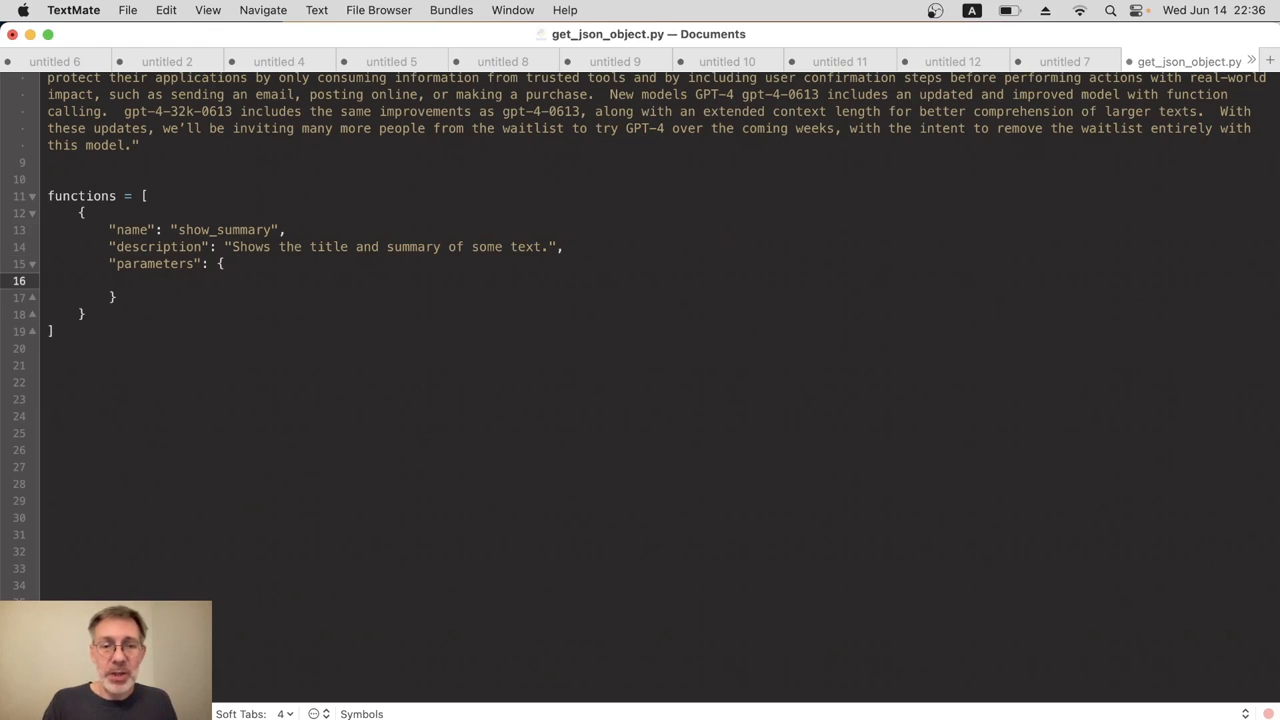
type("\"type\":")
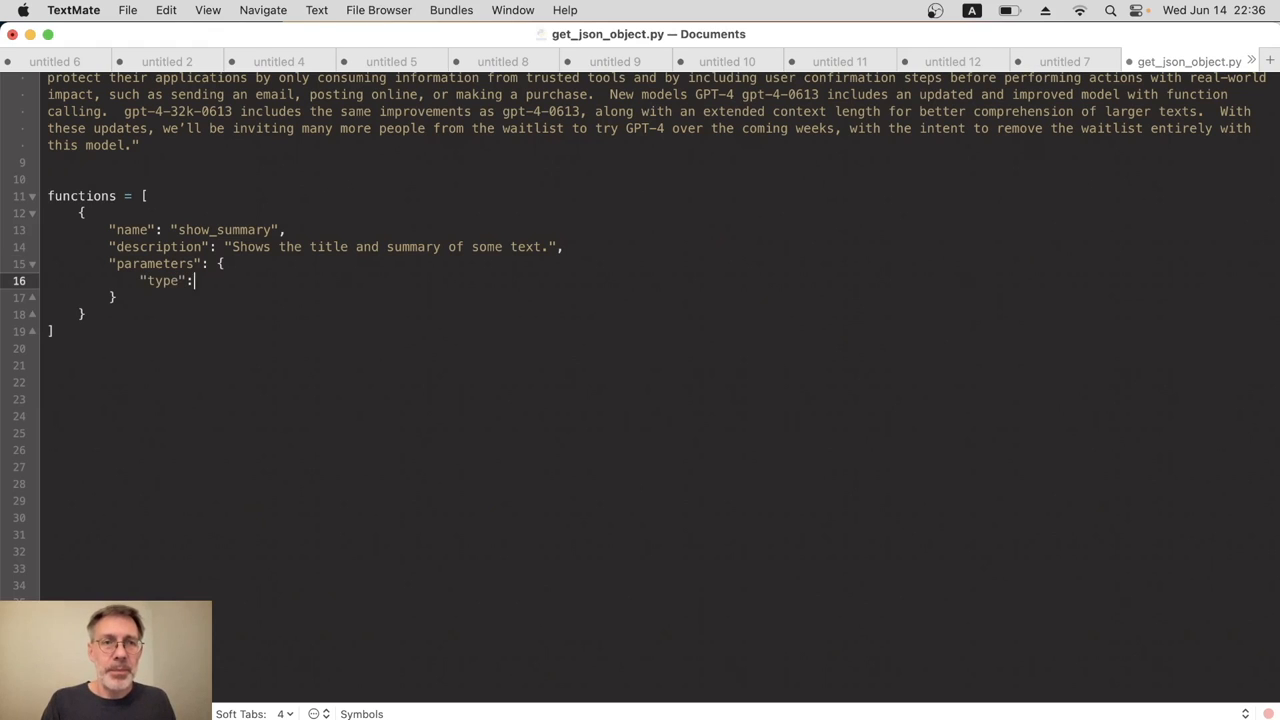
type("\"object\",")
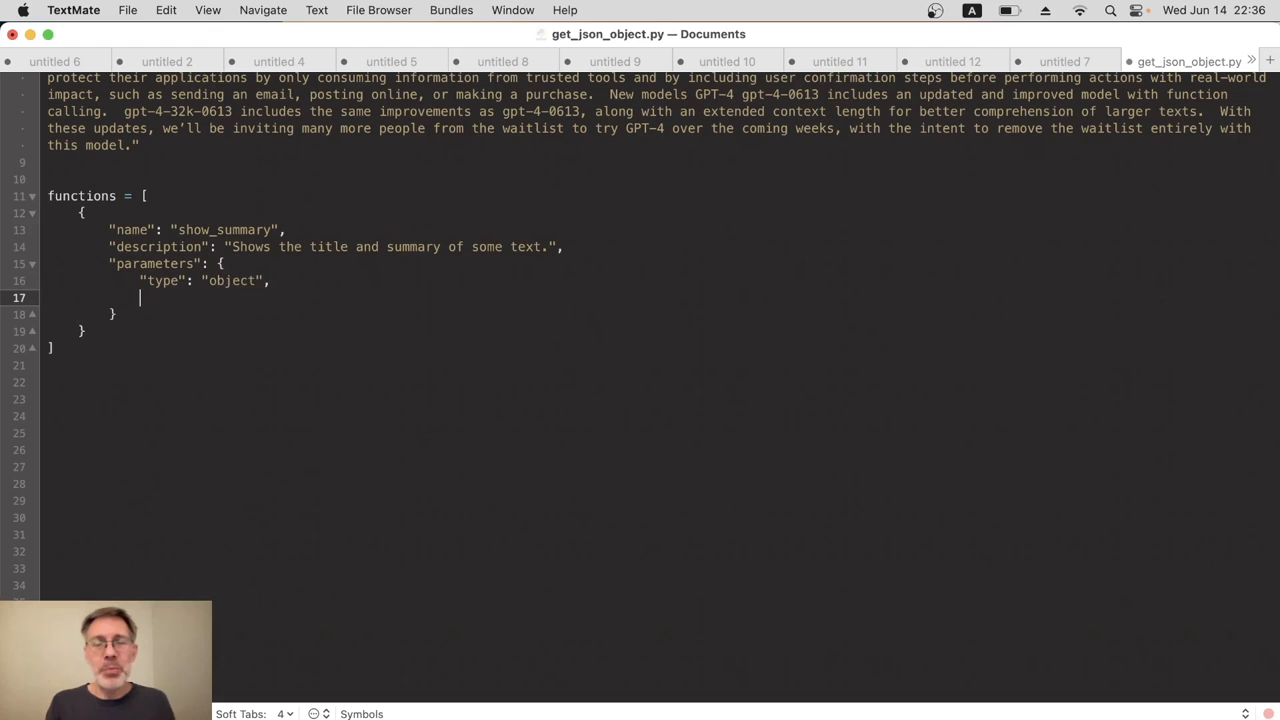
type("\"p")
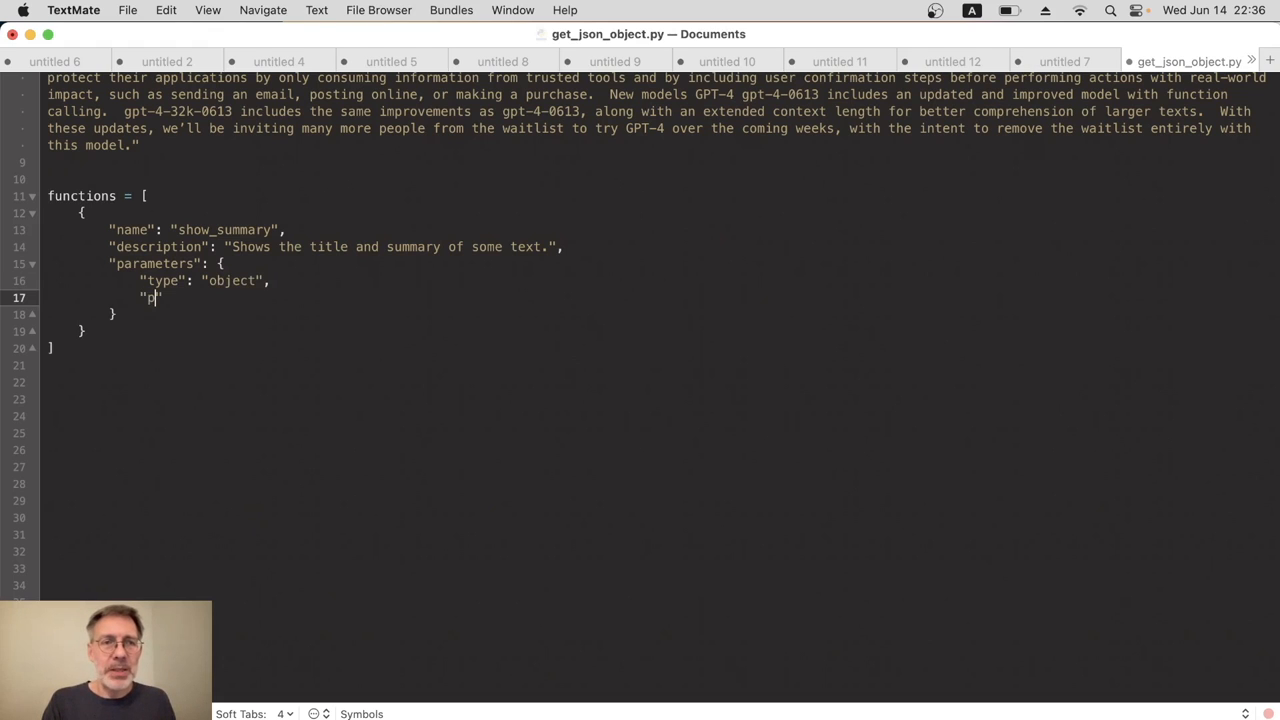
type("roper")
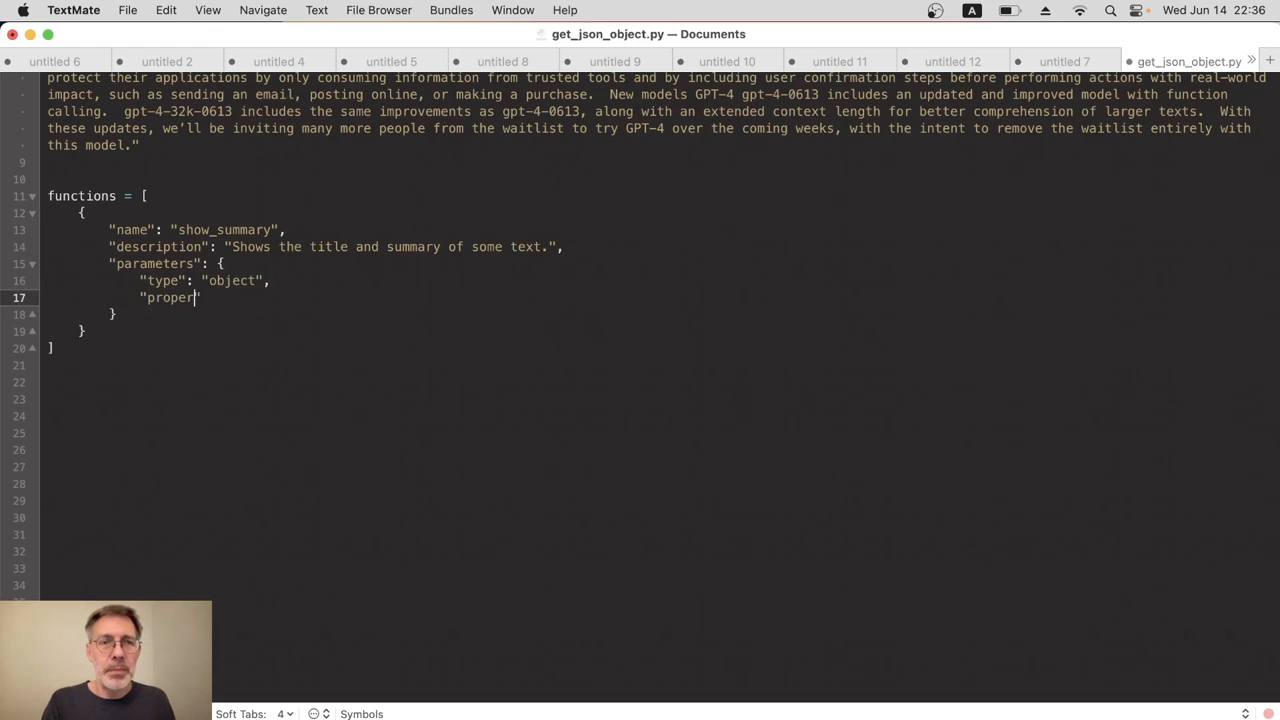
type("ties\": {")
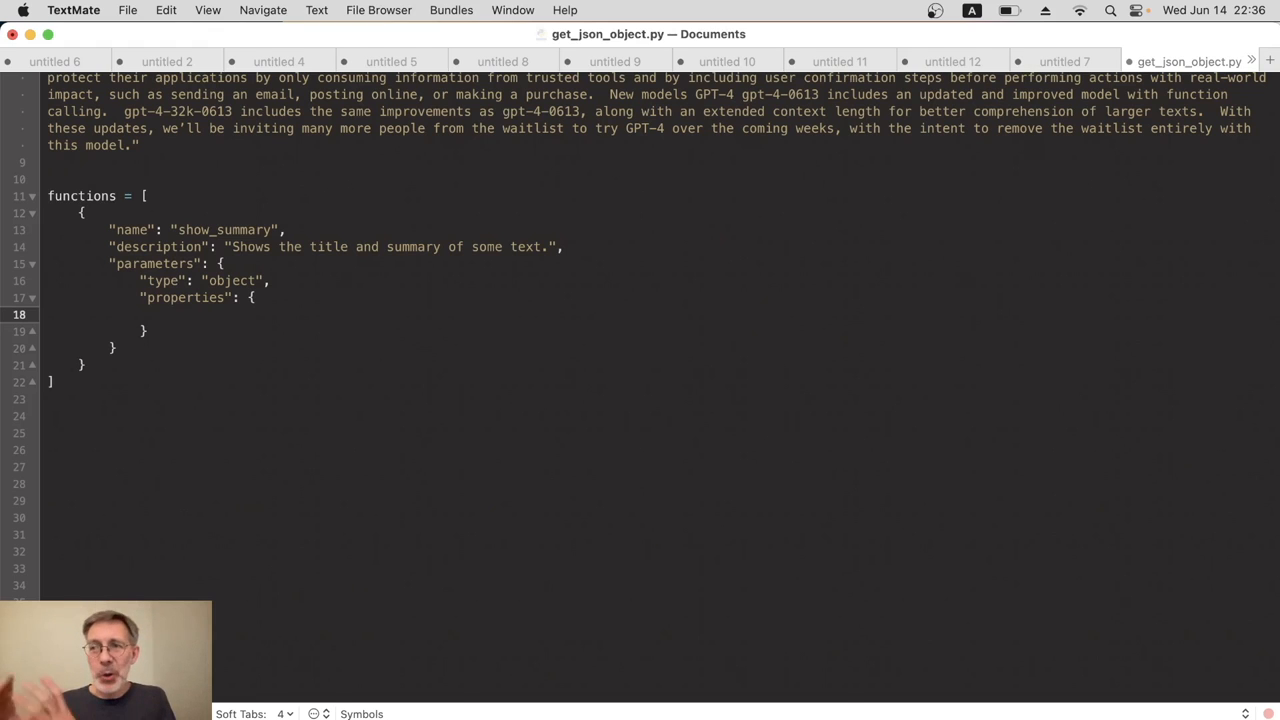
left_click(170, 314)
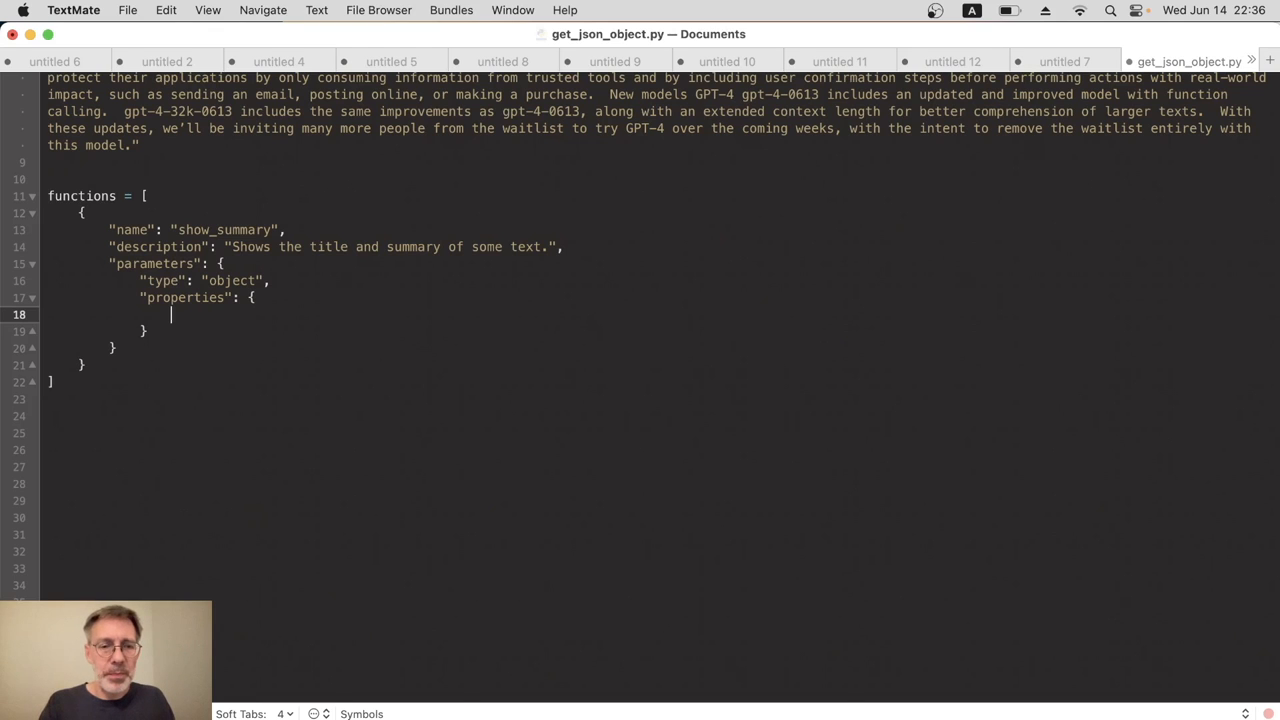
type("\"title\"")
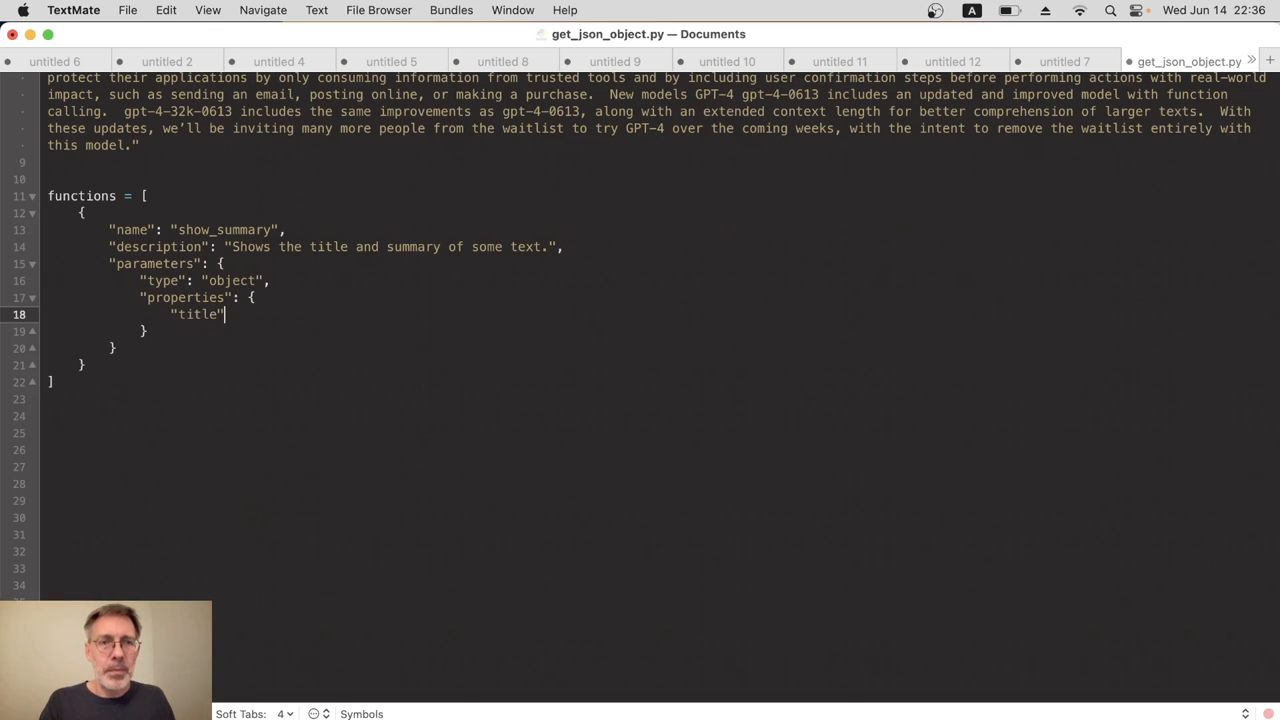
type("\": \"")
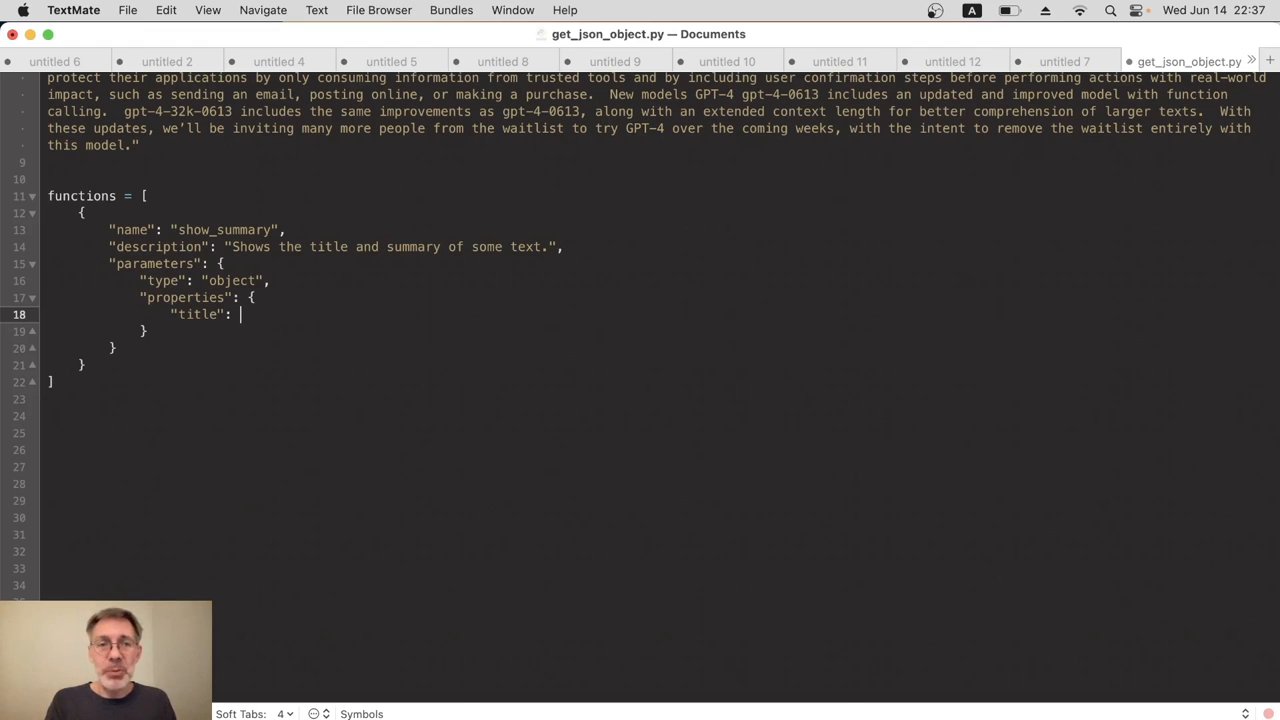
Define title as type "string" with description "Title of the text output.", followed by a comma
type("{}")
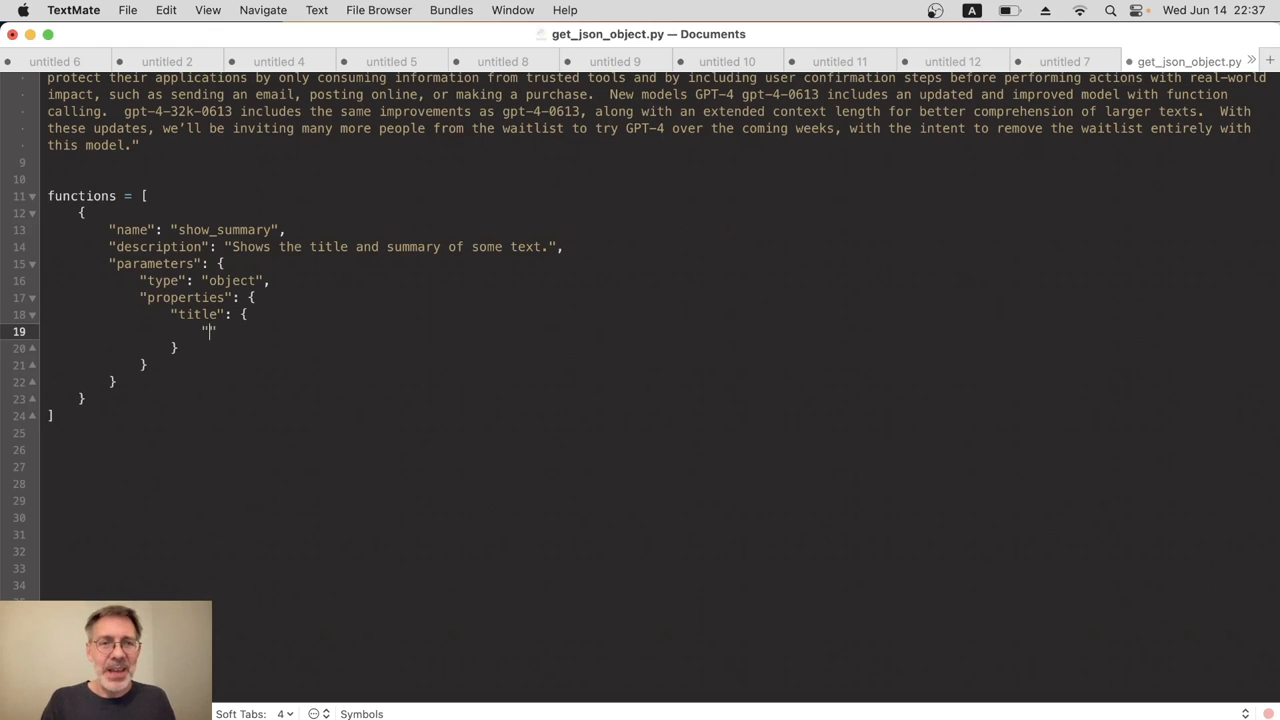
type("\"type\": \"")
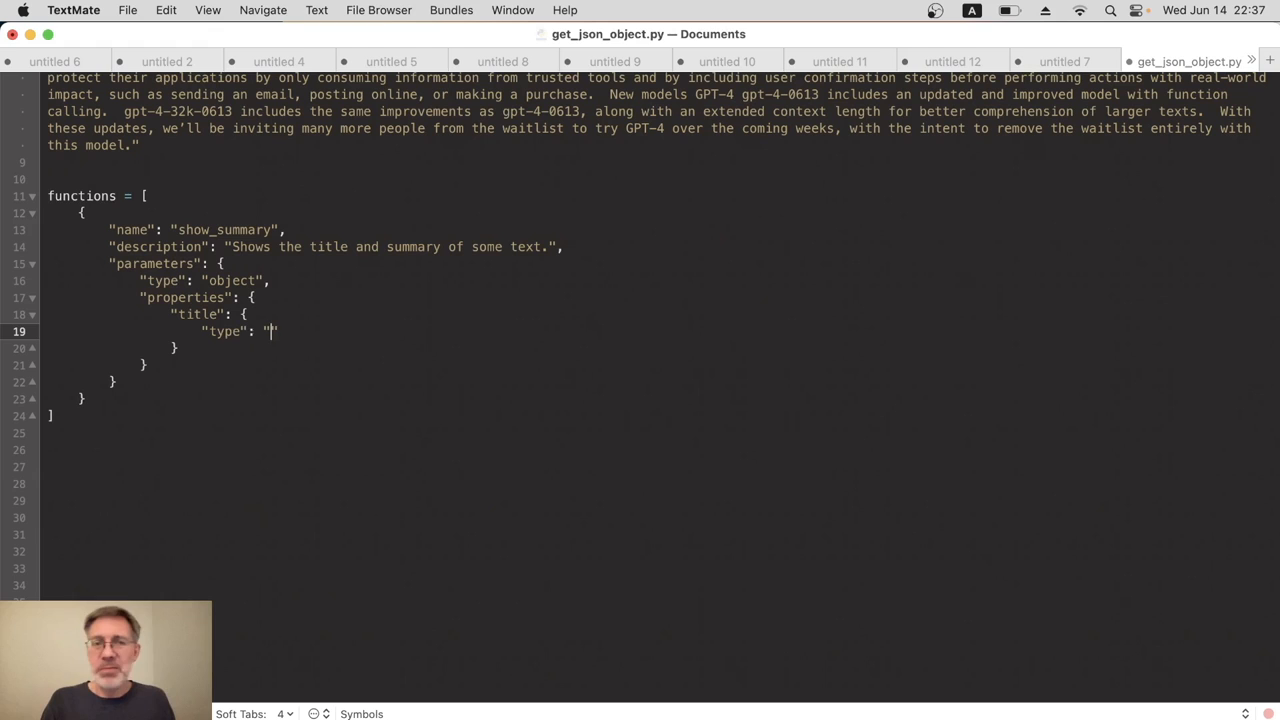
type("string\",")
type("\"descr")
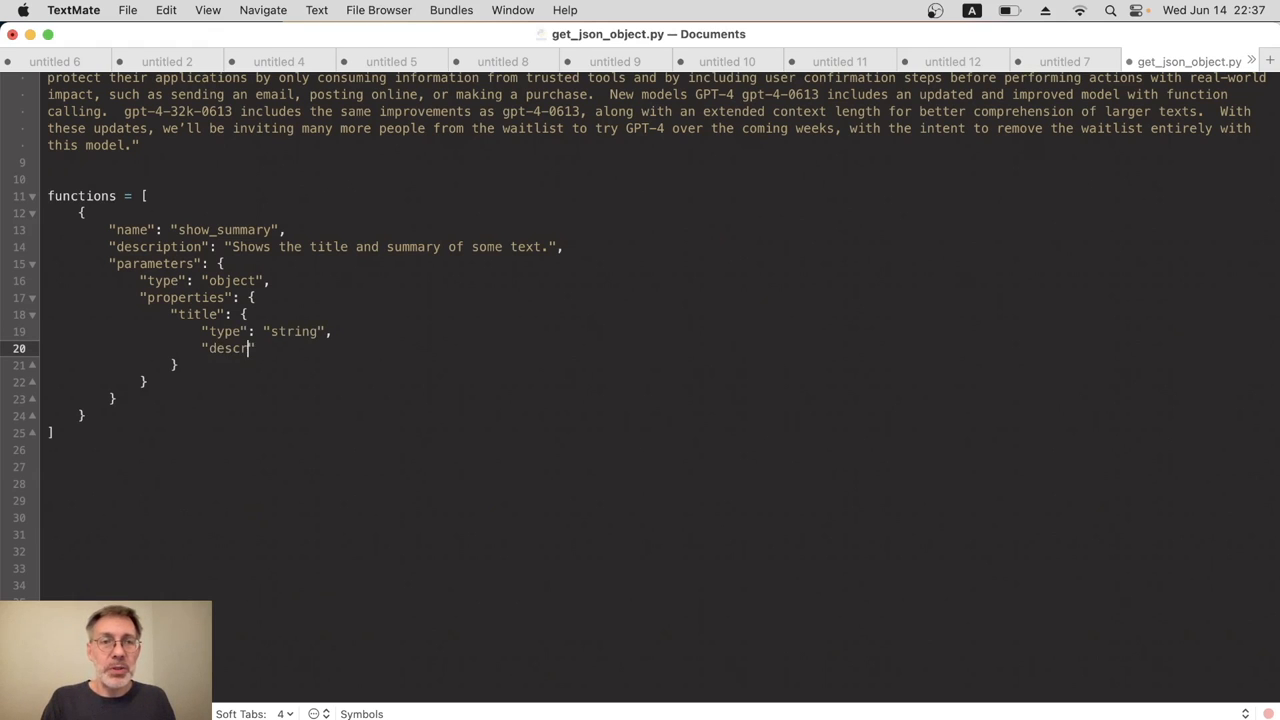
type("iption\"")
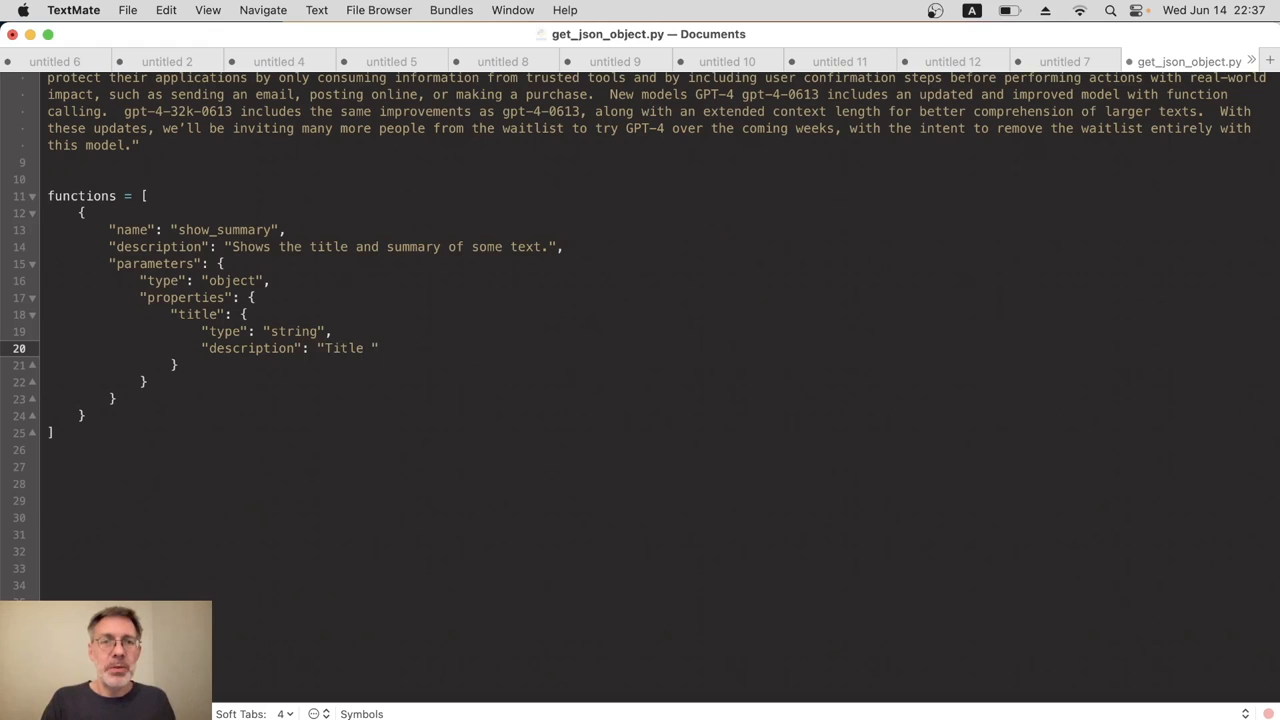
type("of the te")
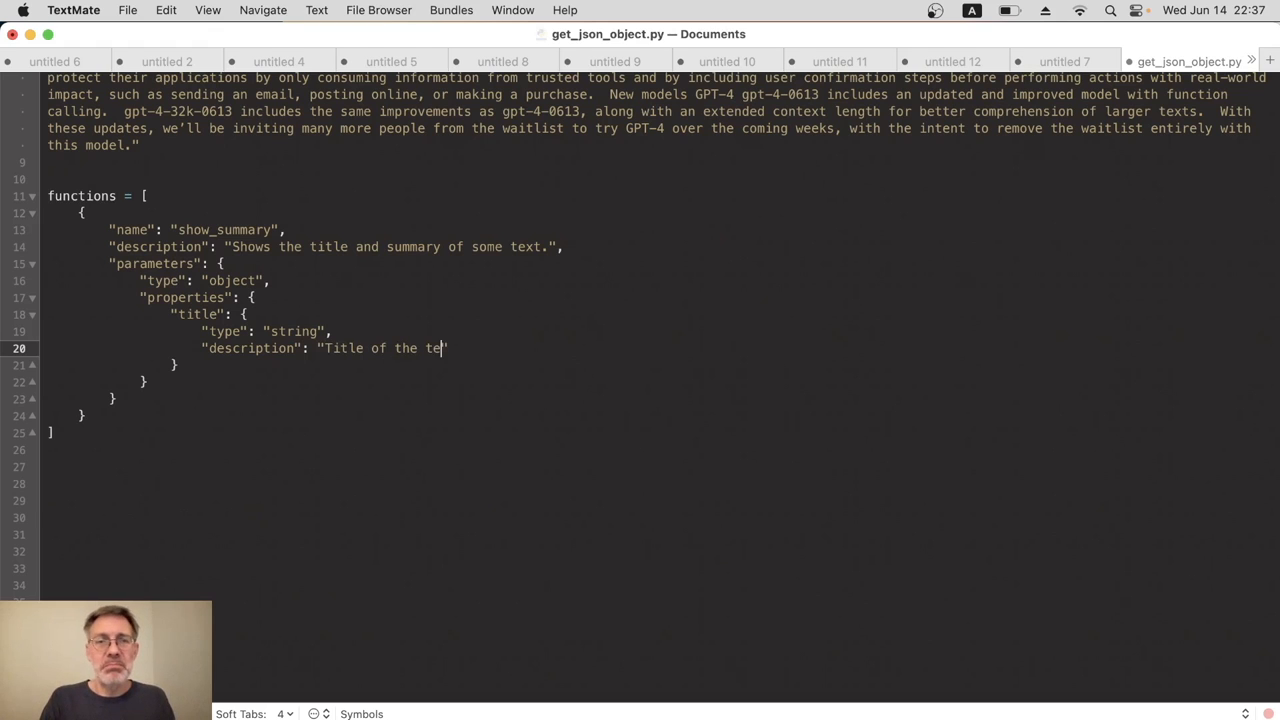
type("xt output.")
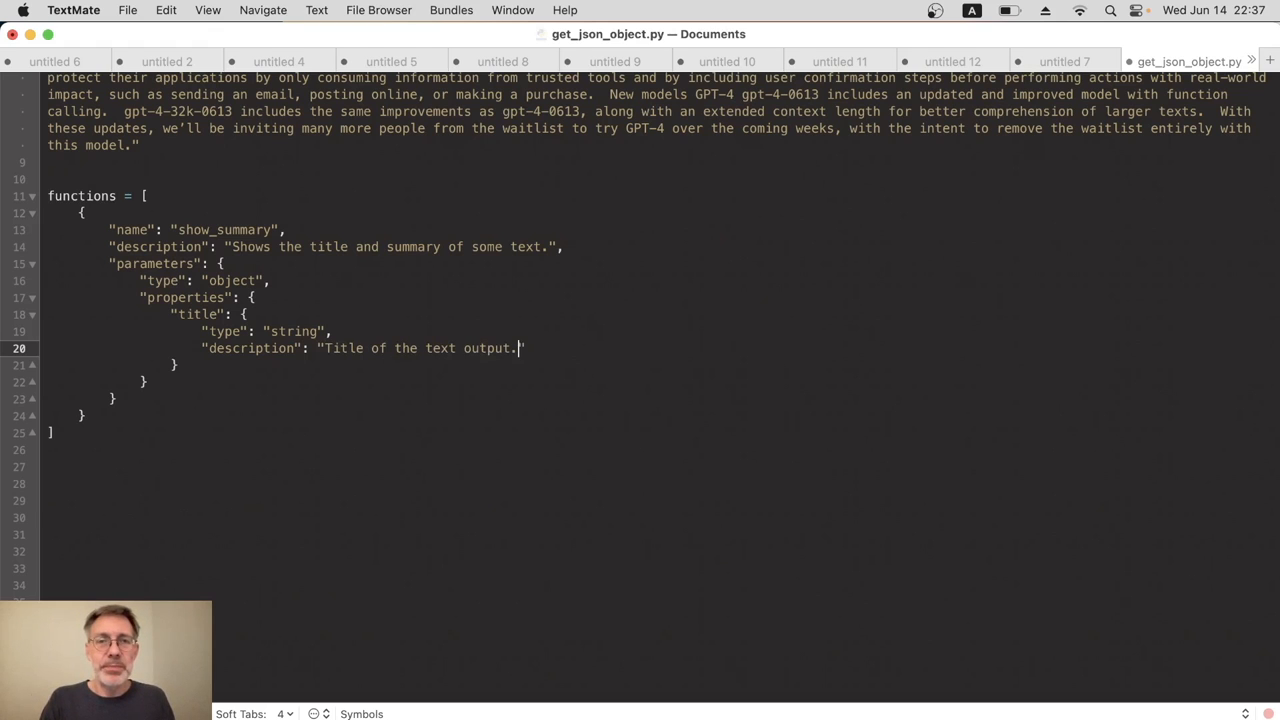
key("return")
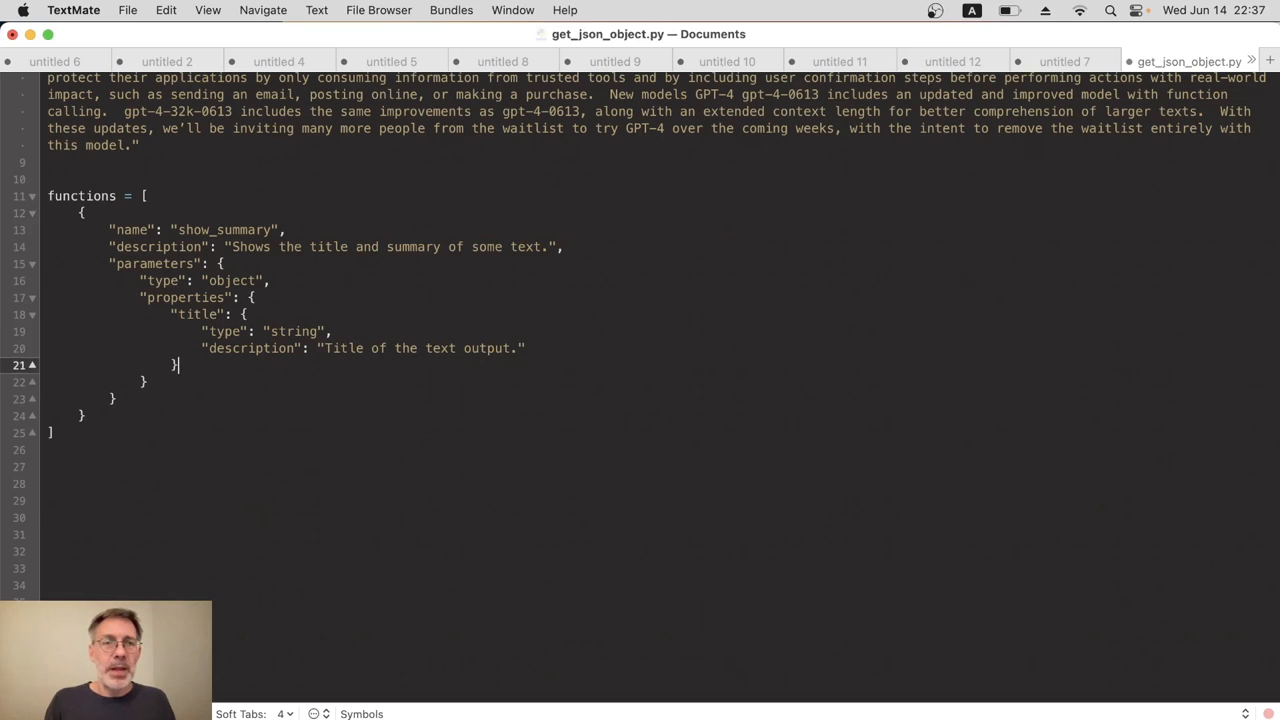
type(",")
key("Return")
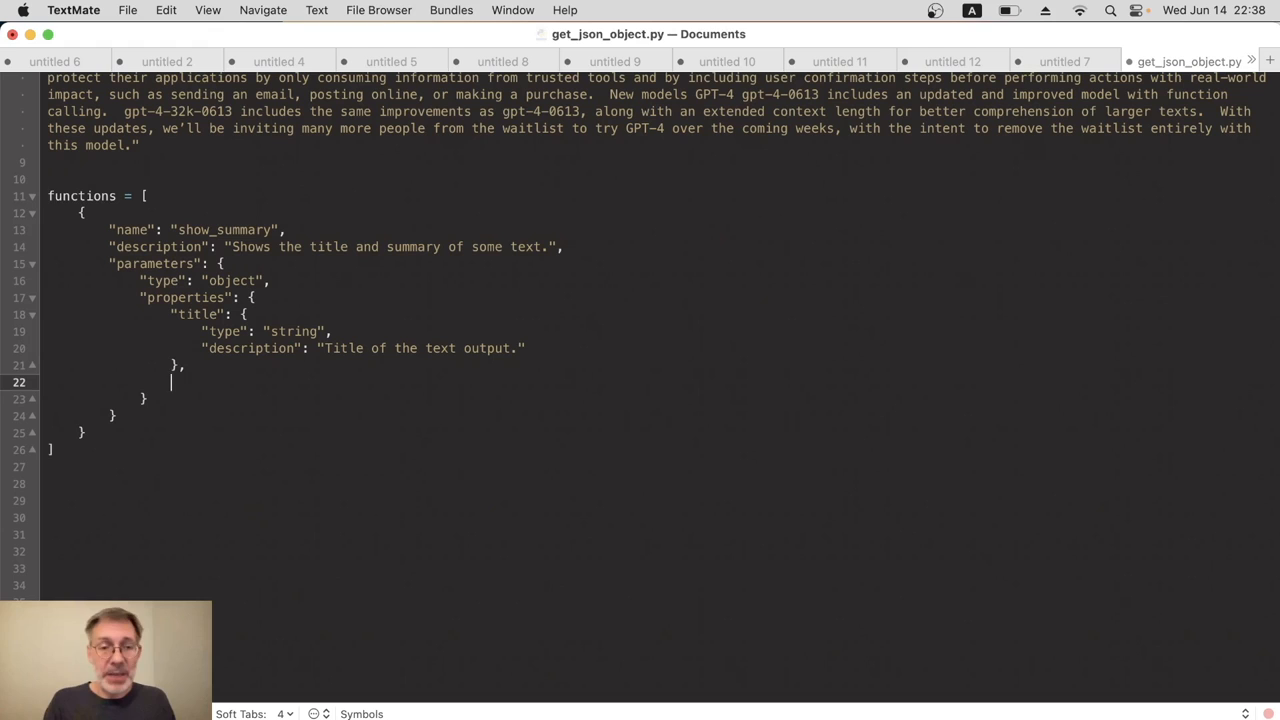
Add a "summary" property of type "string" described as "Summary of the text output."
type("\"\"")
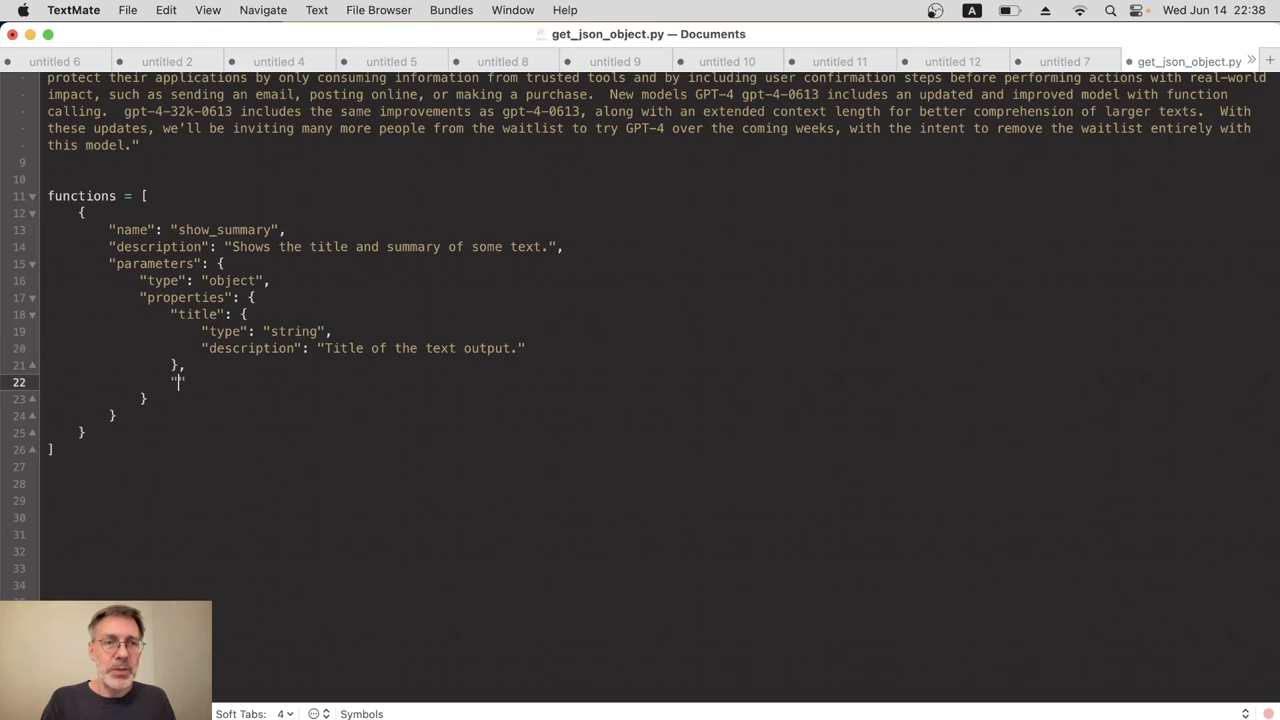
type("\"summary\":")
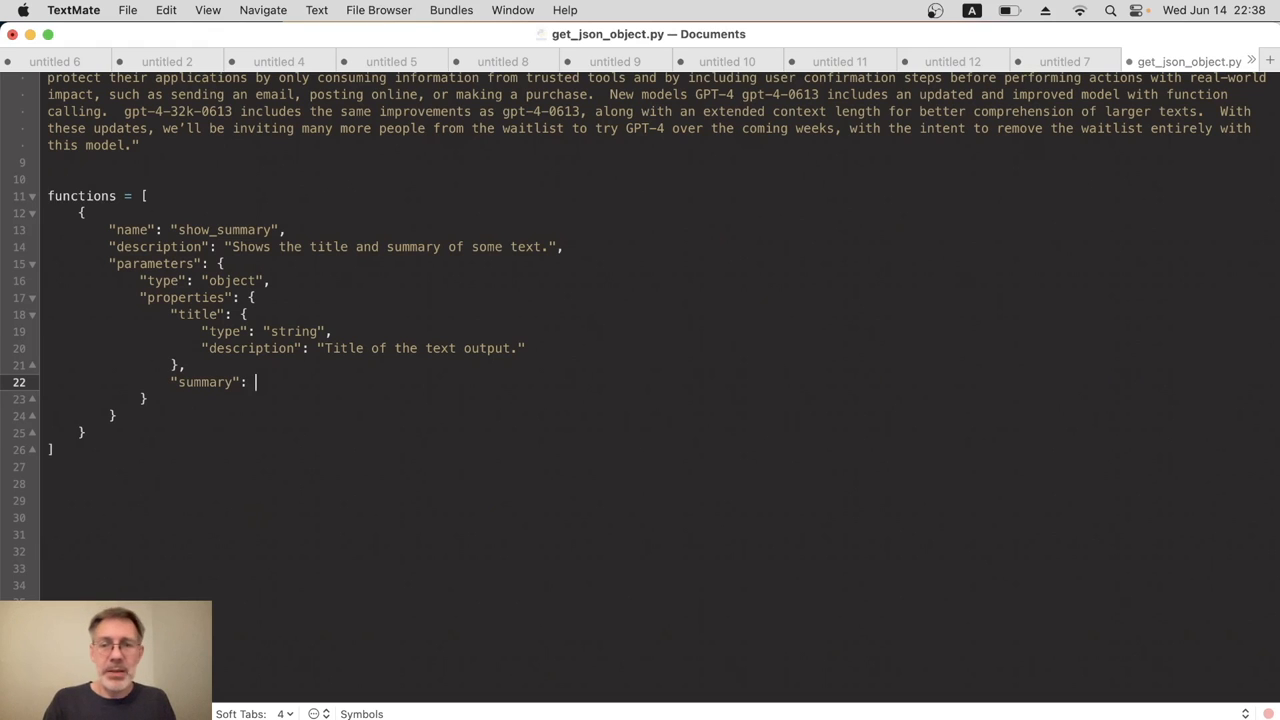
type("{")
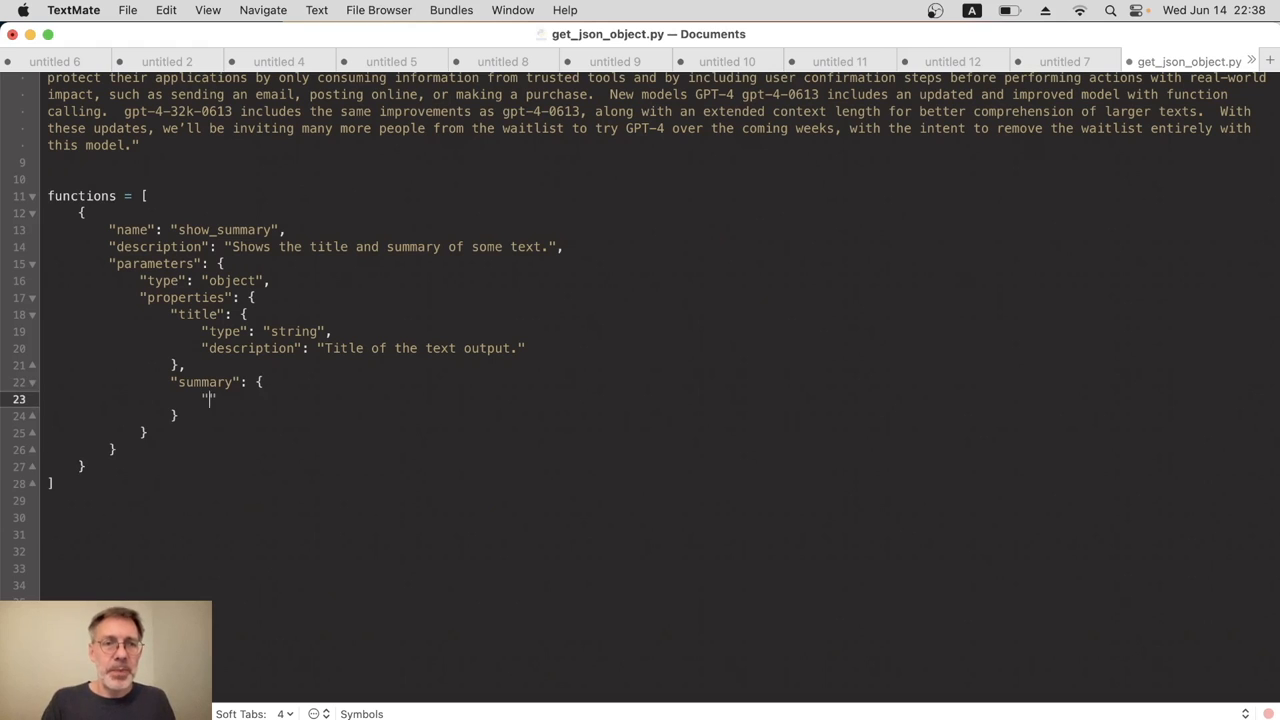
type("type\": \"s\"")
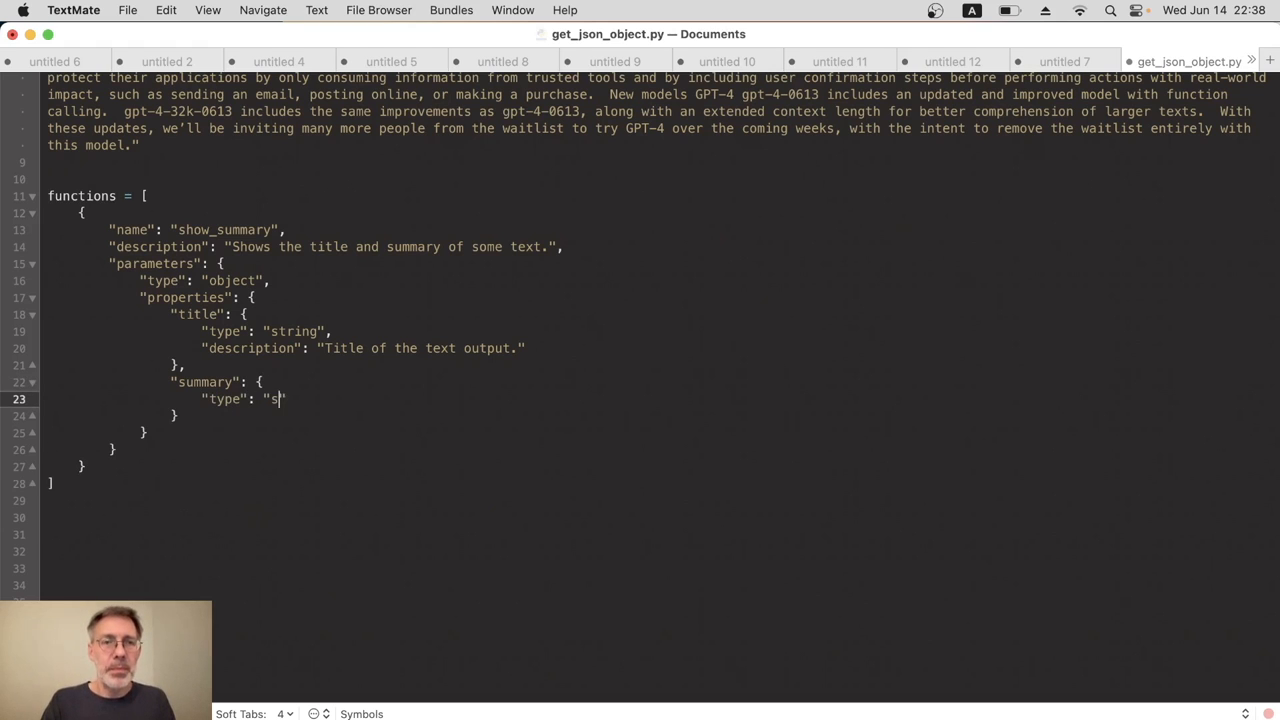
type("tring\",")
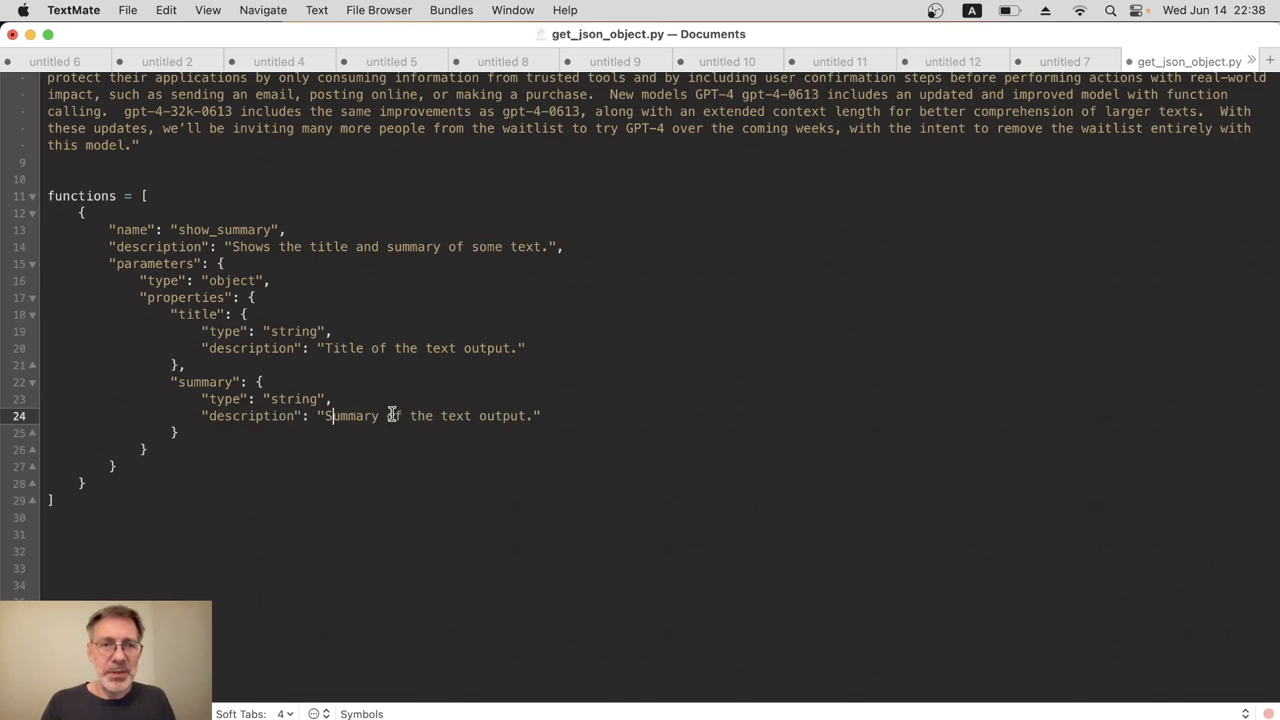
mouse_move(510, 416)
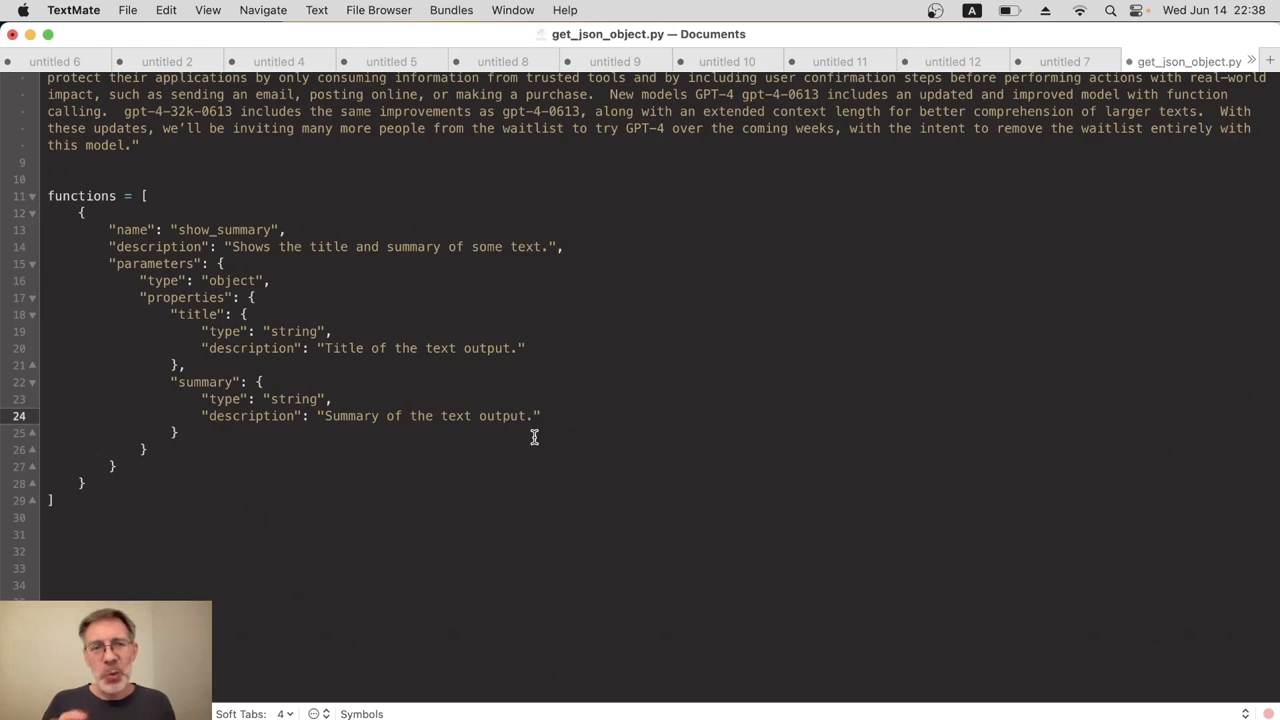
left_click(330, 415)
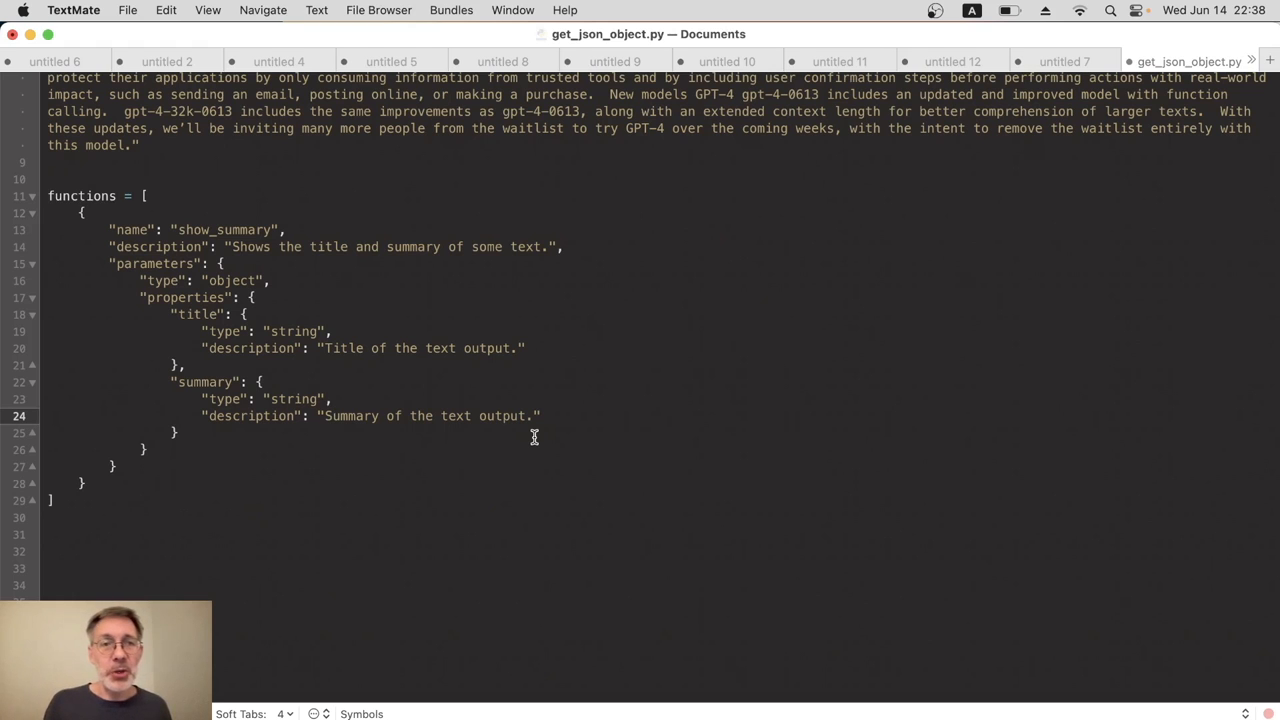
mouse_move(182, 314)
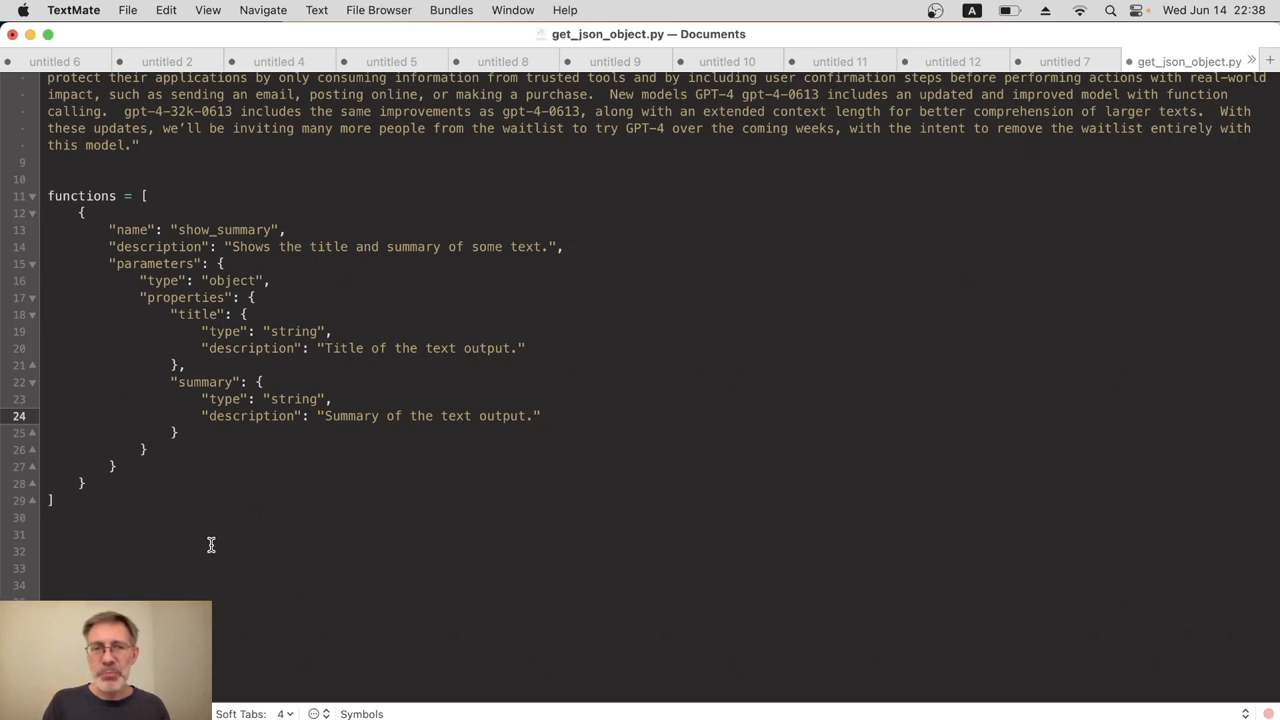
left_click(331, 416)
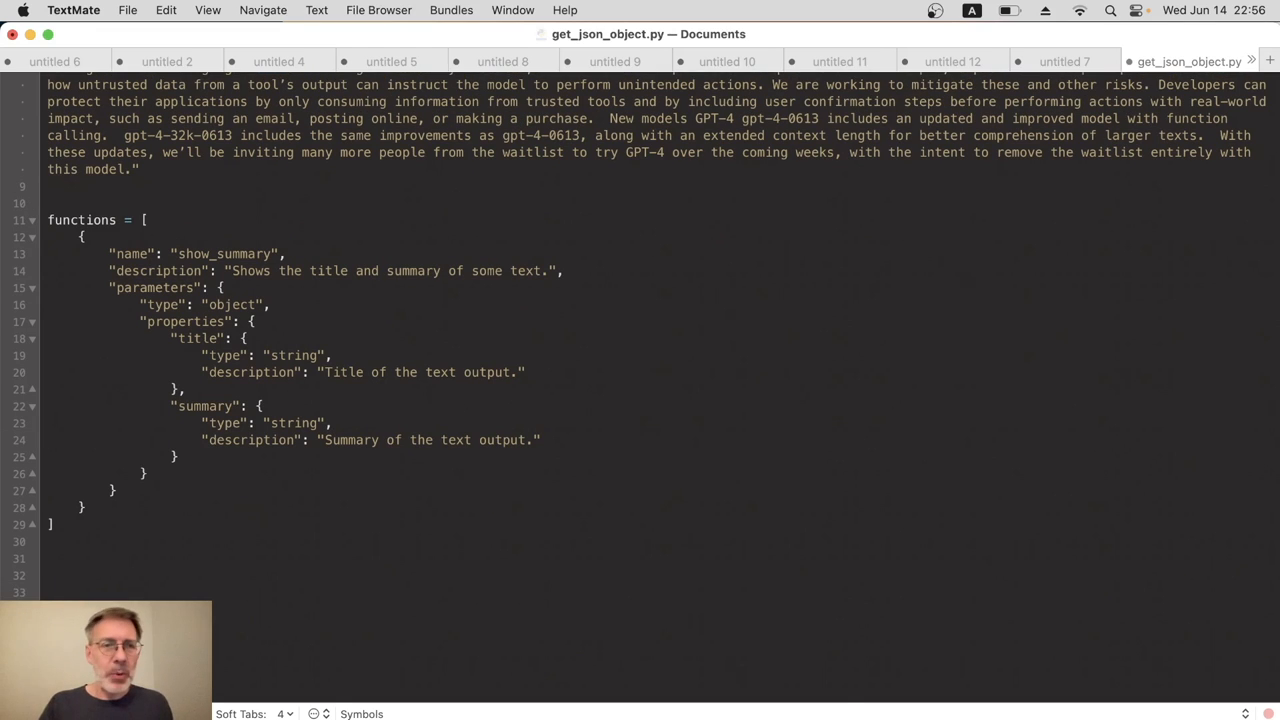
scroll("down", 3)
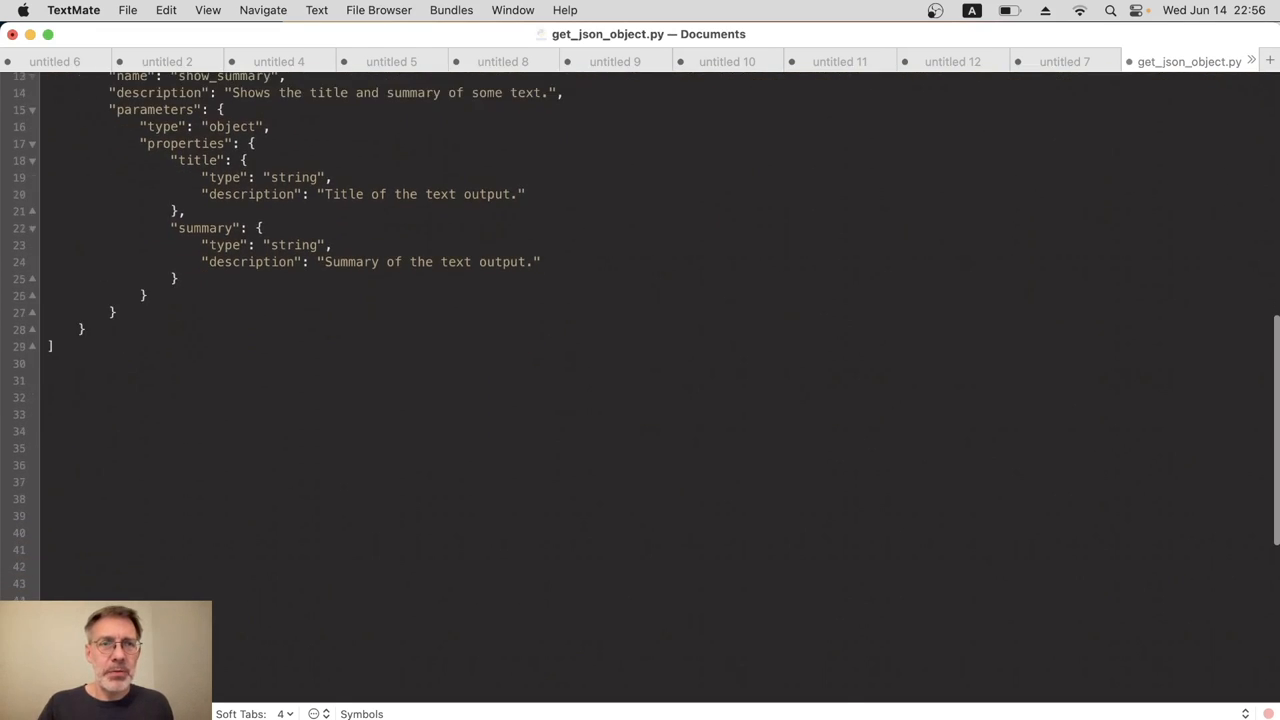
scroll("down", 3)
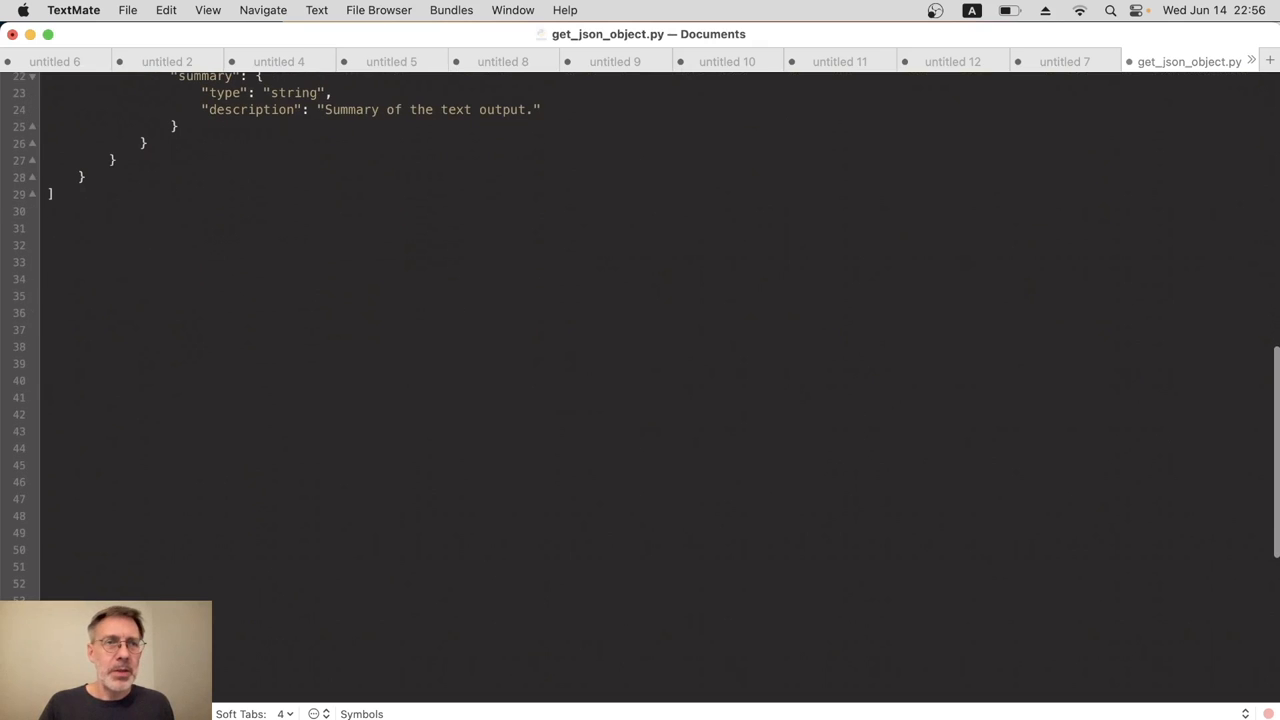
left_click(58, 245)
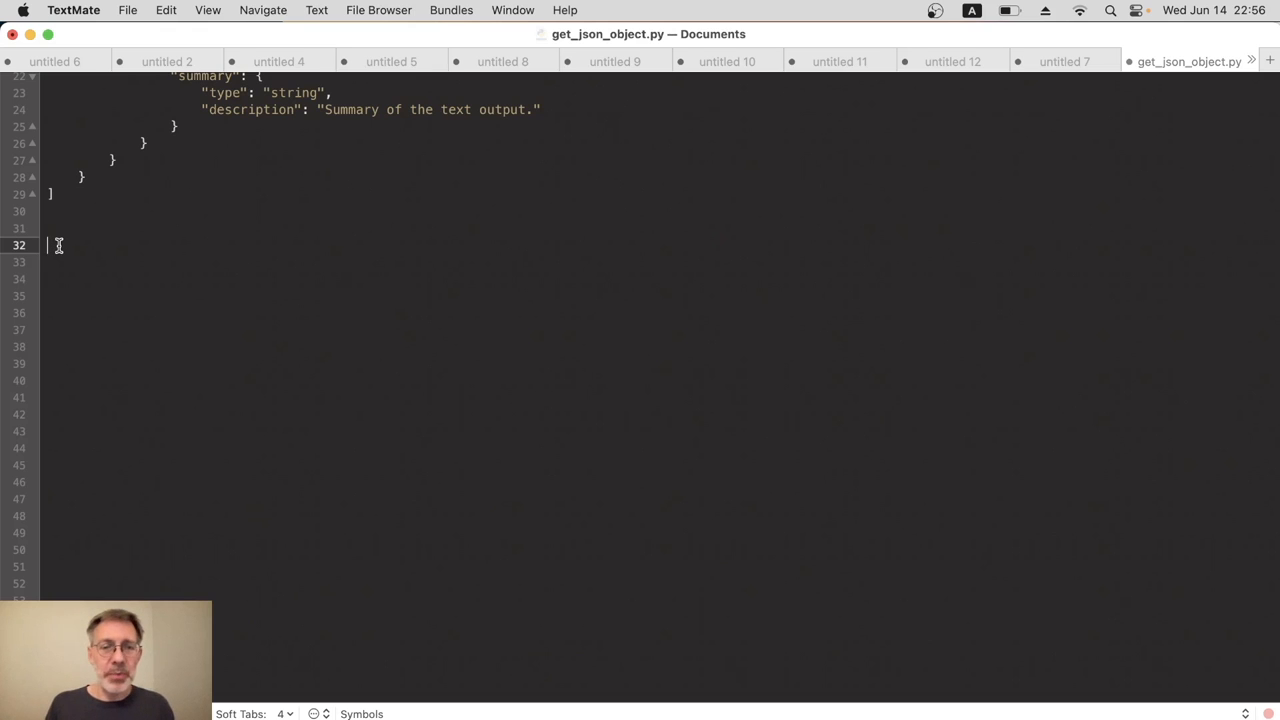
Type response = openai.ChatCompletion.create( on line 32 below the functions list
type("repo")
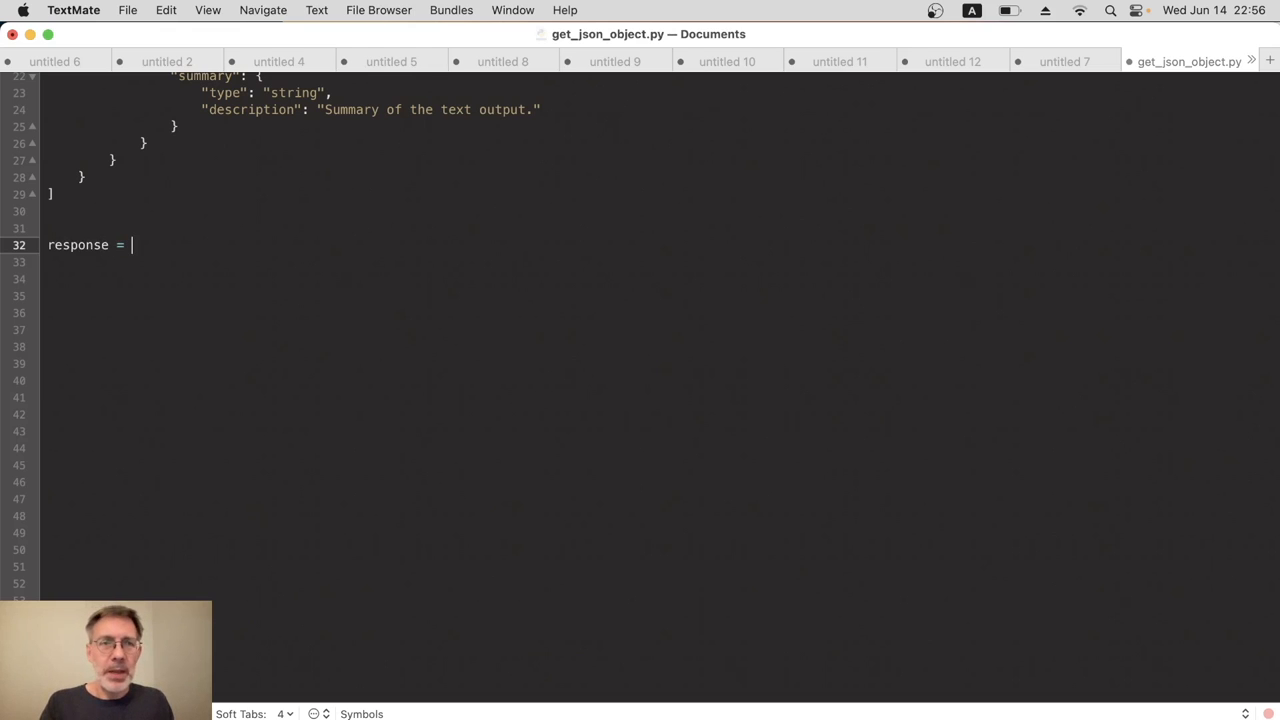
type("openai.")
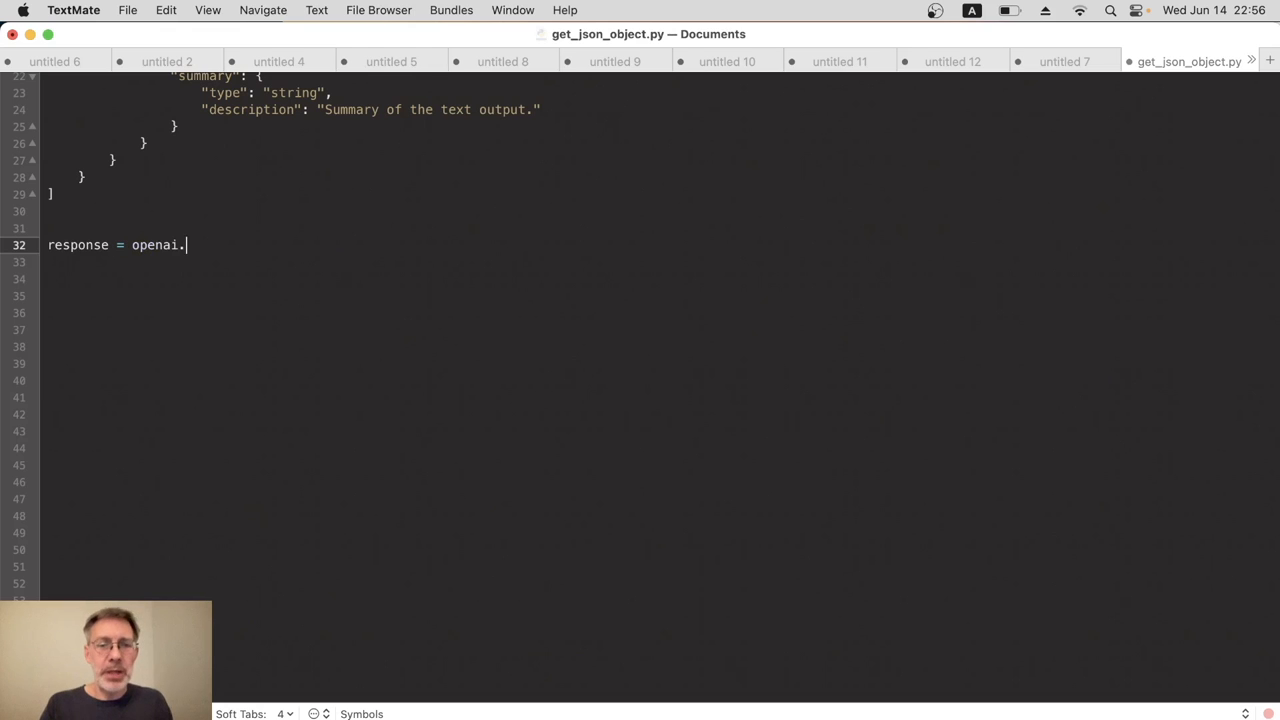
type("Chat")
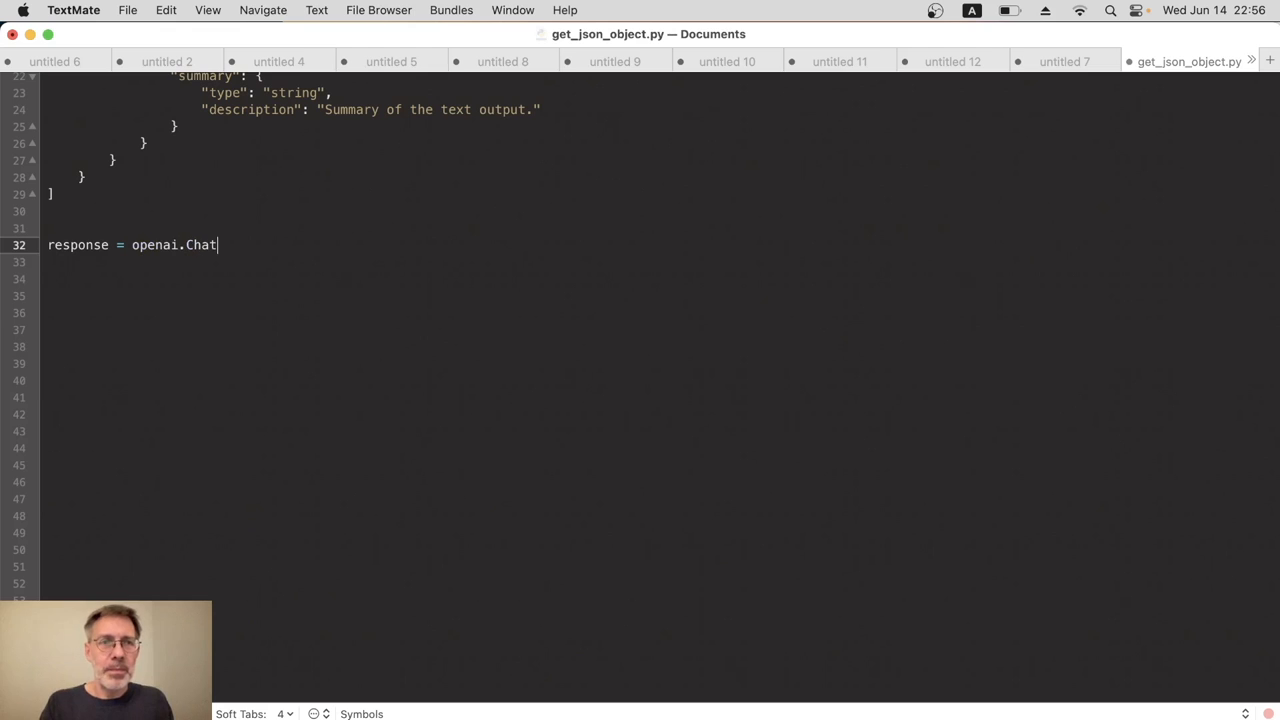
type("Completion")
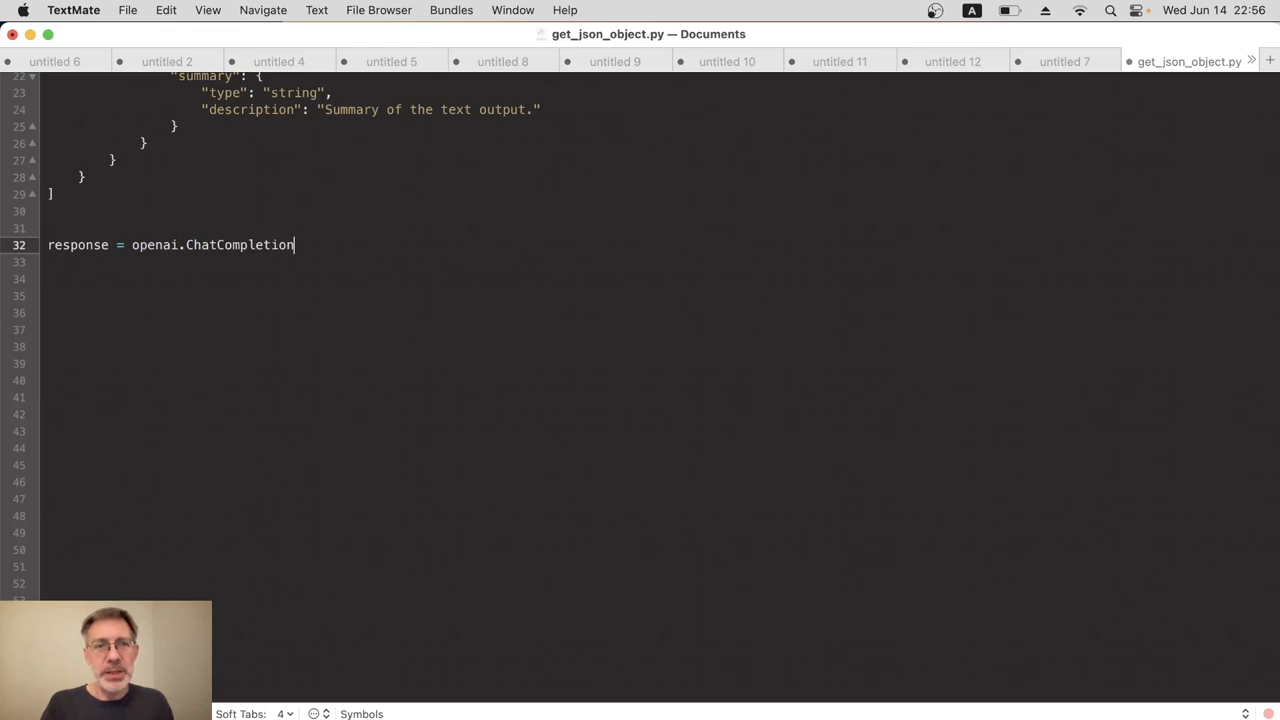
type(".c")
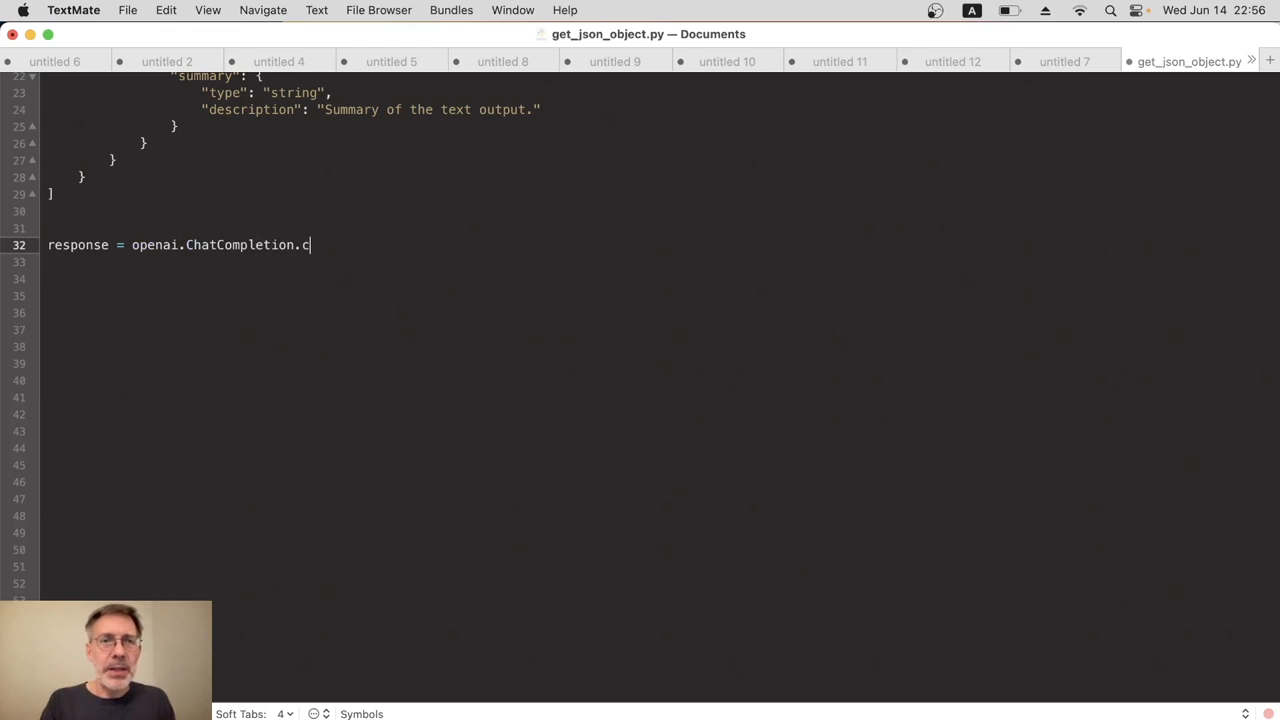
type("reate(")
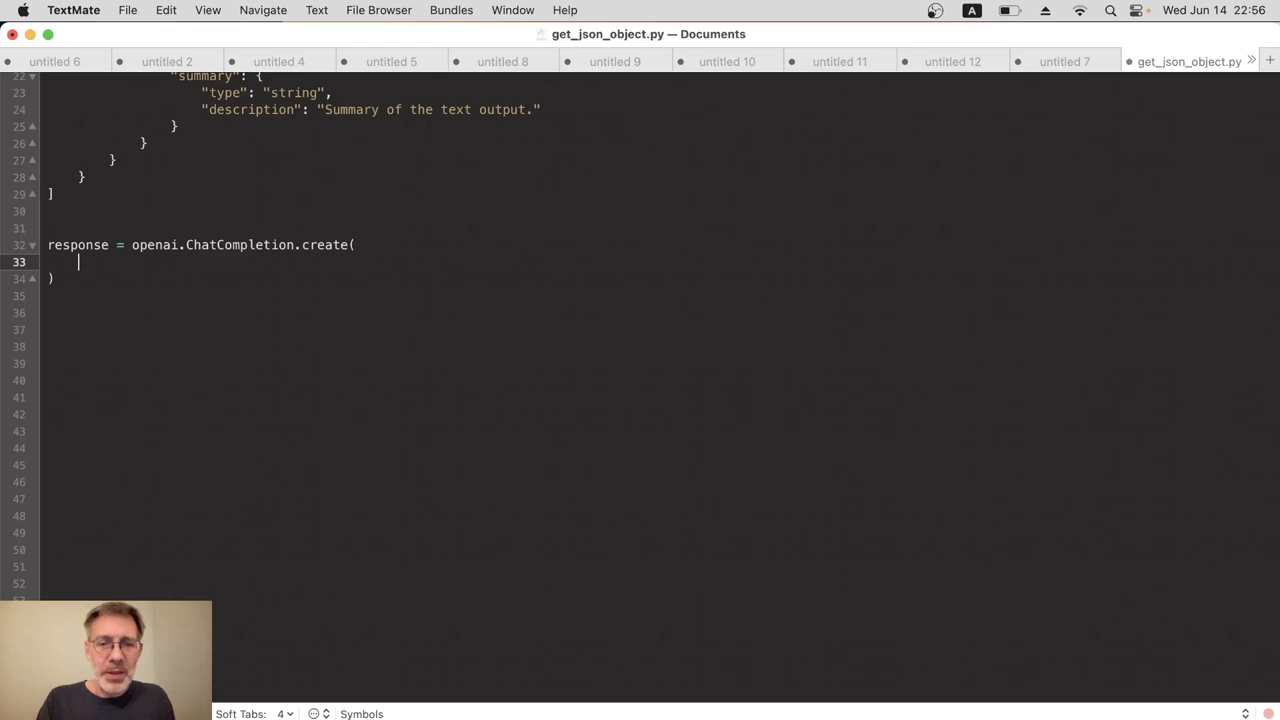
Pass model = "gpt-3.5-turbo-0613" and an empty messages = [] list to the call
type("model = \"\"")
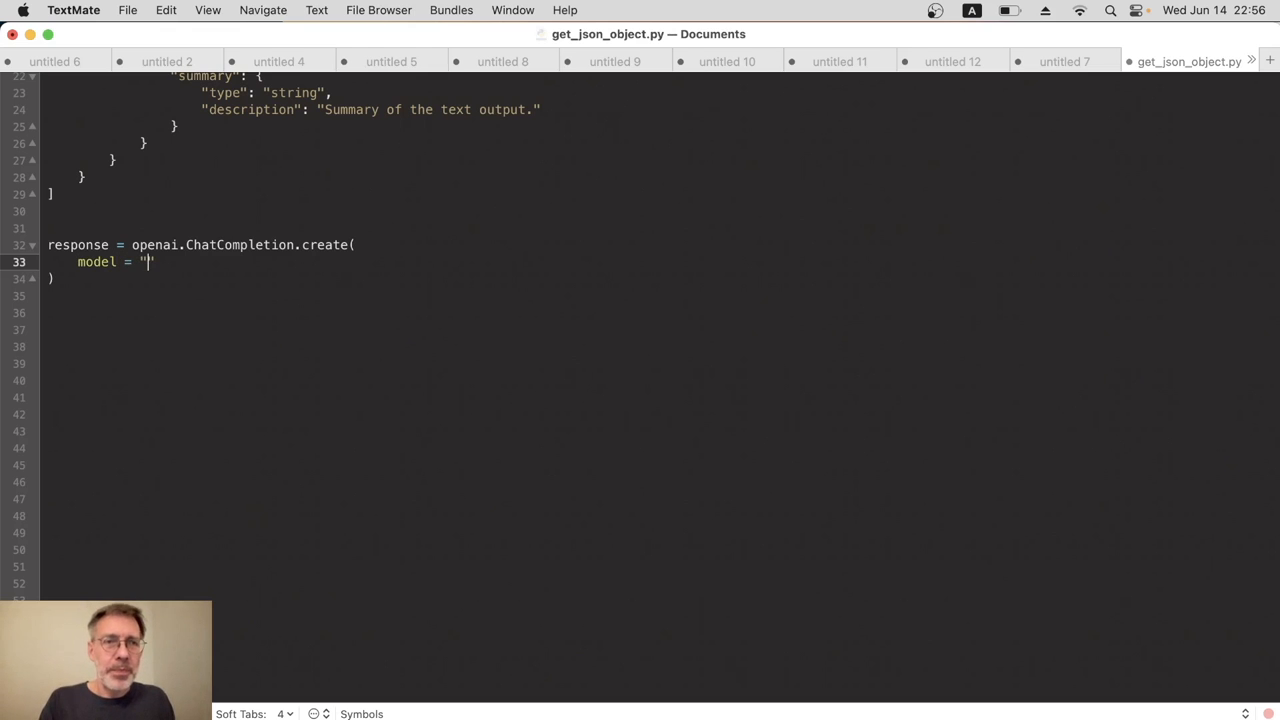
type("gpt-3.5-turbo-")
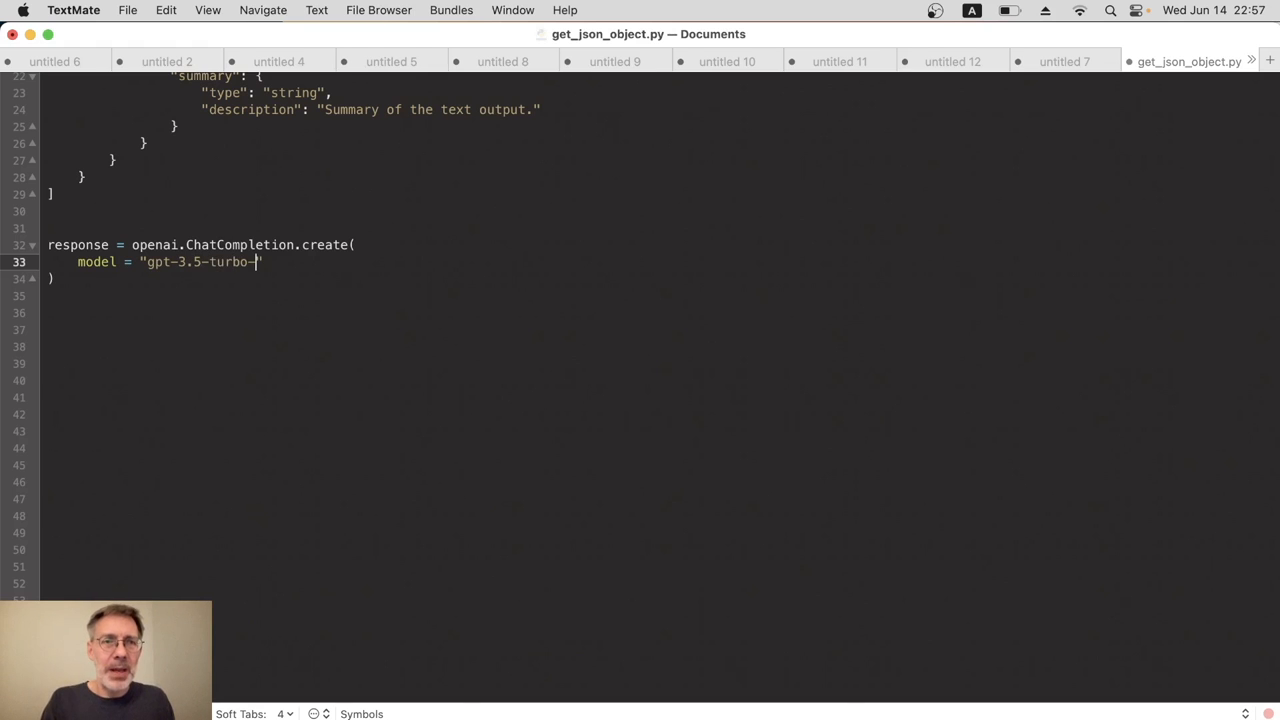
type("0613")
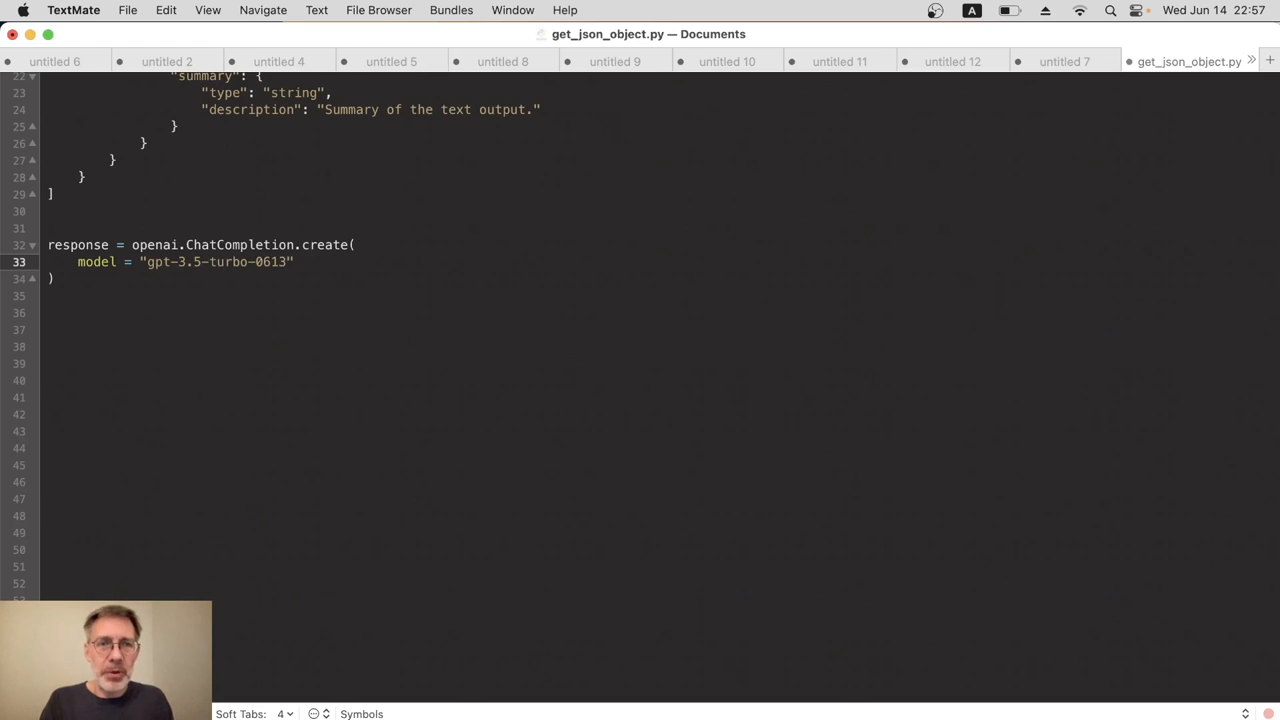
left_click(289, 261)
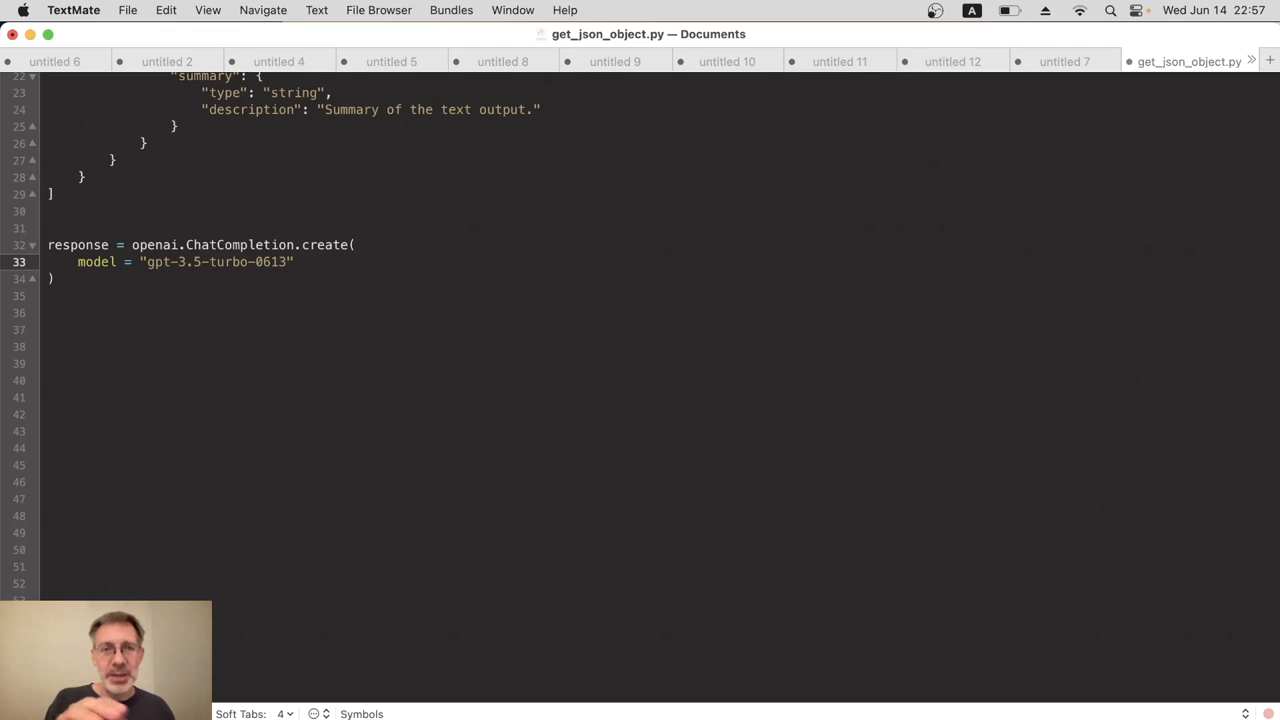
left_click(287, 261)
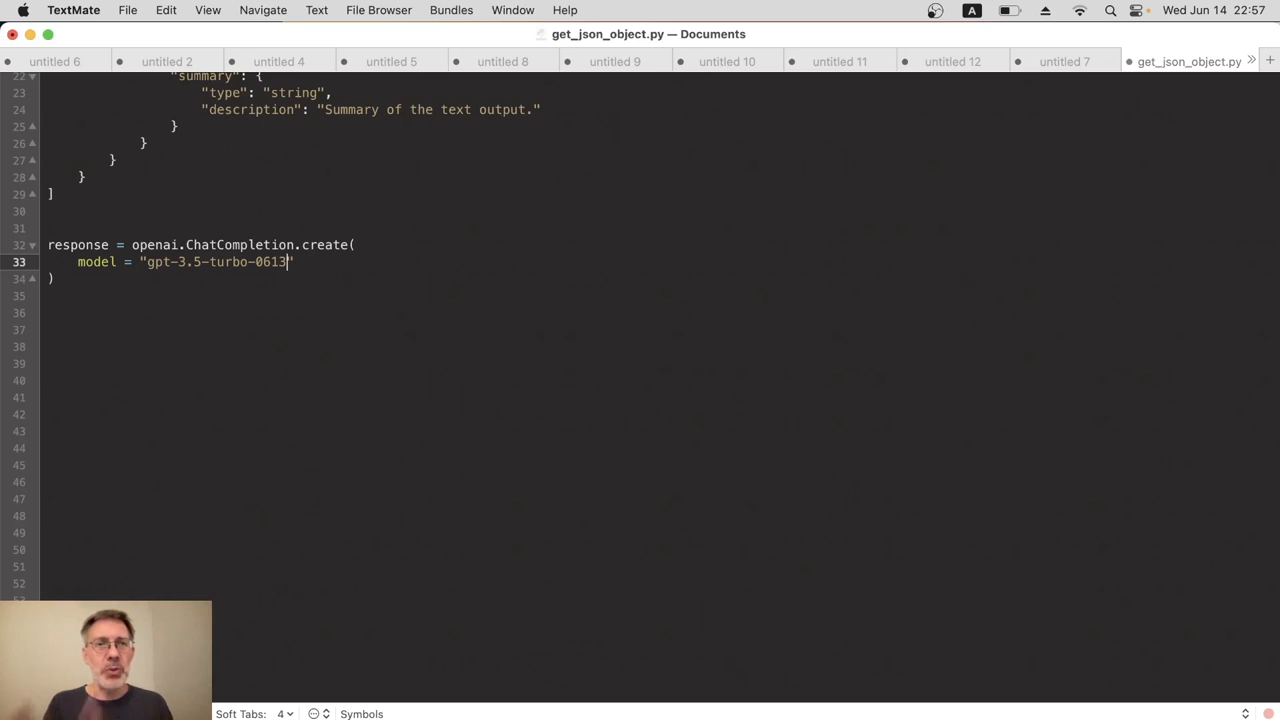
type("\"")
type("messag")
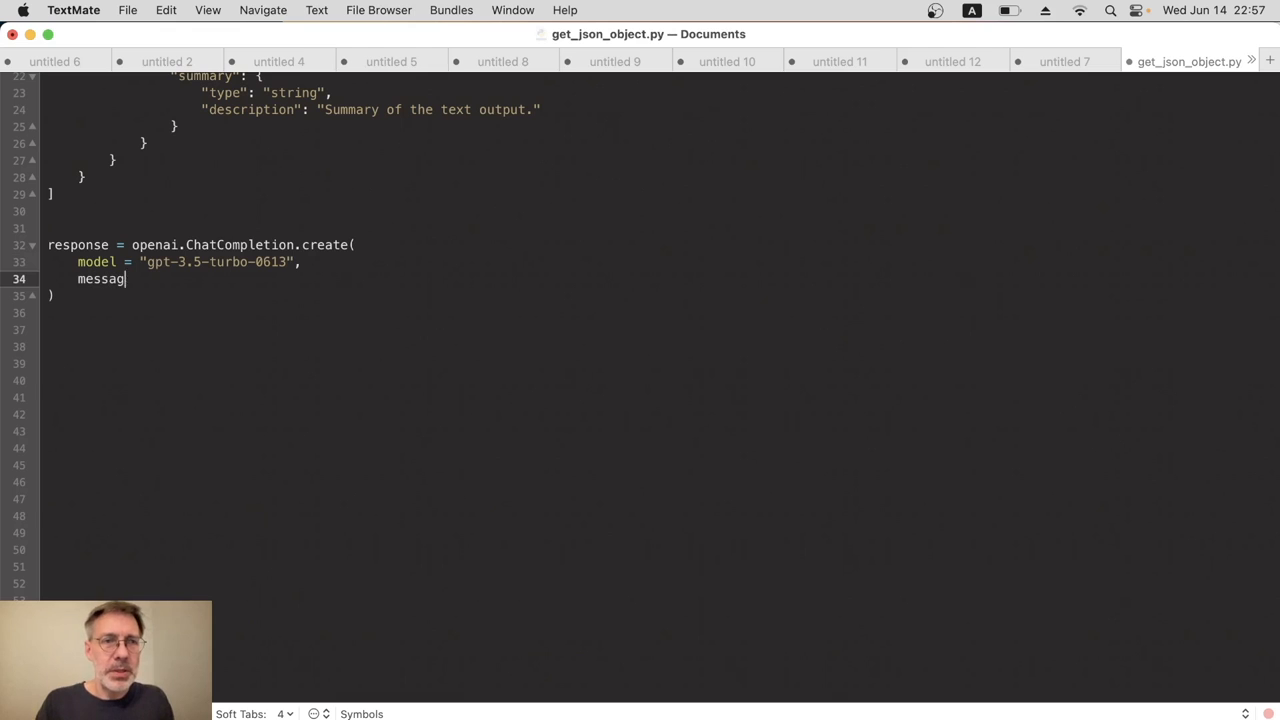
type("es = []")
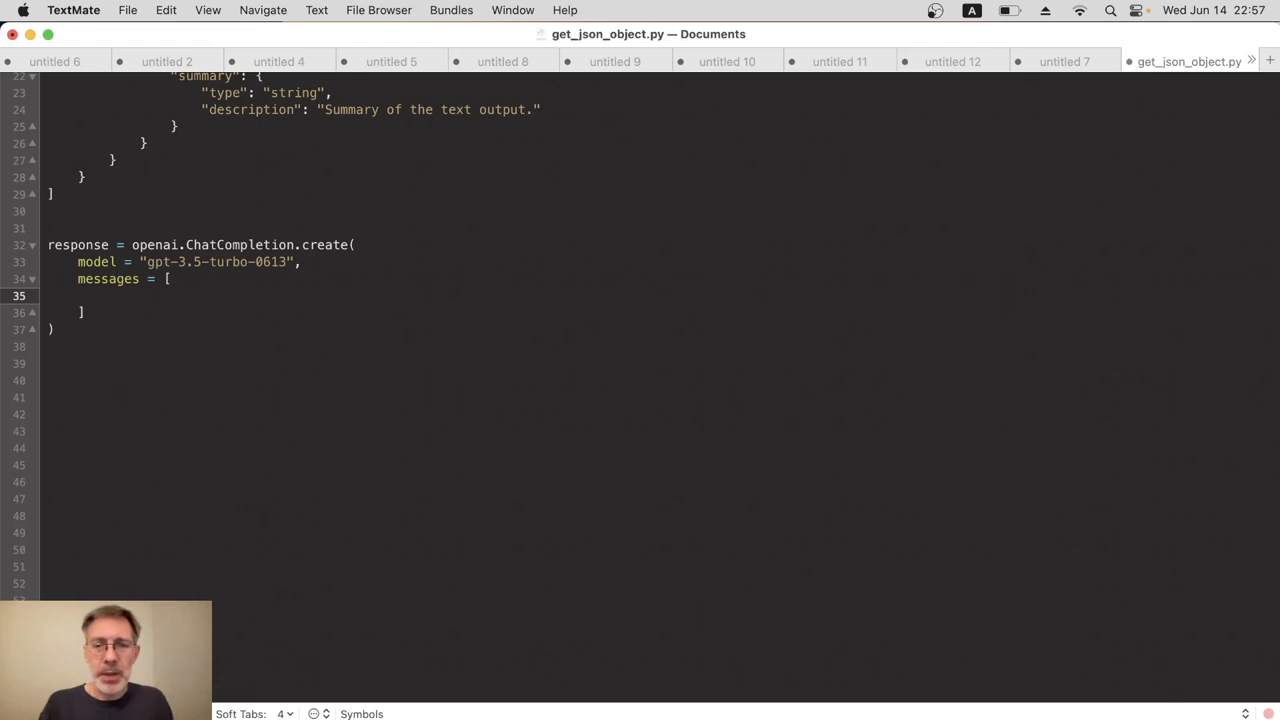
Add a "system" role message with content "You are a useful assistant." and a trailing comma
type("{")
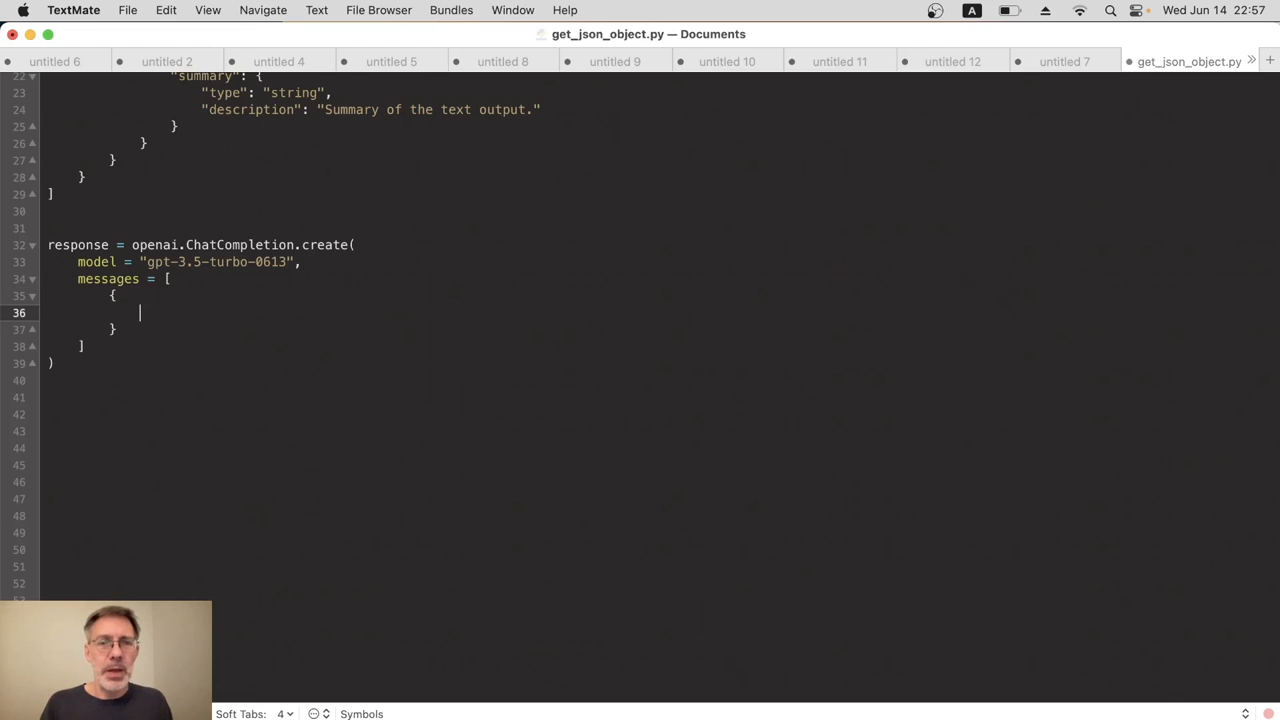
type("\"r\"")
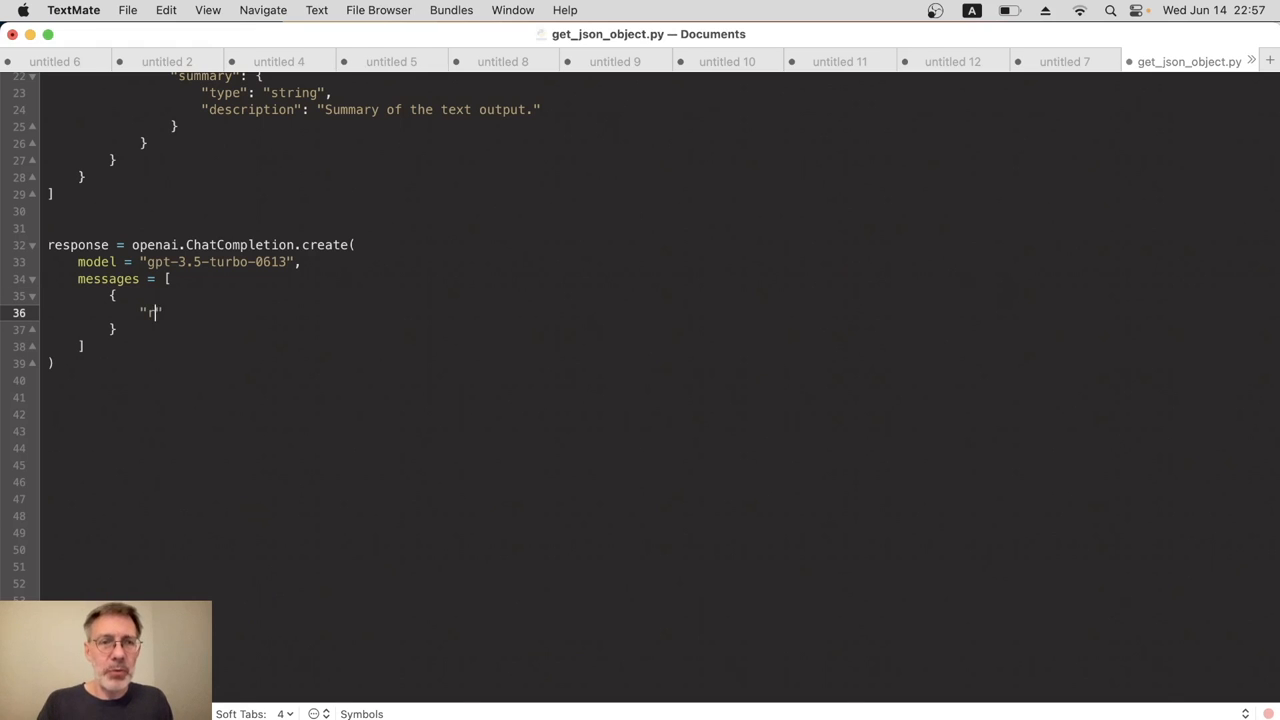
type("ole\": \"sys\"")
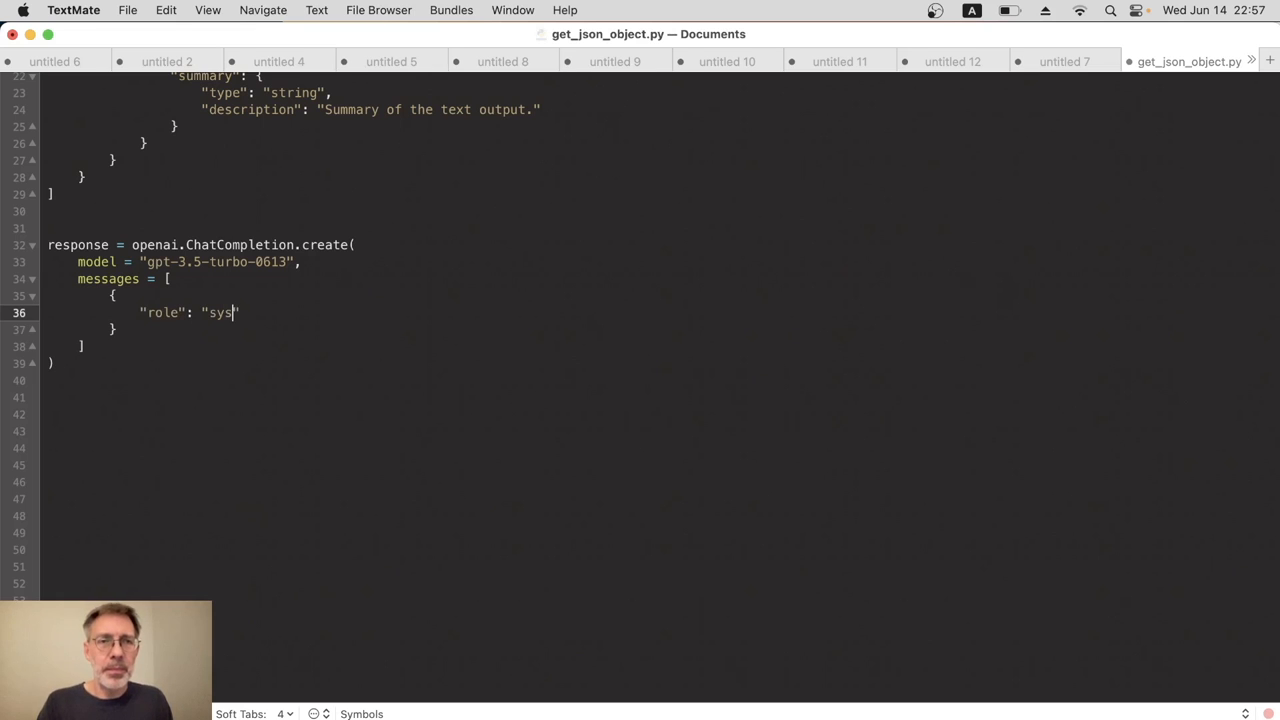
type("tem\",")
type("\"content")
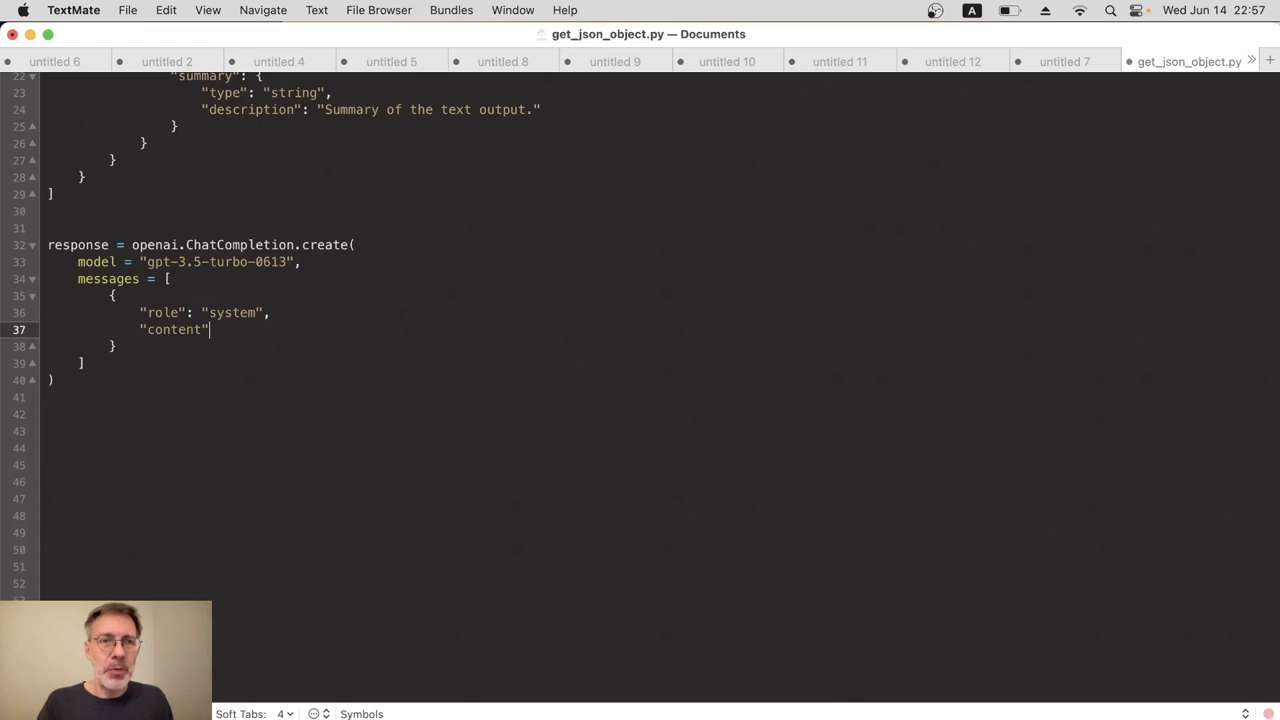
type(": \"You are \"")
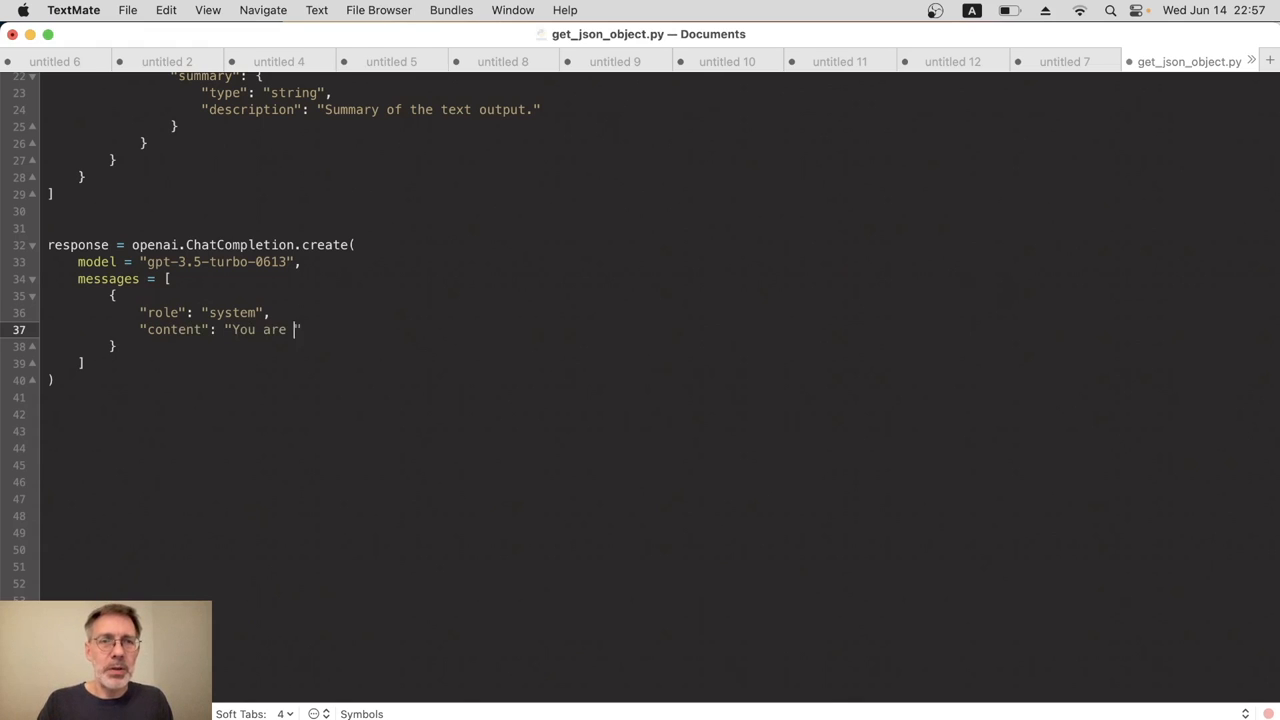
type("a useful assist")
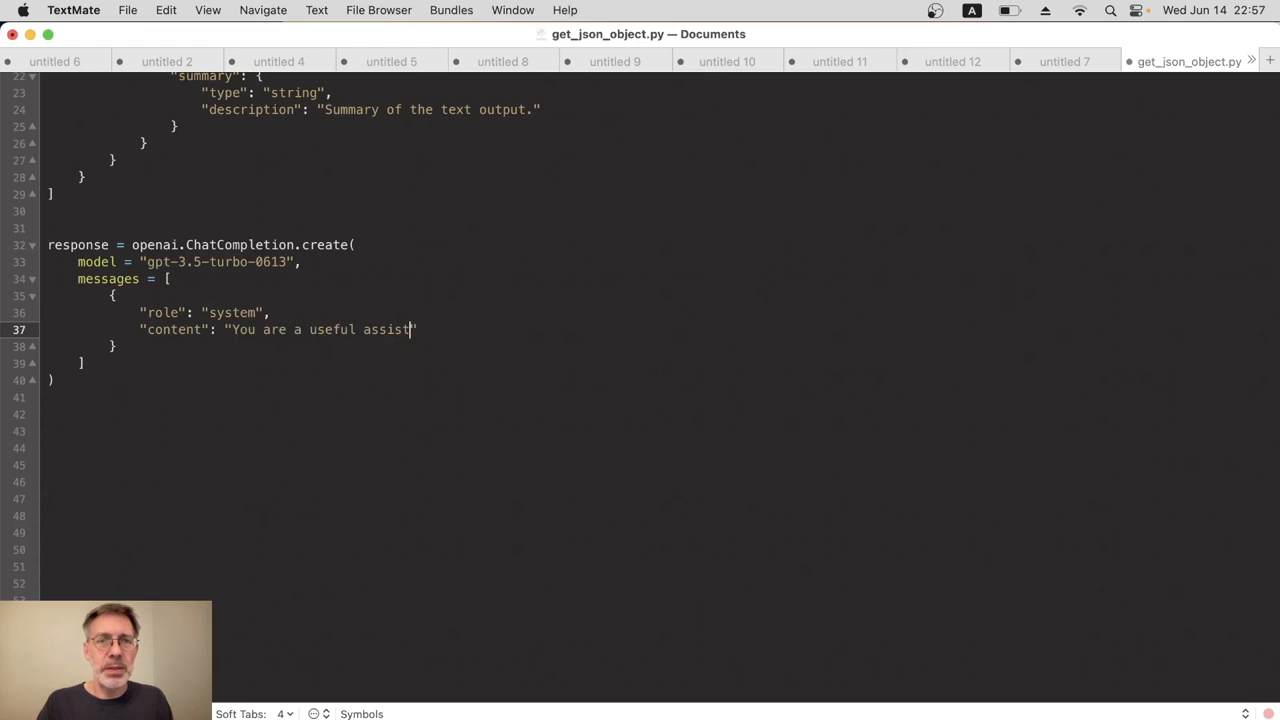
type("ant.")
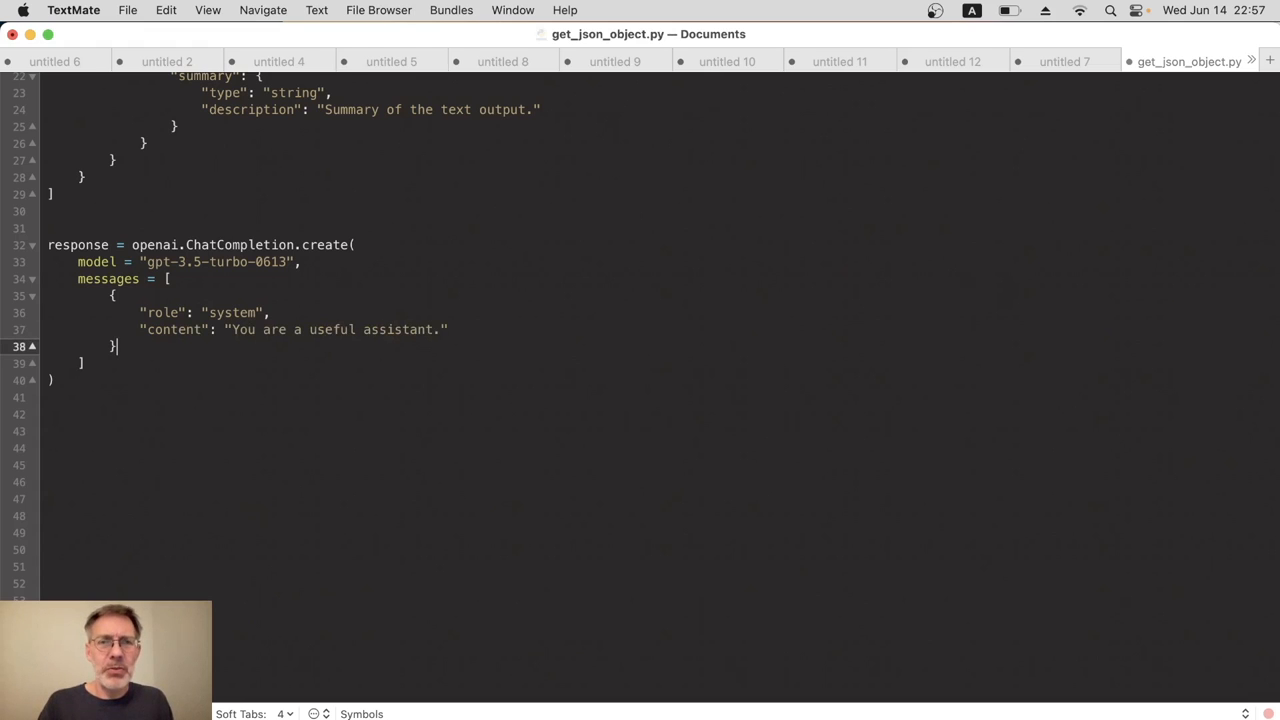
type(",")
type("{")
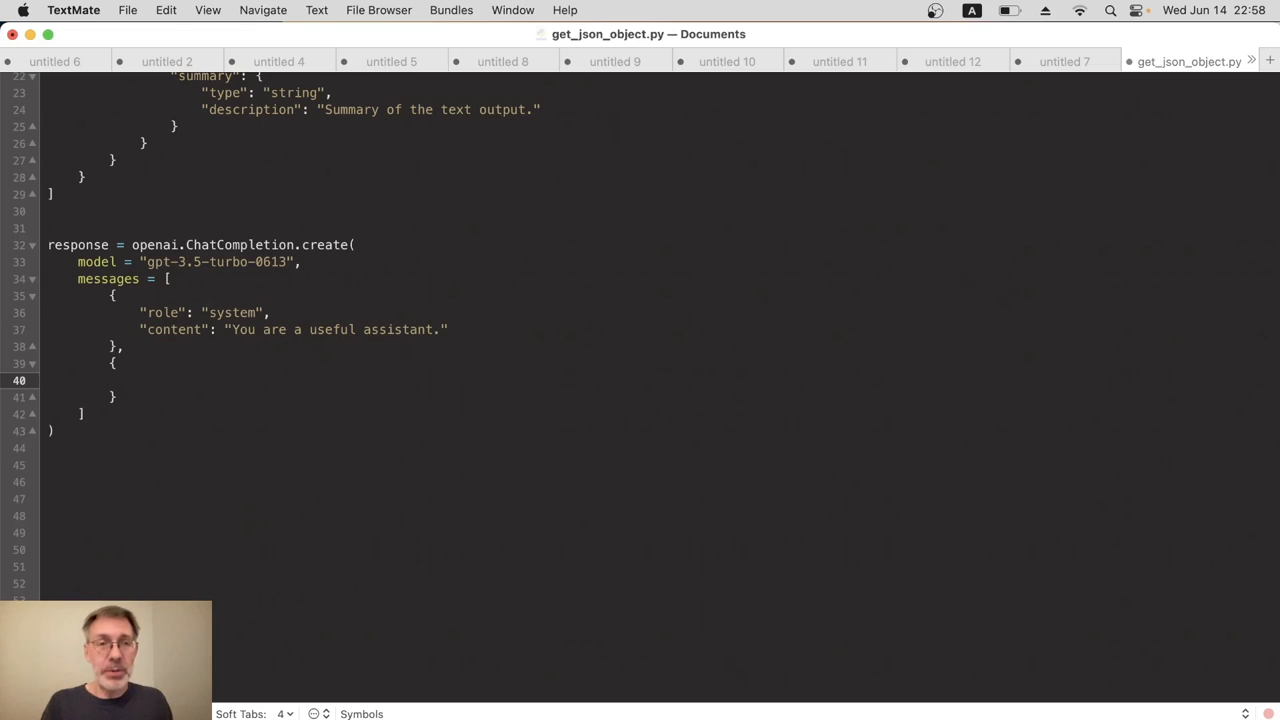
Write the second message with "role": "user" and content f"Here is an article: {article}. Please return a title and summary."
type("\"role\": \"user\",")
type("\"conte")
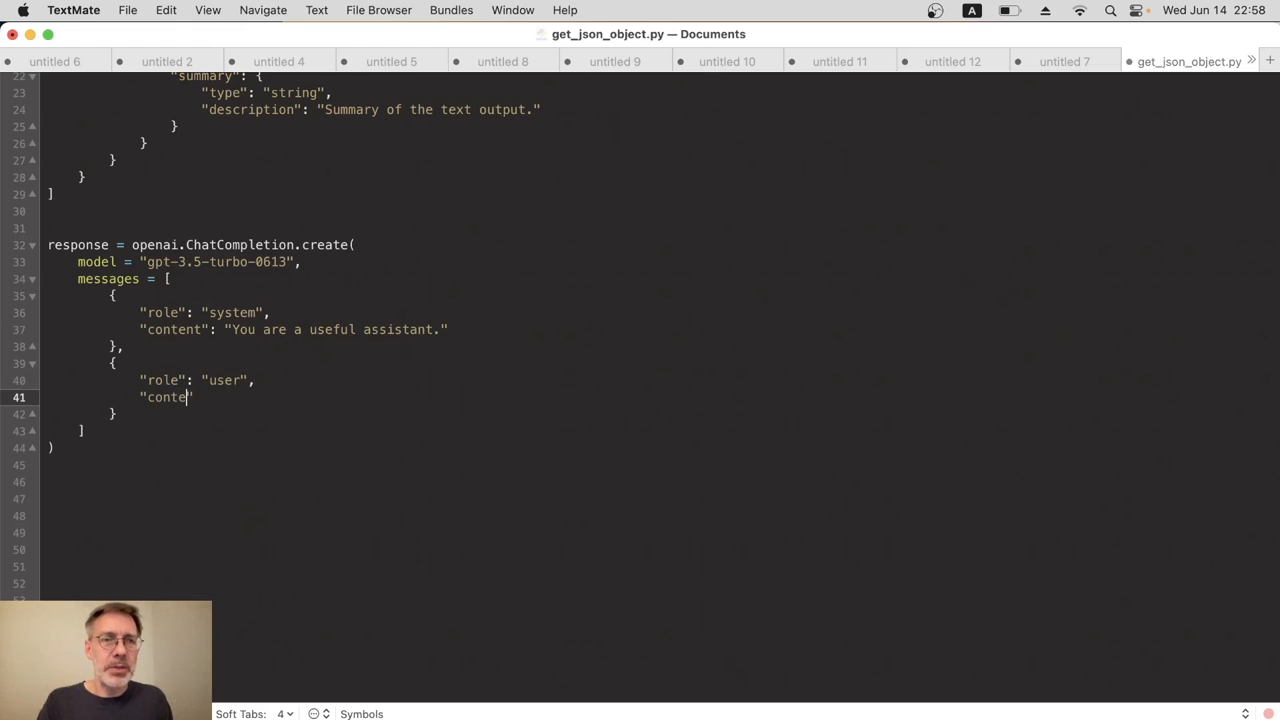
type("nt\":")
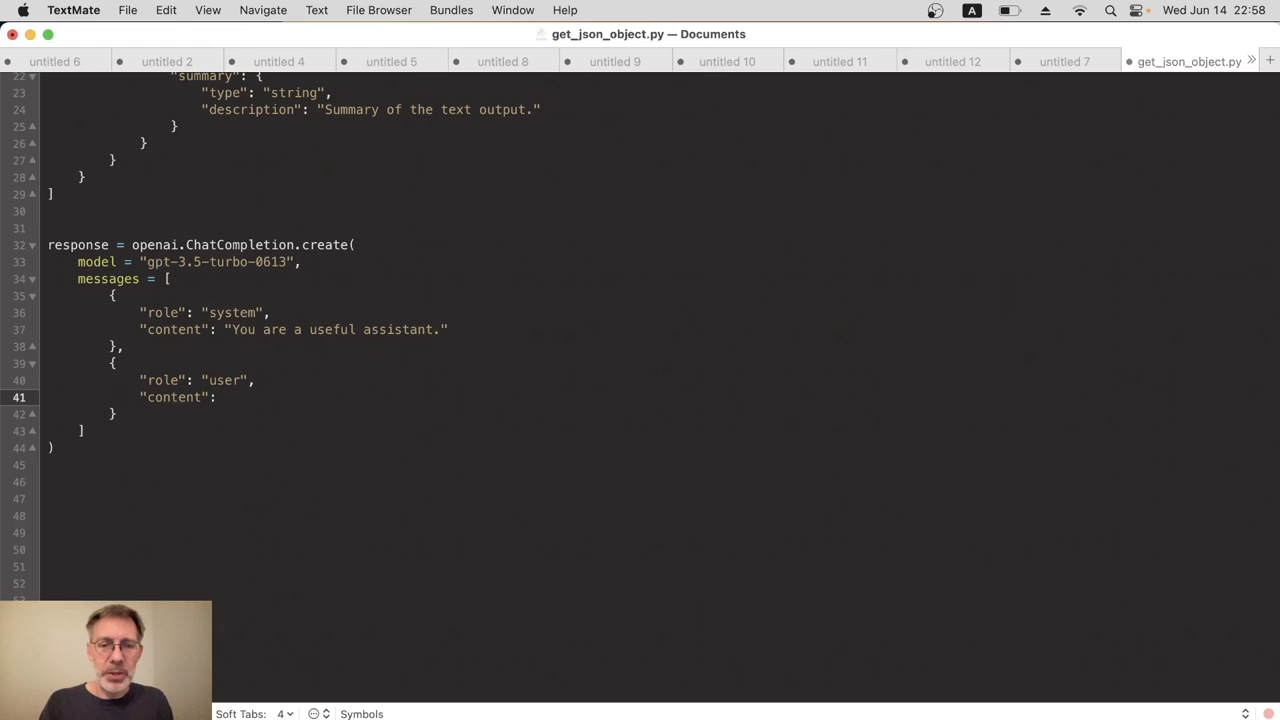
type("f\"\"")
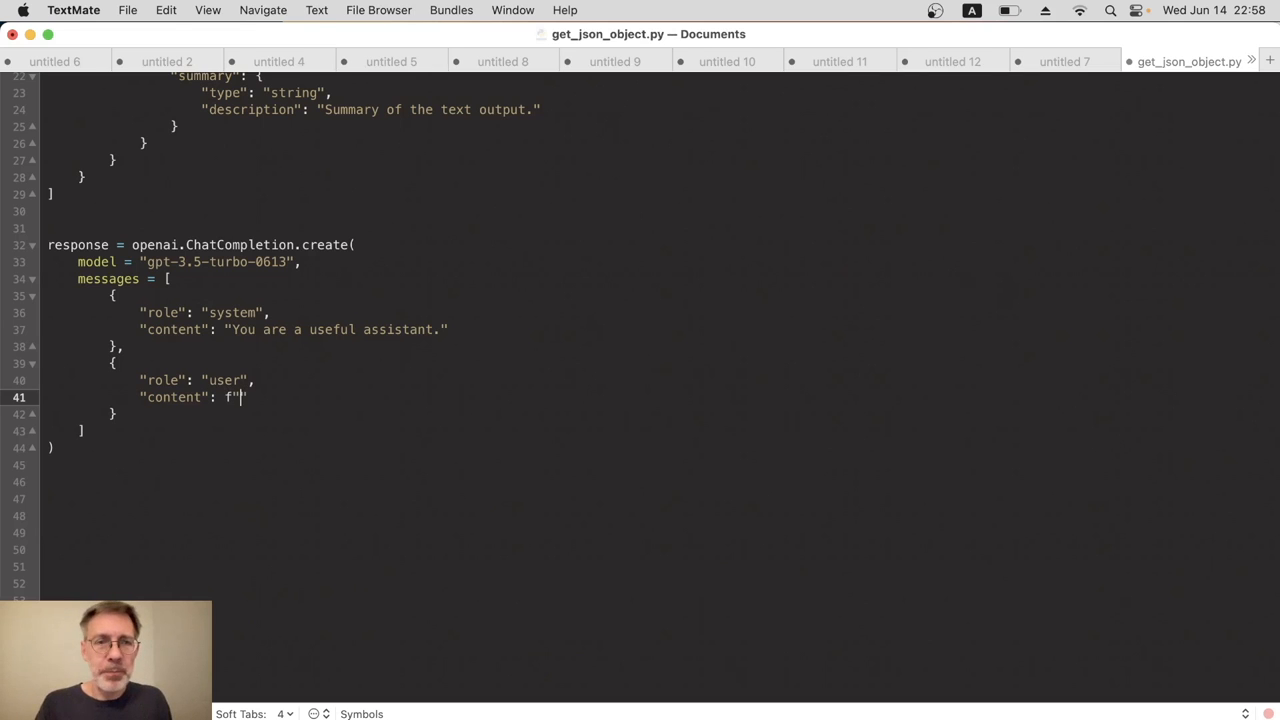
type("Here is an article:")
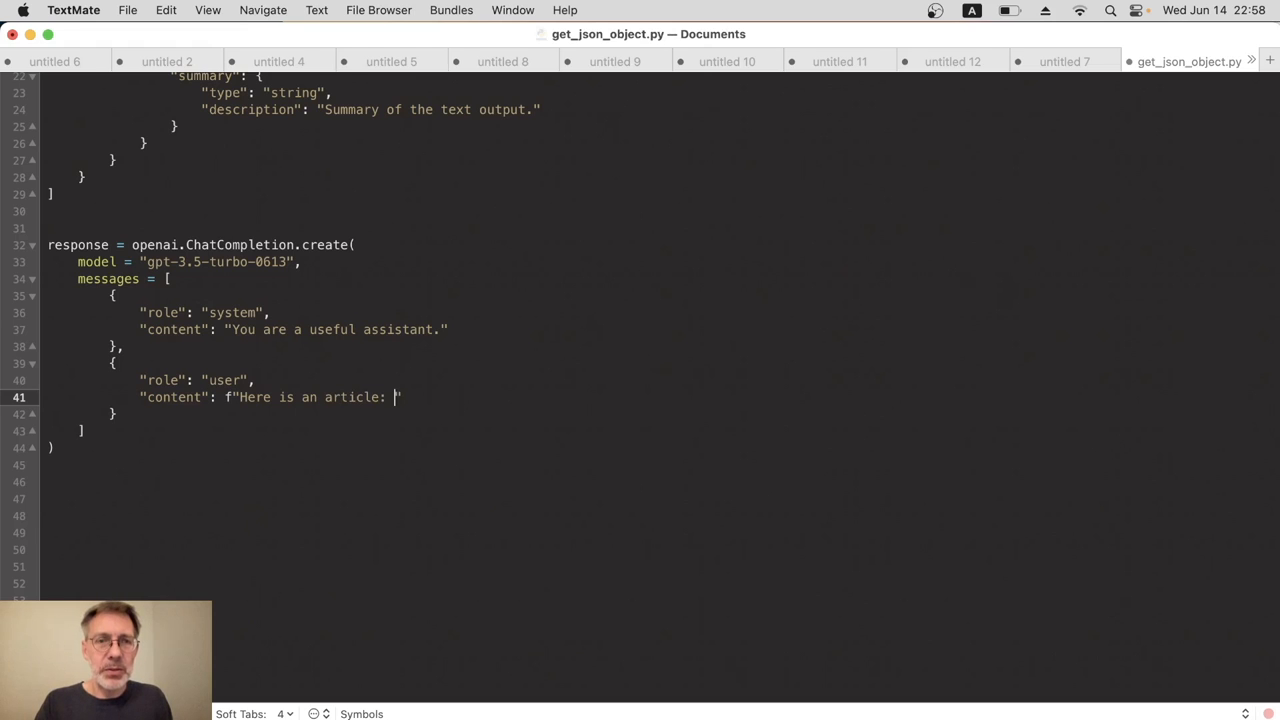
type("{a}")
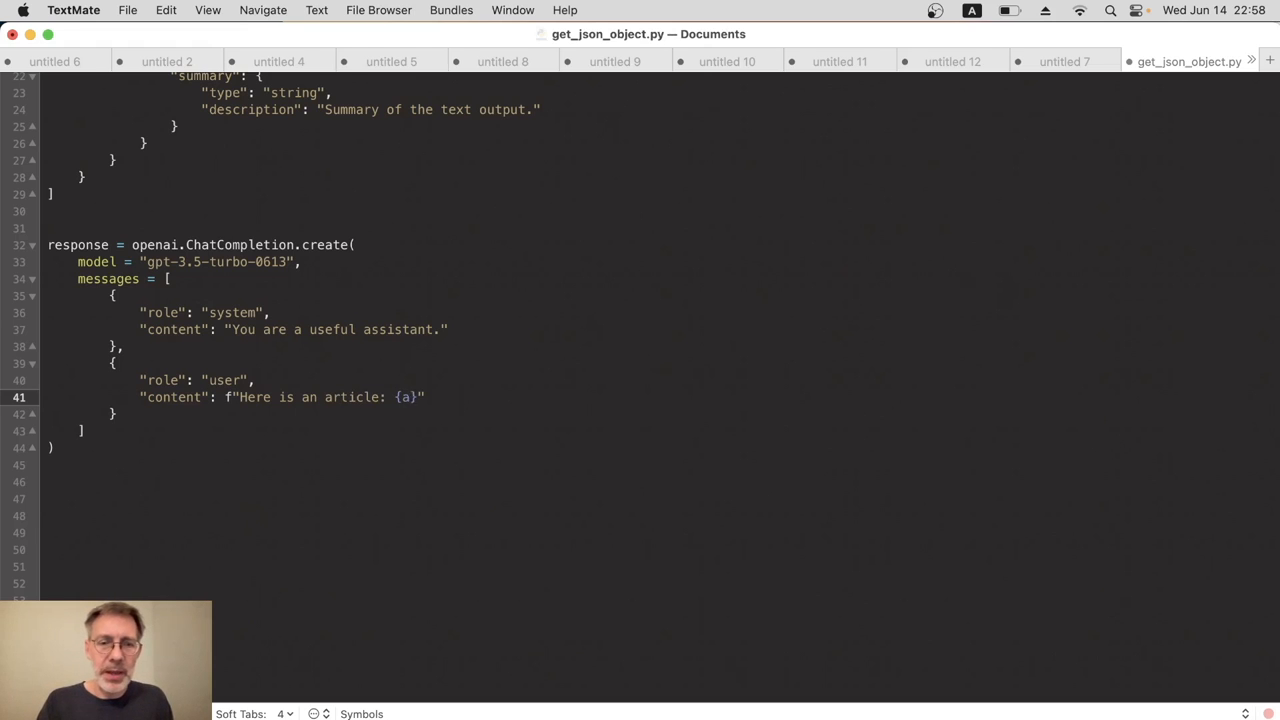
type("rticle")
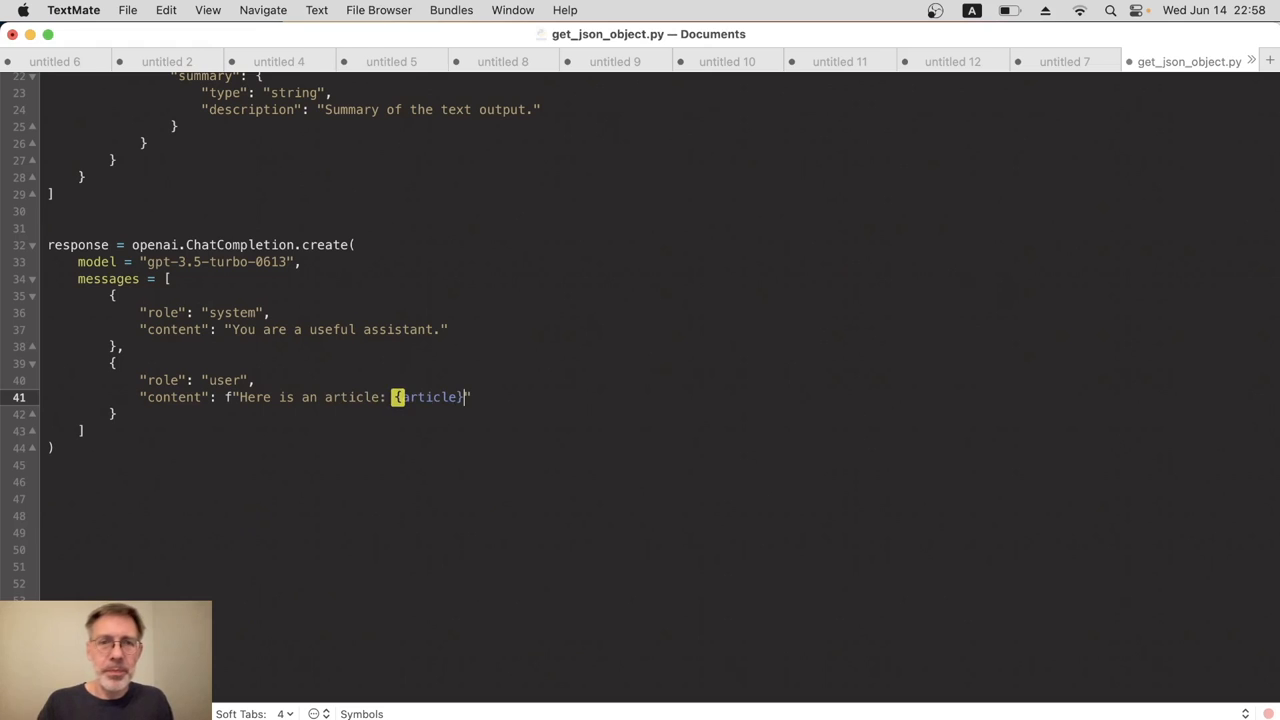
type(". Please reut")
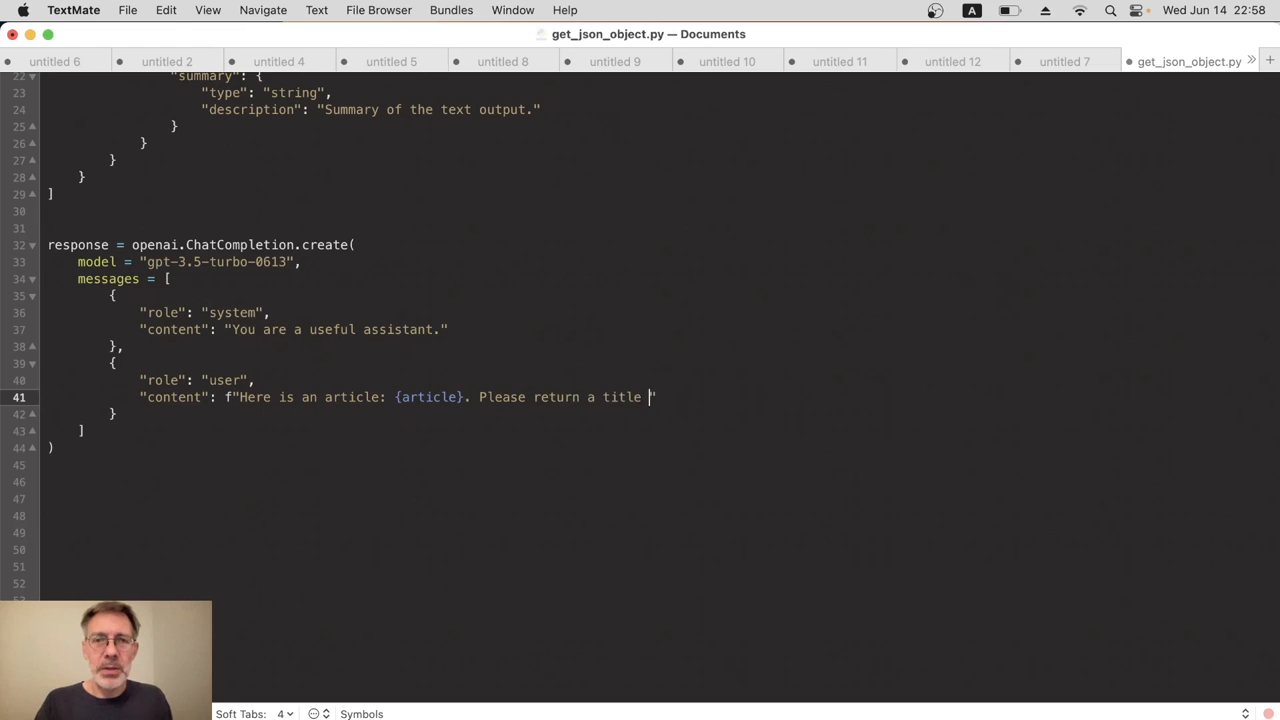
type("and summary\"")
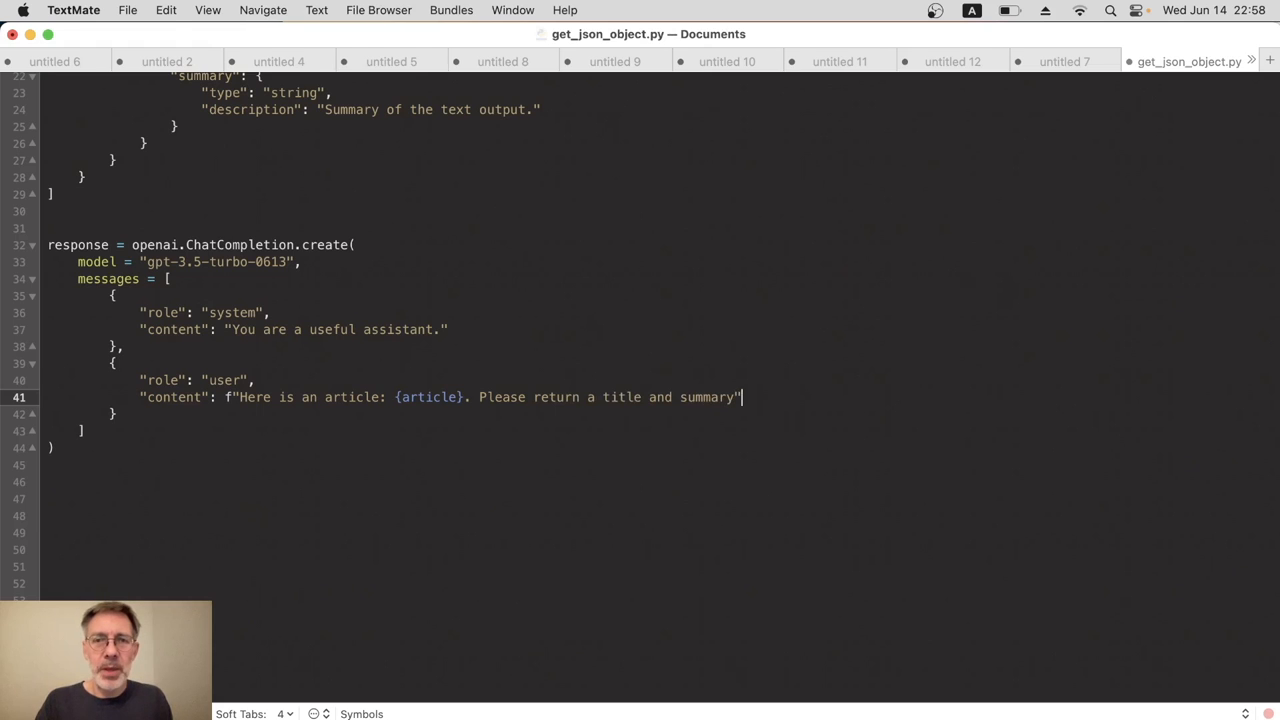
type(".")
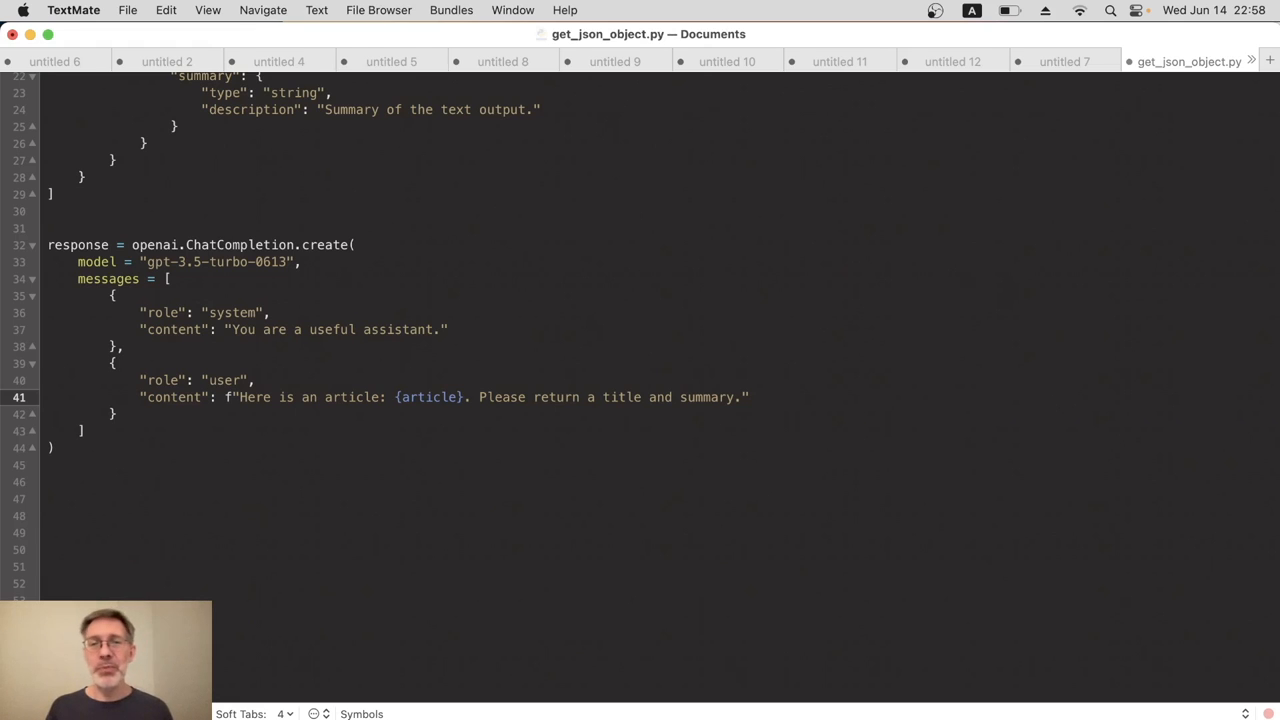
left_click(747, 397)
type(",")
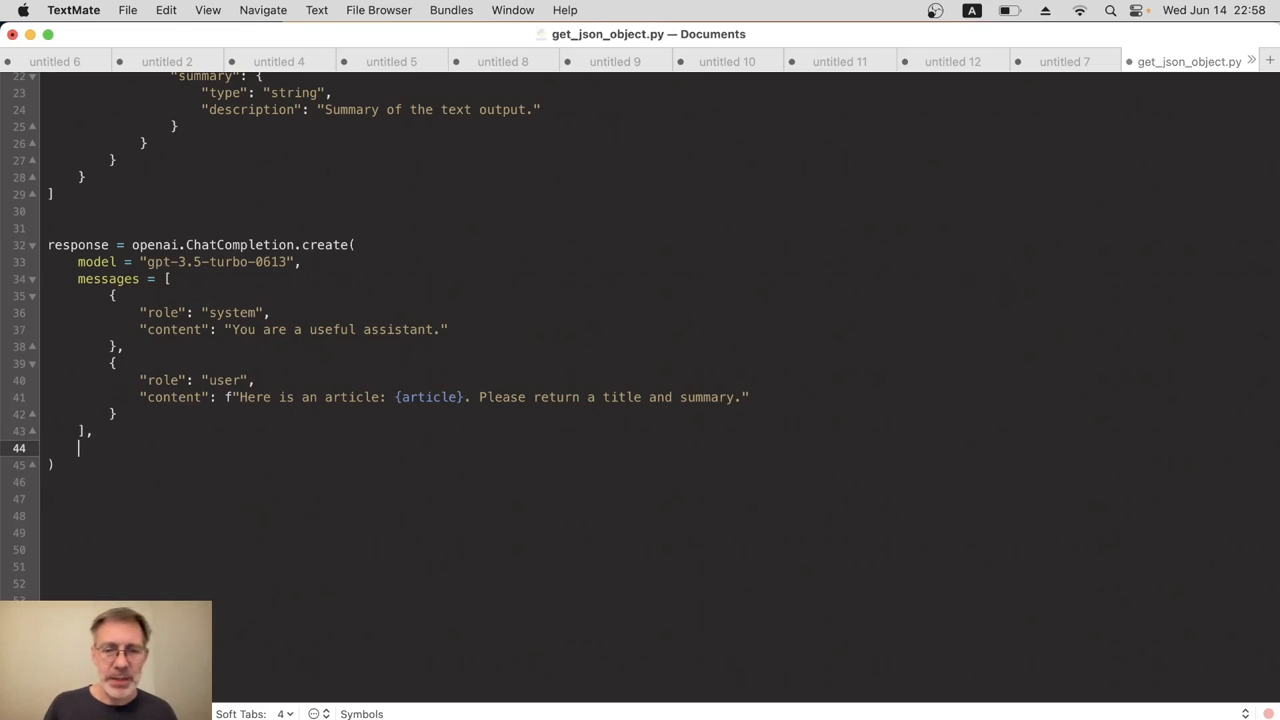
Add functions = functions as an argument to the ChatCompletion create call
type("fu")
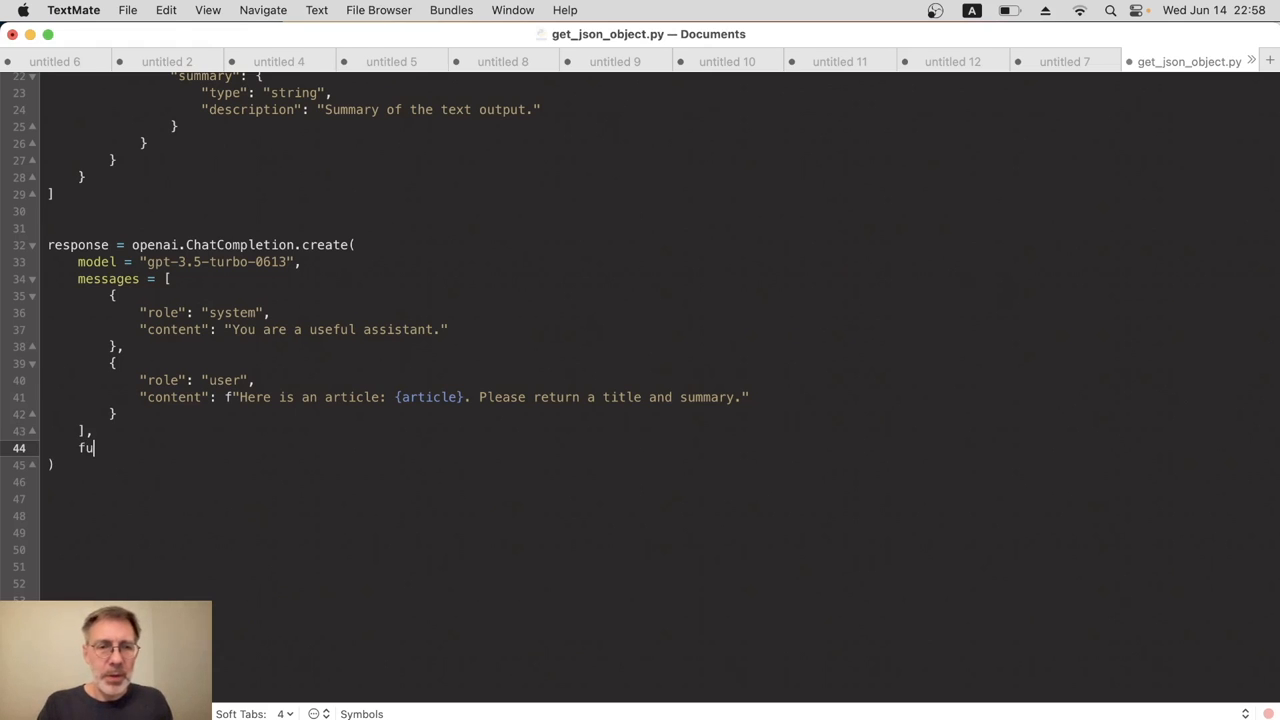
type("nctions =")
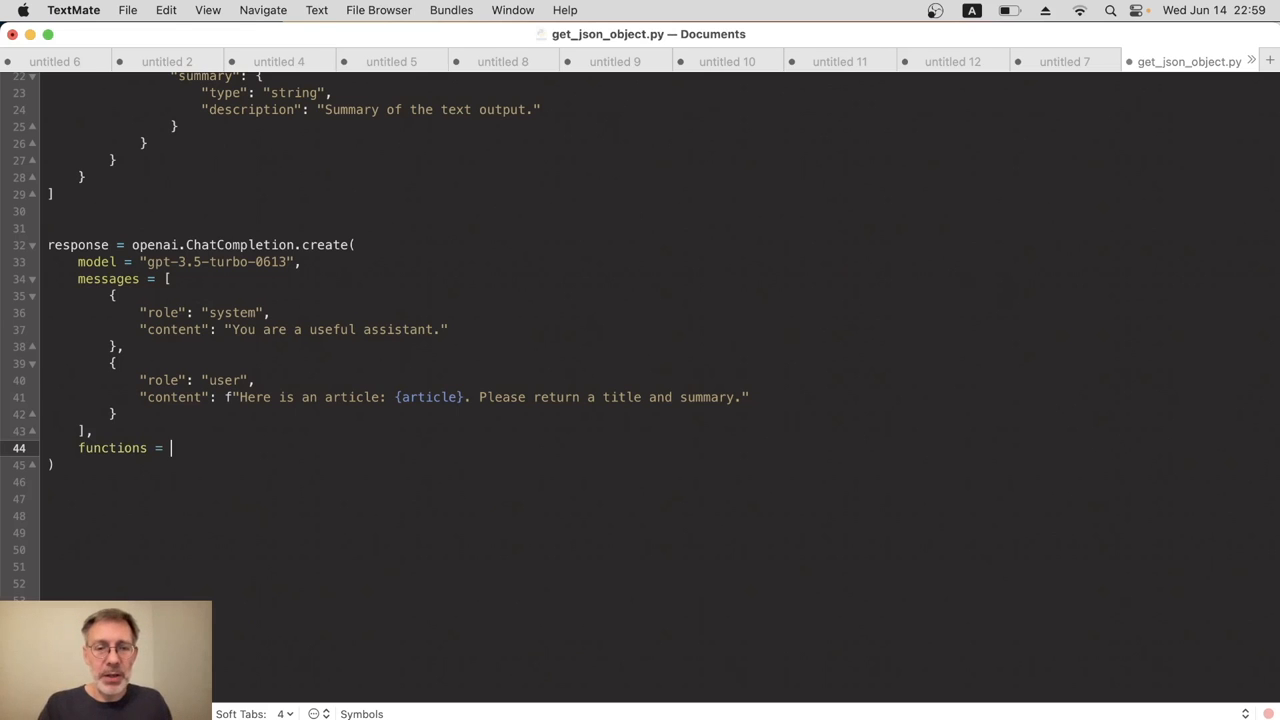
type("functions")
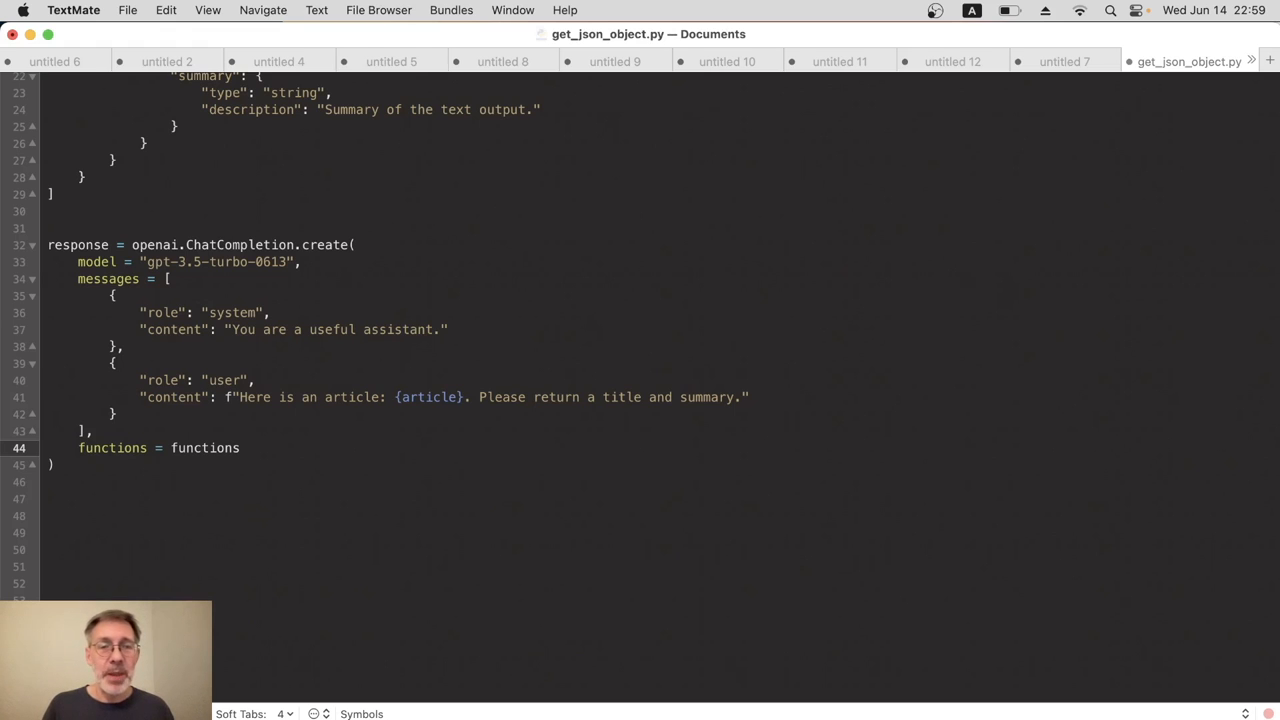
left_click(240, 447)
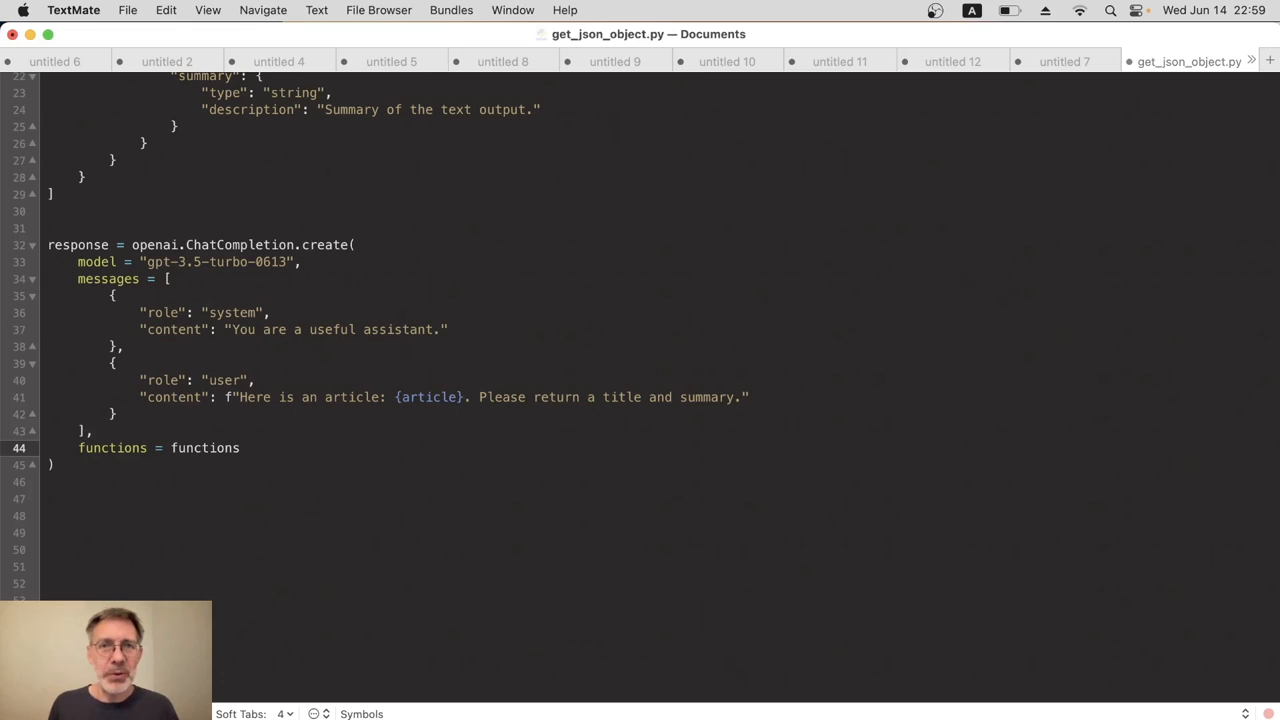
Begin a function_call argument on a new line after a comma
type(",")
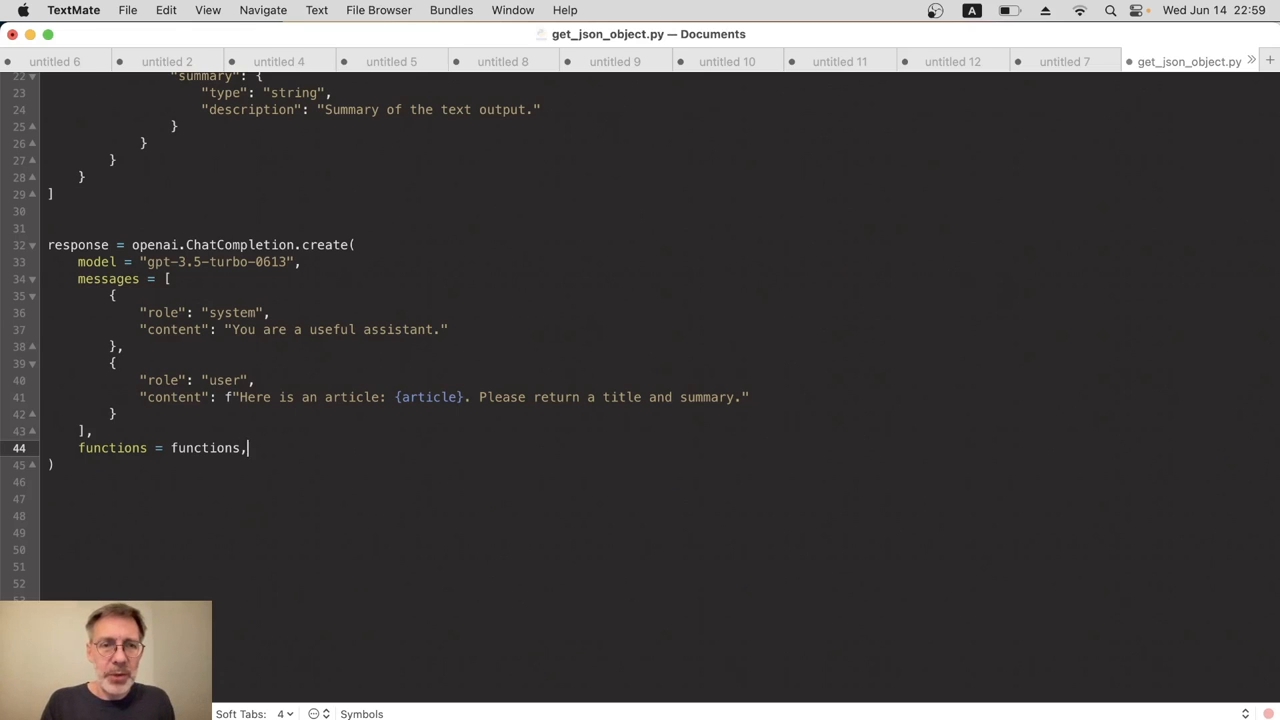
key("Return")
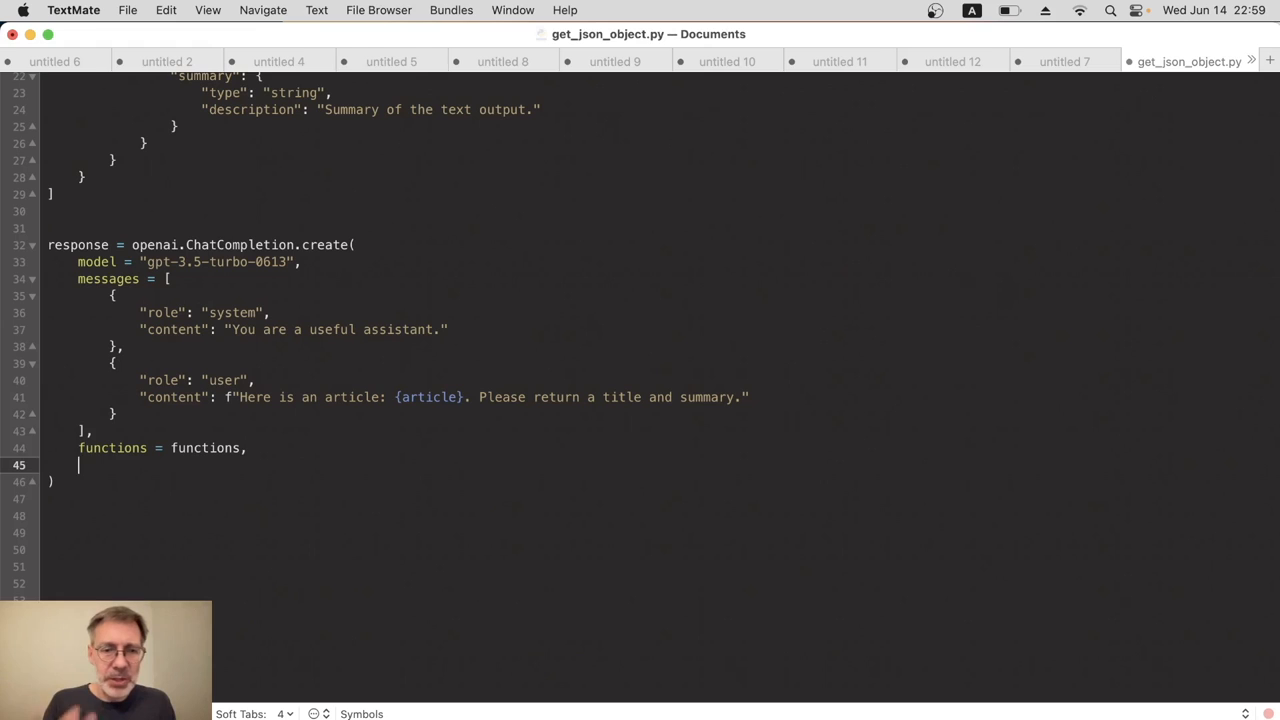
type("function_call = {")
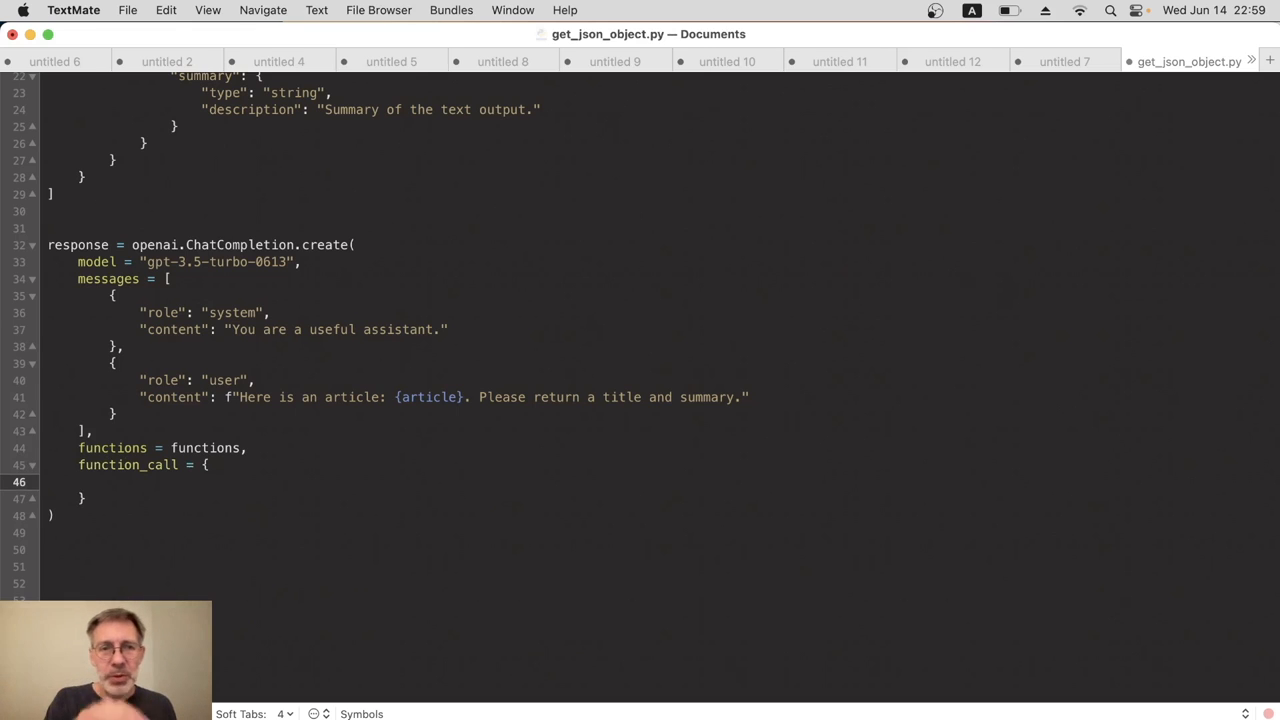
Fill the function_call dictionary with "name": "show_summary"
left_click(108, 481)
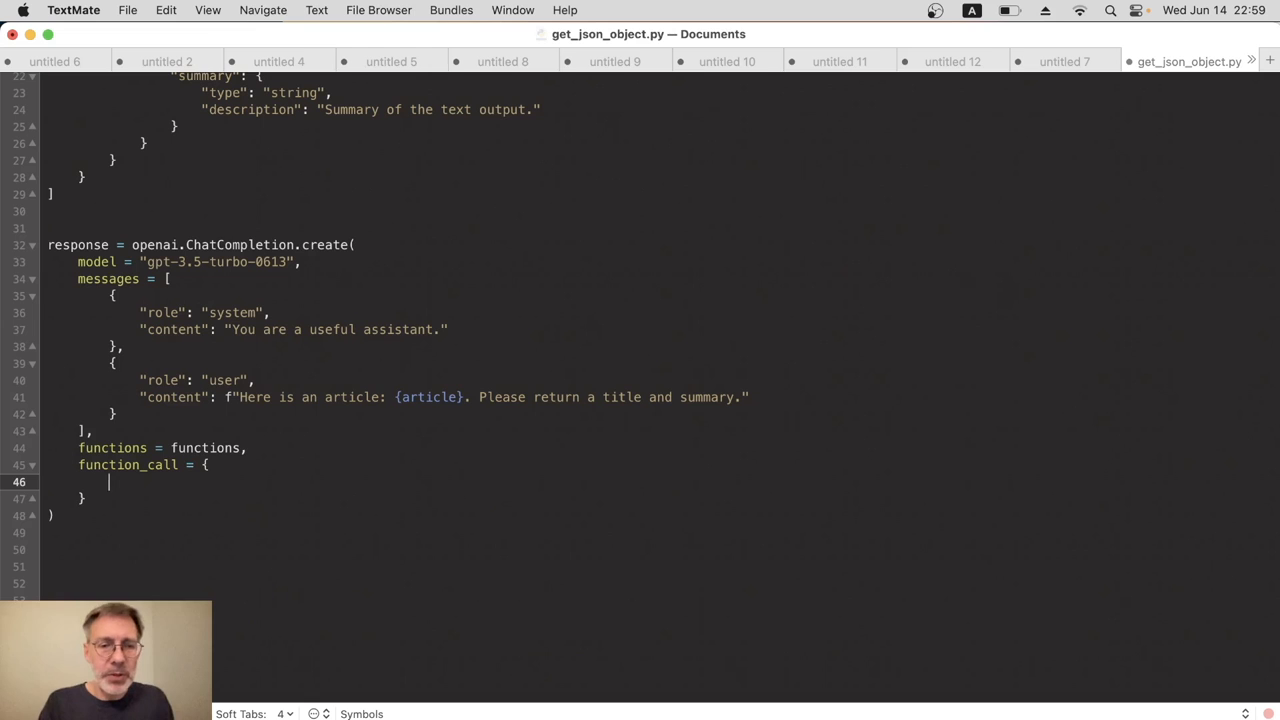
type("\"name\"")
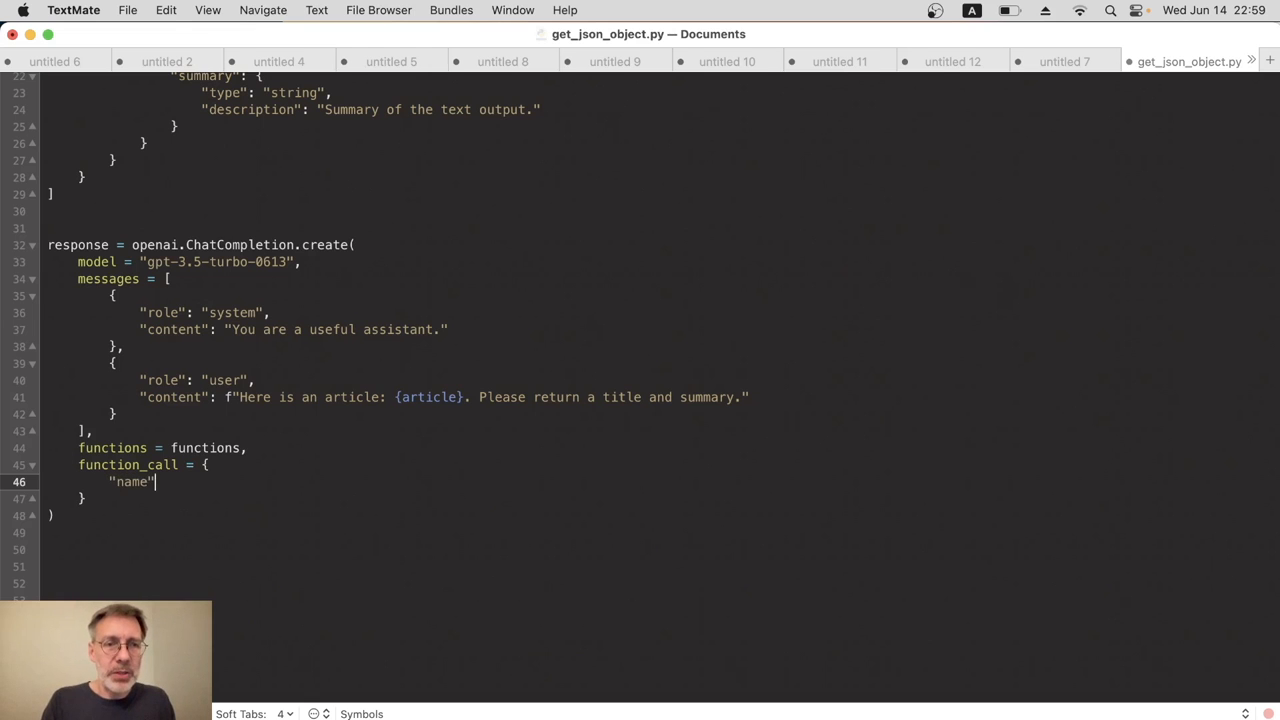
scroll("up", 3)
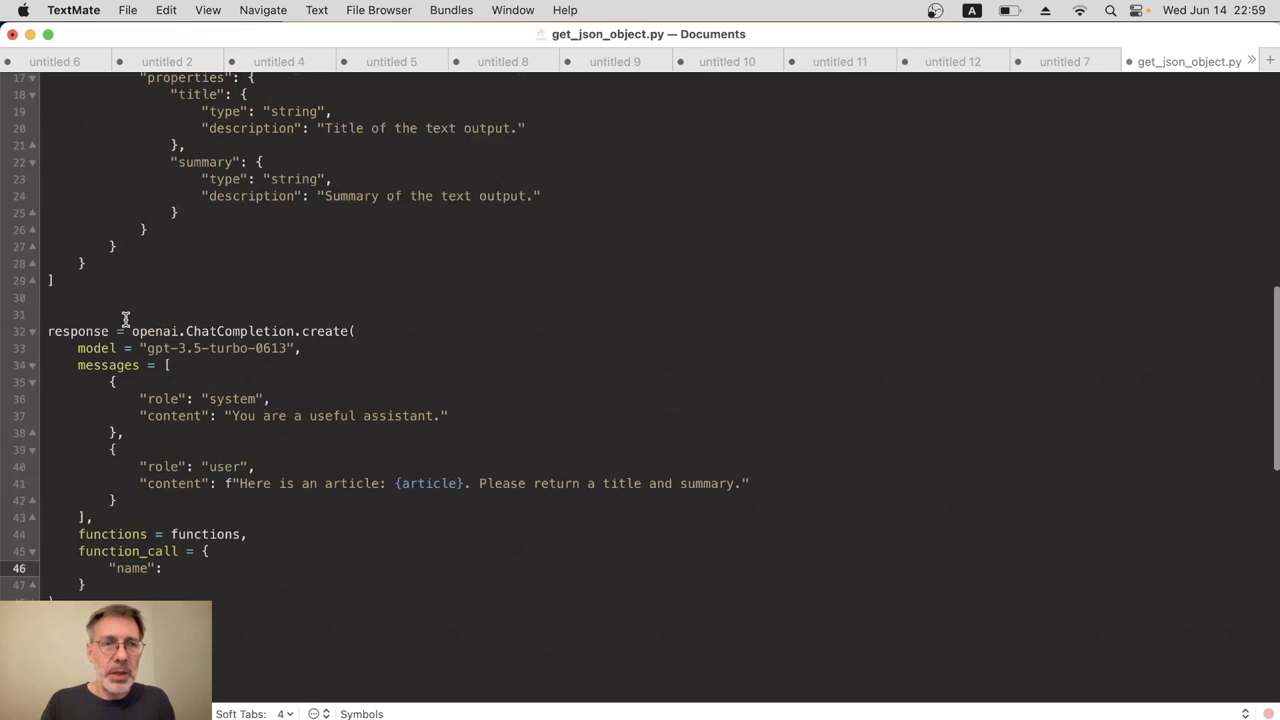
scroll("up", 3)
type(" \"show_")
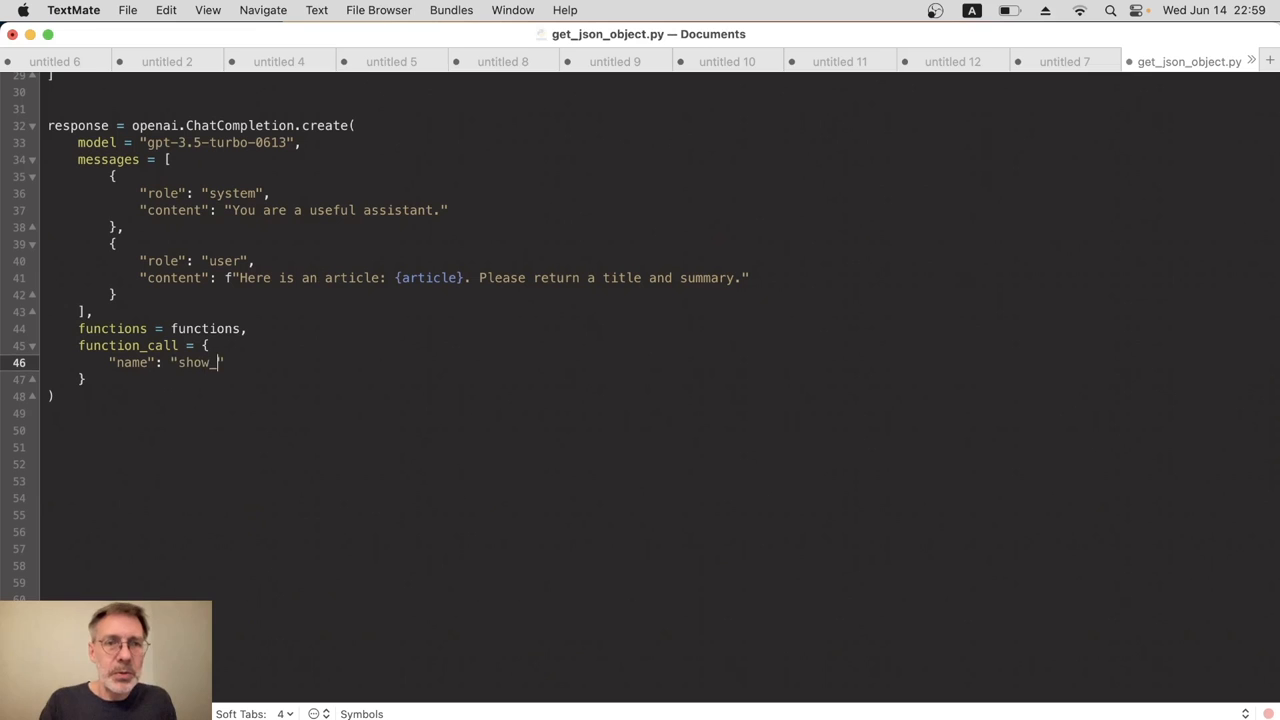
type("summary\"")
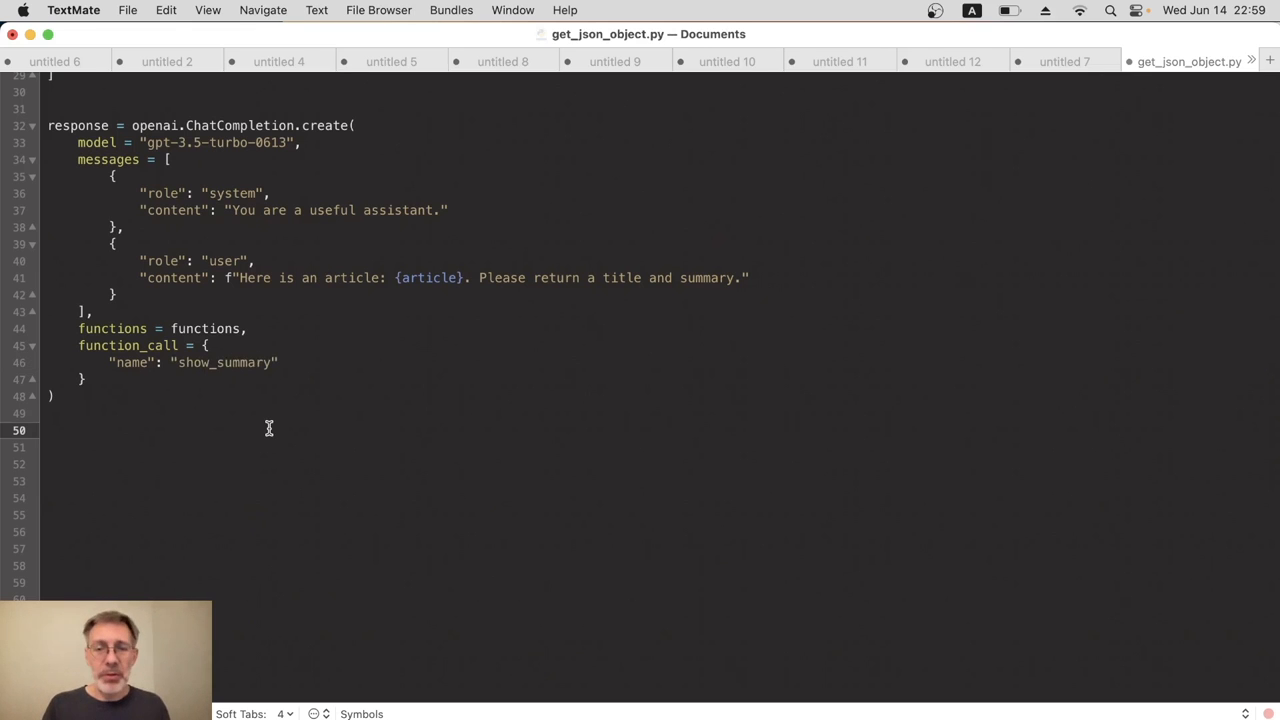
End the script with print(response)
type("print")
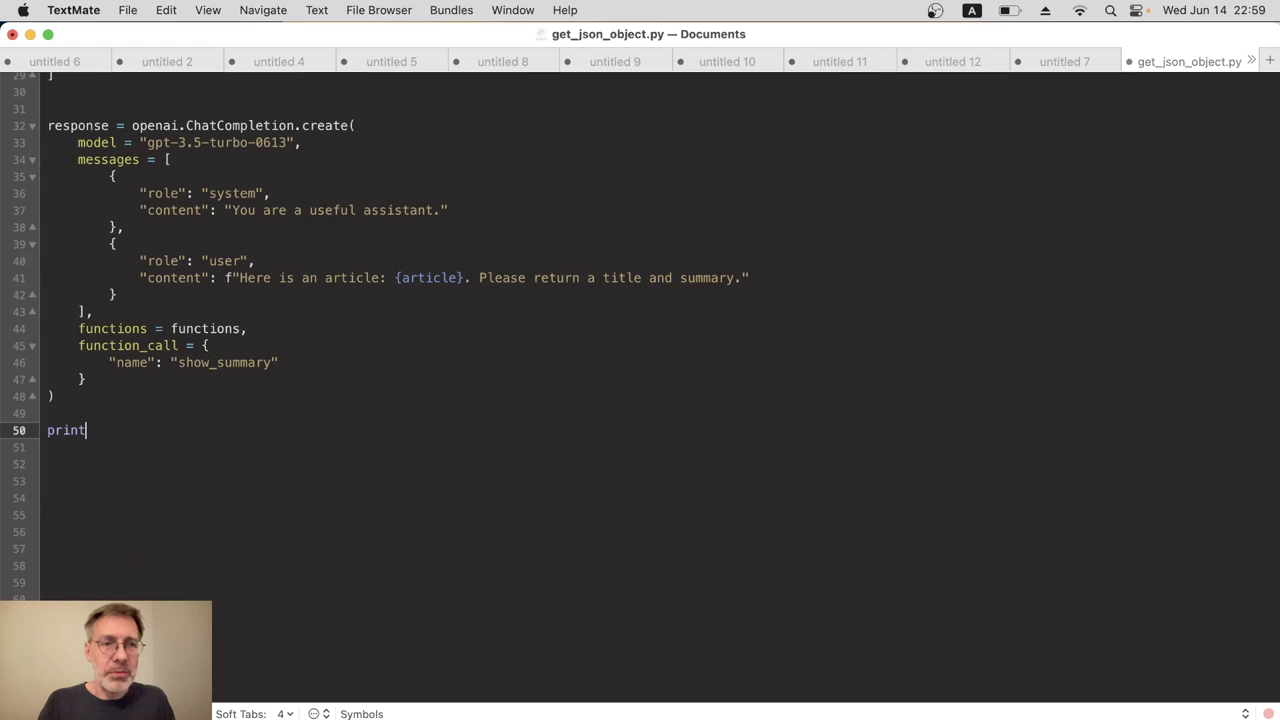
type("(response)")
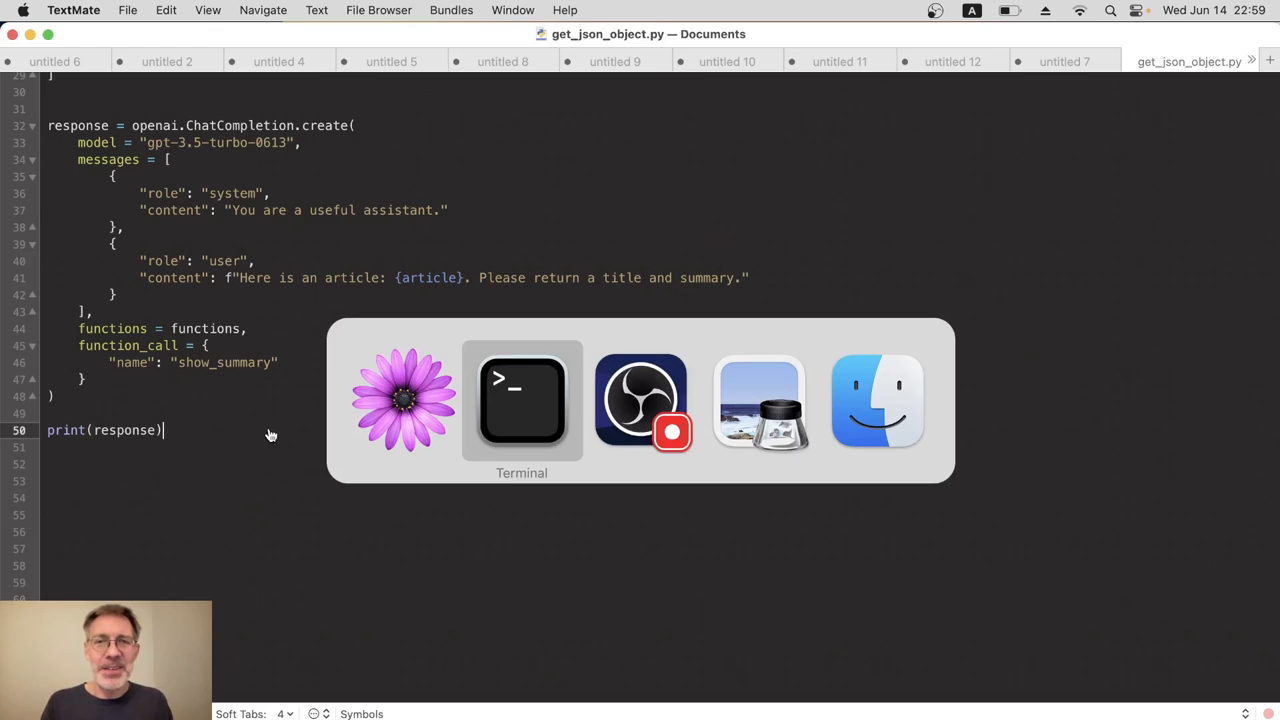
left_click(521, 400)
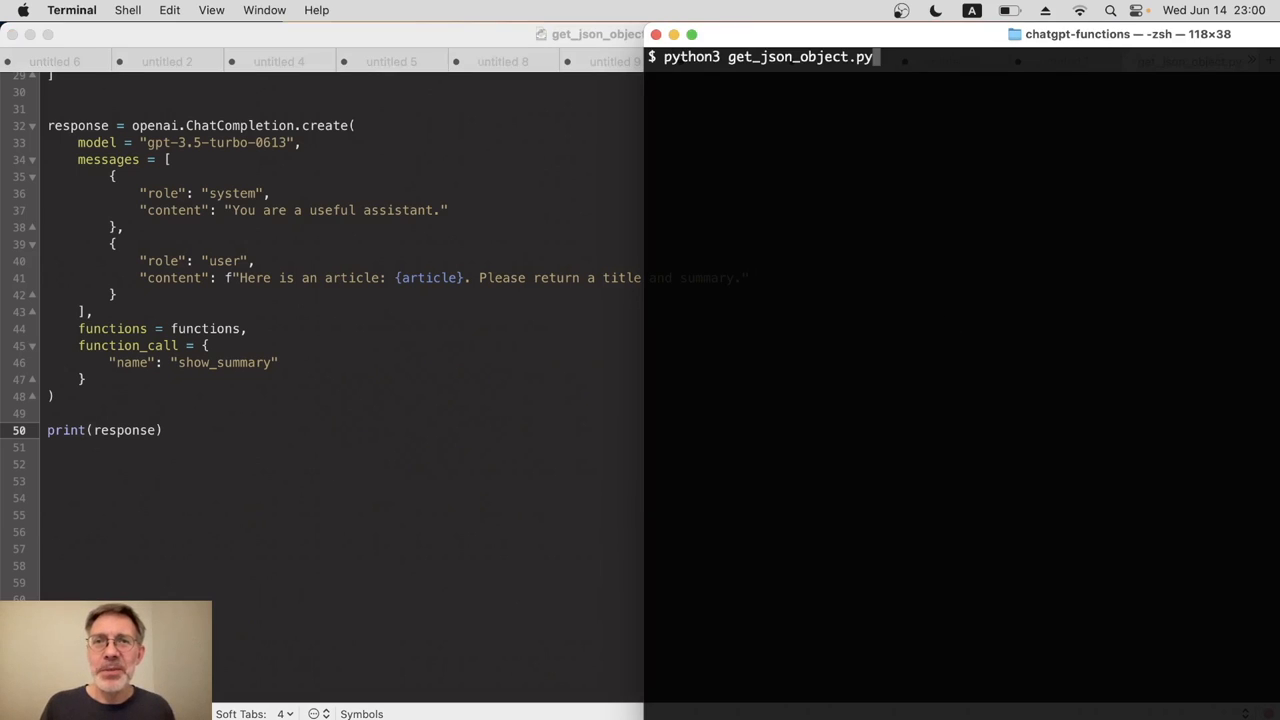
Run python3 get_json_object.py to print the full show_summary API response
key("Return")
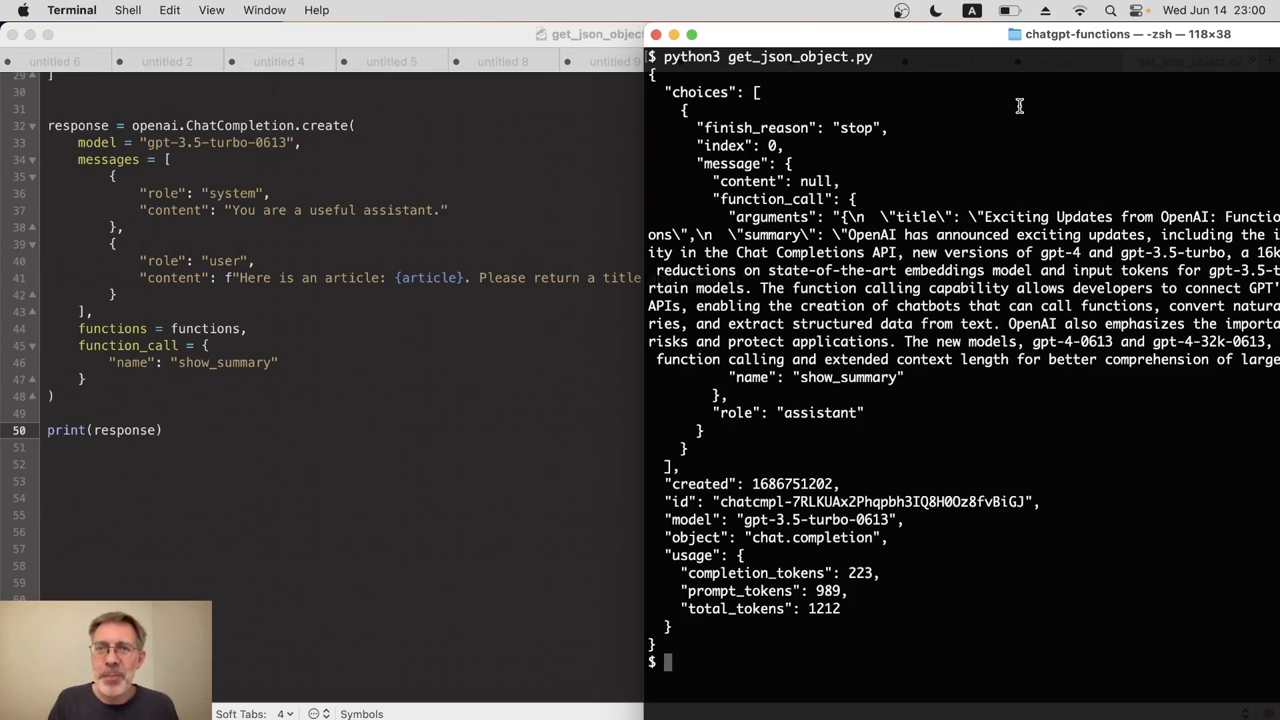
mouse_move(955, 360)
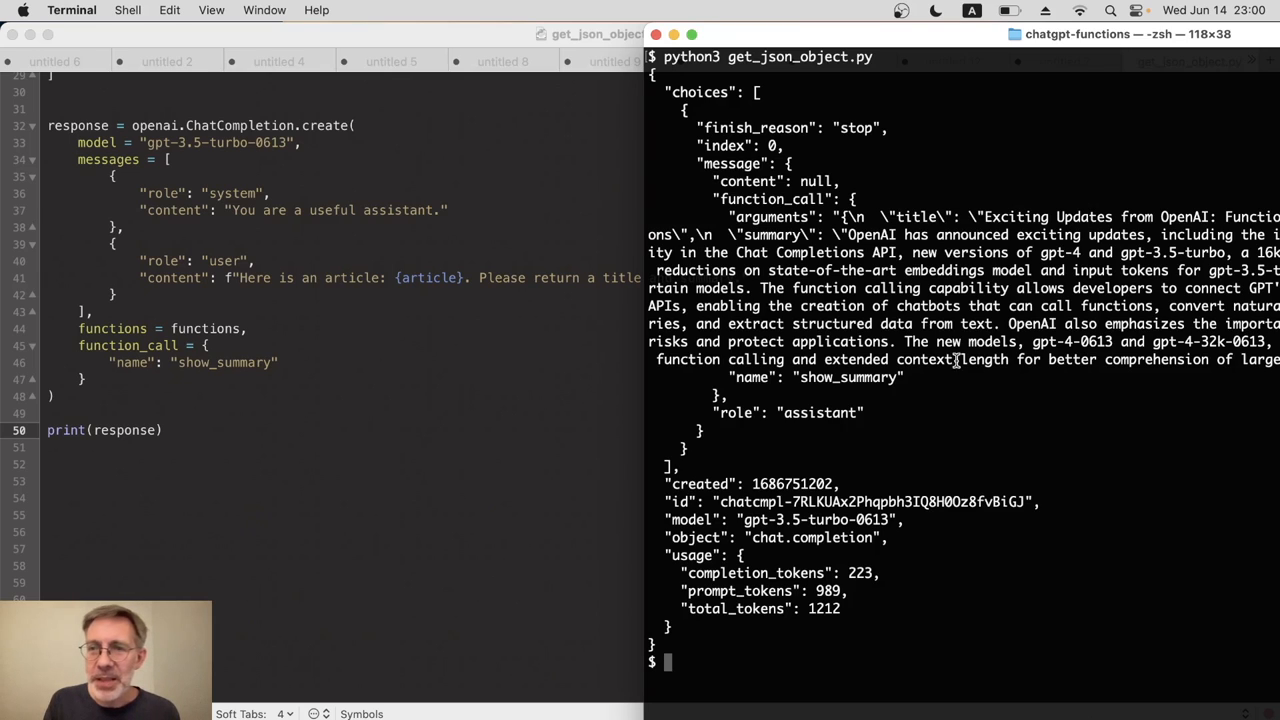
mouse_move(908, 322)
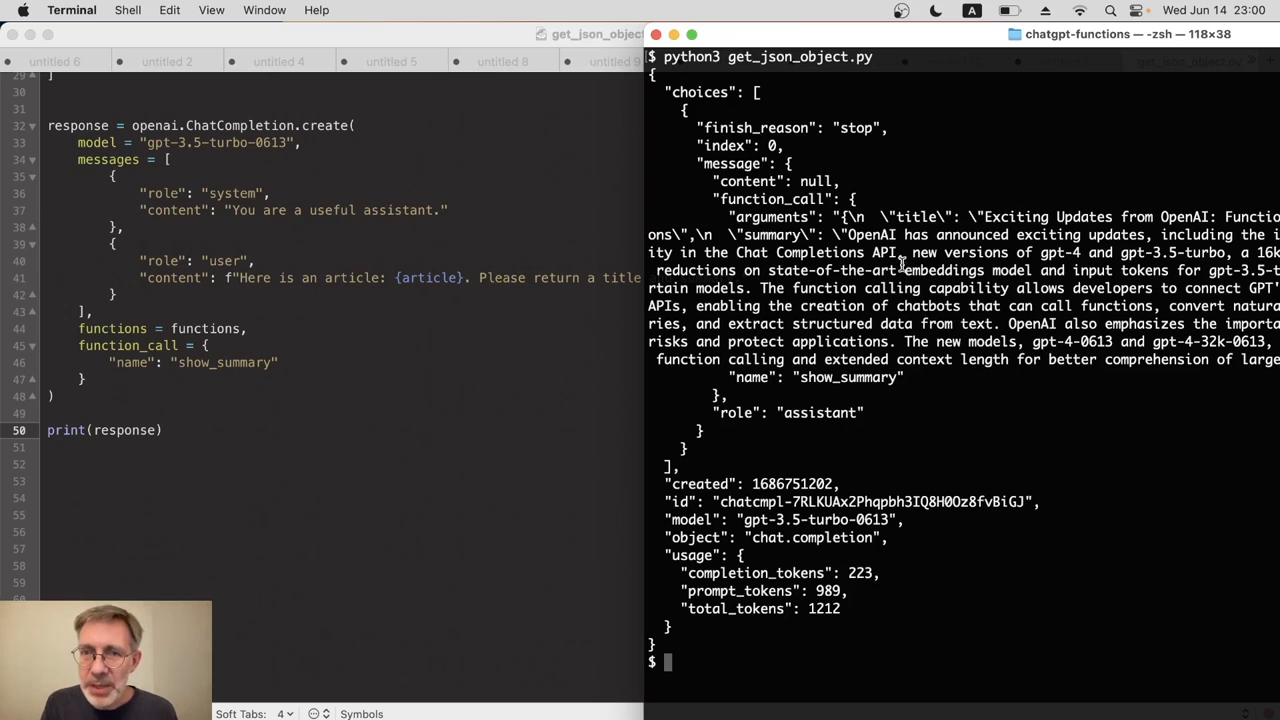
mouse_move(745, 250)
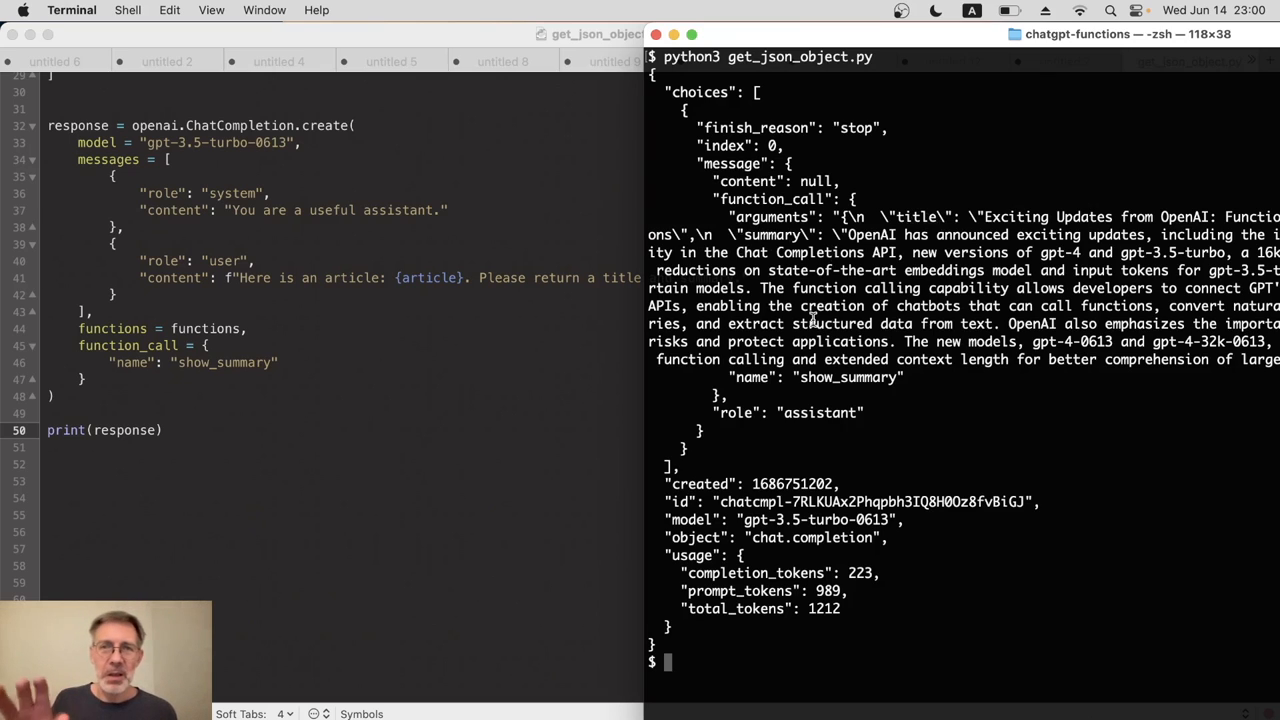
mouse_move(460, 445)
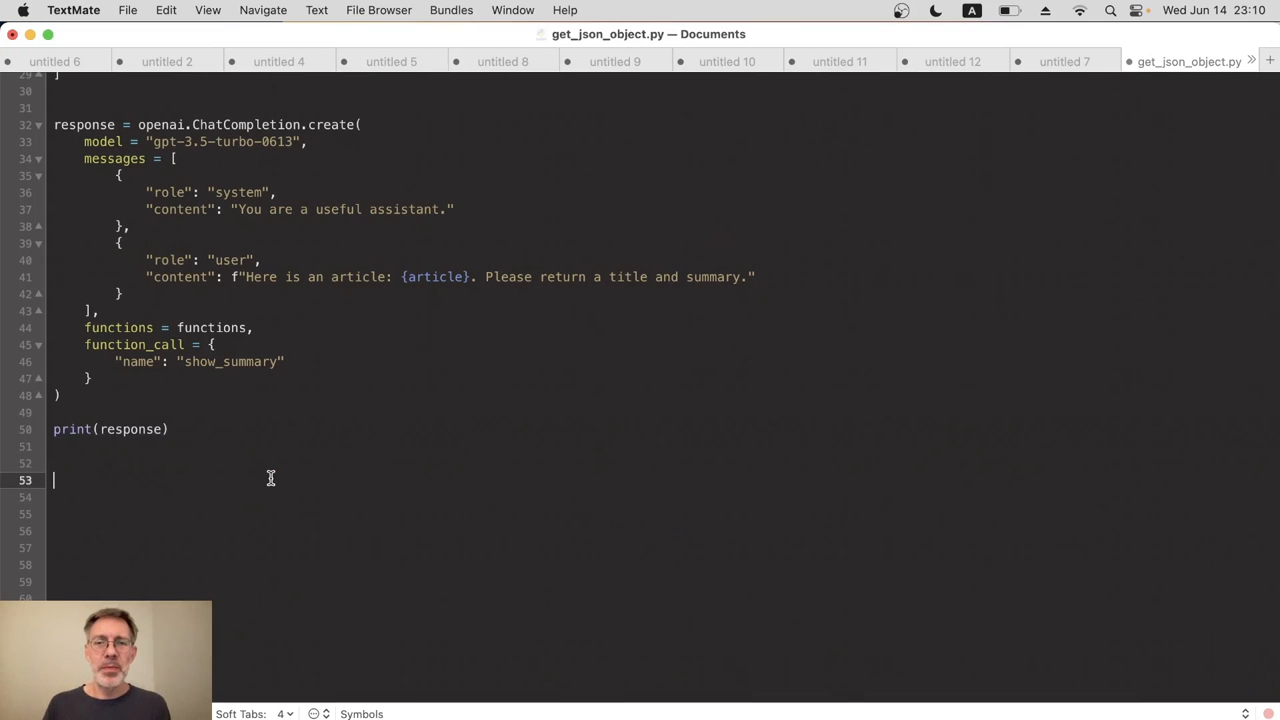
mouse_move(147, 409)
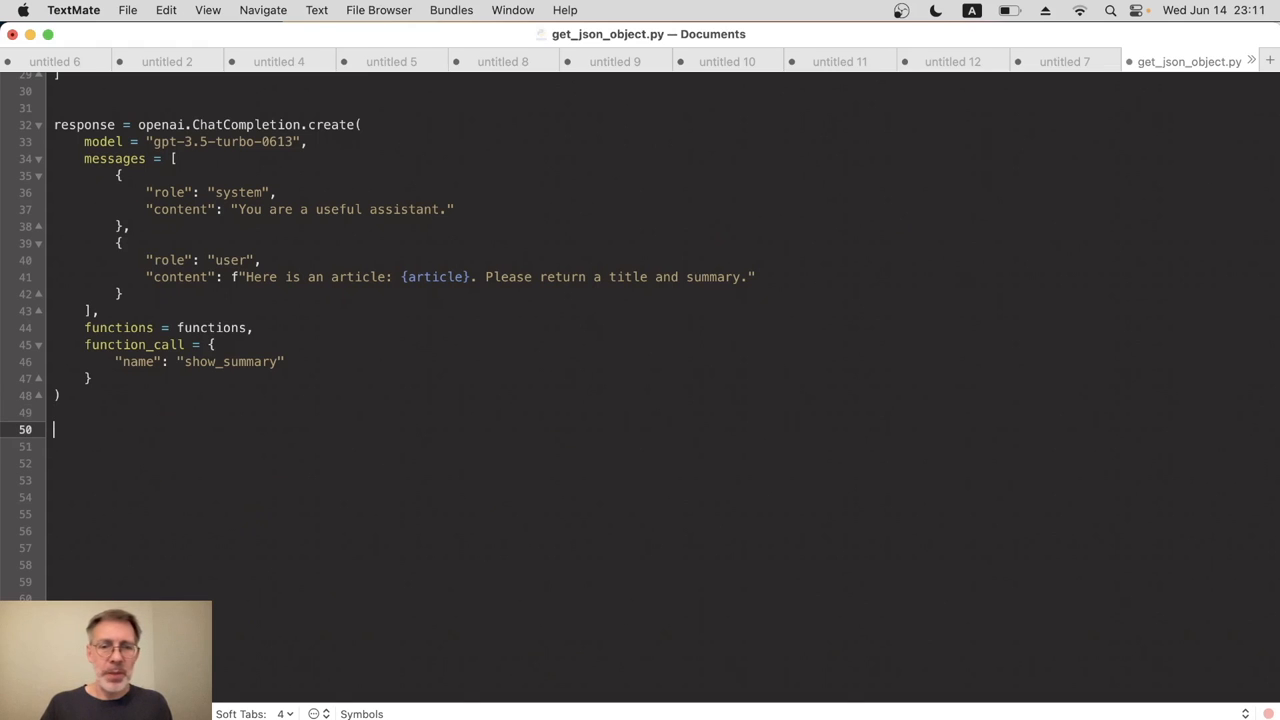
Write arguments = response["choices"] on line 50 of the script
type("argum")
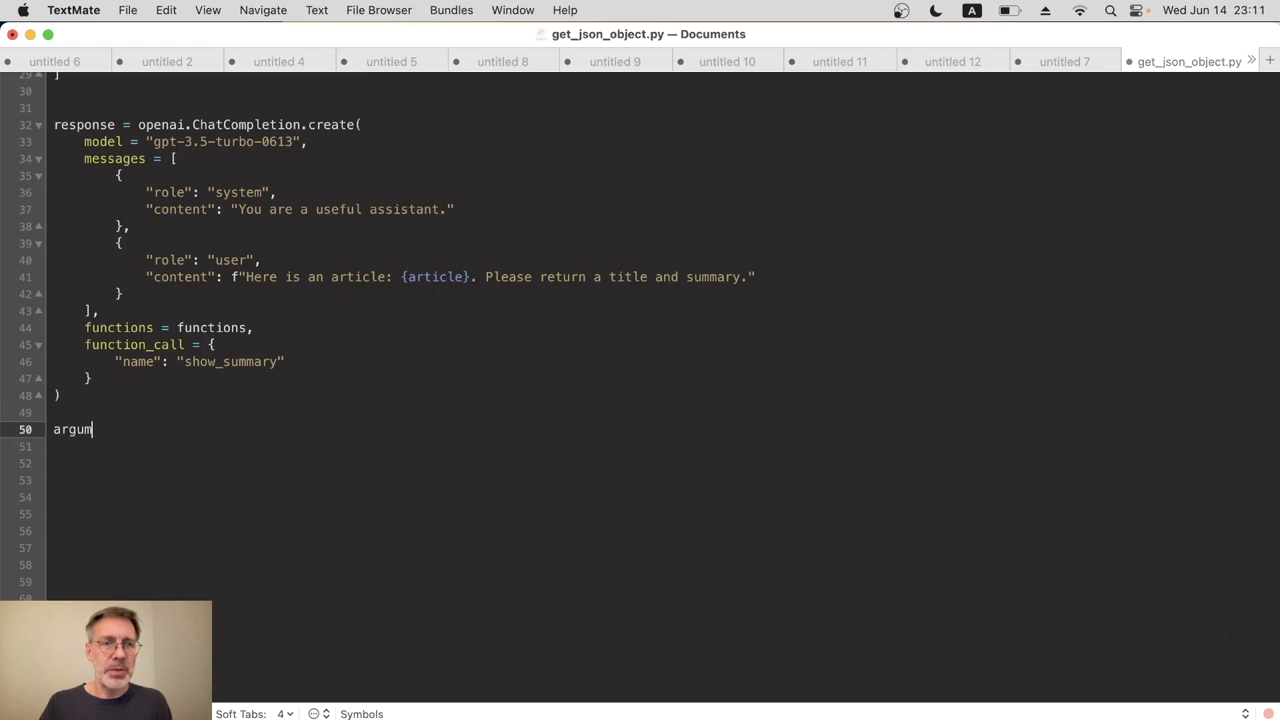
type("ents =")
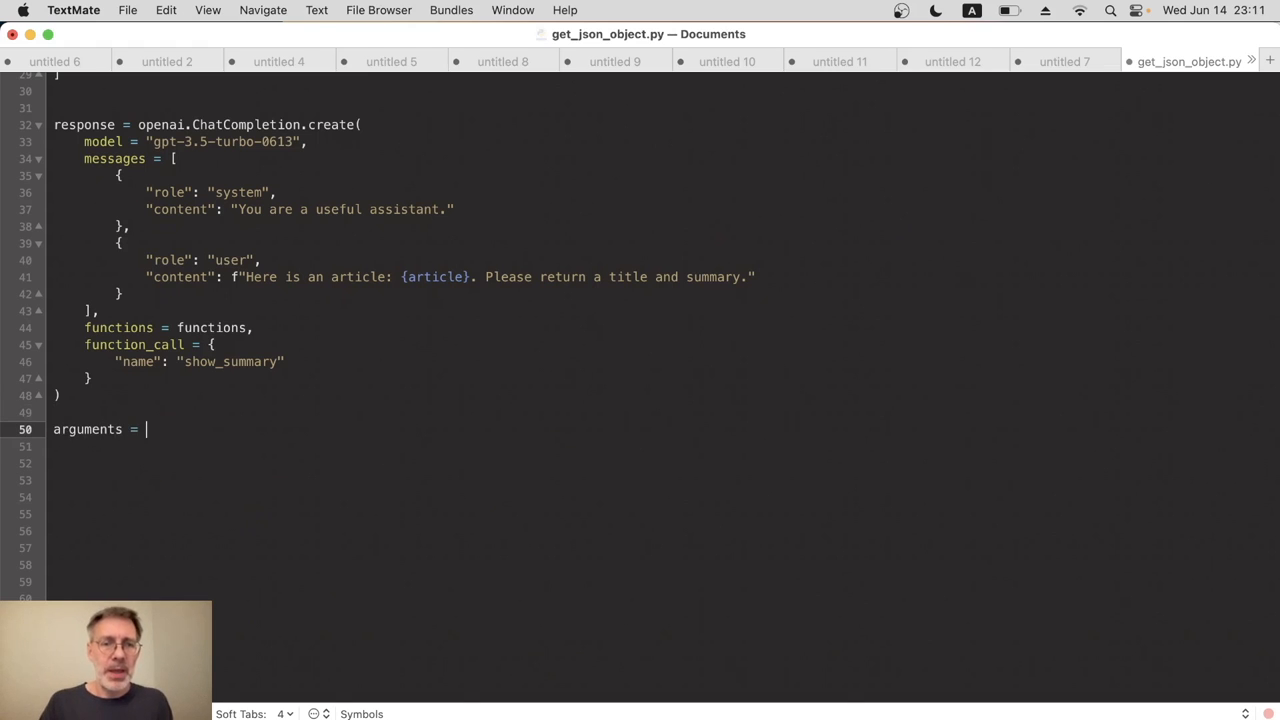
type("response[\"")
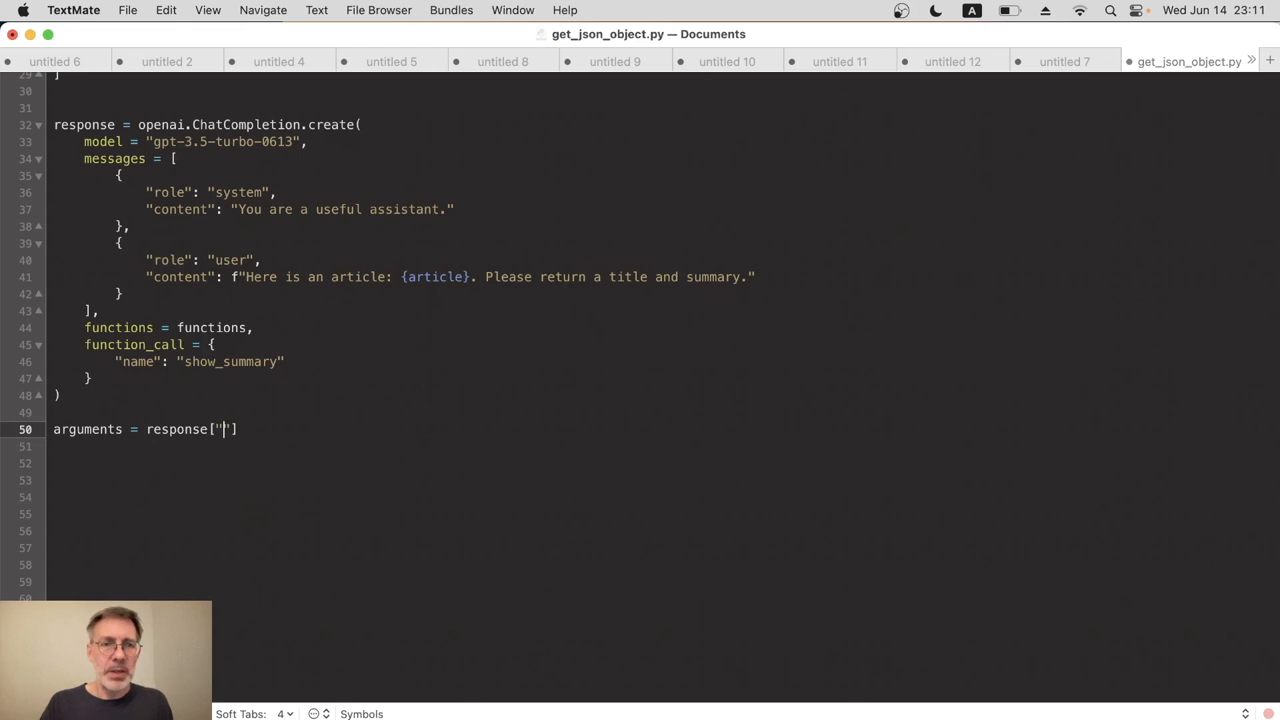
type("choices")
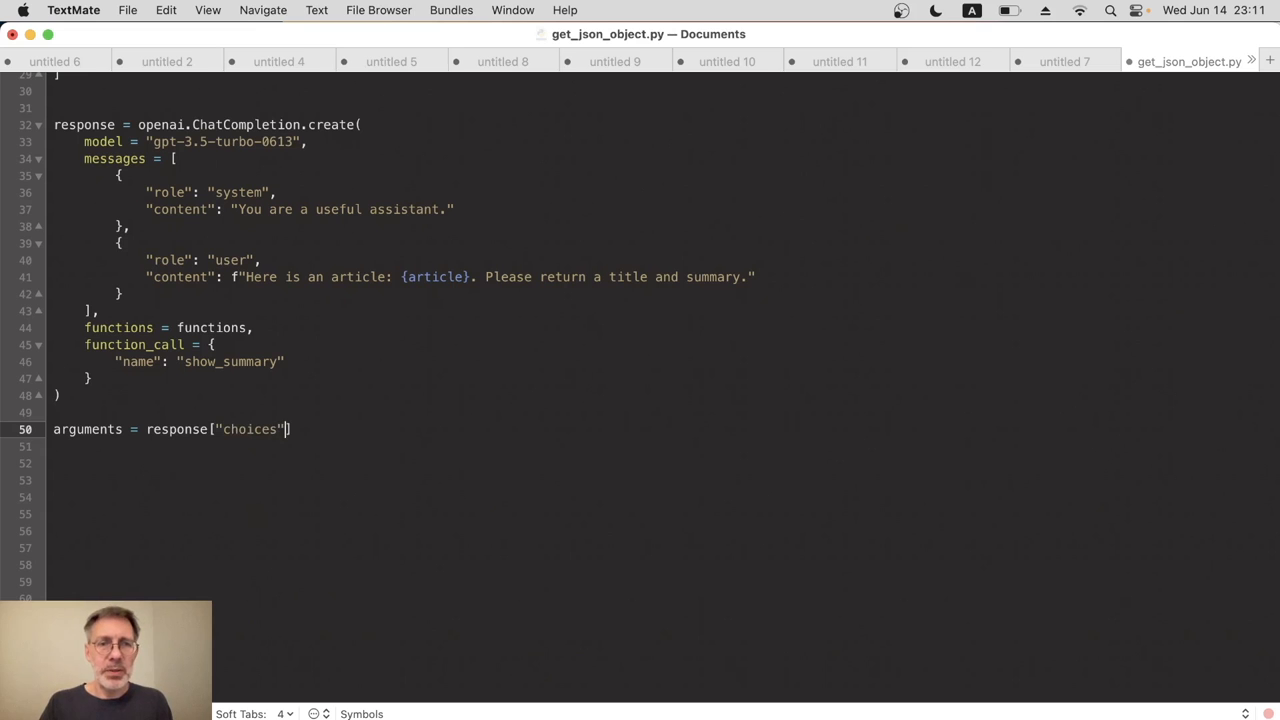
type("]")
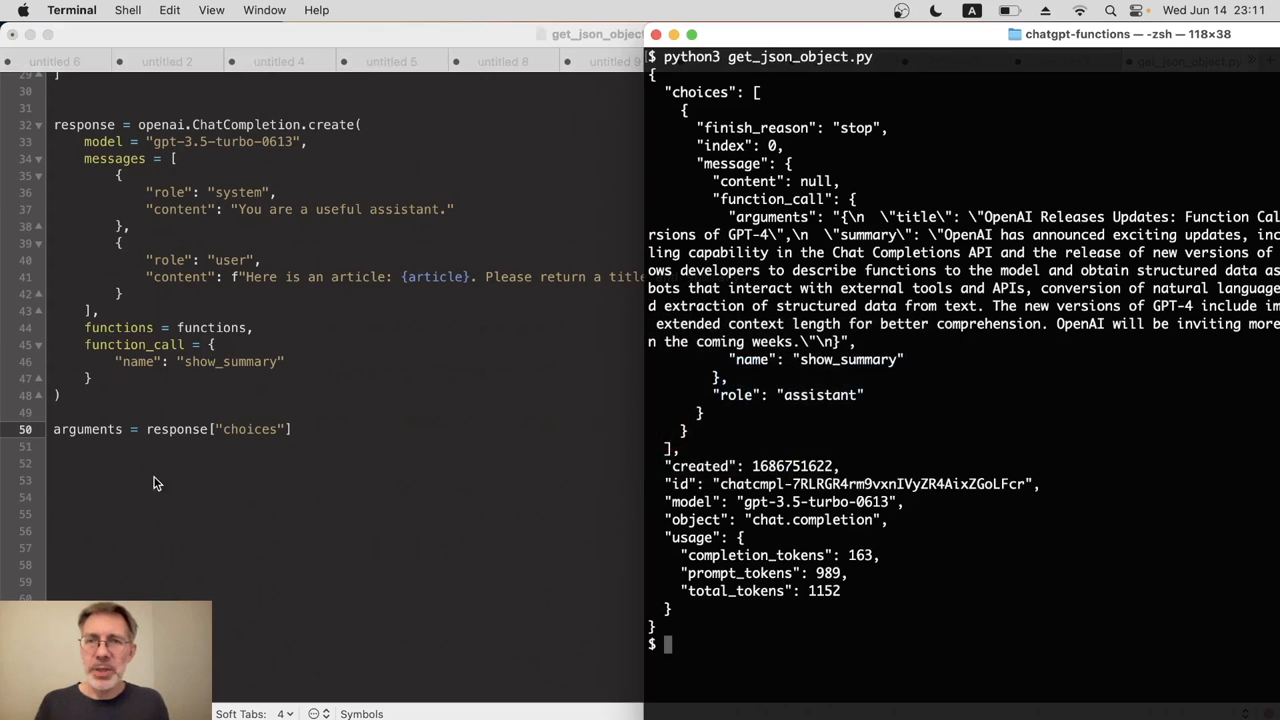
mouse_move(771, 95)
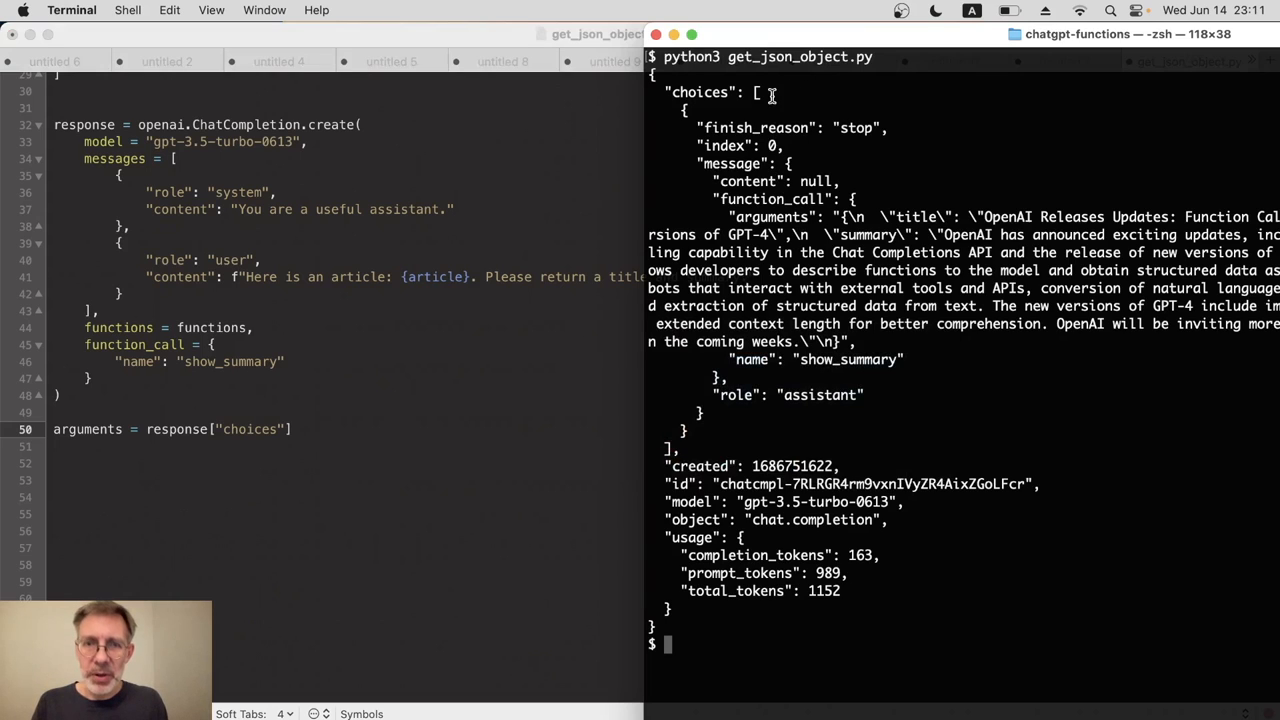
mouse_move(717, 413)
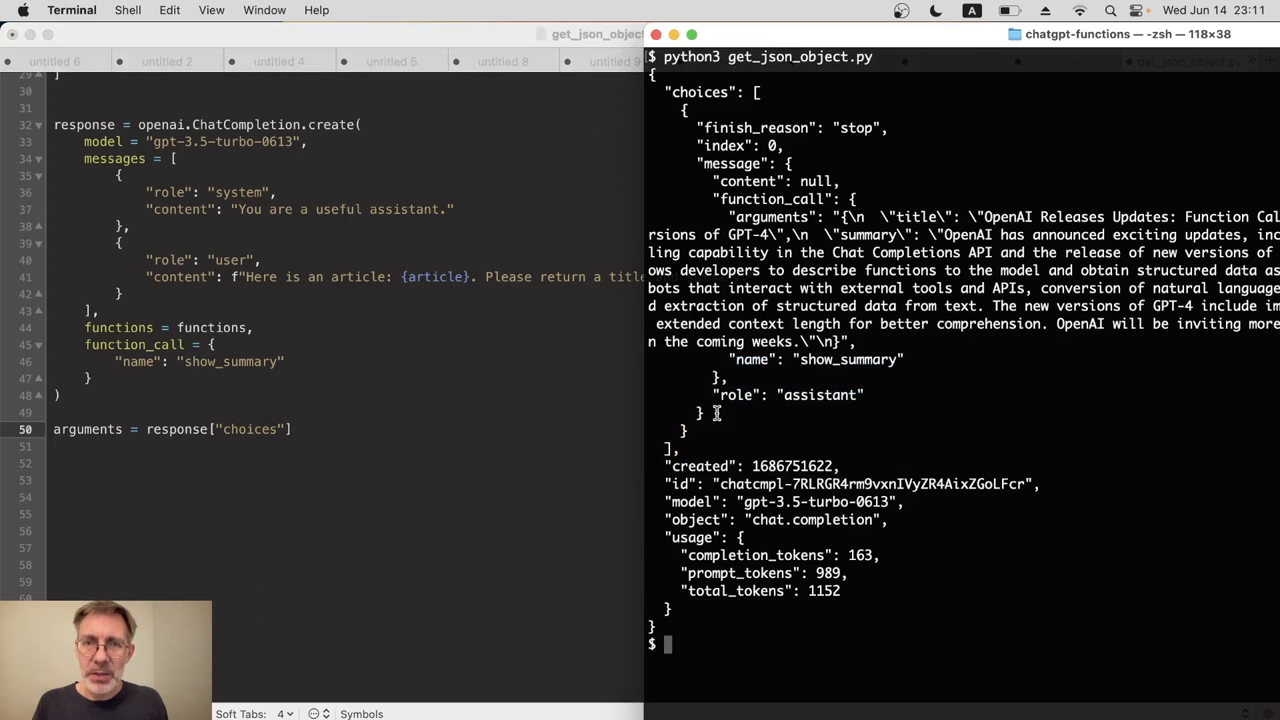
mouse_move(760, 173)
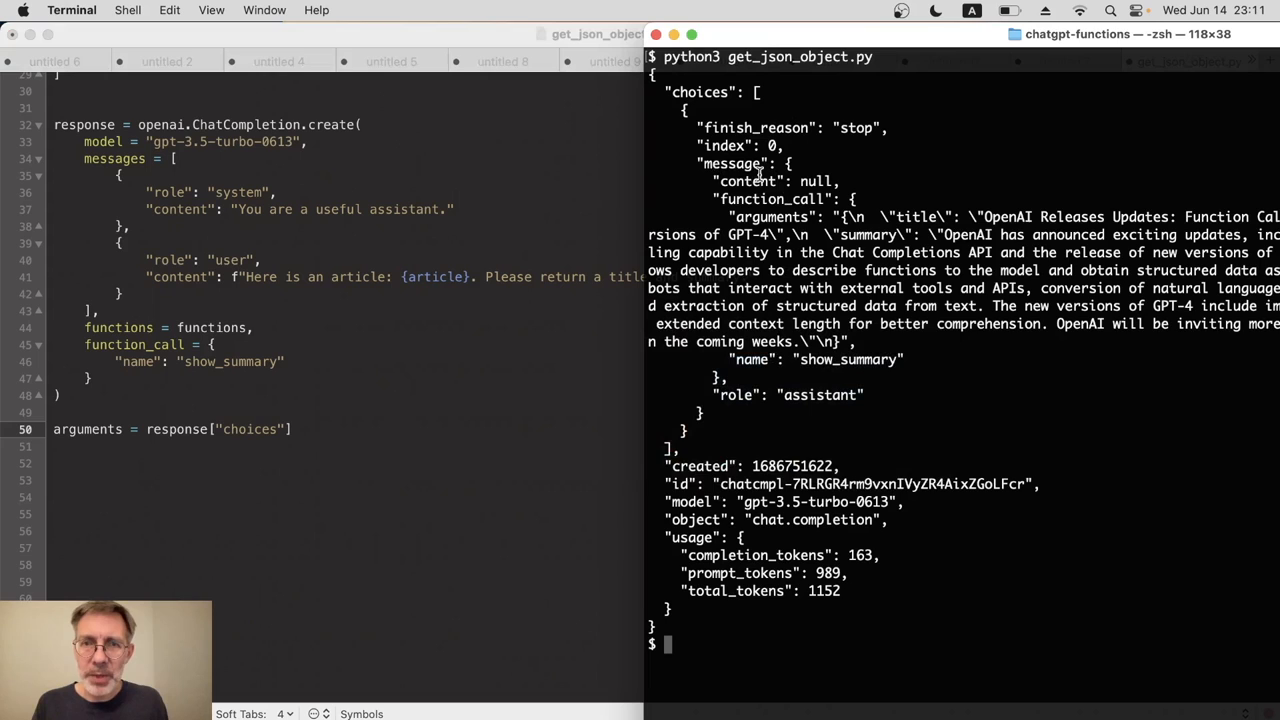
mouse_move(688, 253)
type("[")
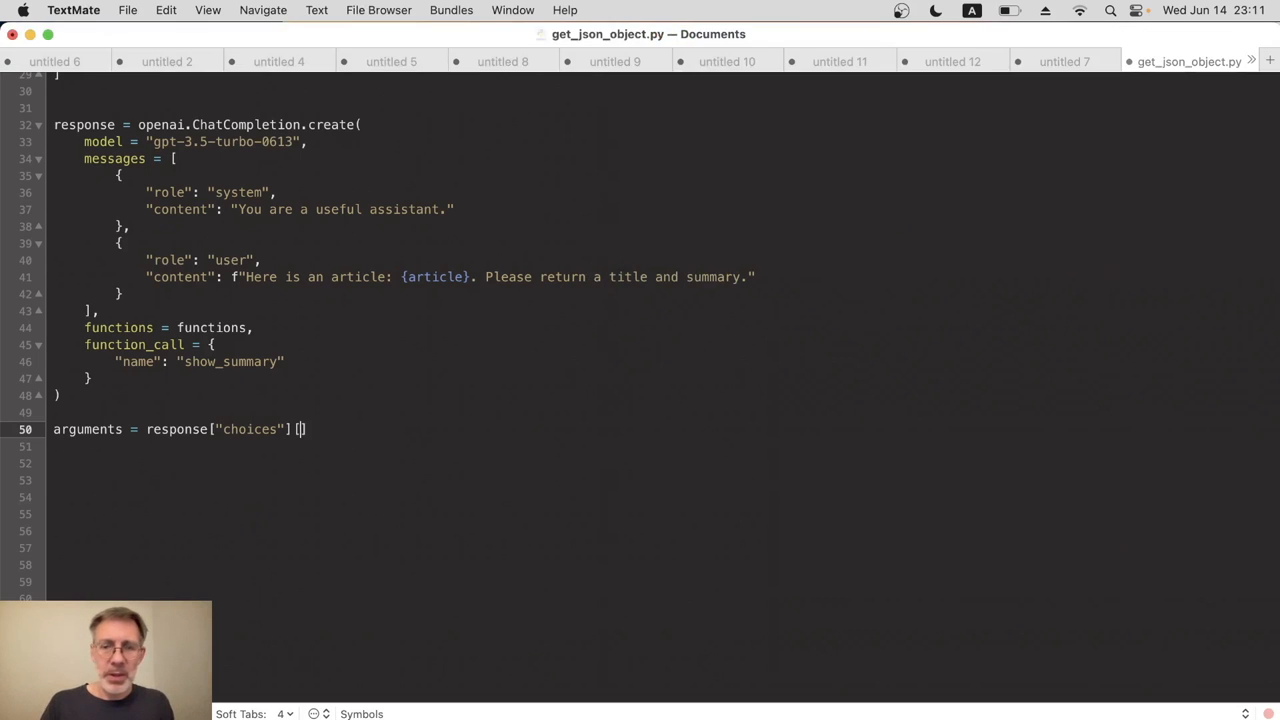
Extend the assignment to response["choices"][0]["message"]["function_call"]["arguments"] and start a new line
type("0]")
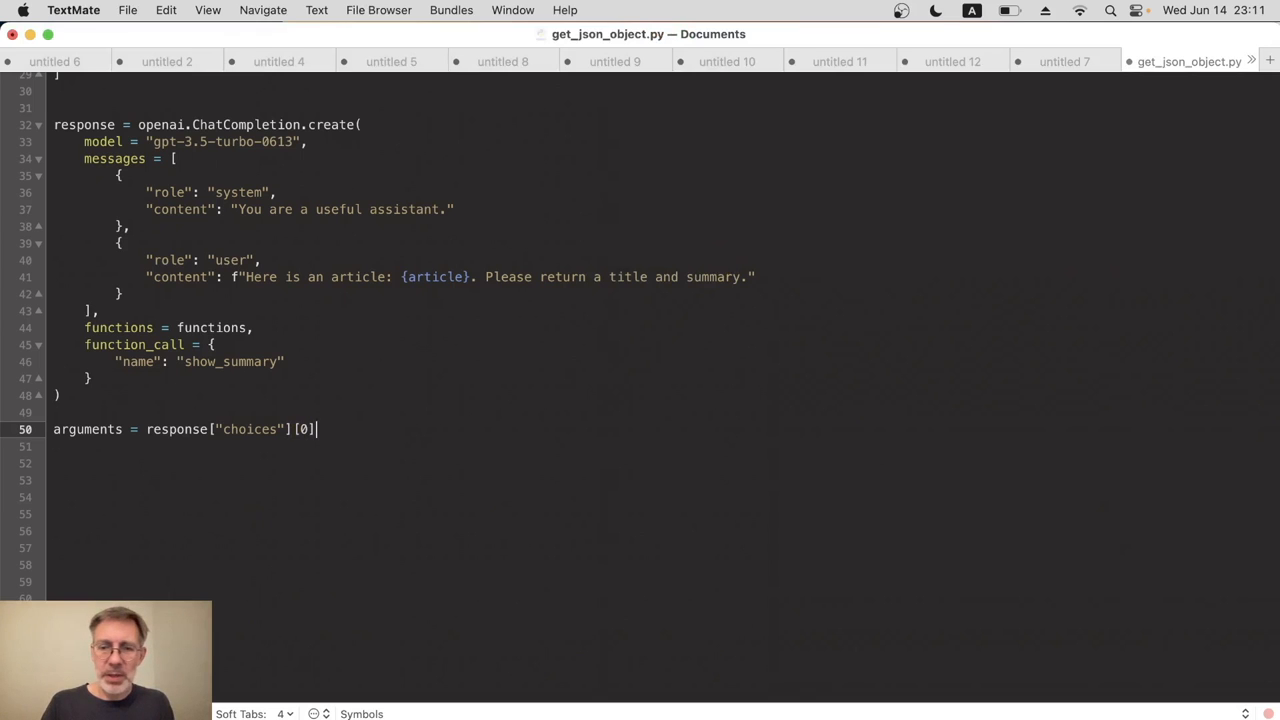
type("[\"message\"]")
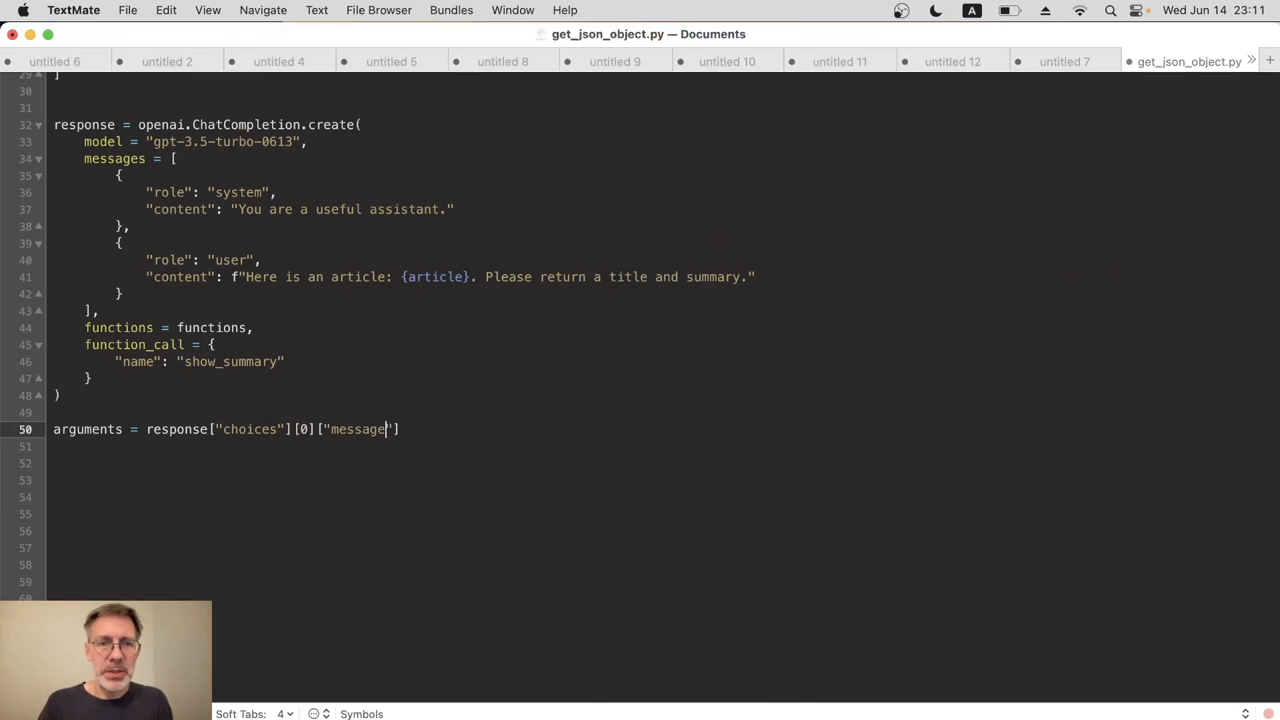
type("[\"\"]")
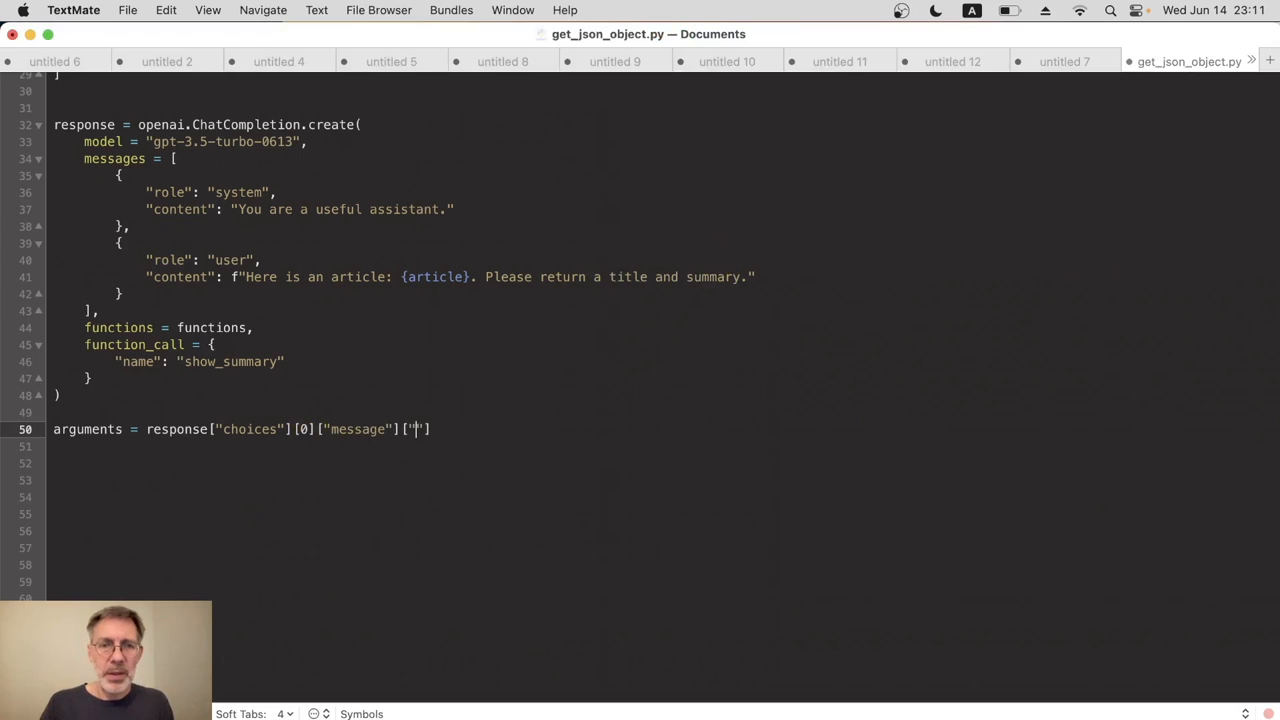
type("function_call")
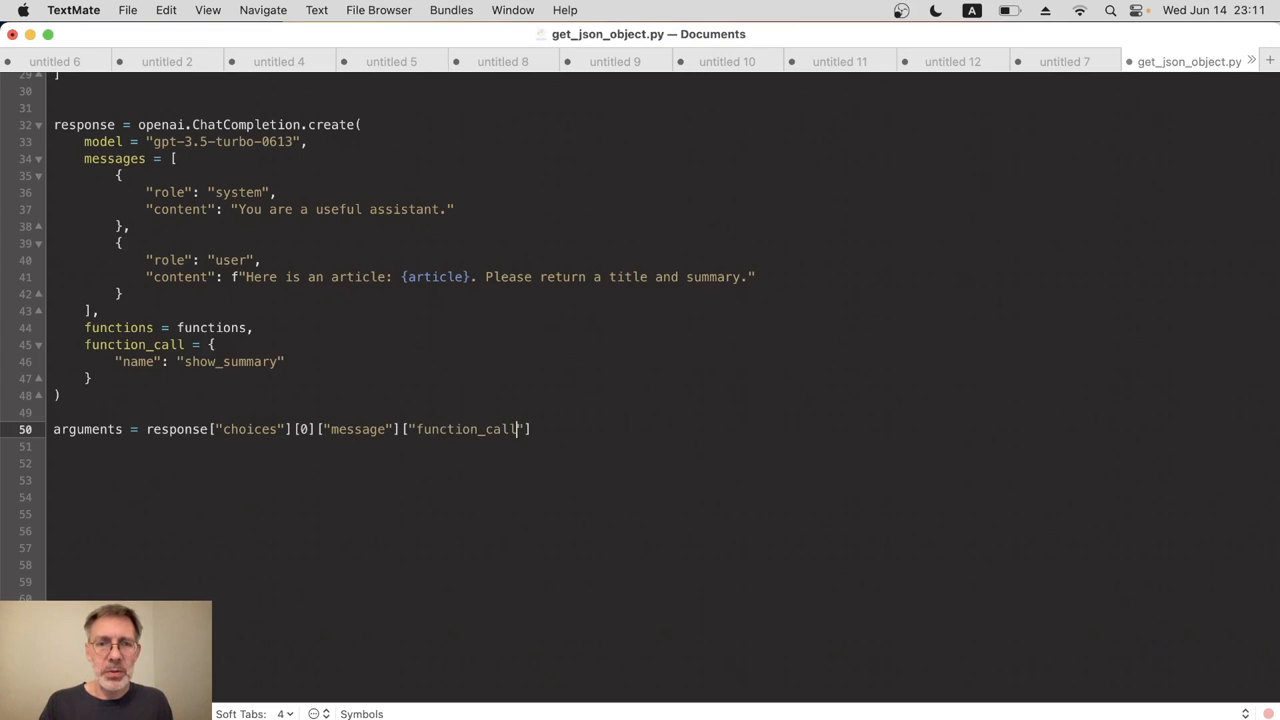
type("[\"a\"")
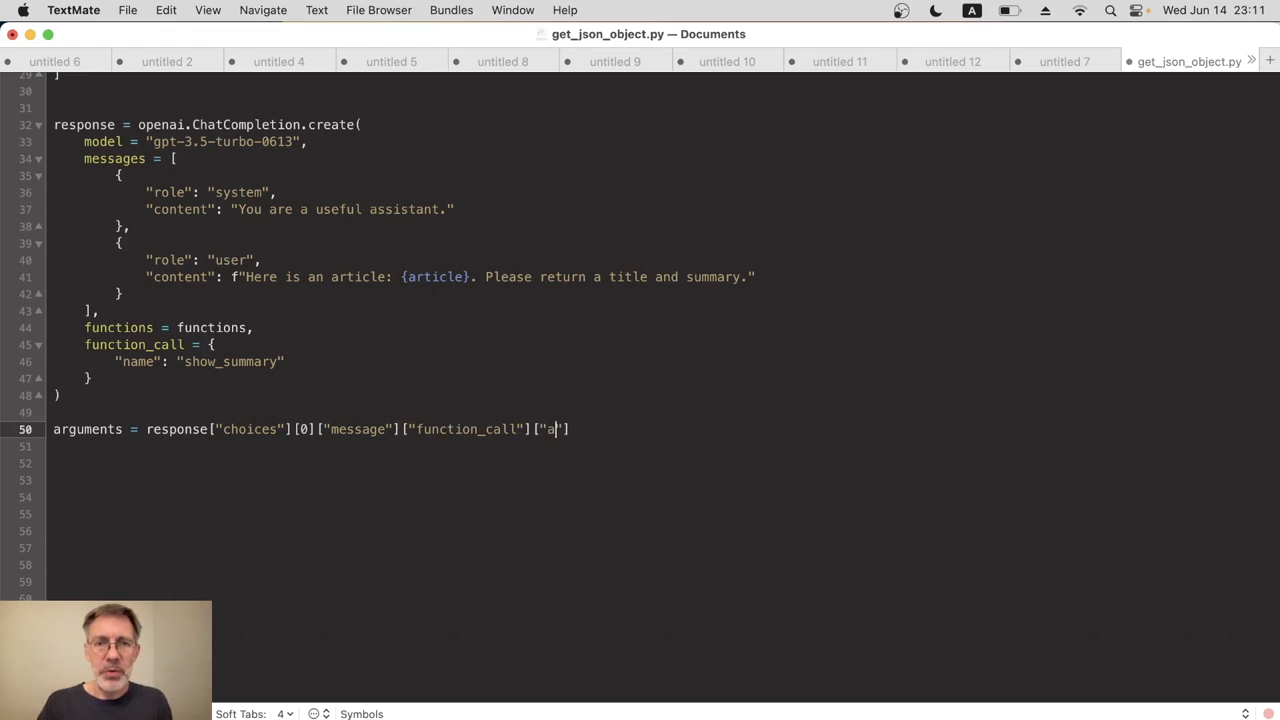
type("rguments")
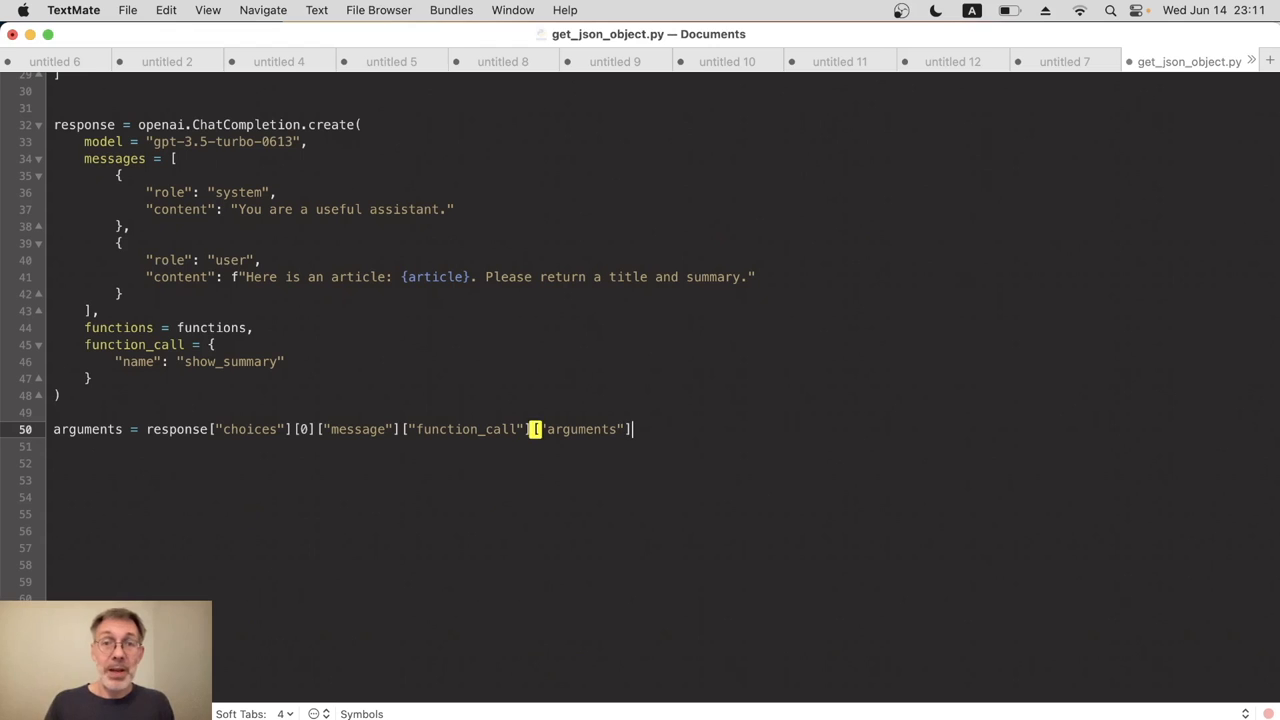
key("Return")
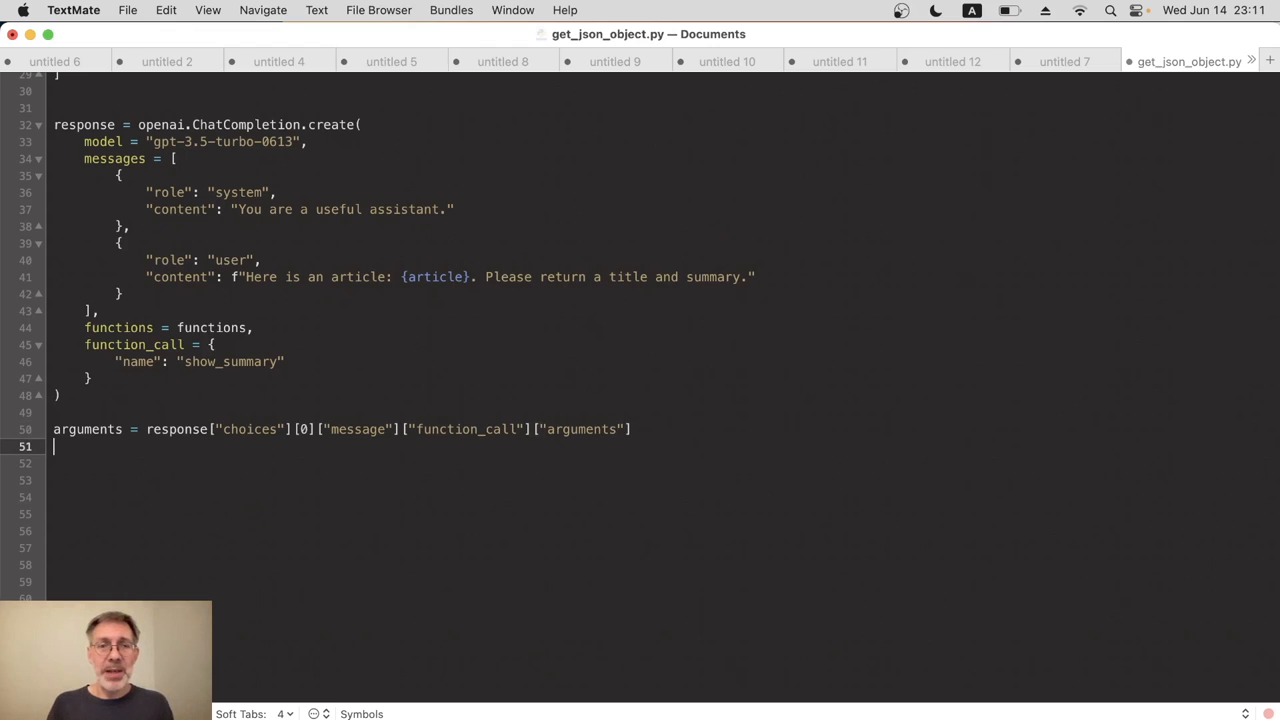
mouse_move(435, 390)
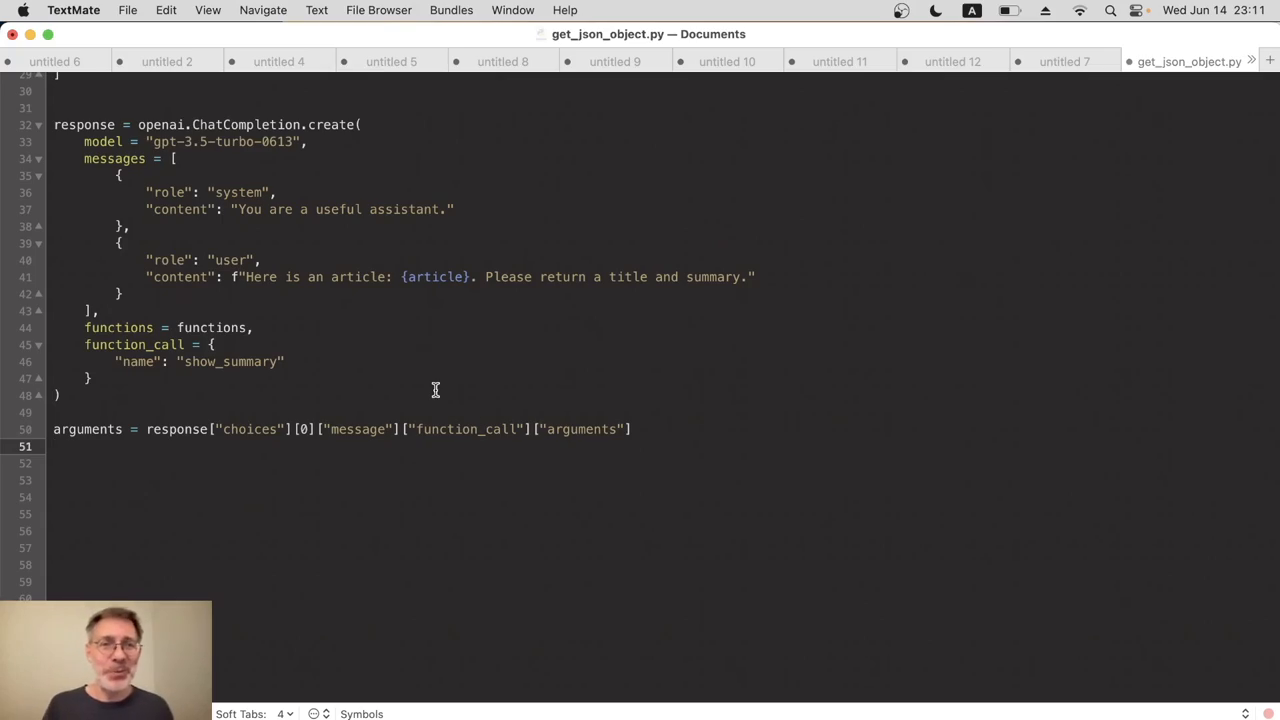
scroll("up", 3)
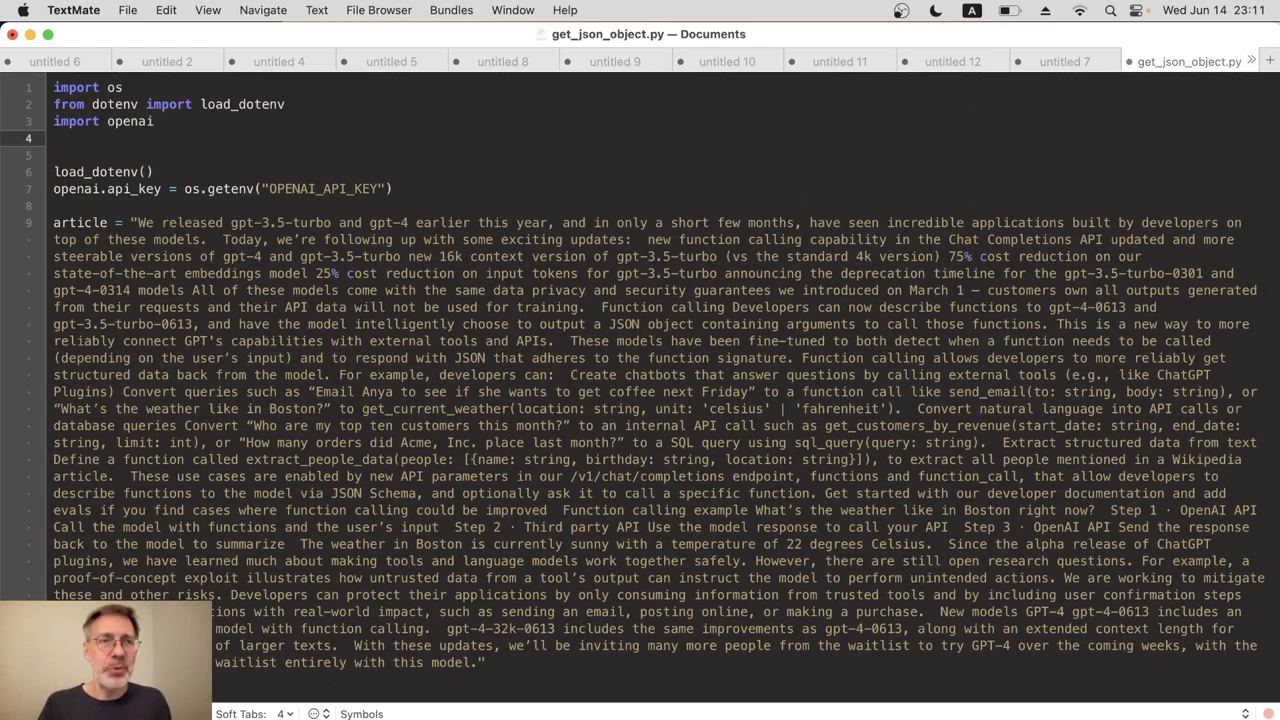
Add import json to the imports at the top of get_json_object.py
type("import json")
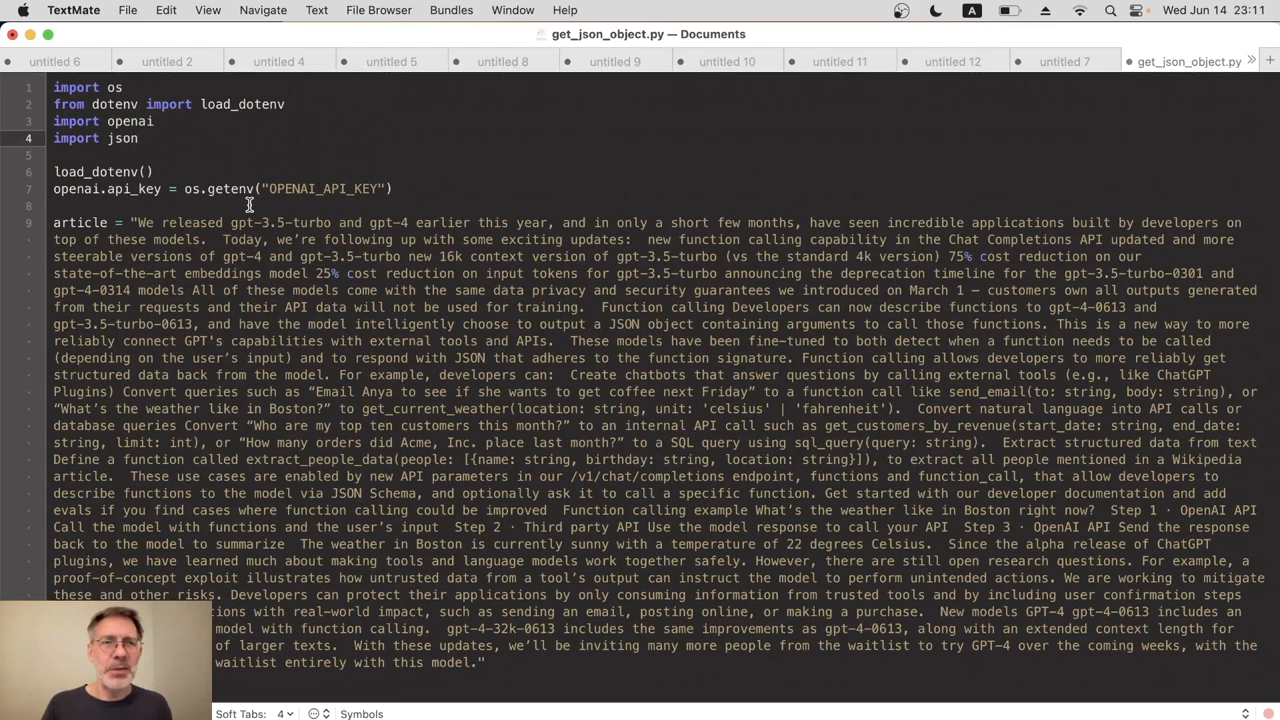
scroll("down", 3)
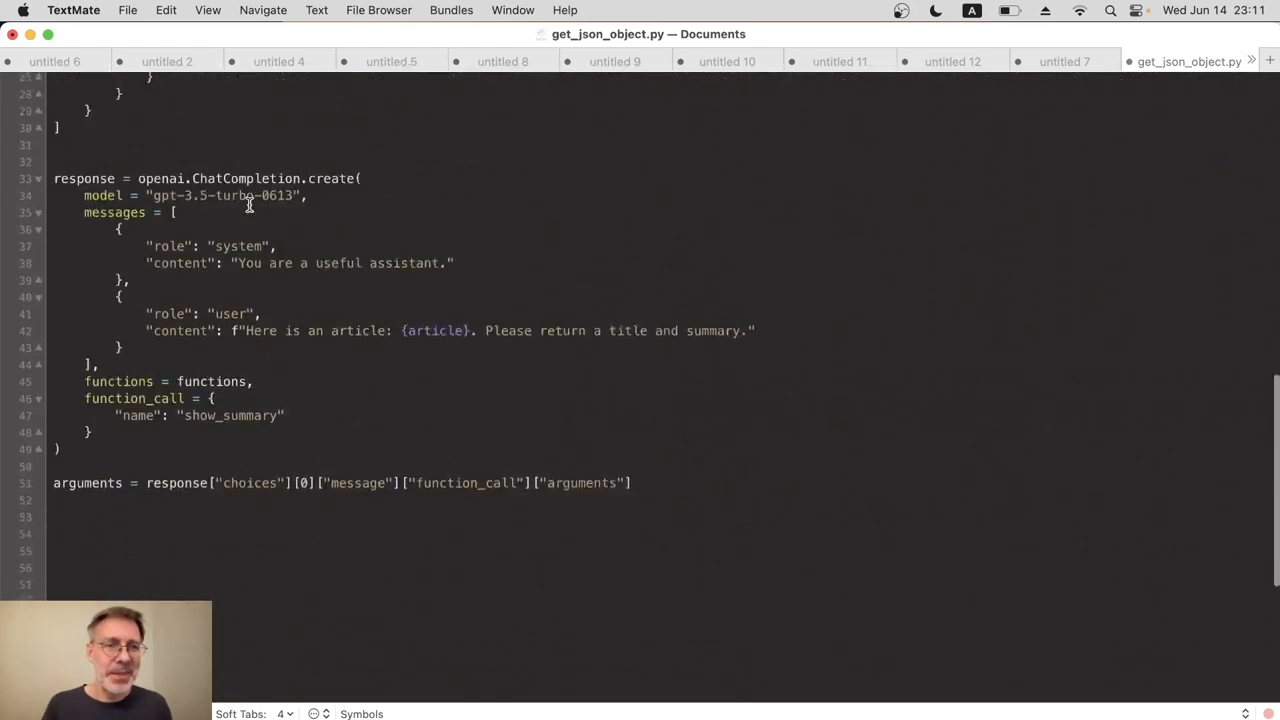
left_click(635, 341)
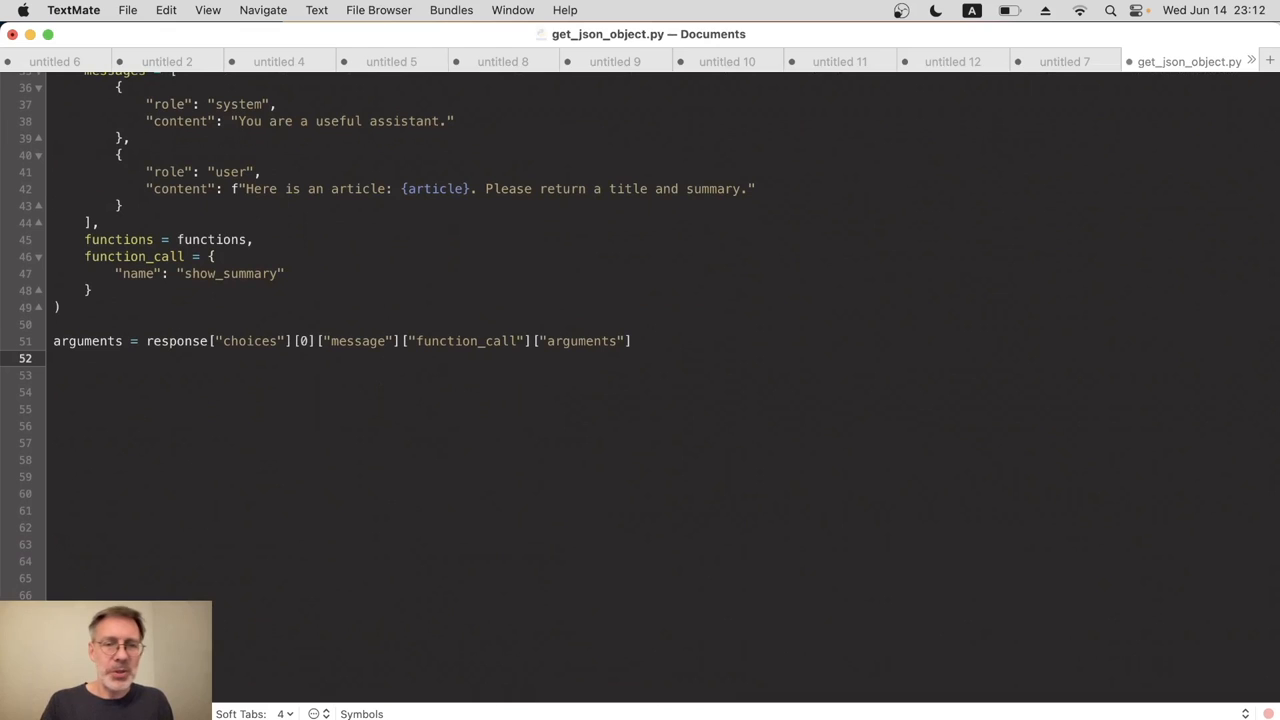
Add json_obj = json.loads(arguments), then print(json_obj) after a blank line
type("json_")
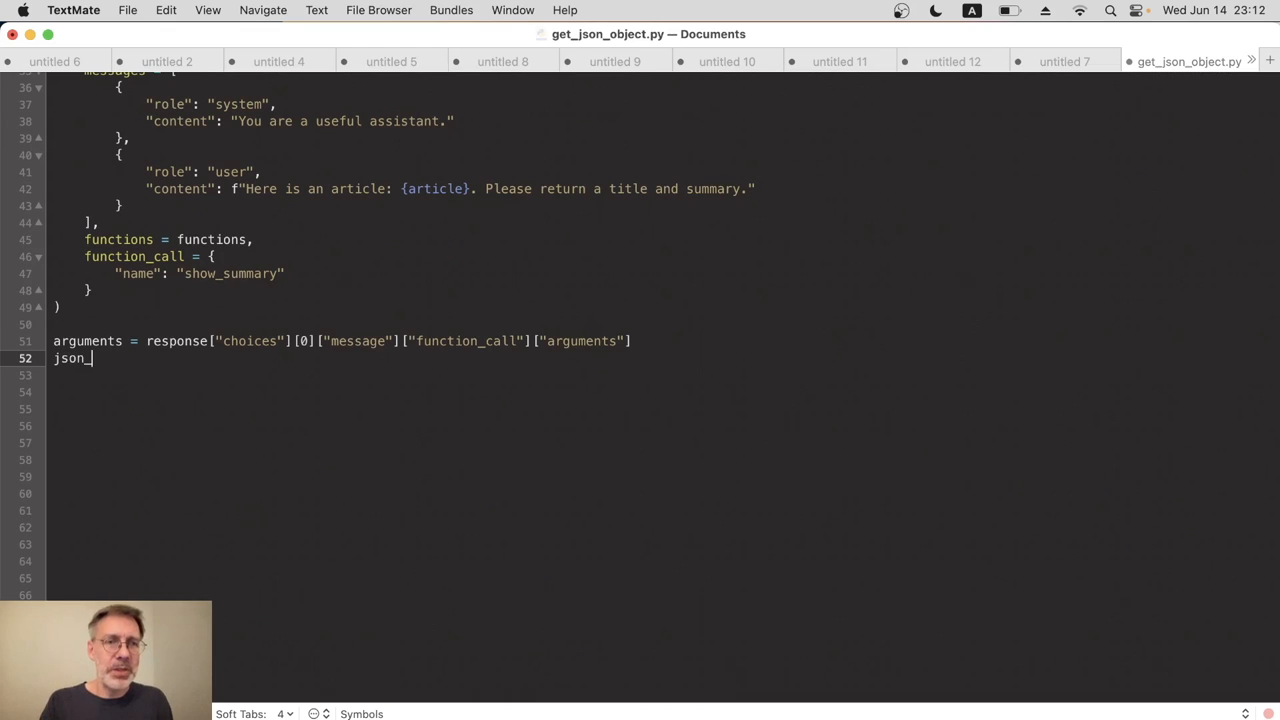
type("obj = json")
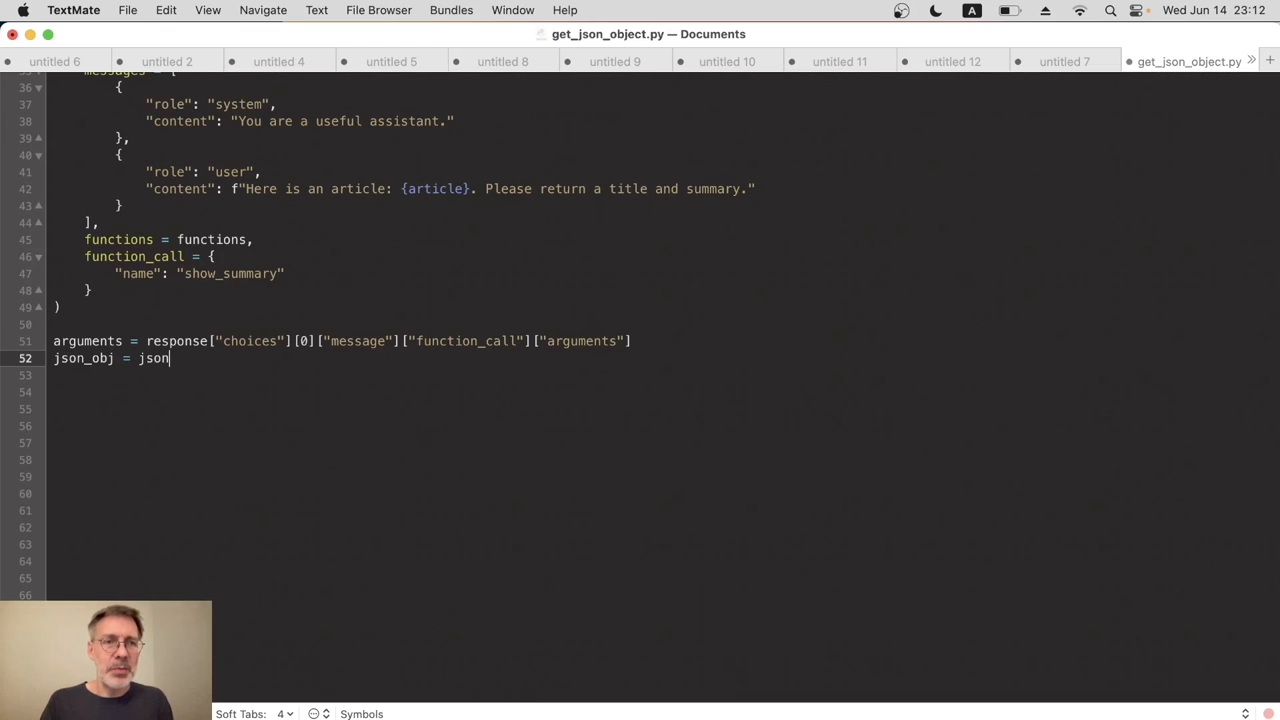
type(".loads")
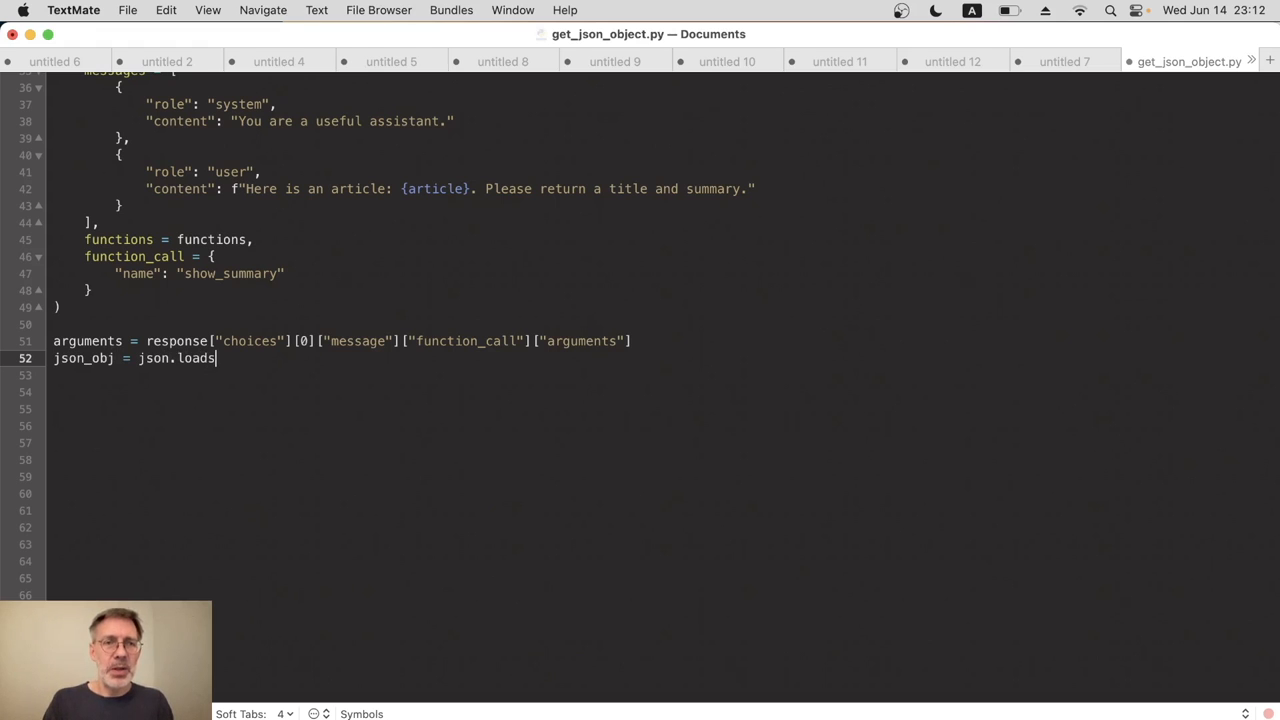
type("(")
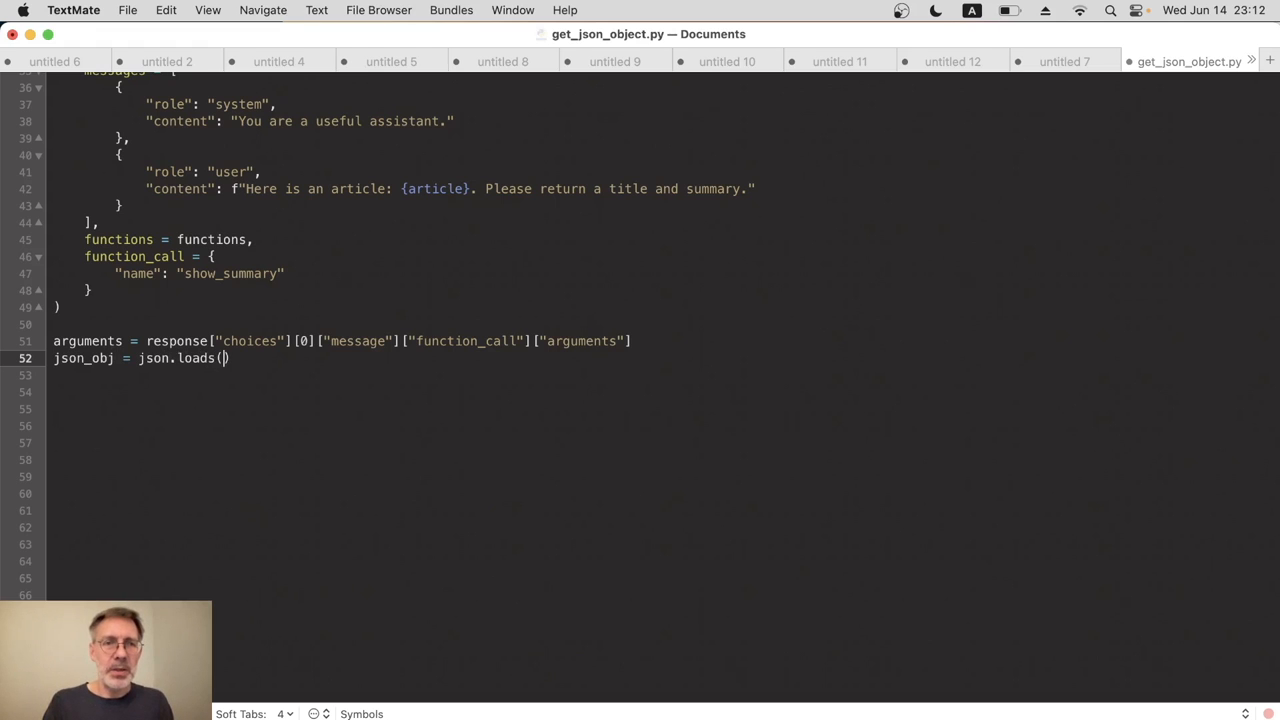
type("arguments")
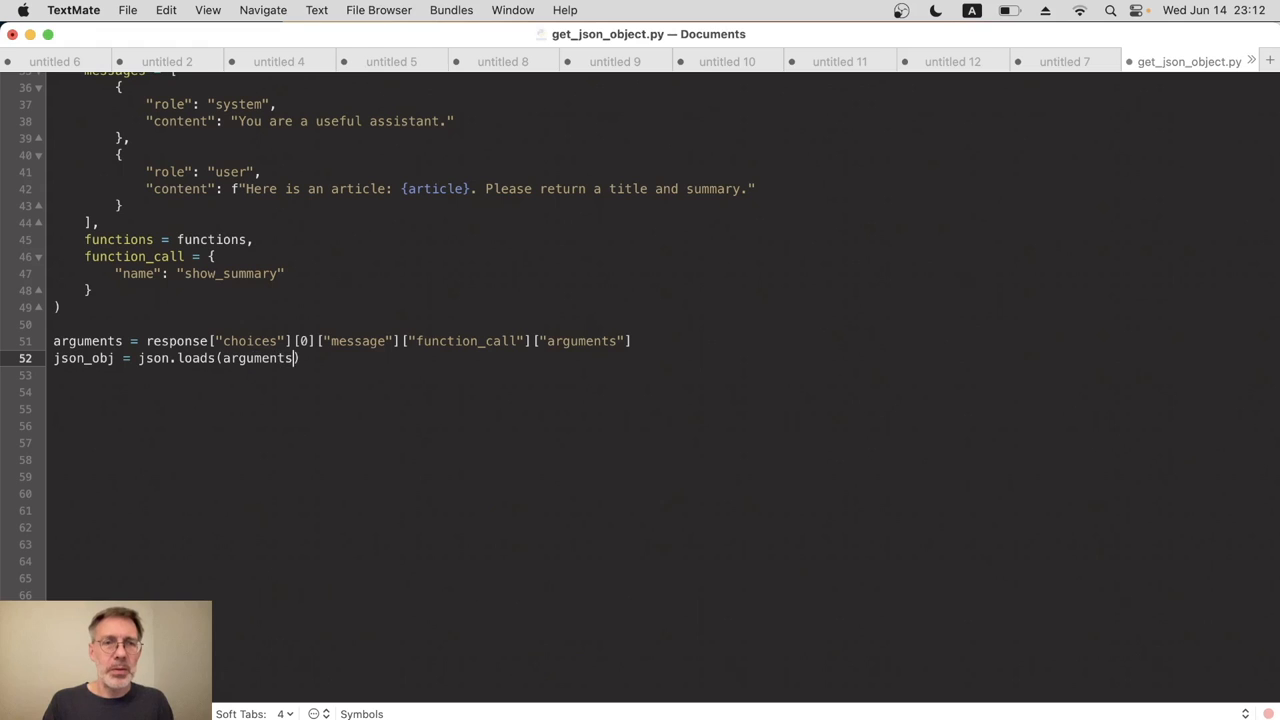
key("Return")
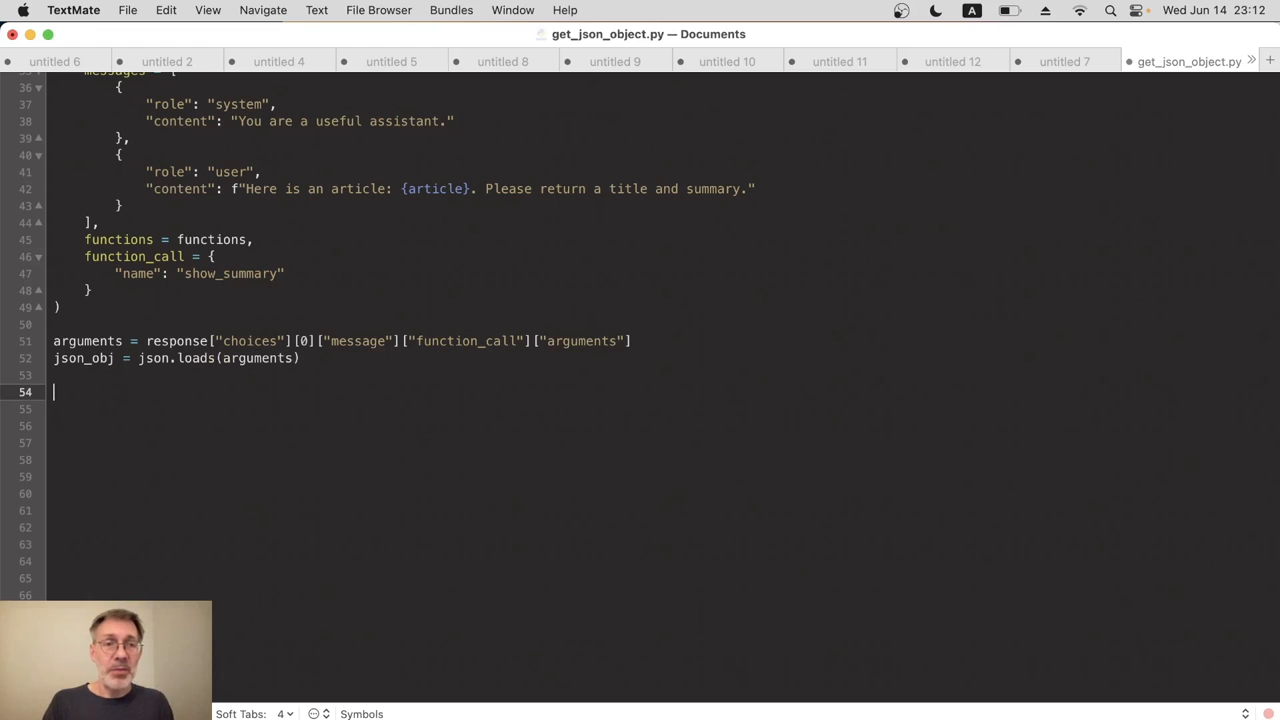
type("print")
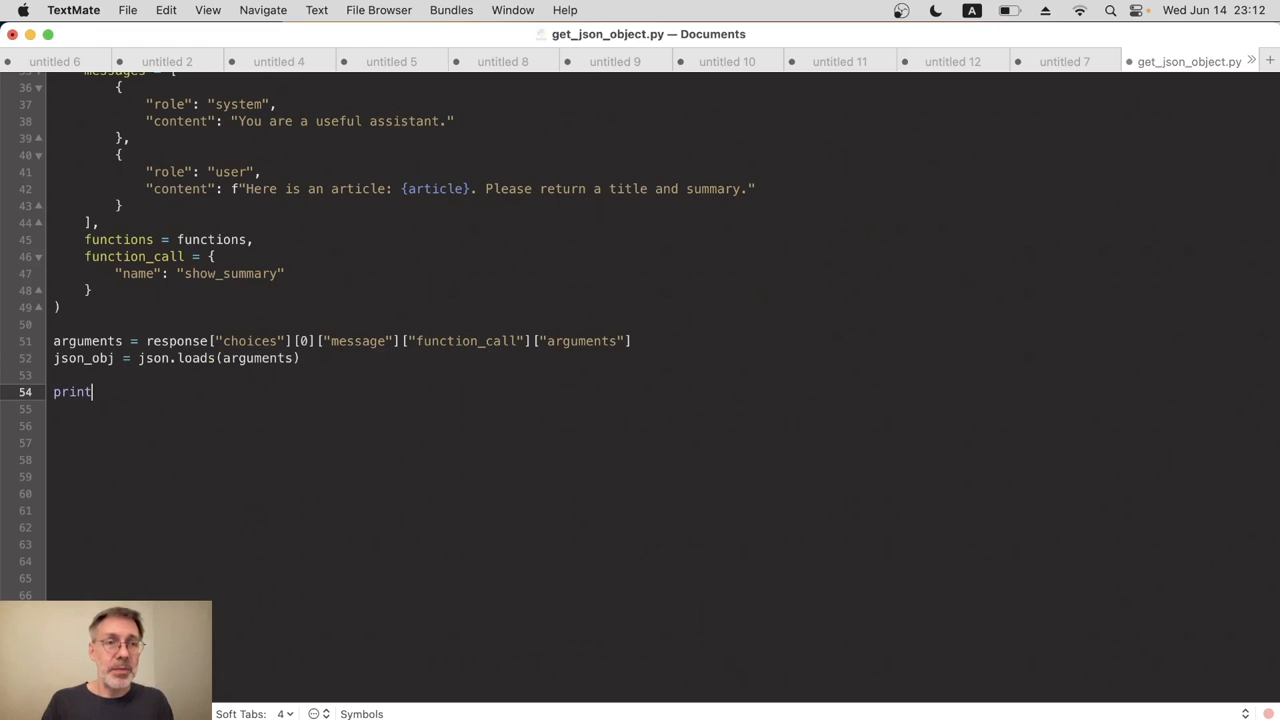
type("(json_o")
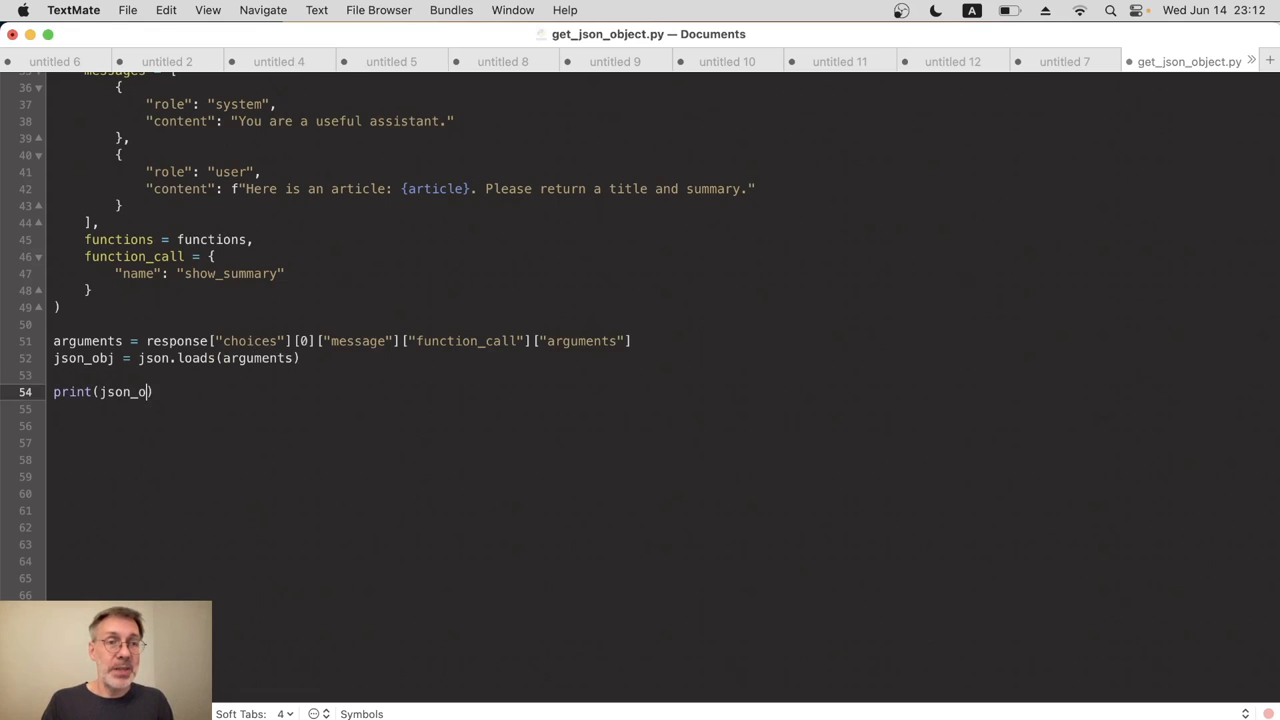
type("bj)")
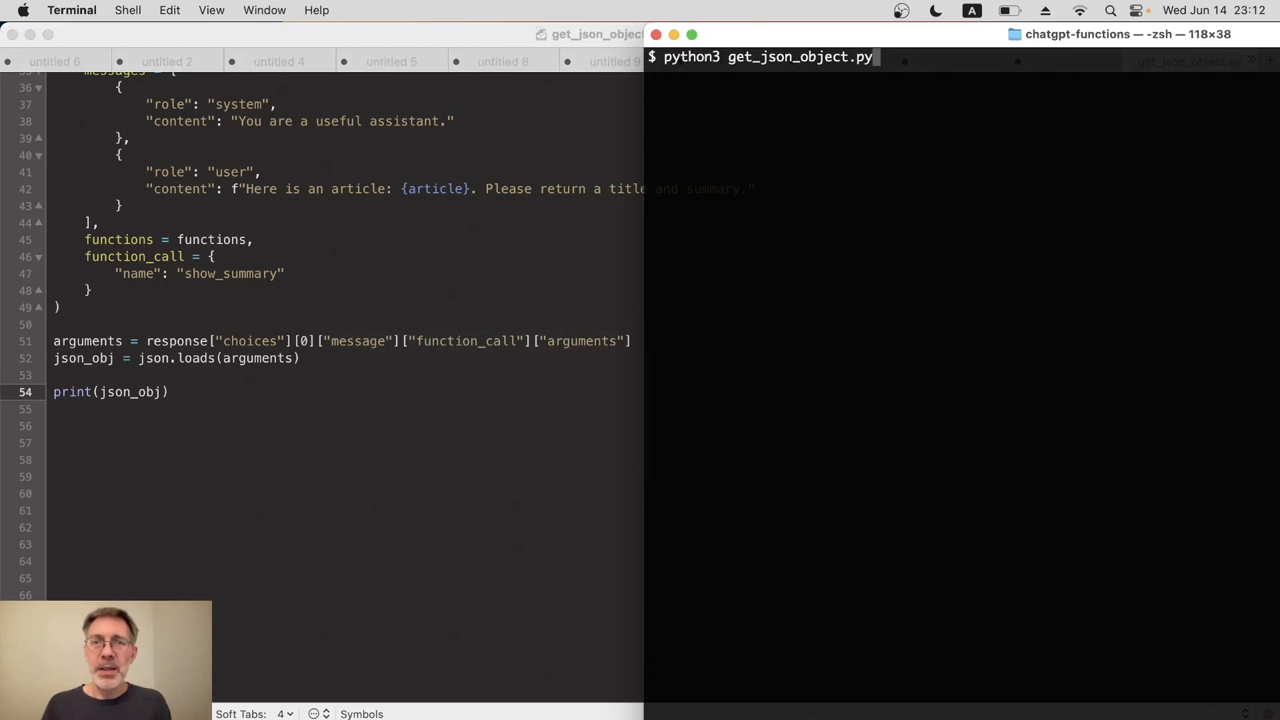
Run python3 get_json_object.py to print the parsed title and summary dictionary
key("Return")
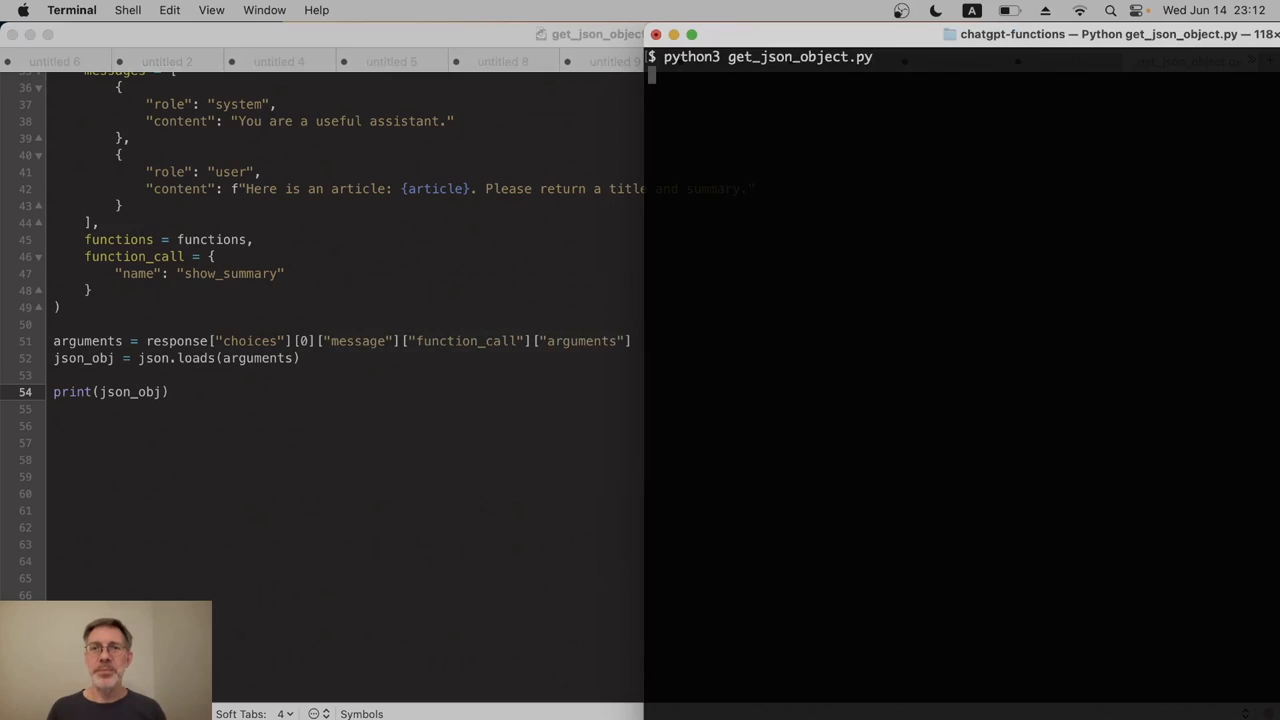
key("Return")
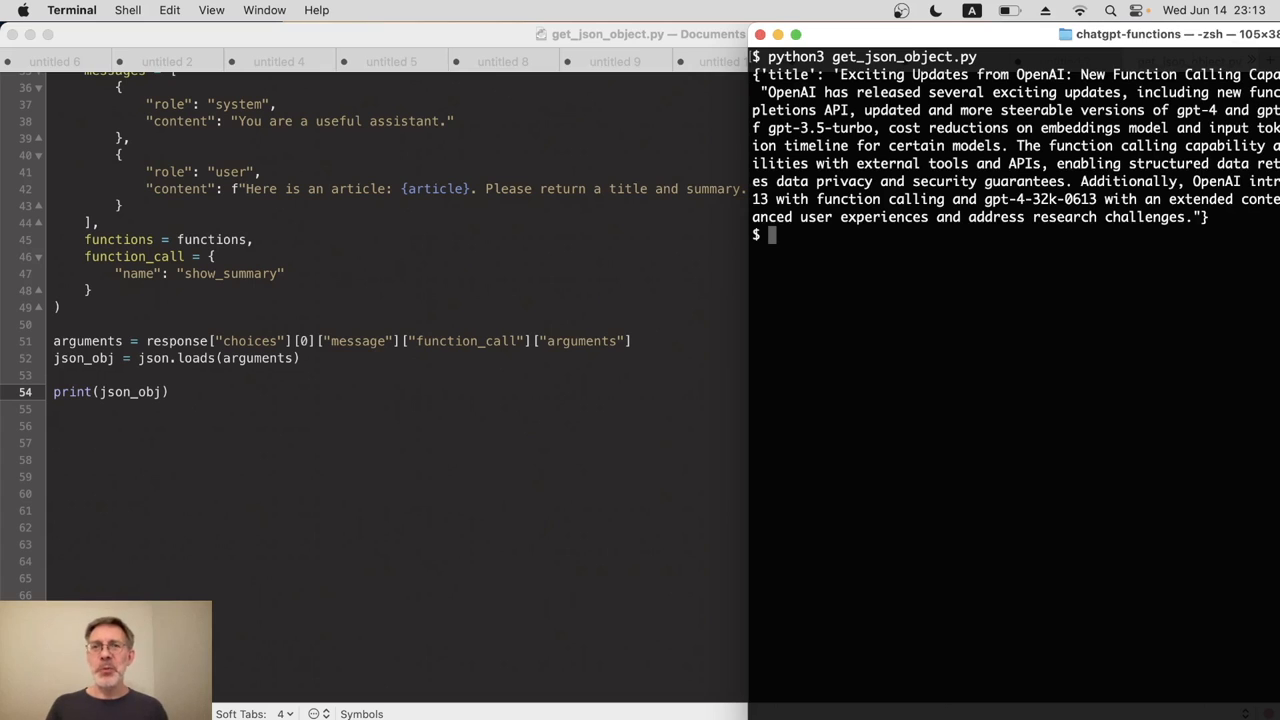
mouse_move(824, 370)
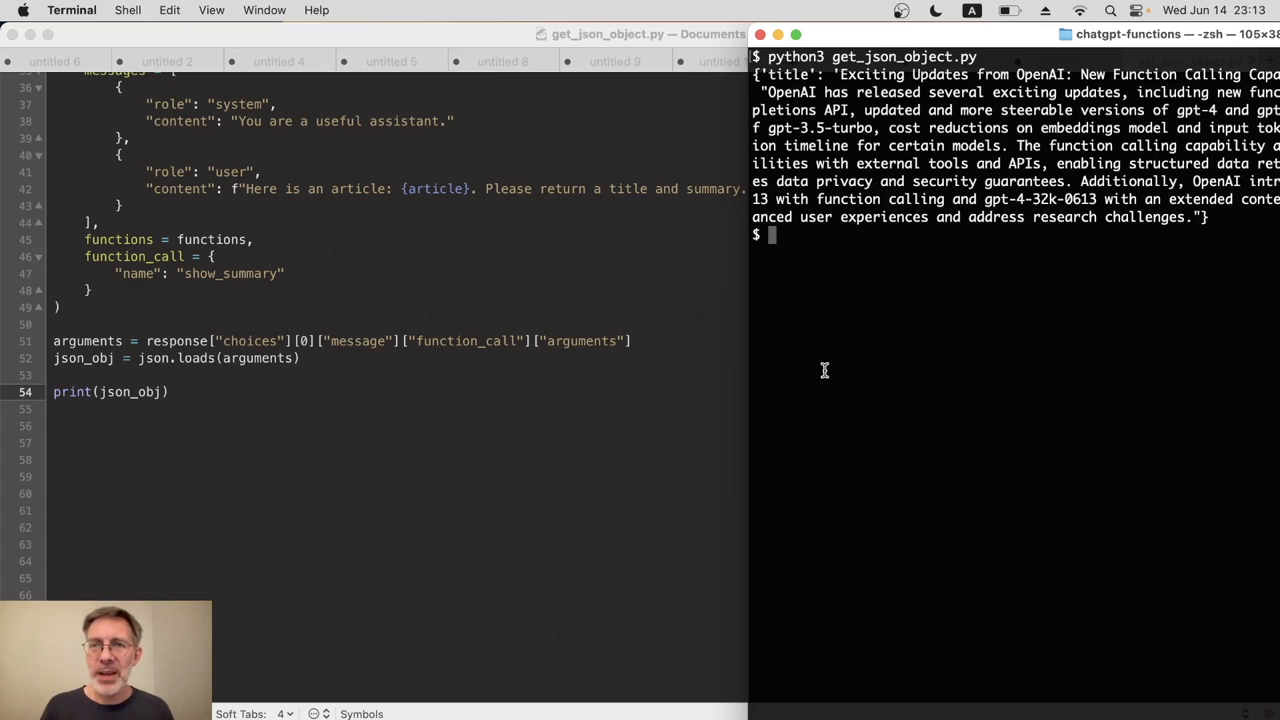
mouse_move(750, 352)
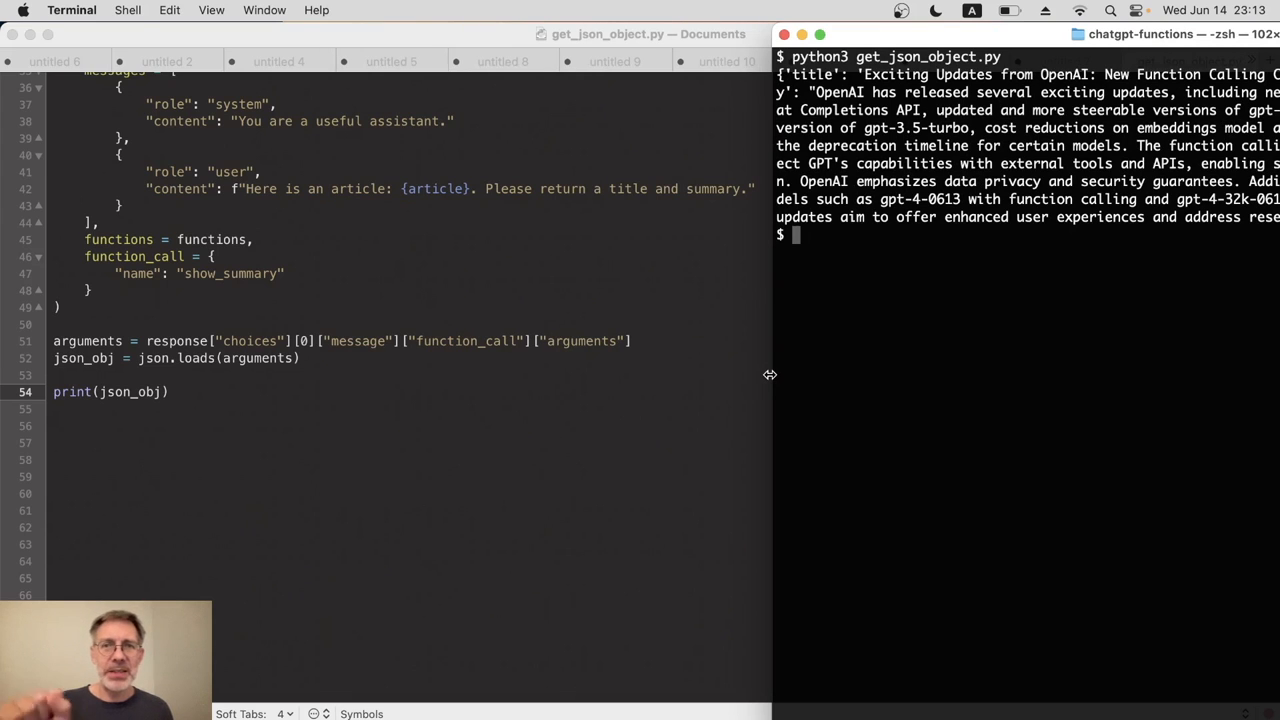
mouse_move(240, 395)
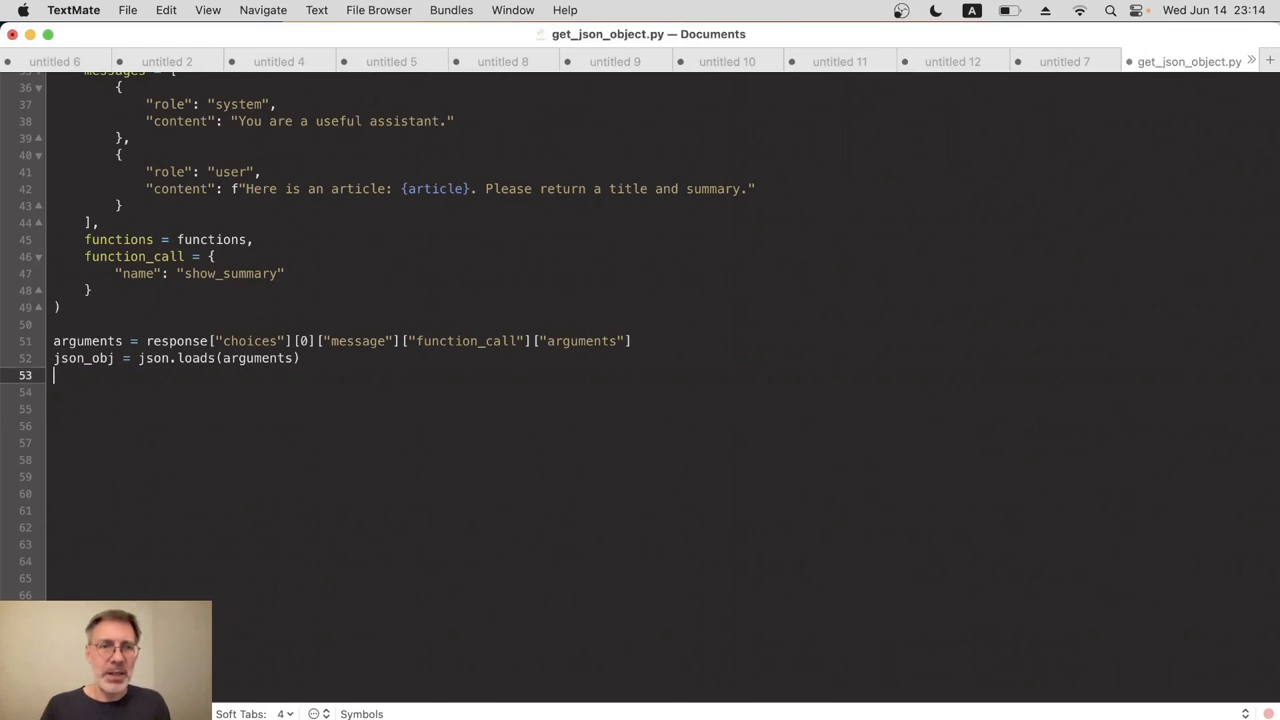
Replace print(json_obj) with print(json_obj["title"]) and print(json_obj["summary"])
type("print(")
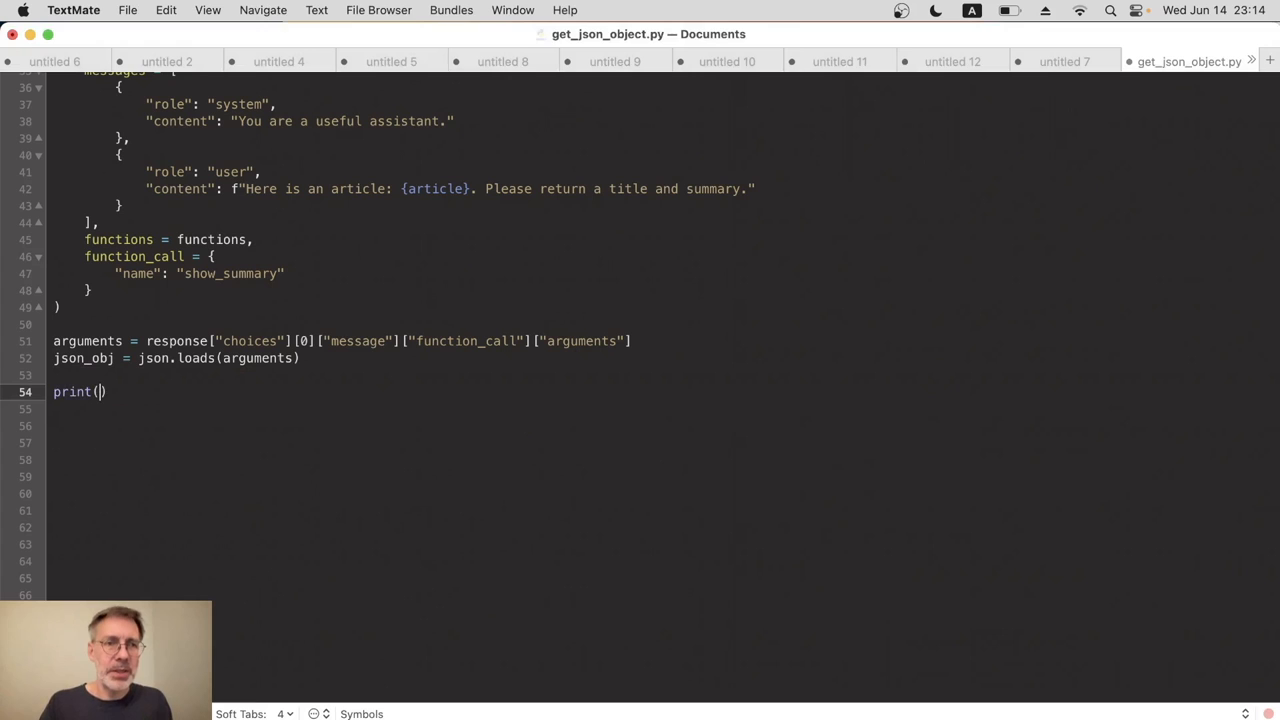
type("json_obj[\"")
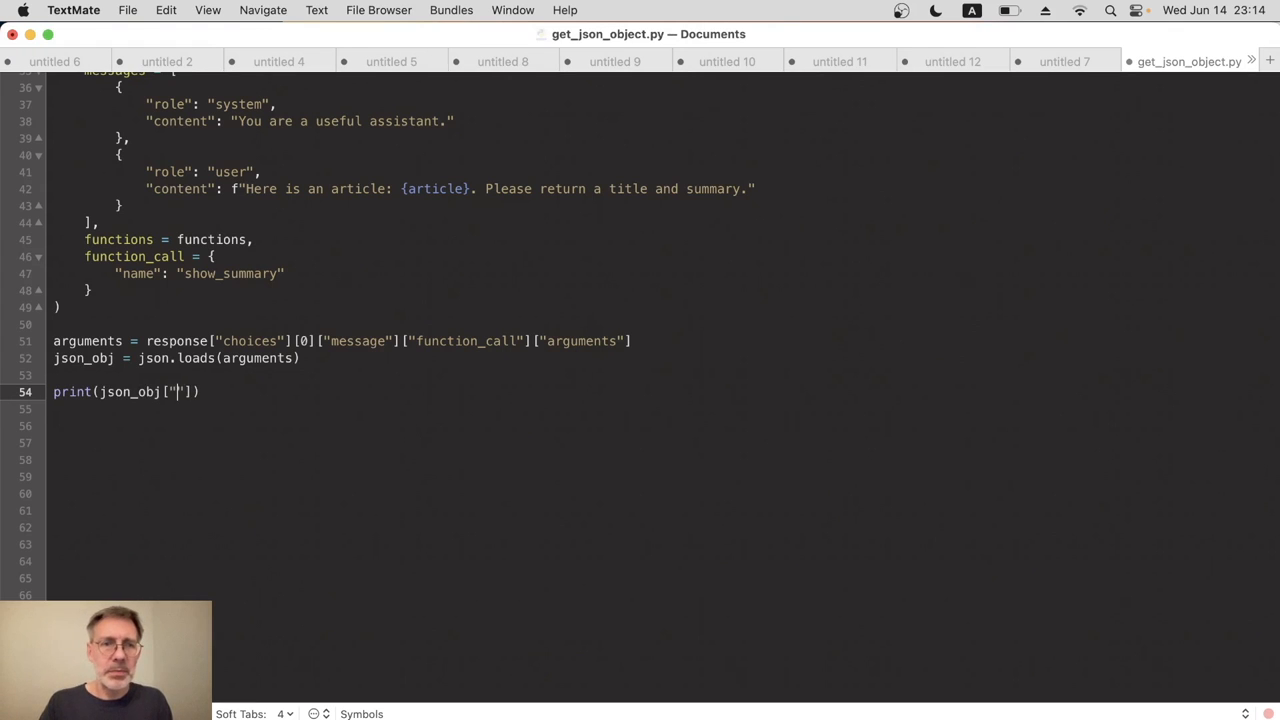
type("title")
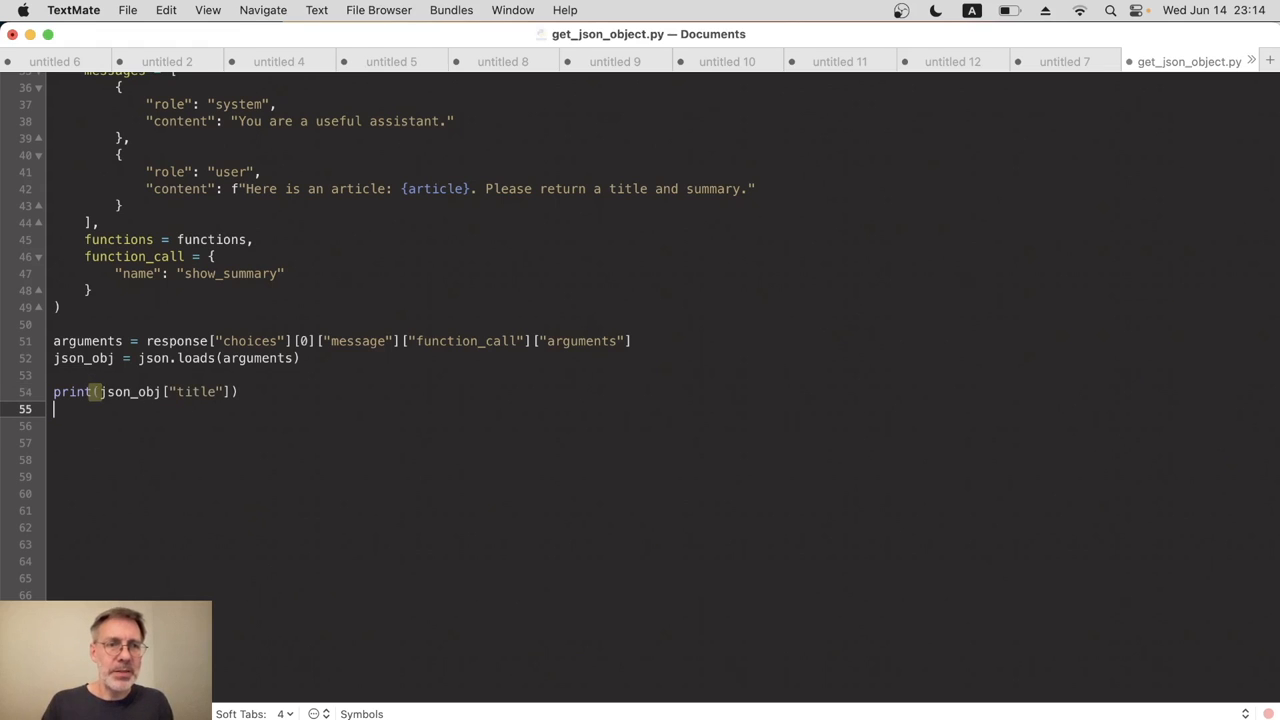
type("print(")
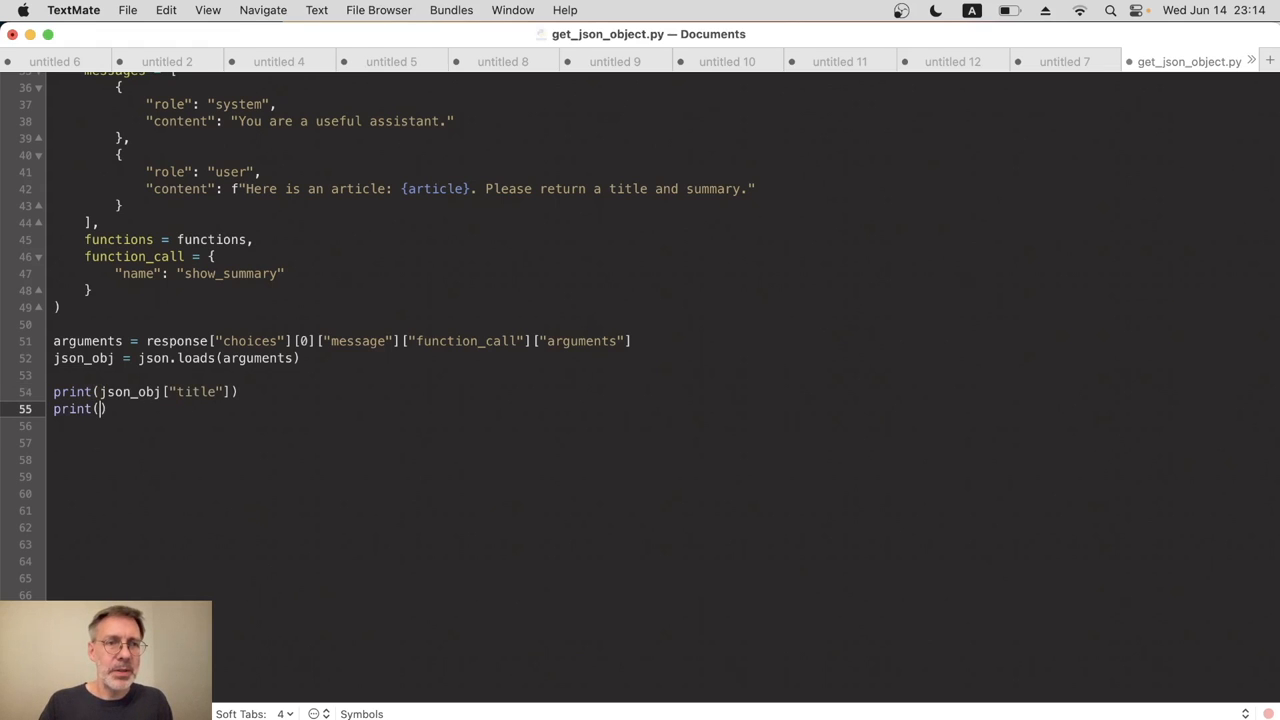
type("json_obj[\"")
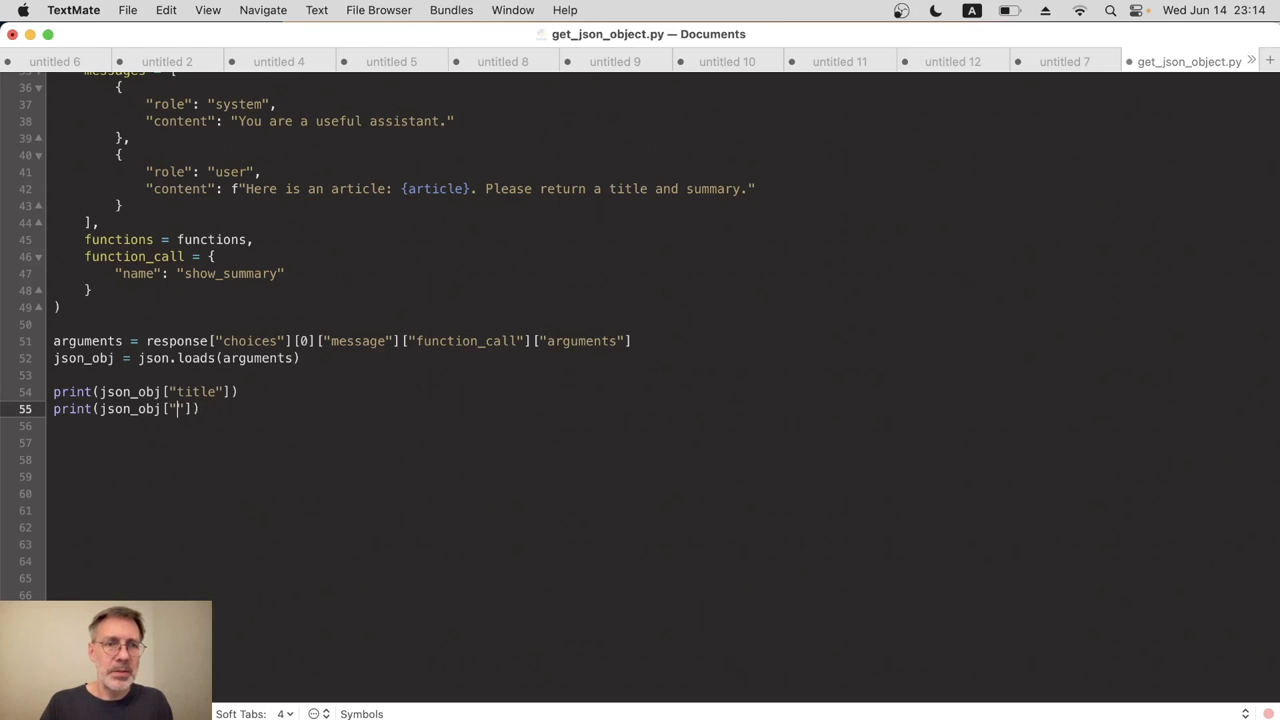
type("summary")
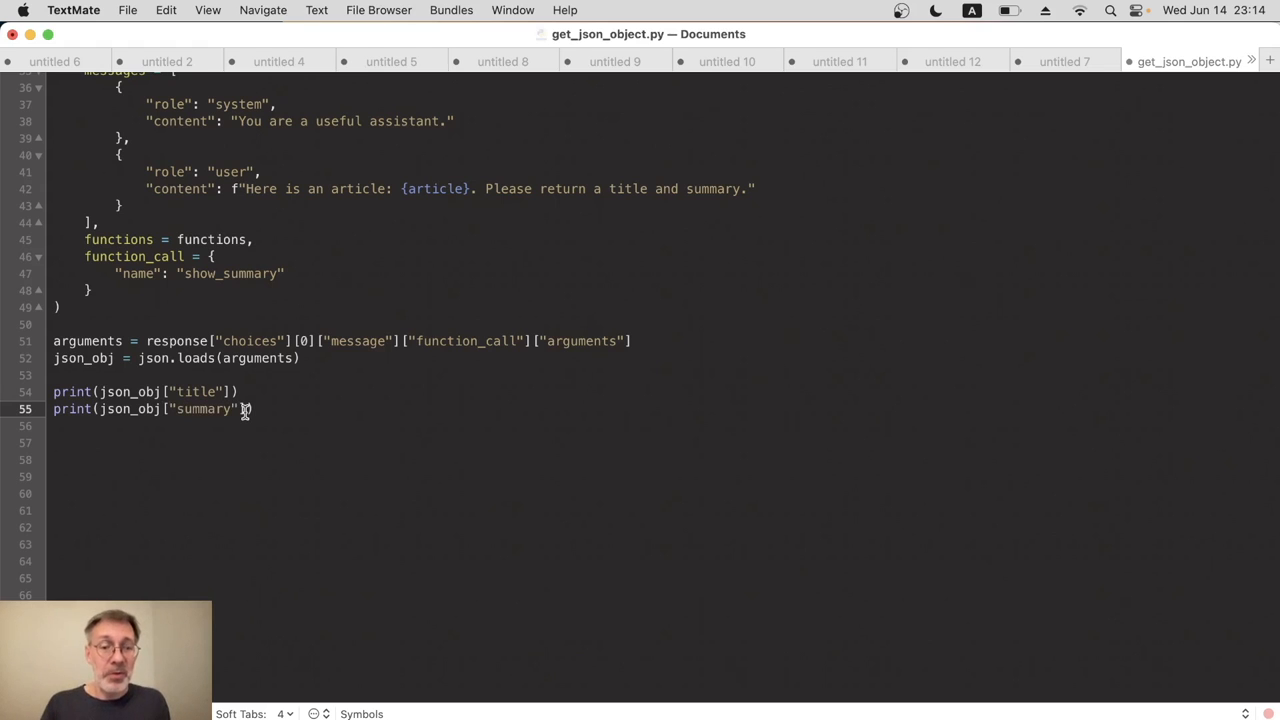